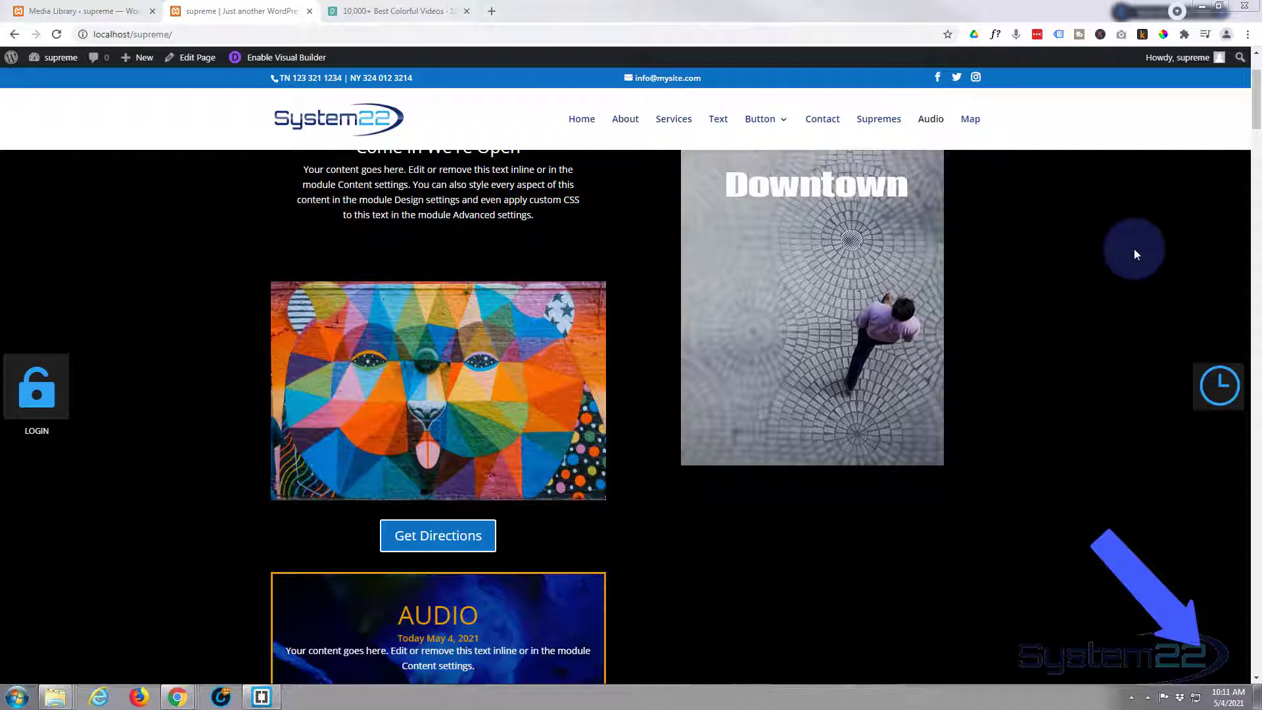
pyautogui.moveTo(215, 360)
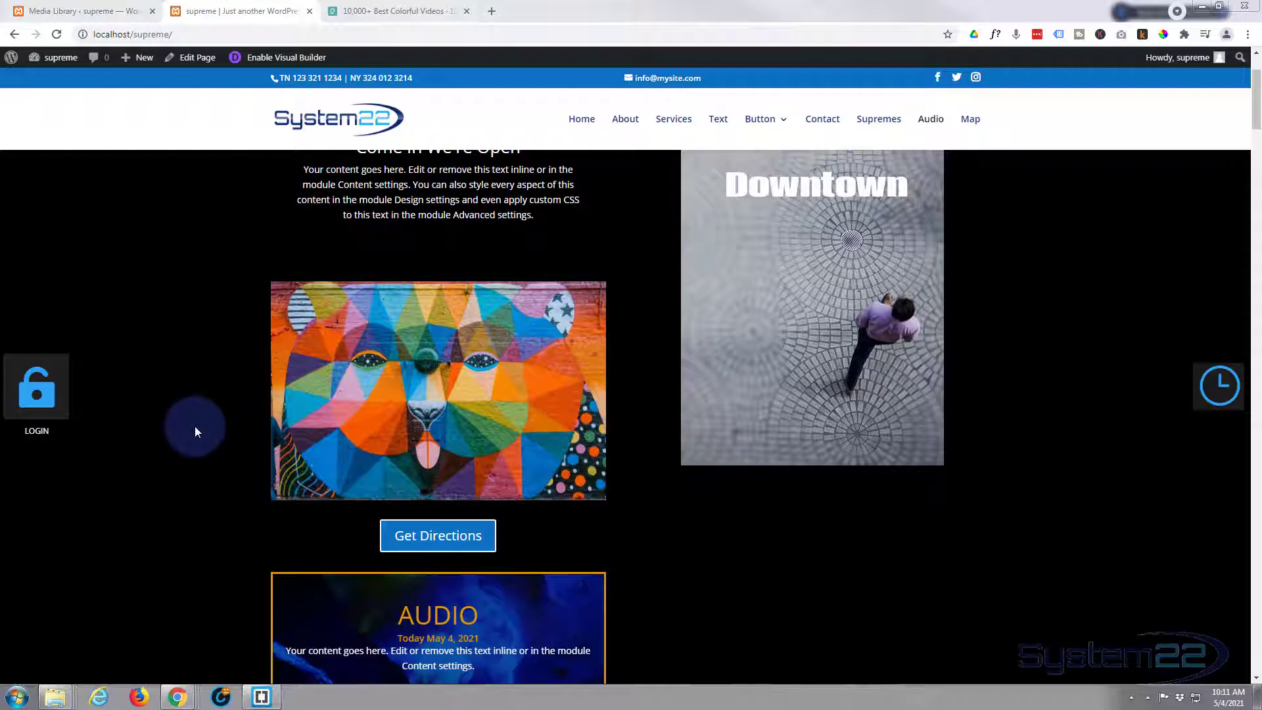
pyautogui.moveTo(196, 451)
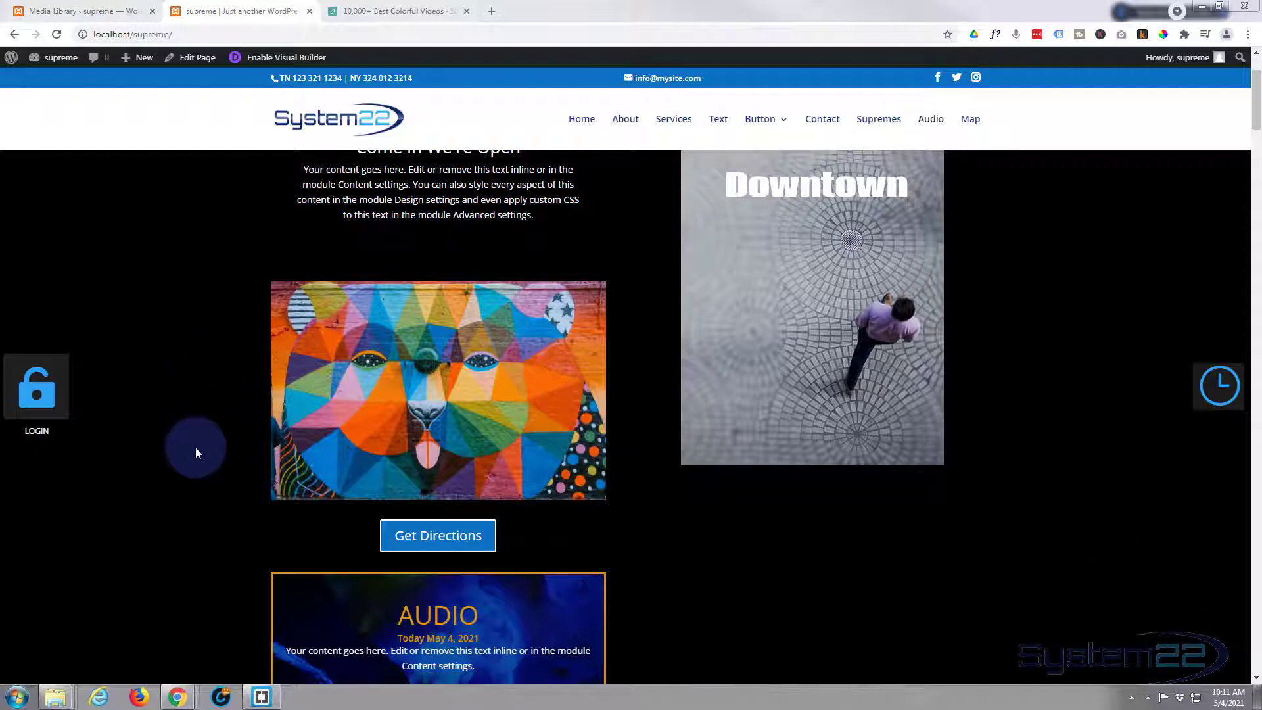
pyautogui.moveTo(364, 425)
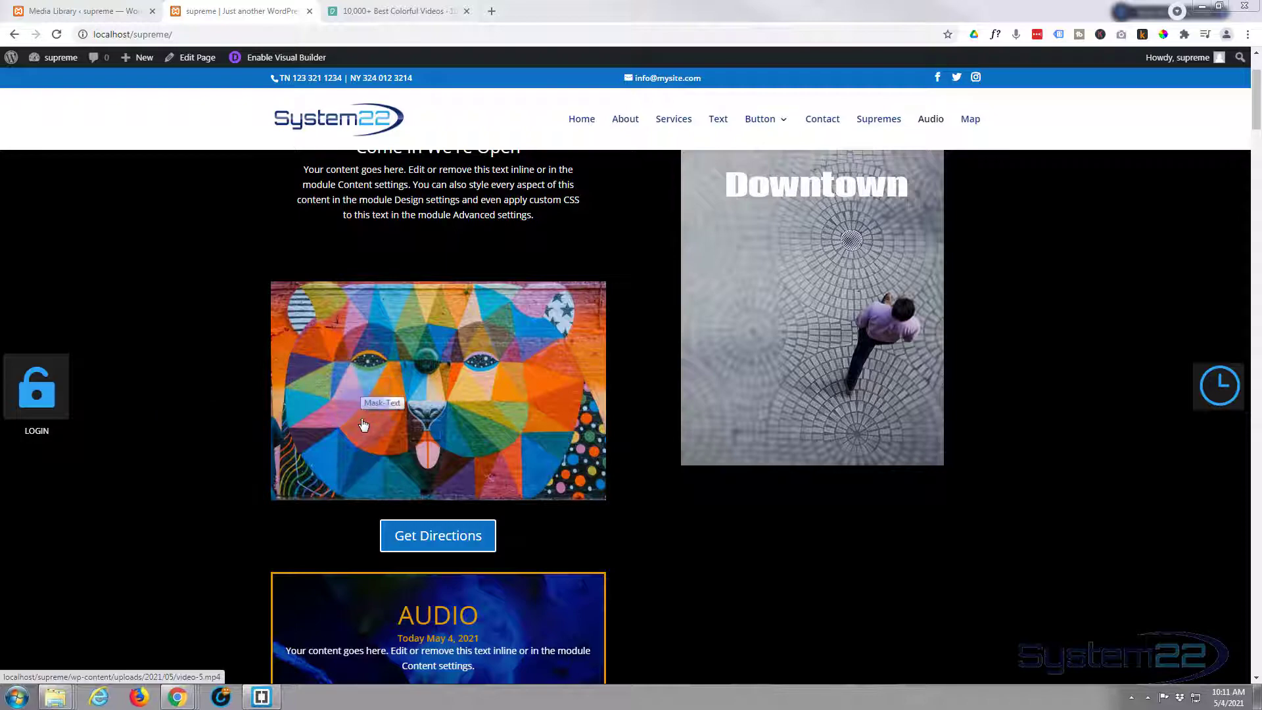
# - Preview the existing video popups on the colourful face and Downtown images, then close them
pyautogui.click(362, 425)
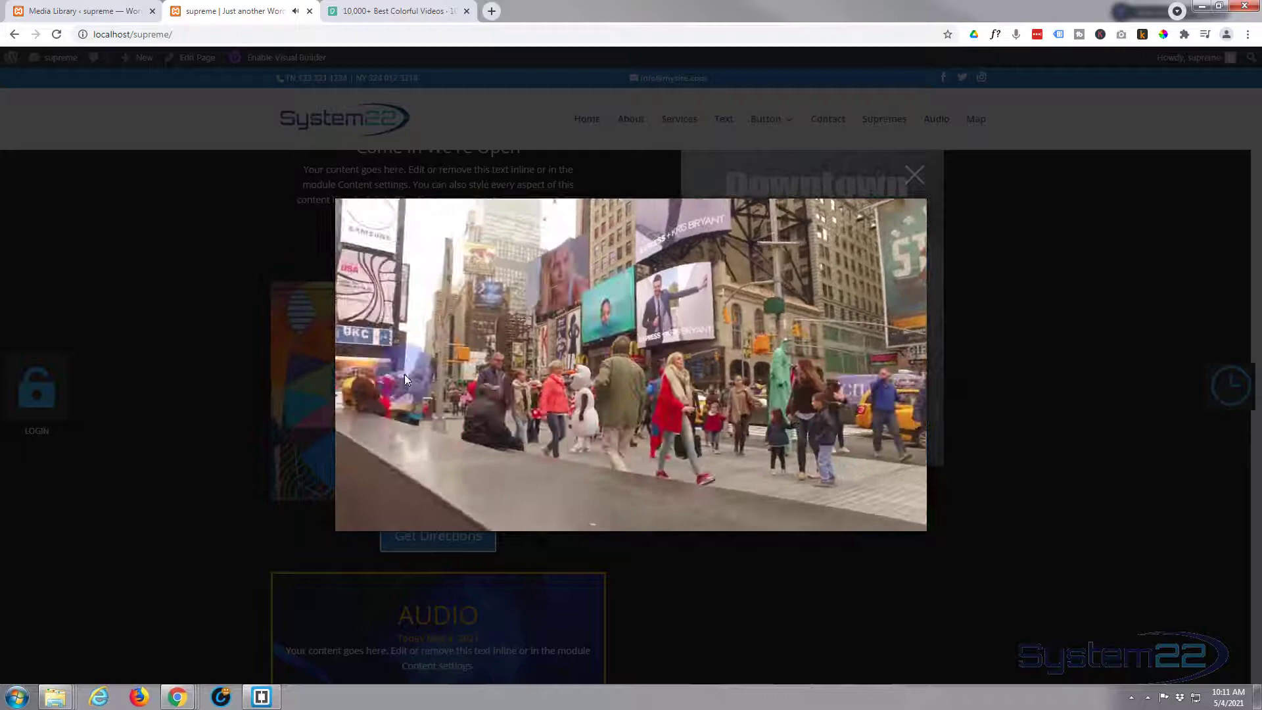
pyautogui.click(149, 377)
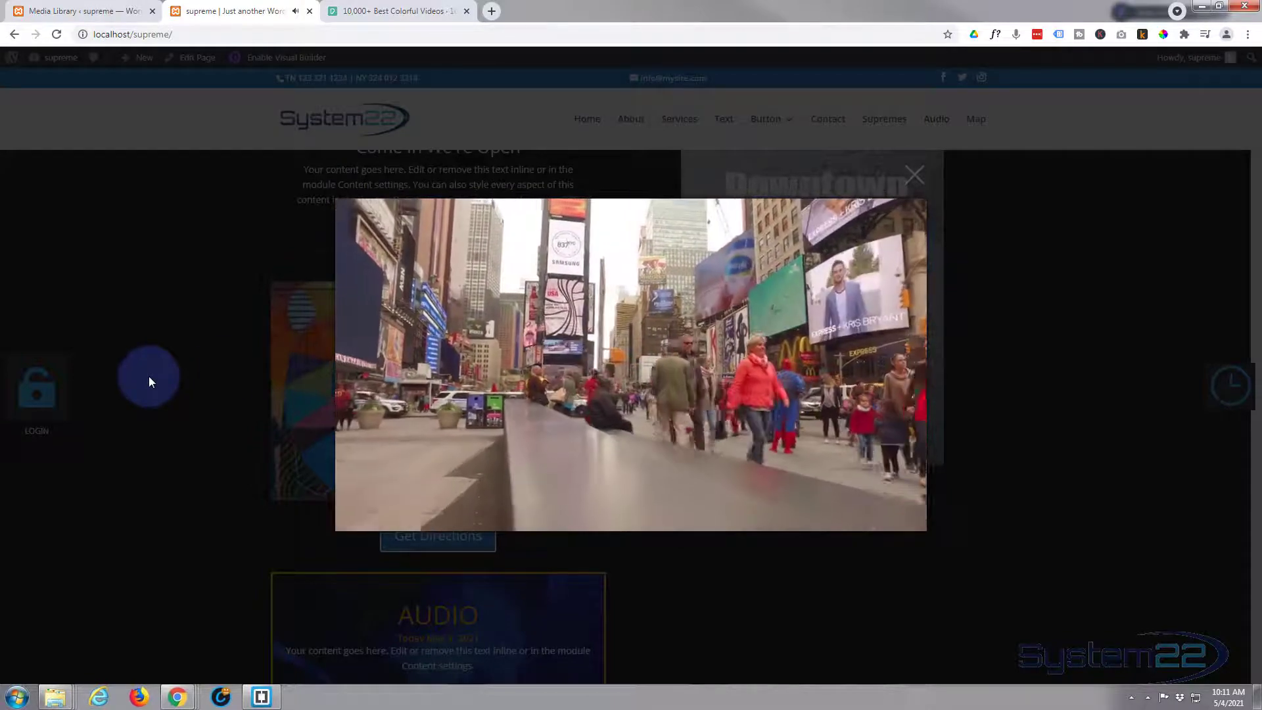
pyautogui.click(915, 173)
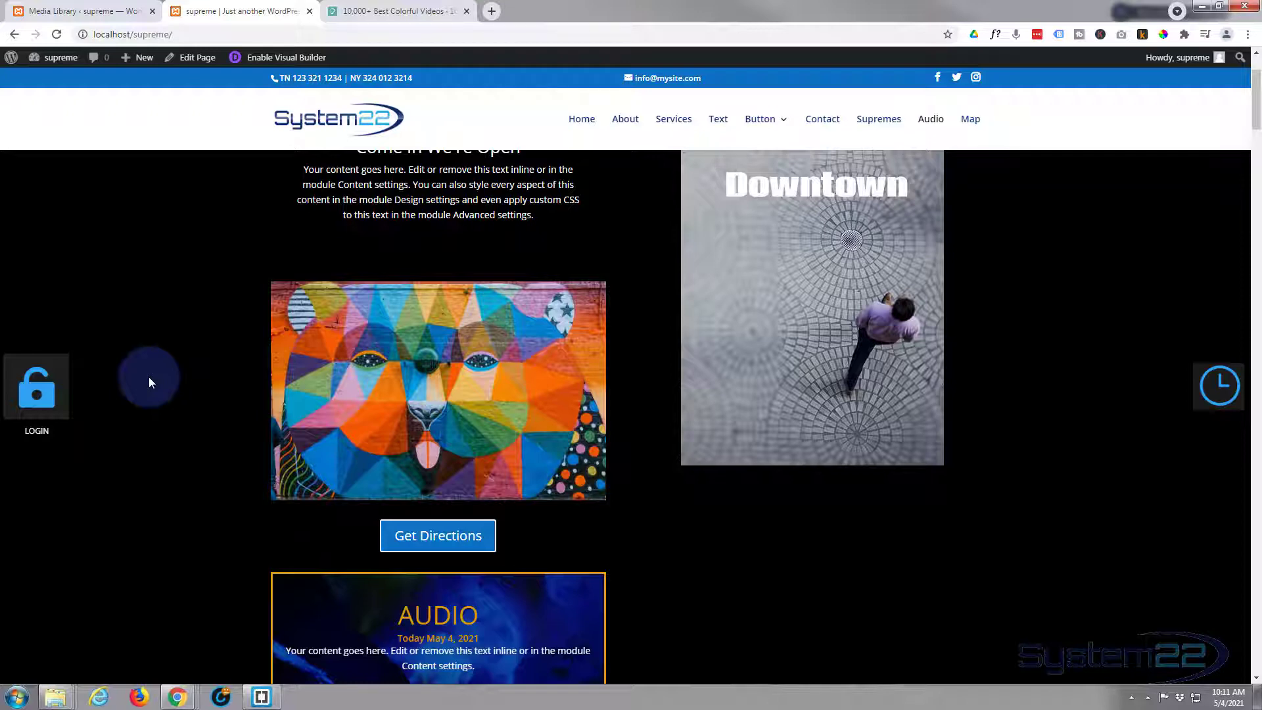
pyautogui.moveTo(201, 432)
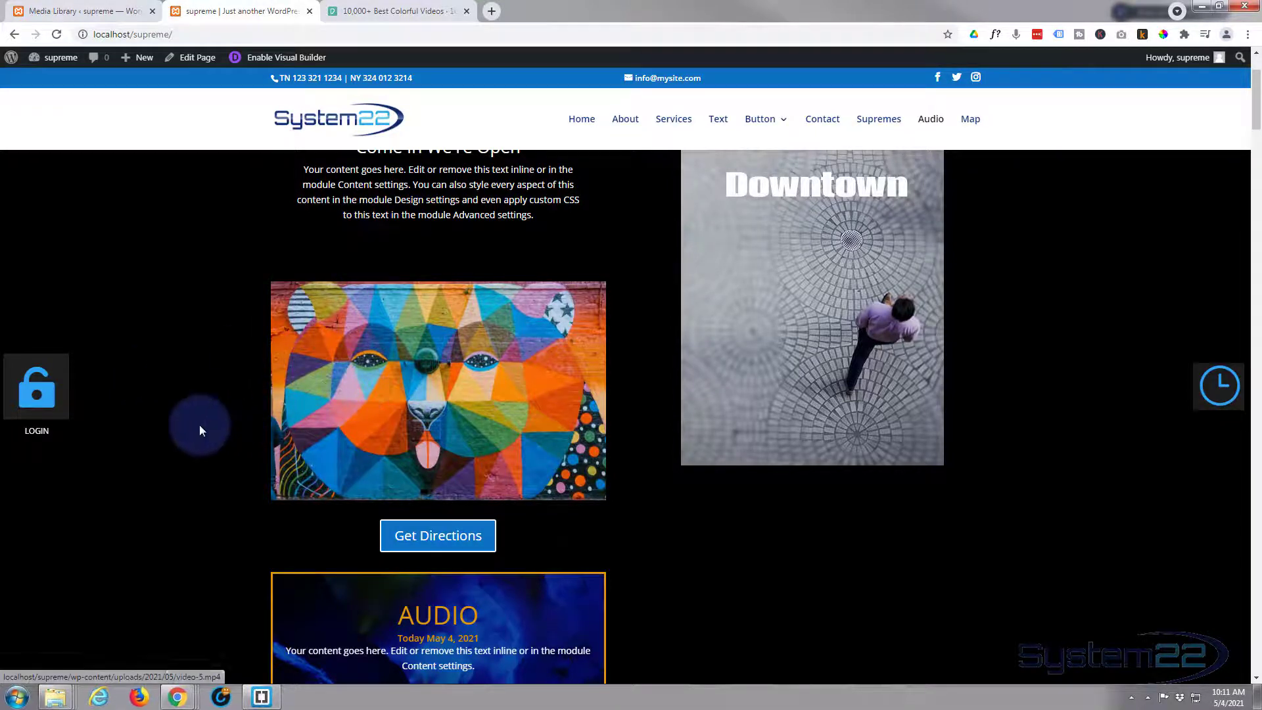
pyautogui.moveTo(387, 410)
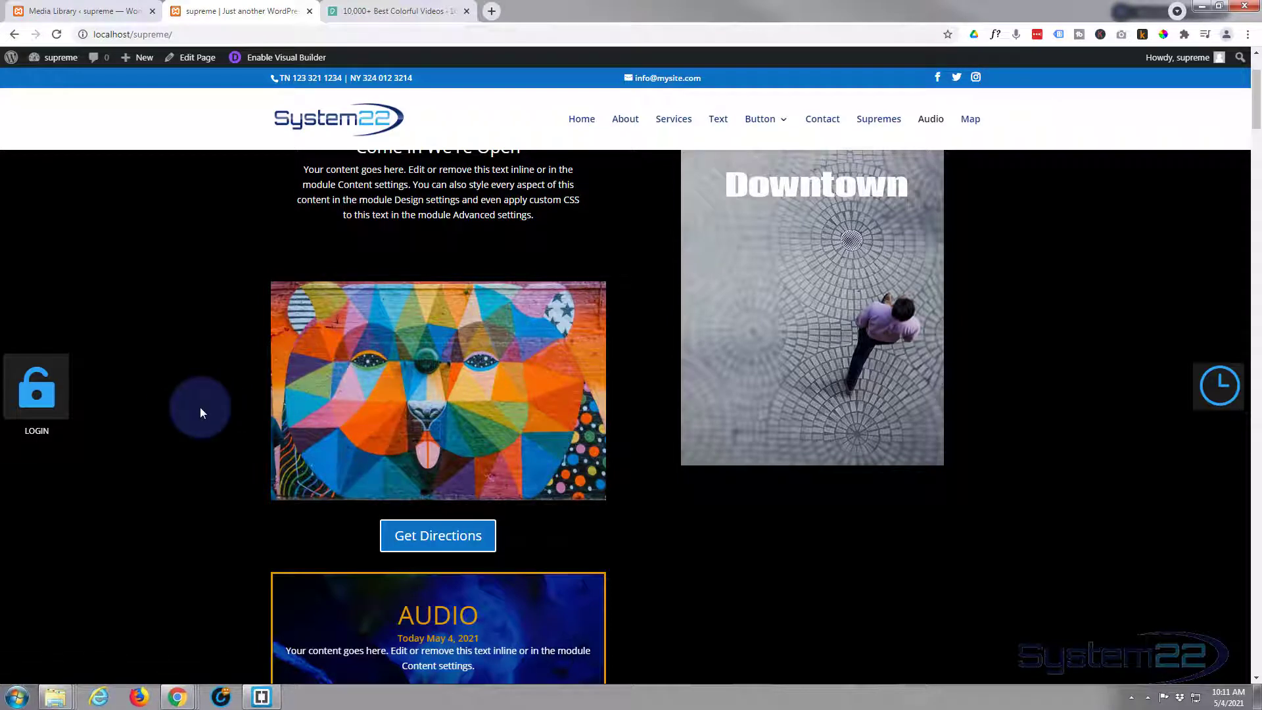
pyautogui.moveTo(432, 387)
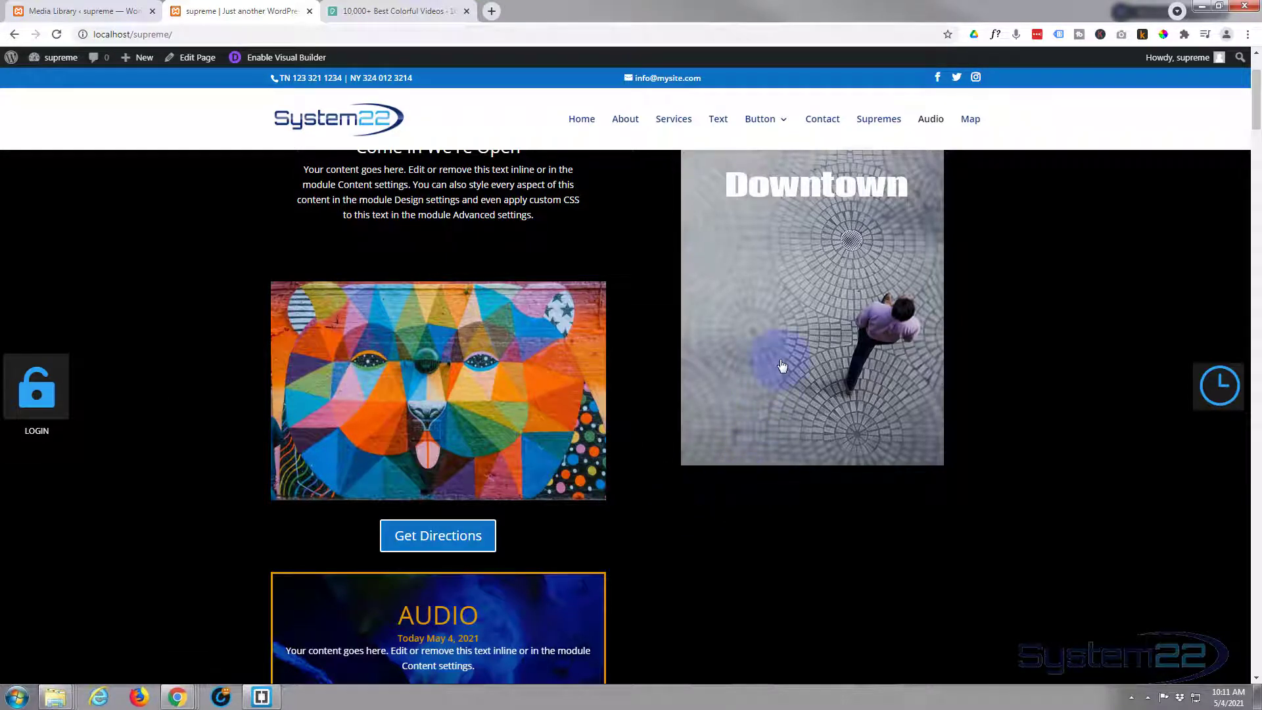
pyautogui.moveTo(767, 360)
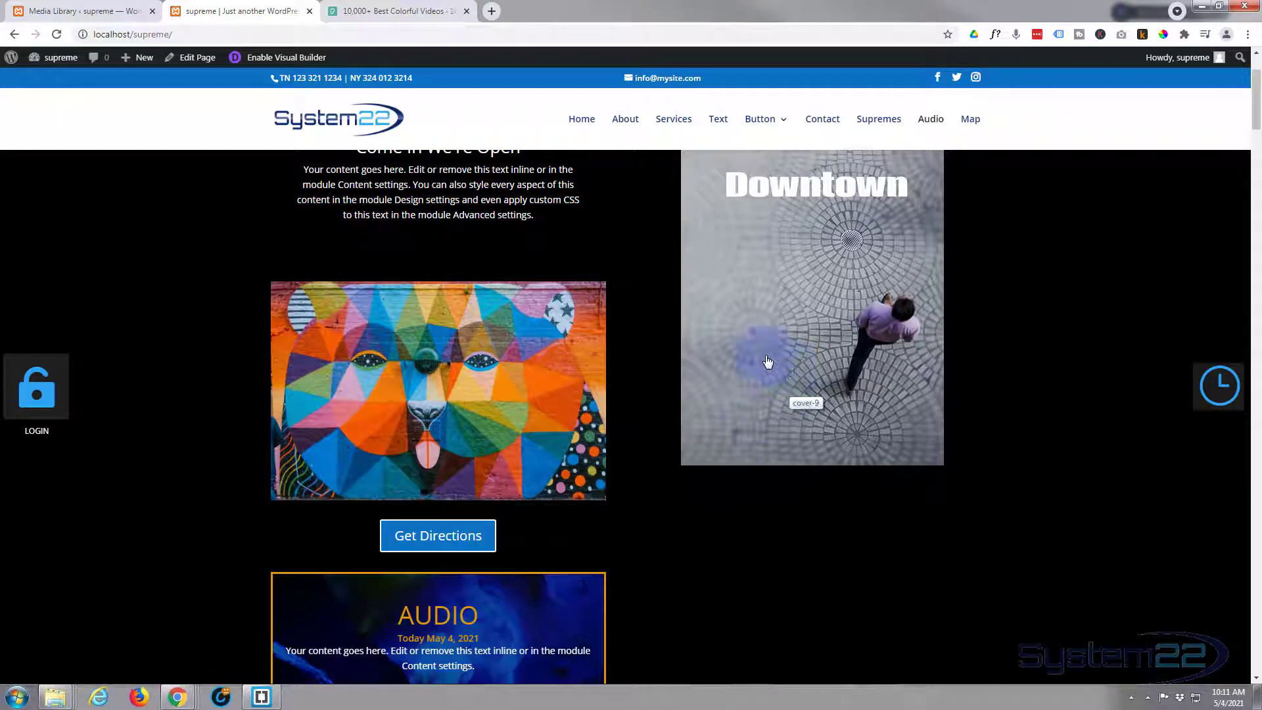
pyautogui.click(438, 391)
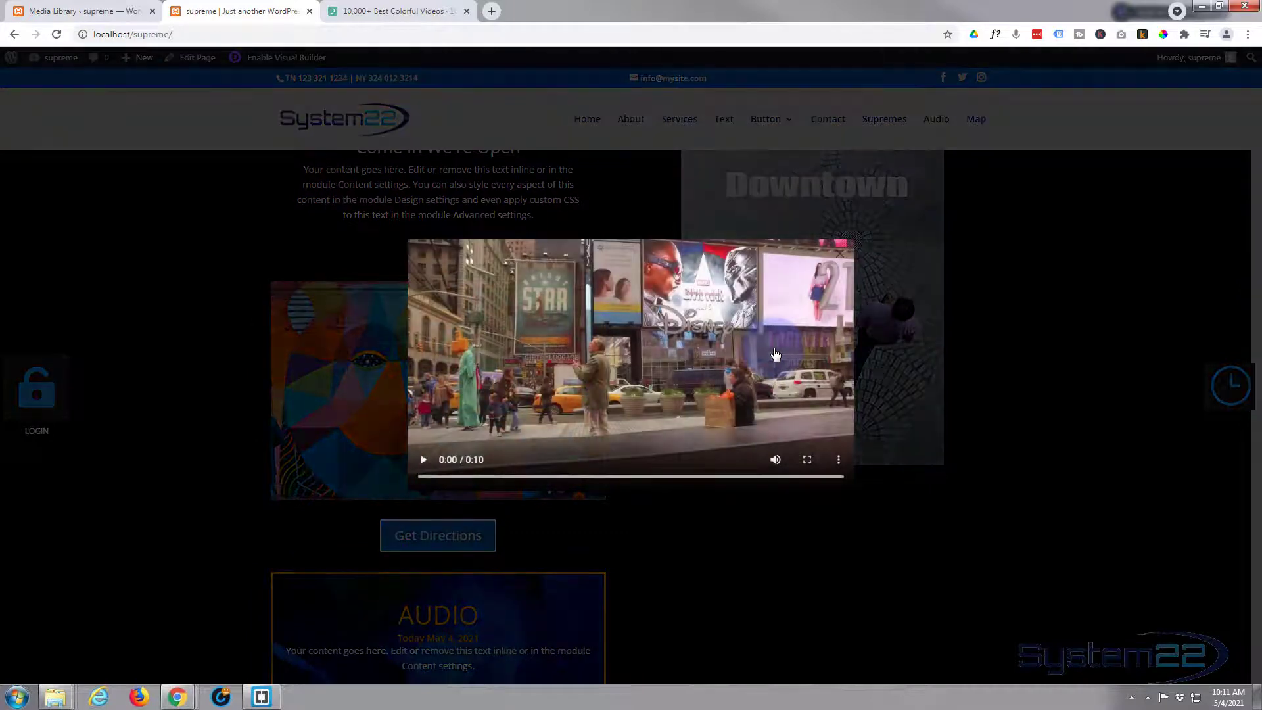
pyautogui.click(424, 459)
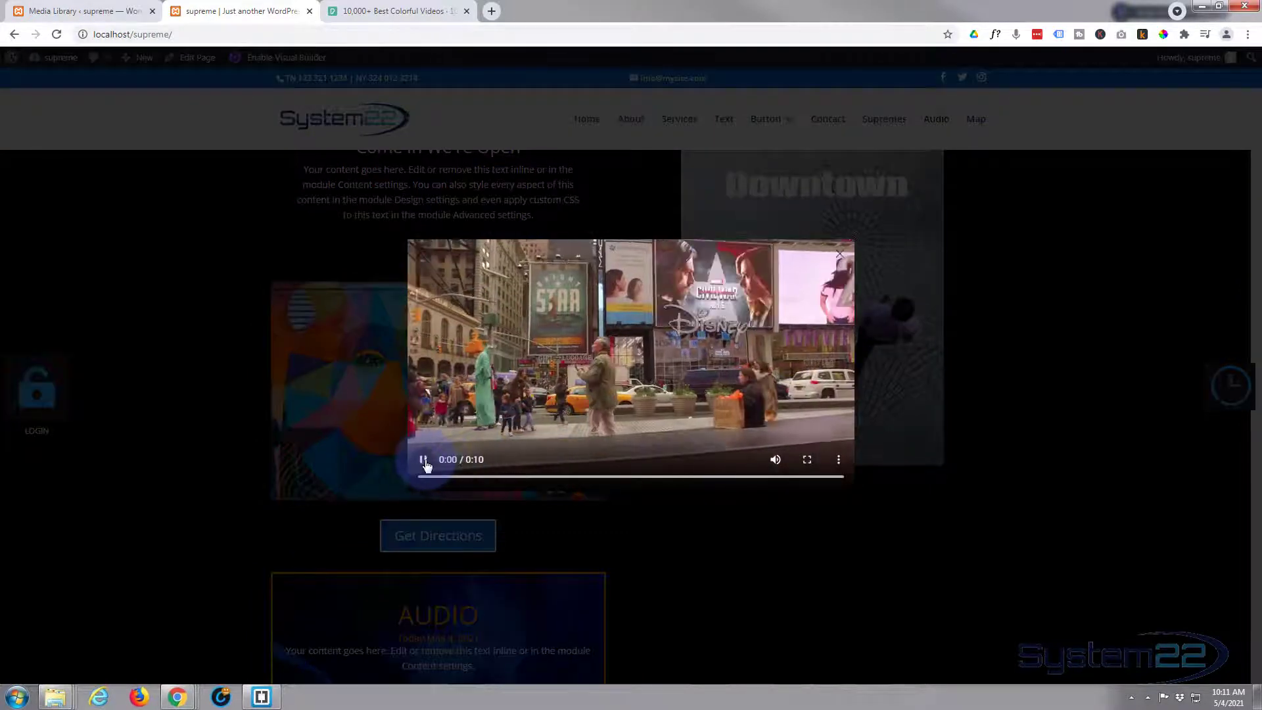
pyautogui.click(425, 460)
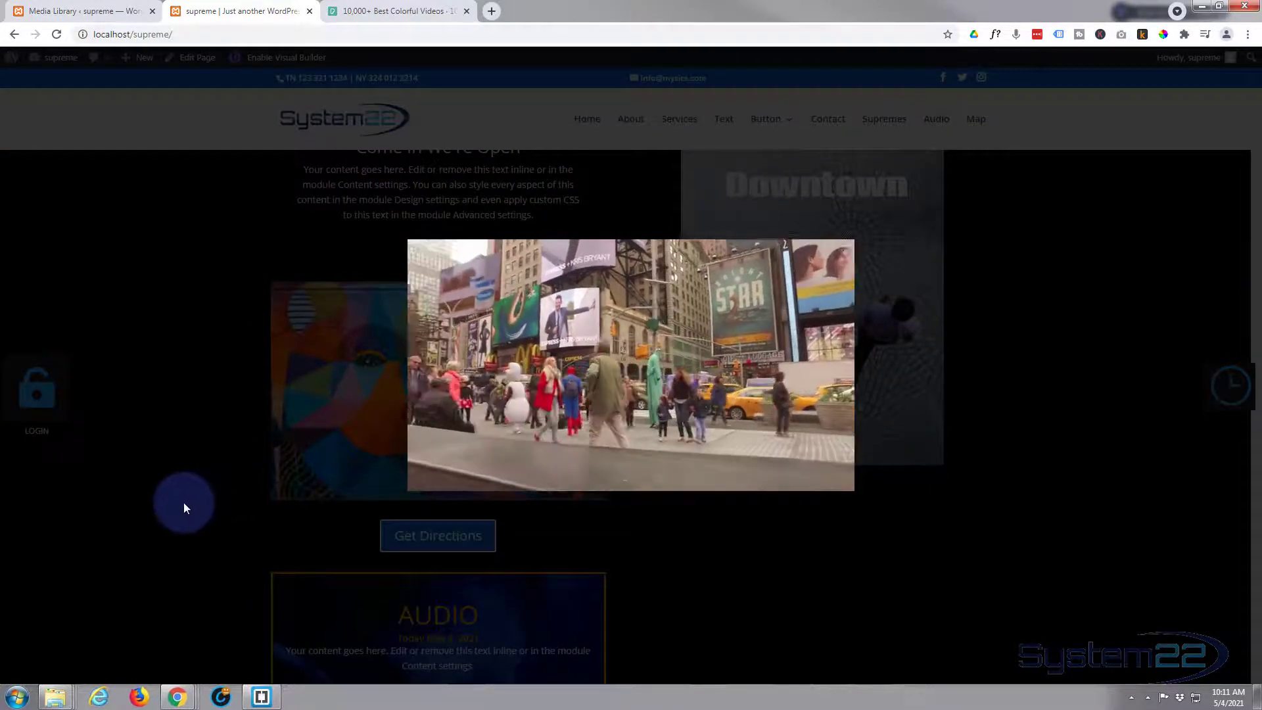
pyautogui.click(630, 367)
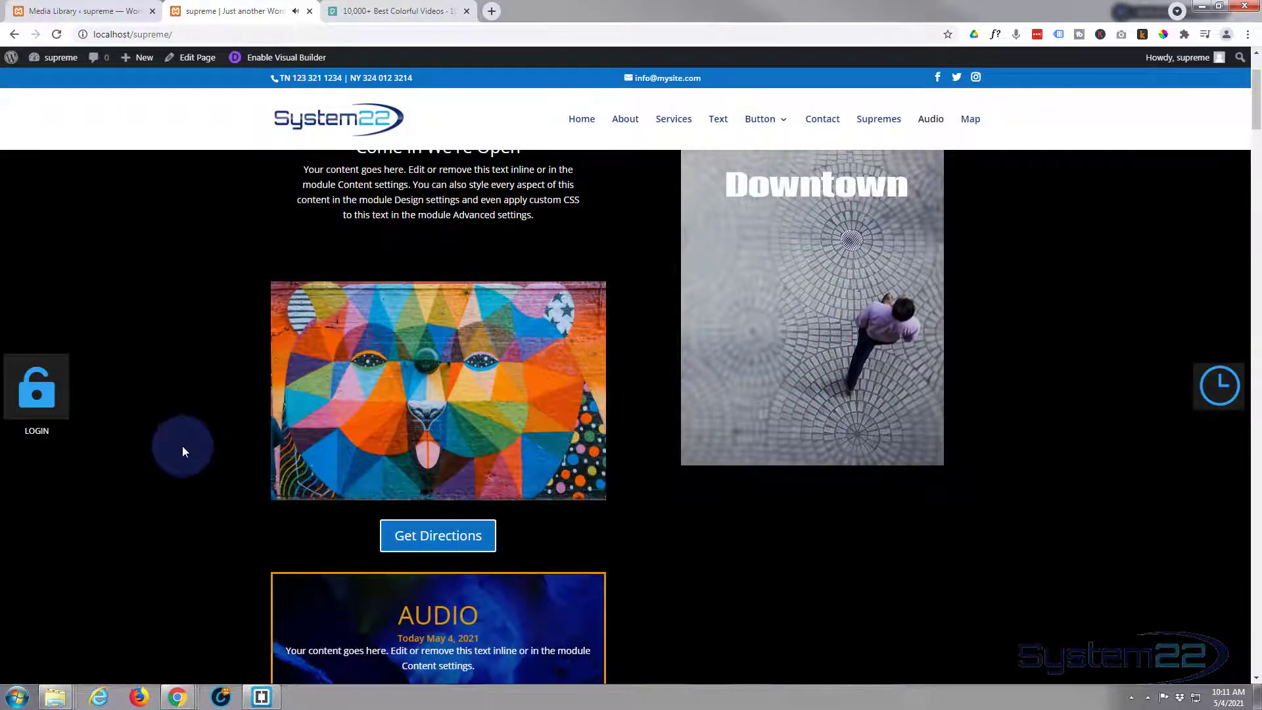
pyautogui.moveTo(272, 249)
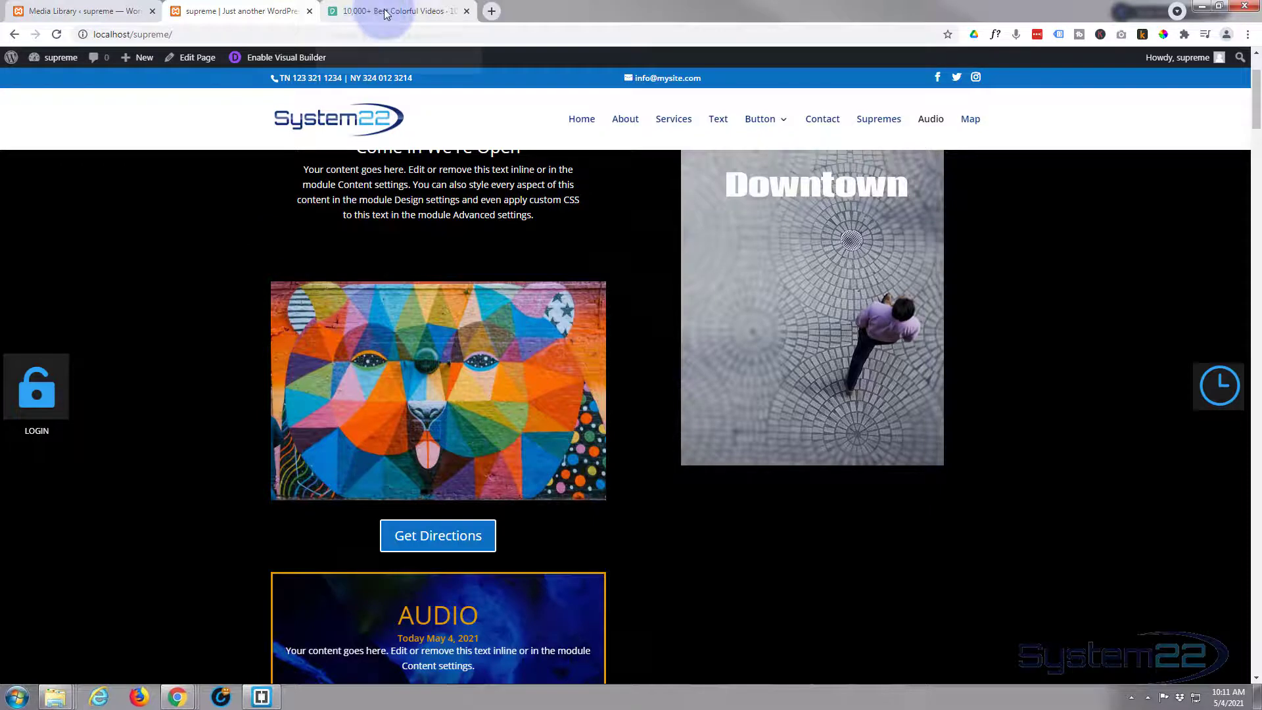
# - Download the Multi-Colored Vapor video from Pexels at HD 1280 x 720 and dismiss the thank-you message
pyautogui.click(394, 11)
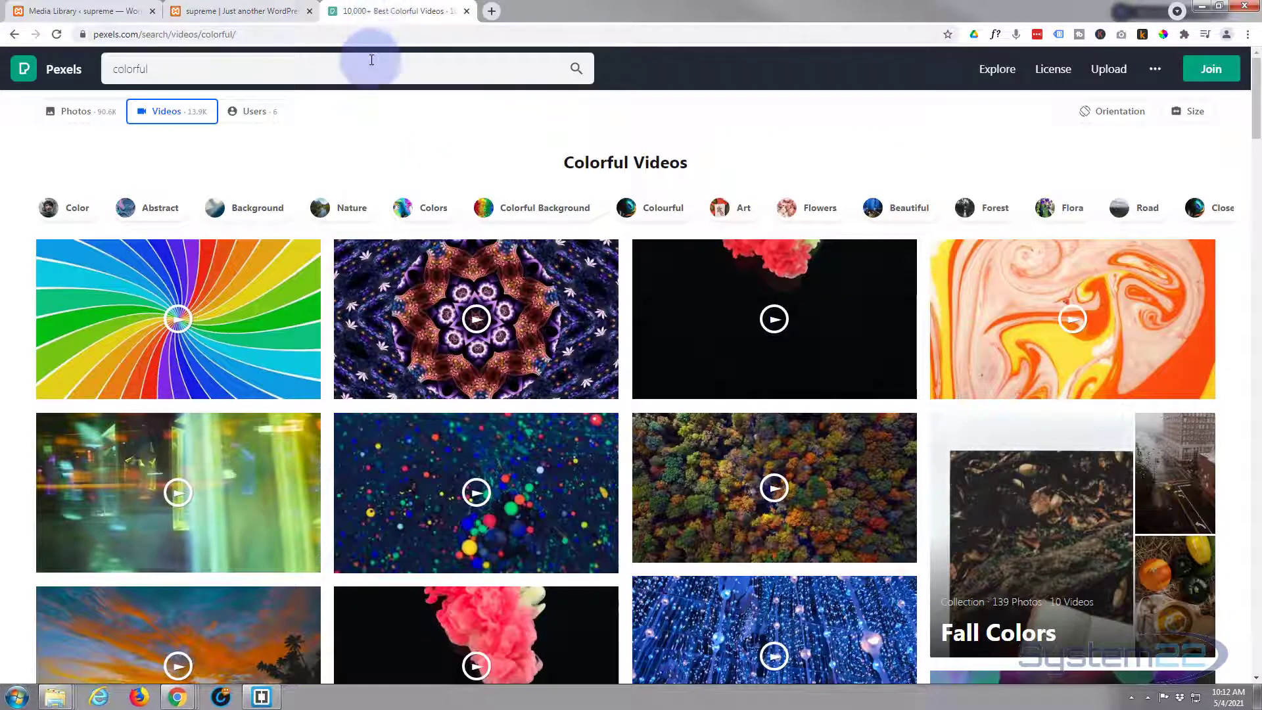
pyautogui.moveTo(639, 258)
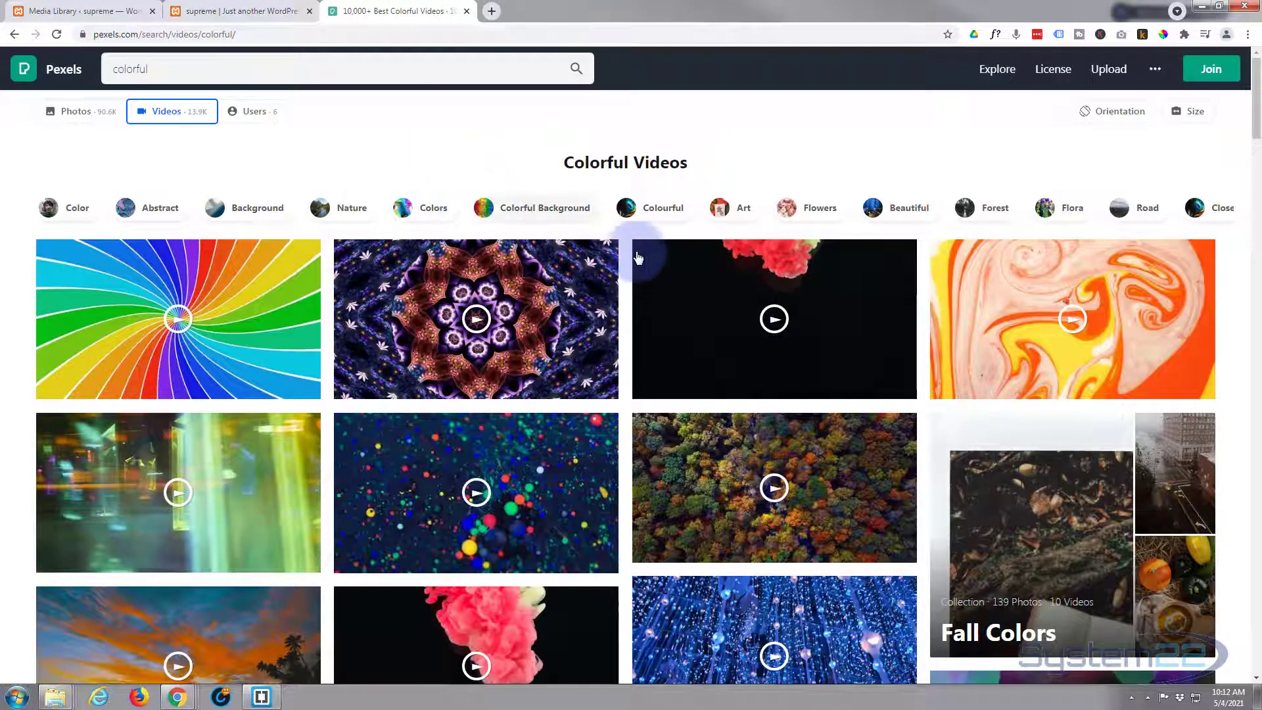
pyautogui.moveTo(843, 389)
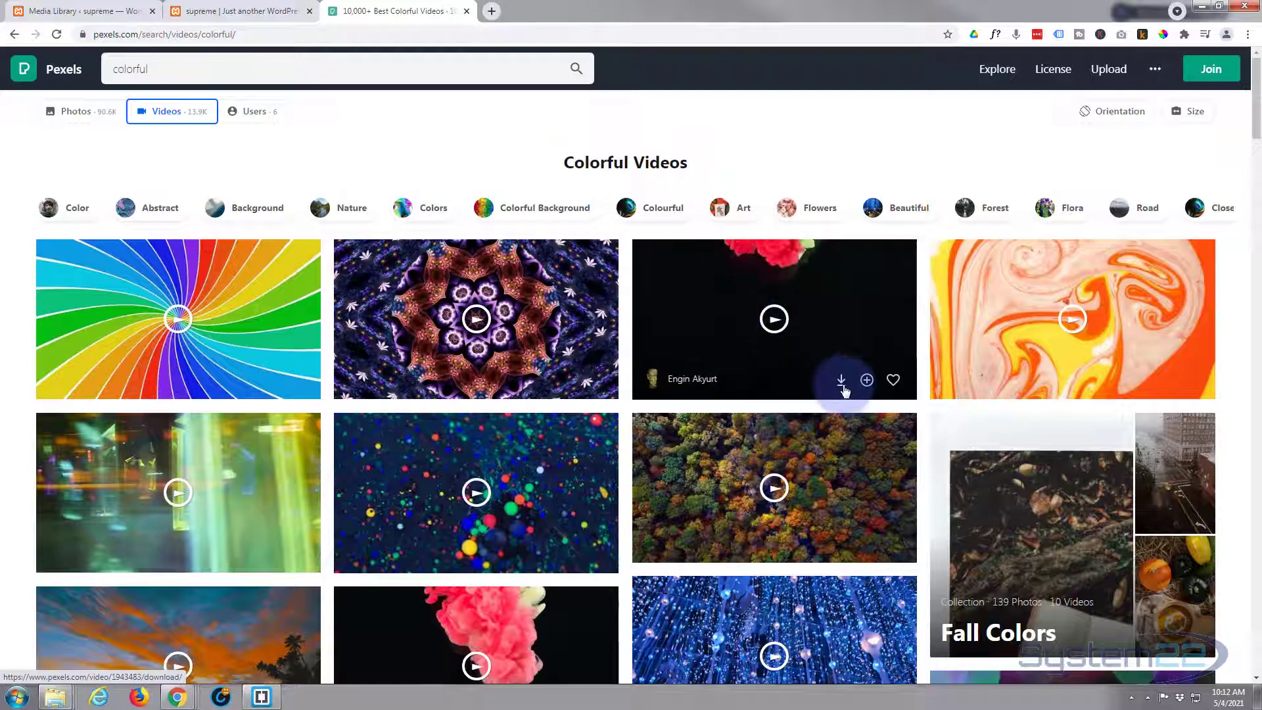
pyautogui.moveTo(740, 348)
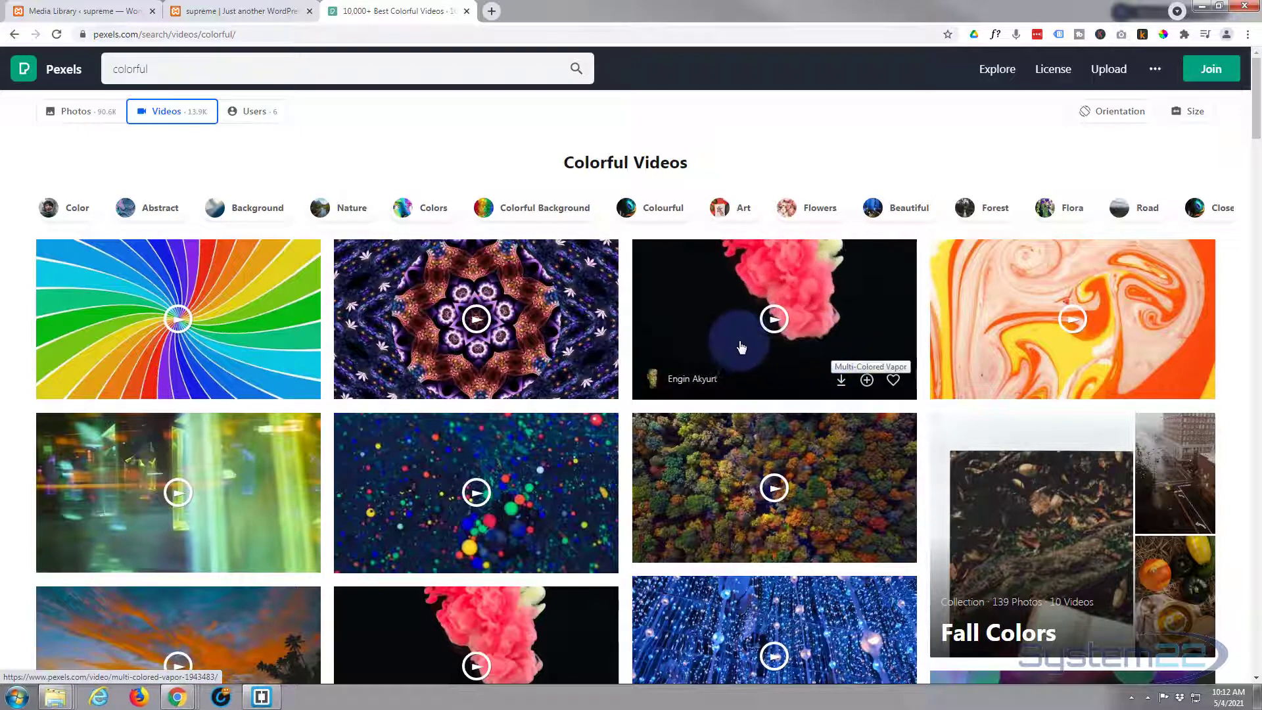
pyautogui.click(773, 318)
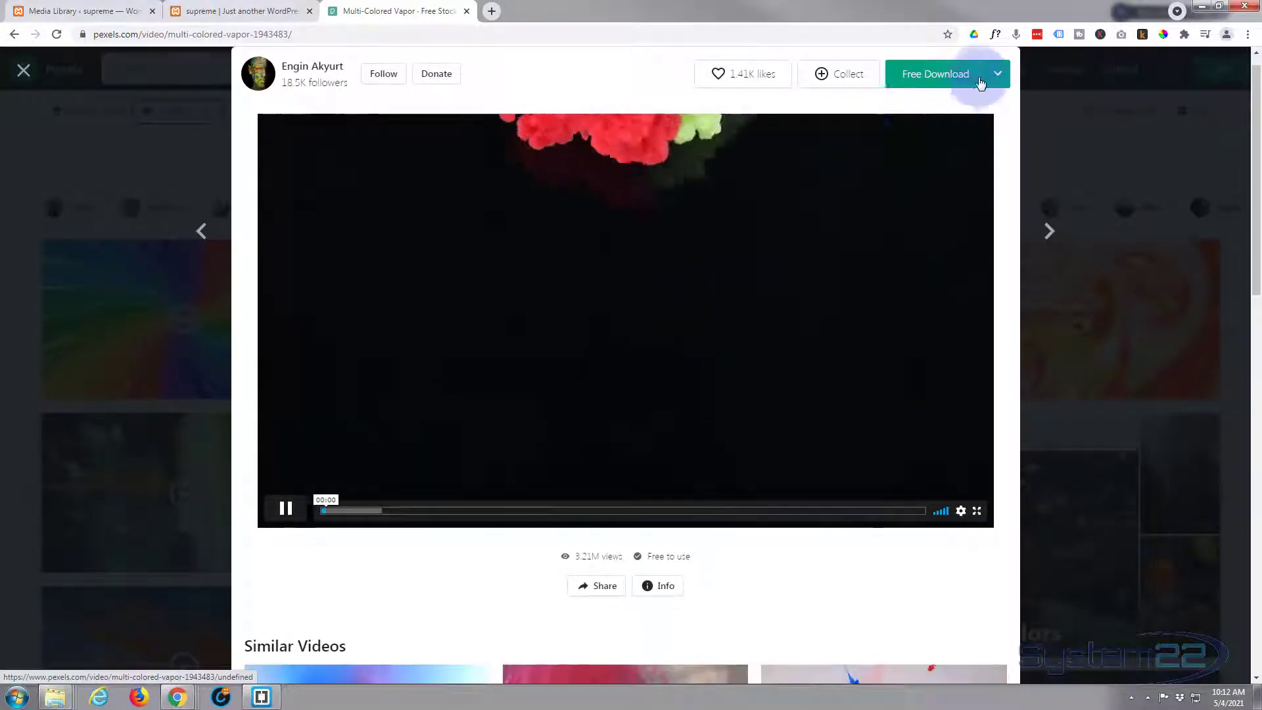
pyautogui.click(998, 74)
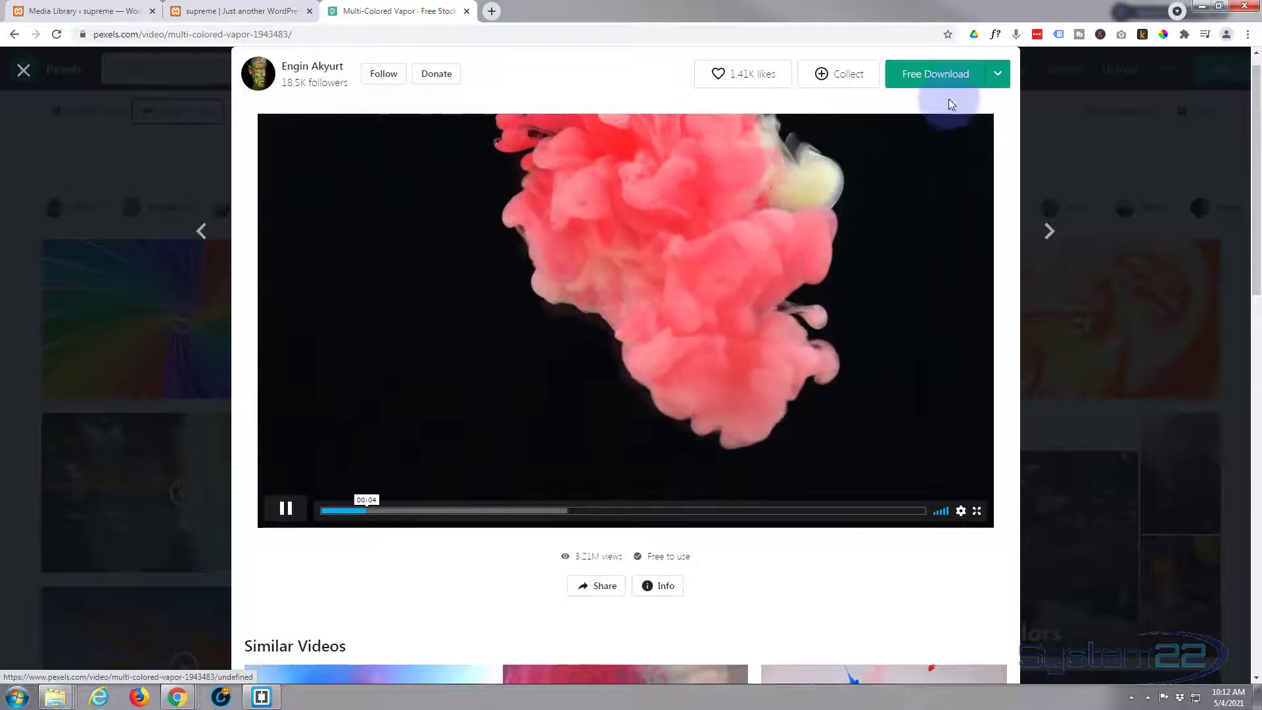
pyautogui.click(998, 74)
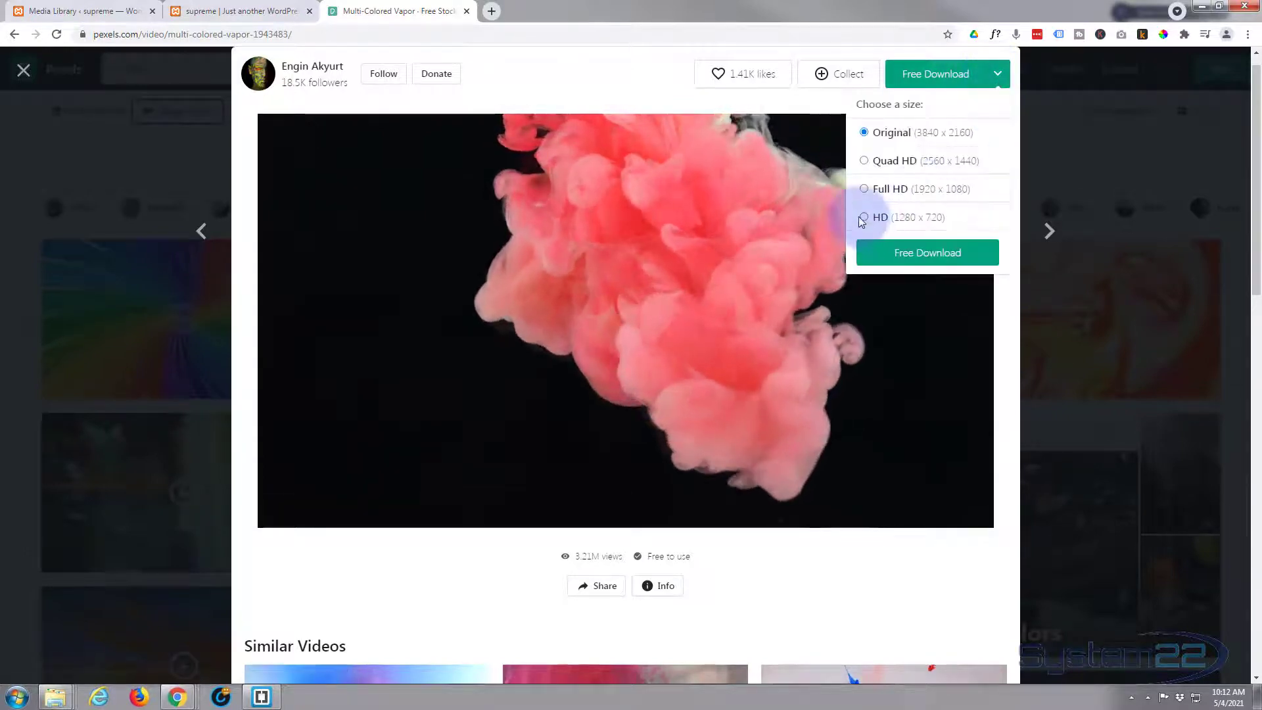
pyautogui.click(862, 217)
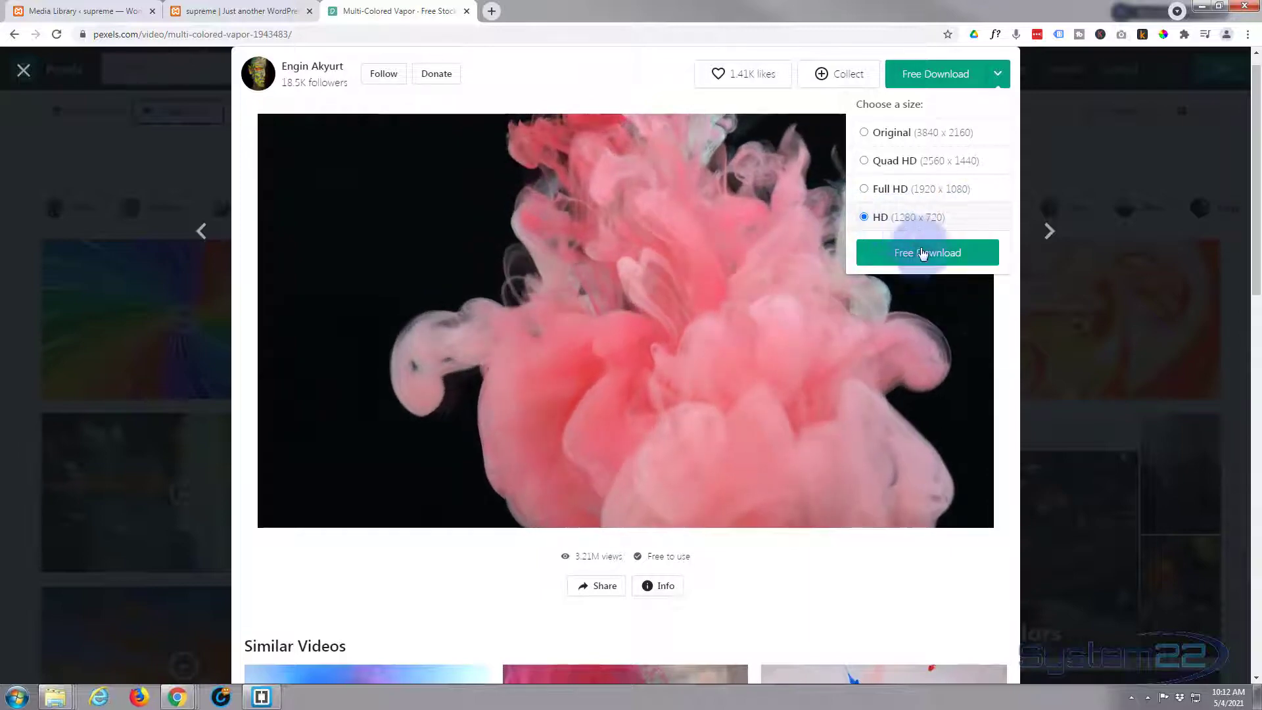
pyautogui.click(927, 253)
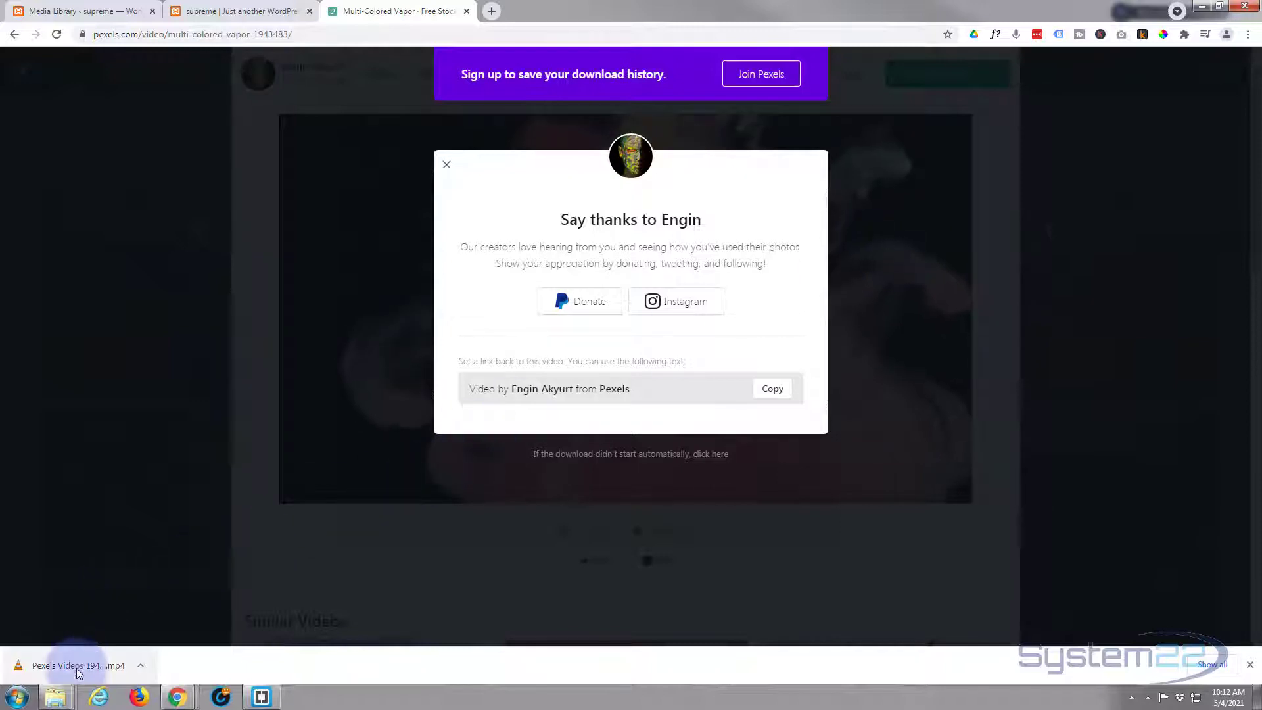
pyautogui.moveTo(77, 665)
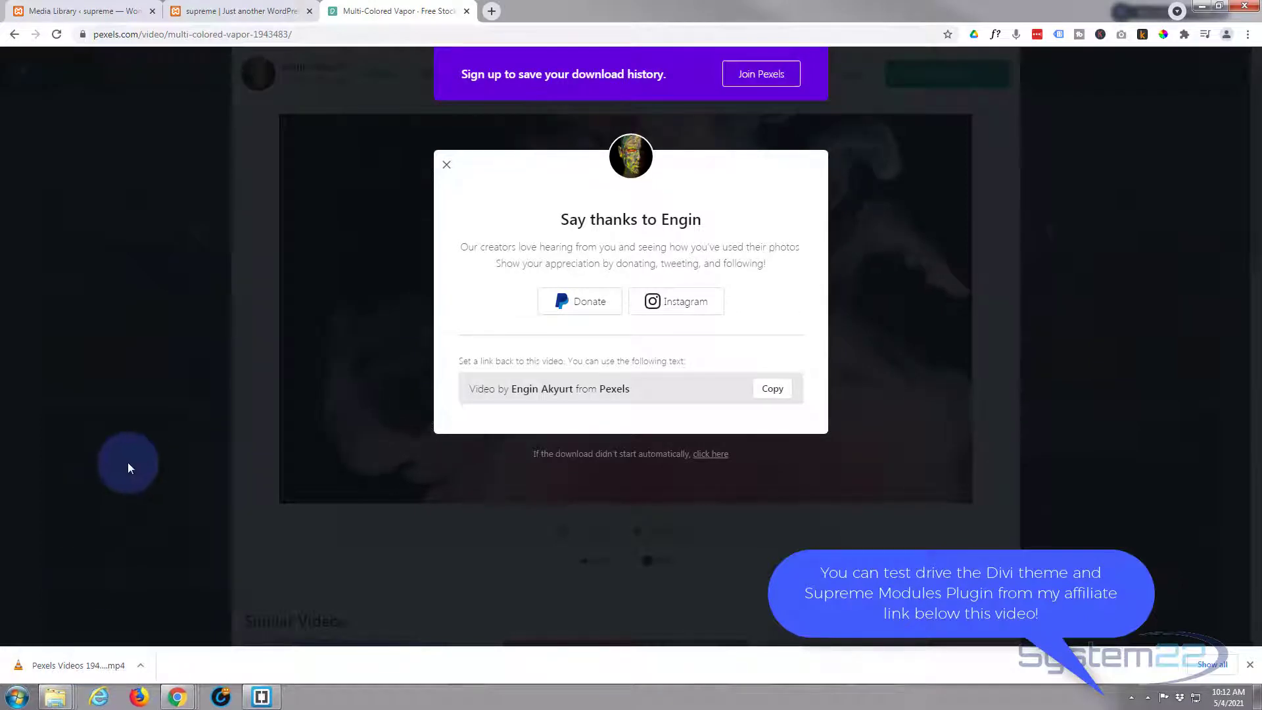
pyautogui.click(446, 166)
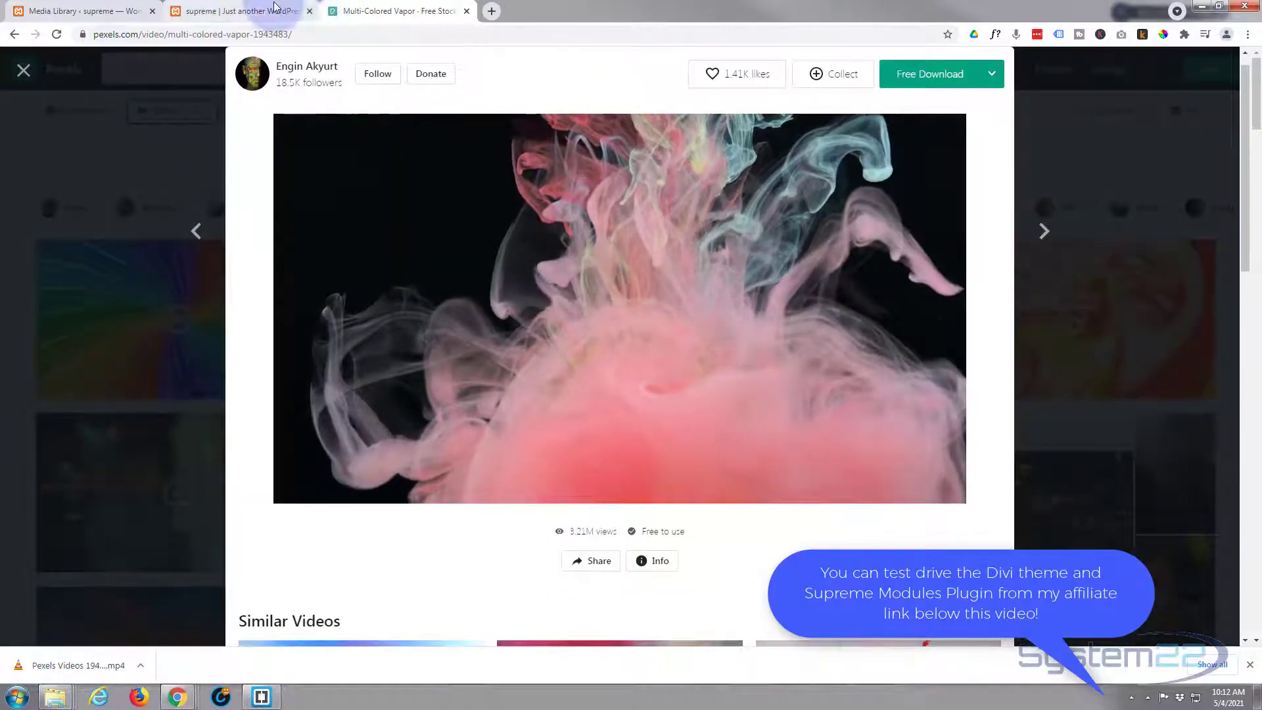
pyautogui.moveTo(238, 10)
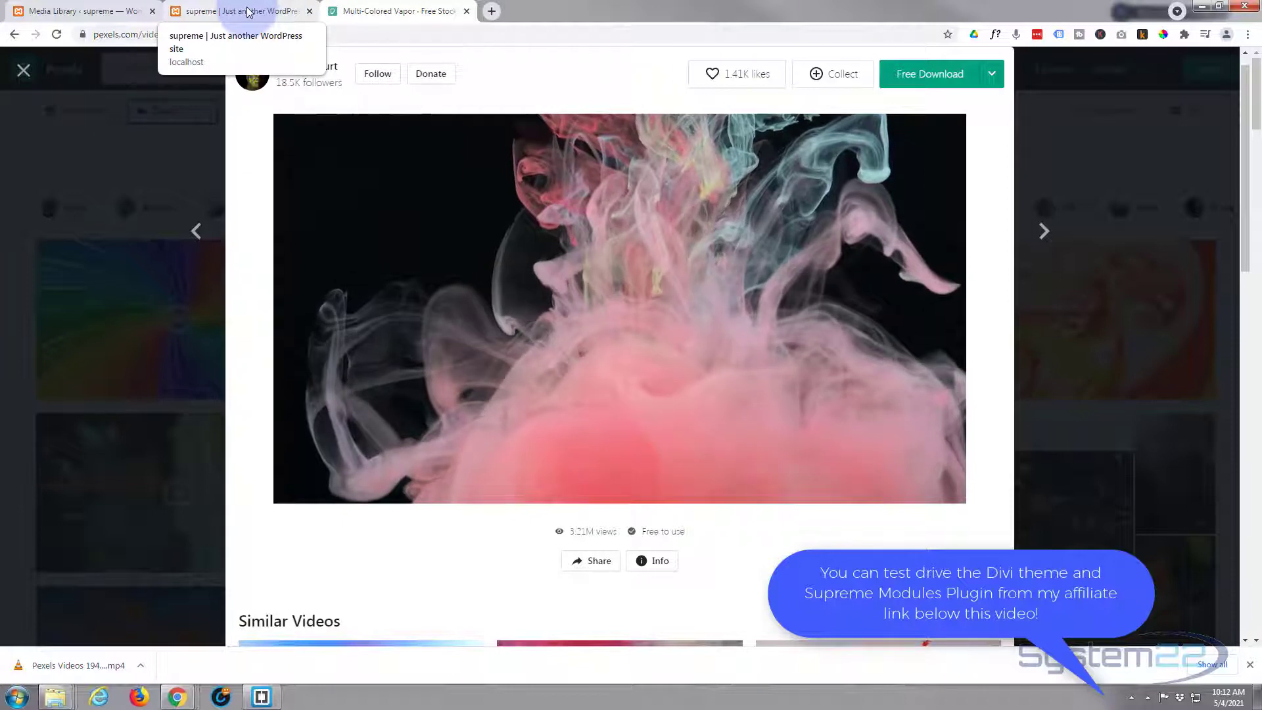
# - Enable the Visual Builder on the homepage and pick a Supreme Image module for the Downtown column
pyautogui.click(238, 11)
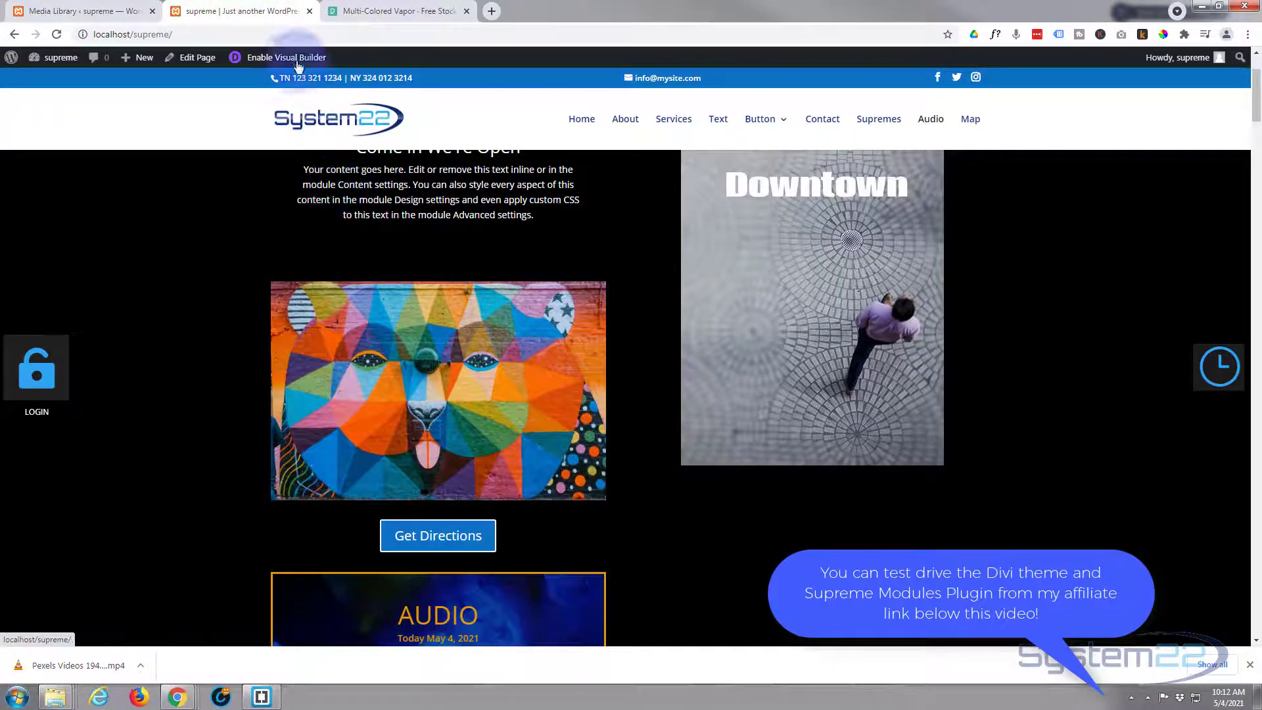
pyautogui.click(285, 57)
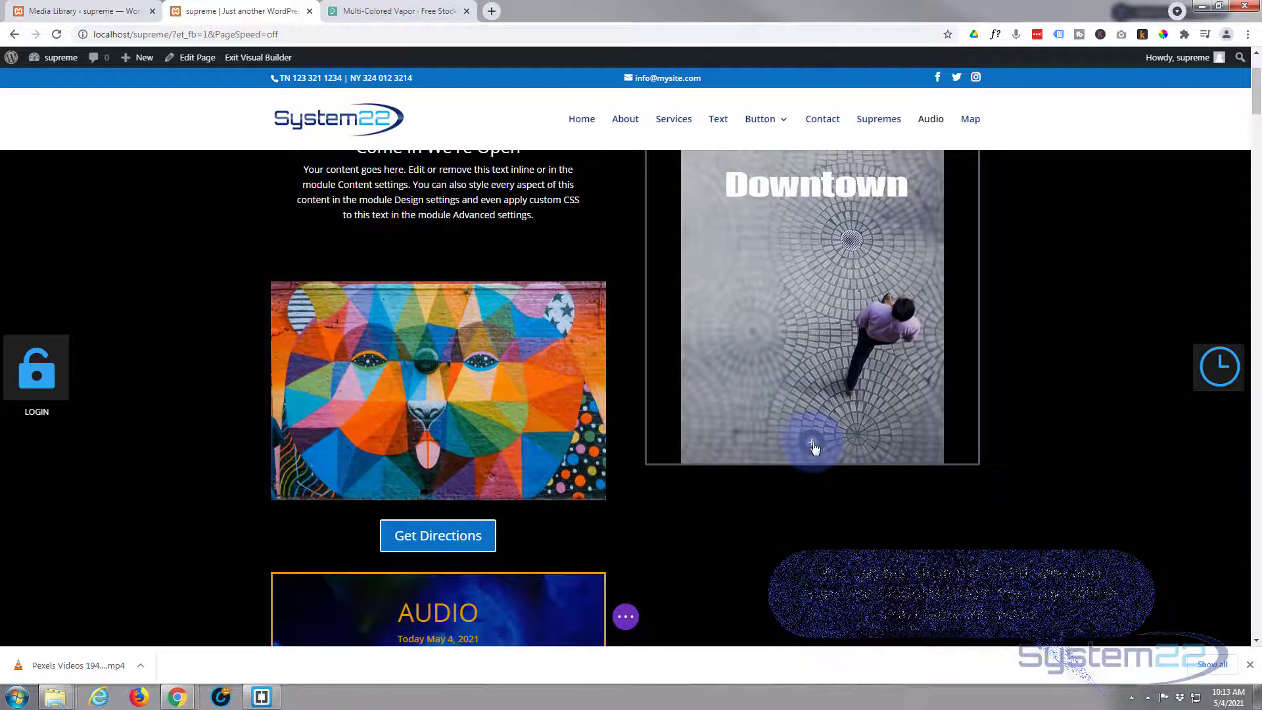
pyautogui.click(811, 442)
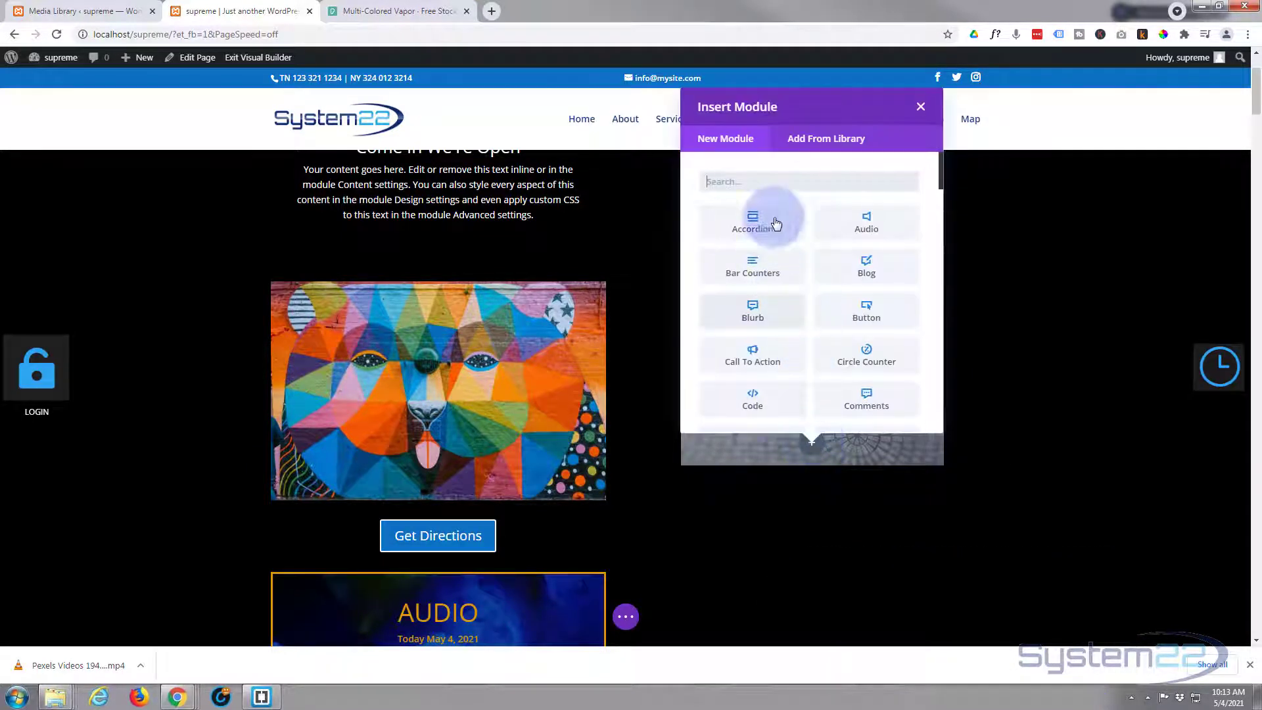
pyautogui.scroll(-3)
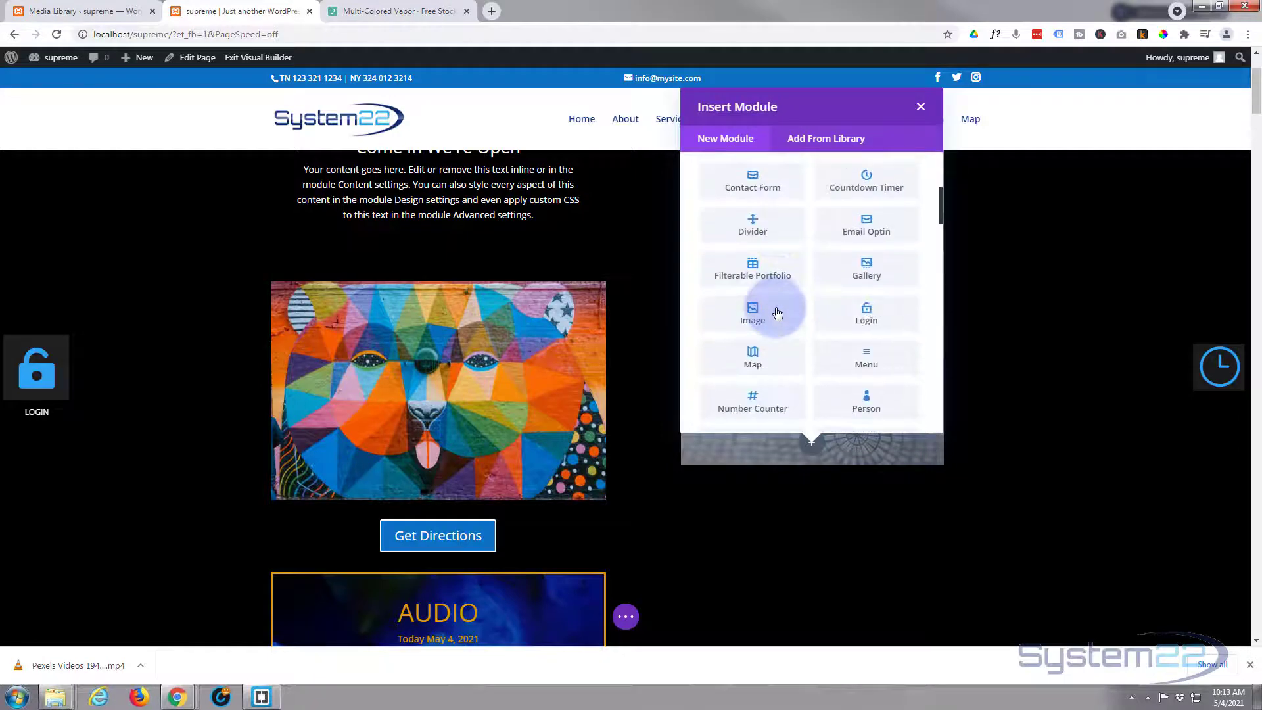
pyautogui.scroll(-3)
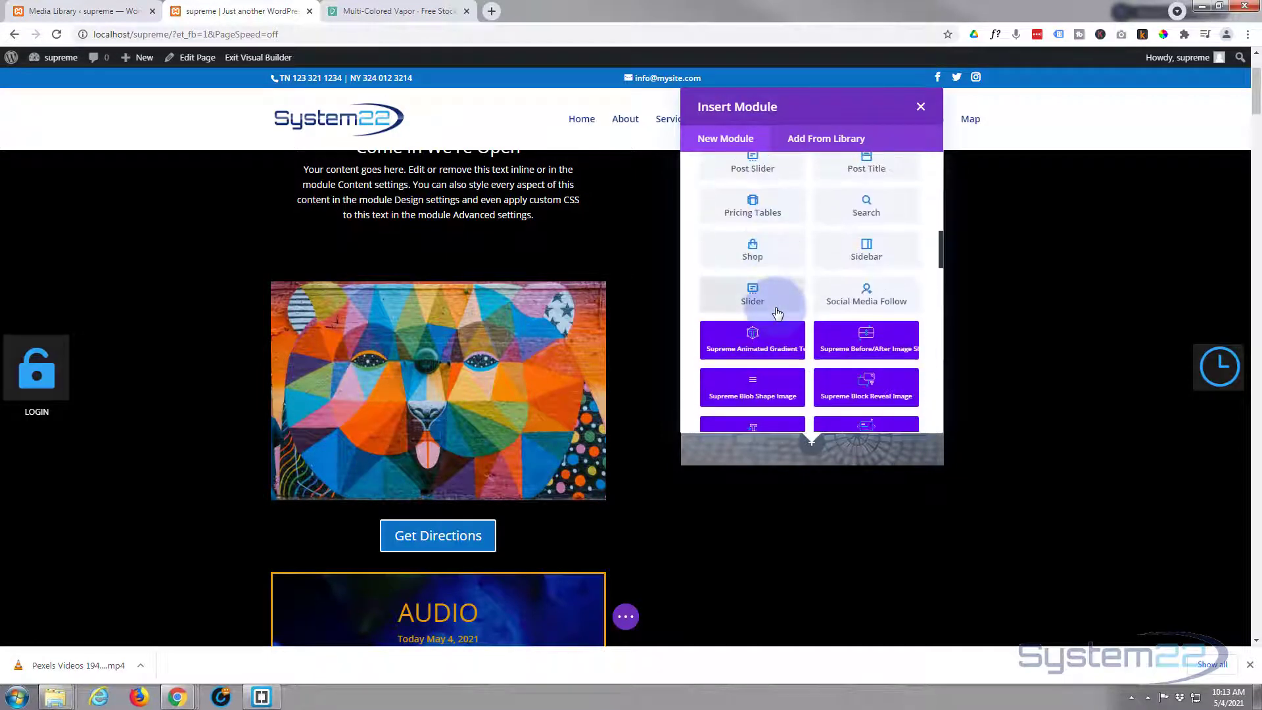
pyautogui.scroll(-3)
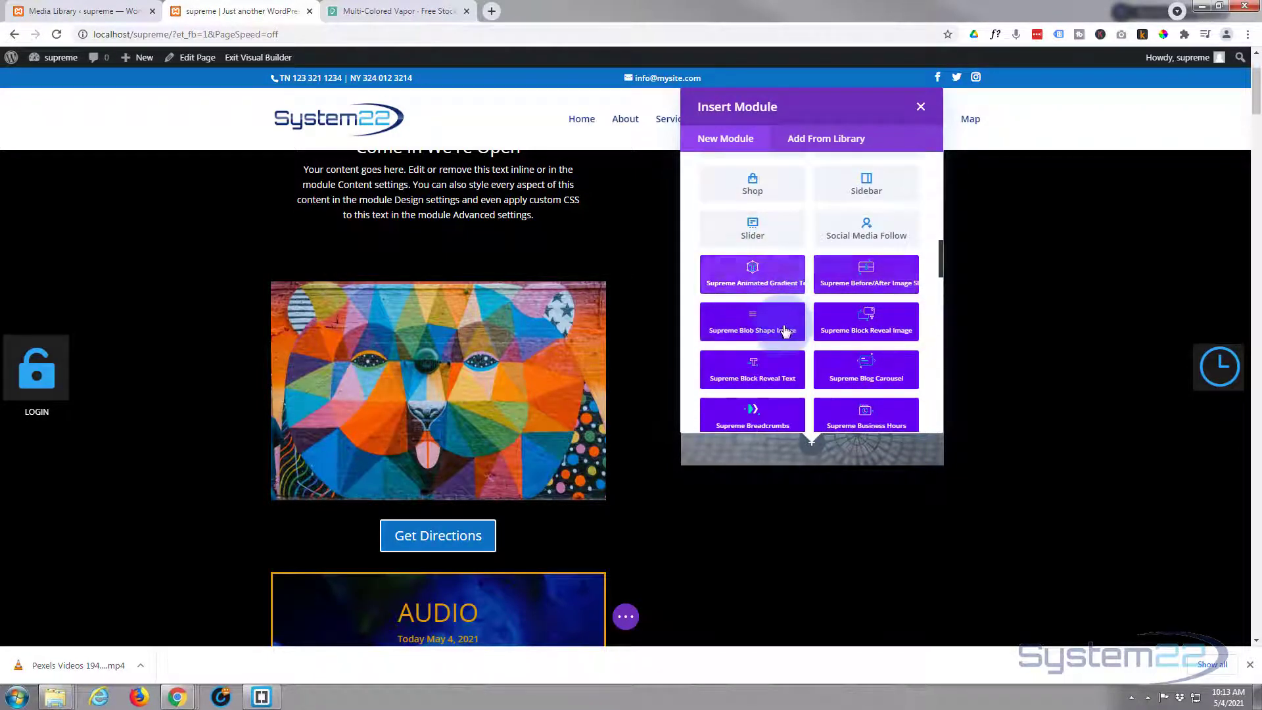
pyautogui.scroll(-3)
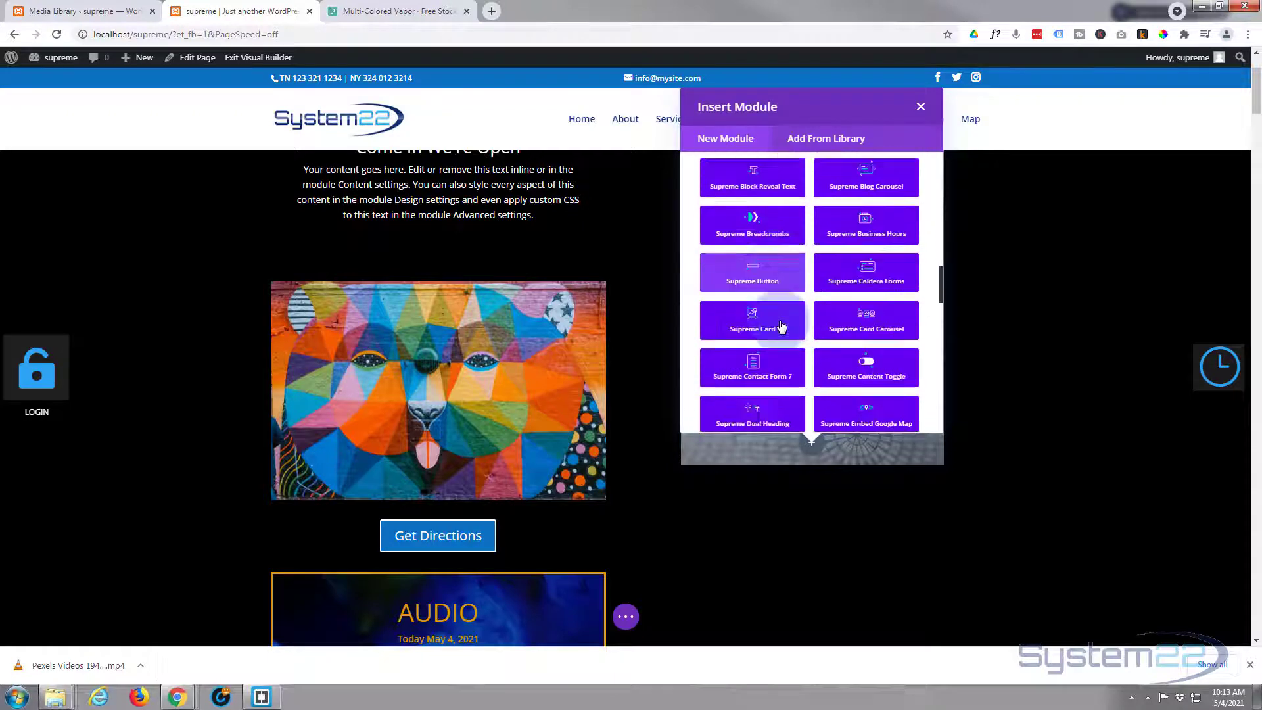
pyautogui.scroll(-3)
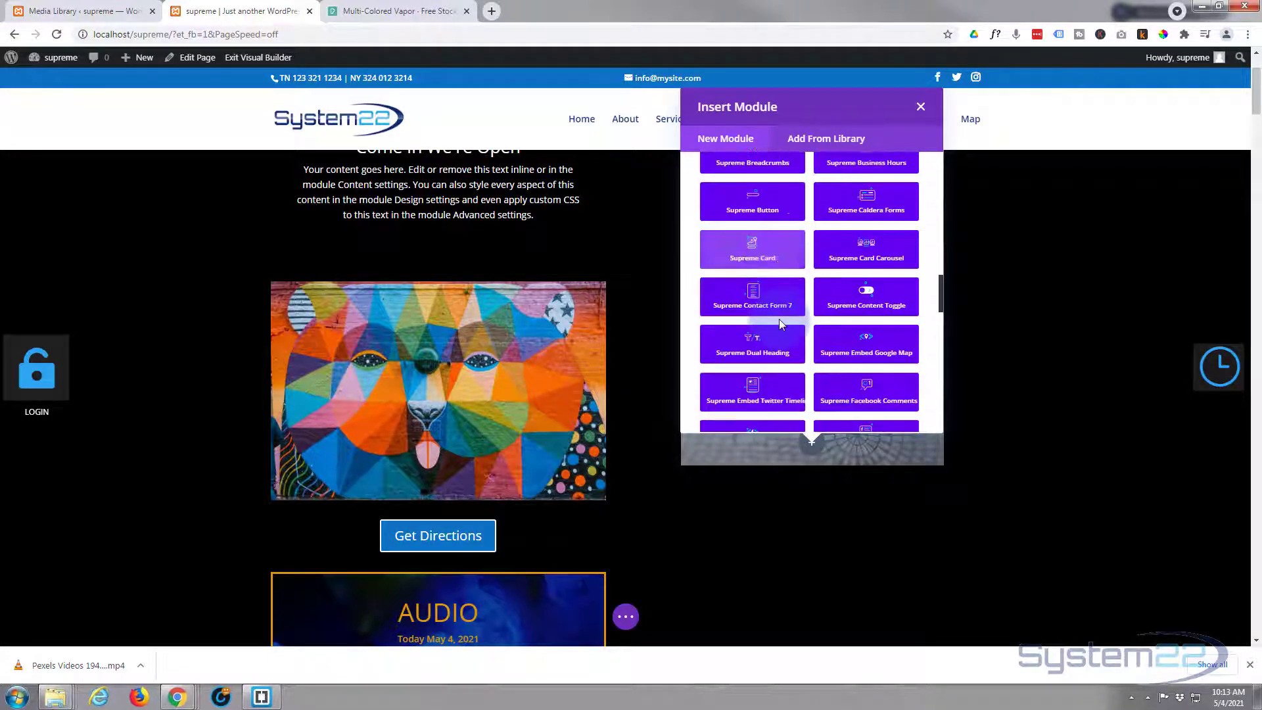
pyautogui.scroll(-3)
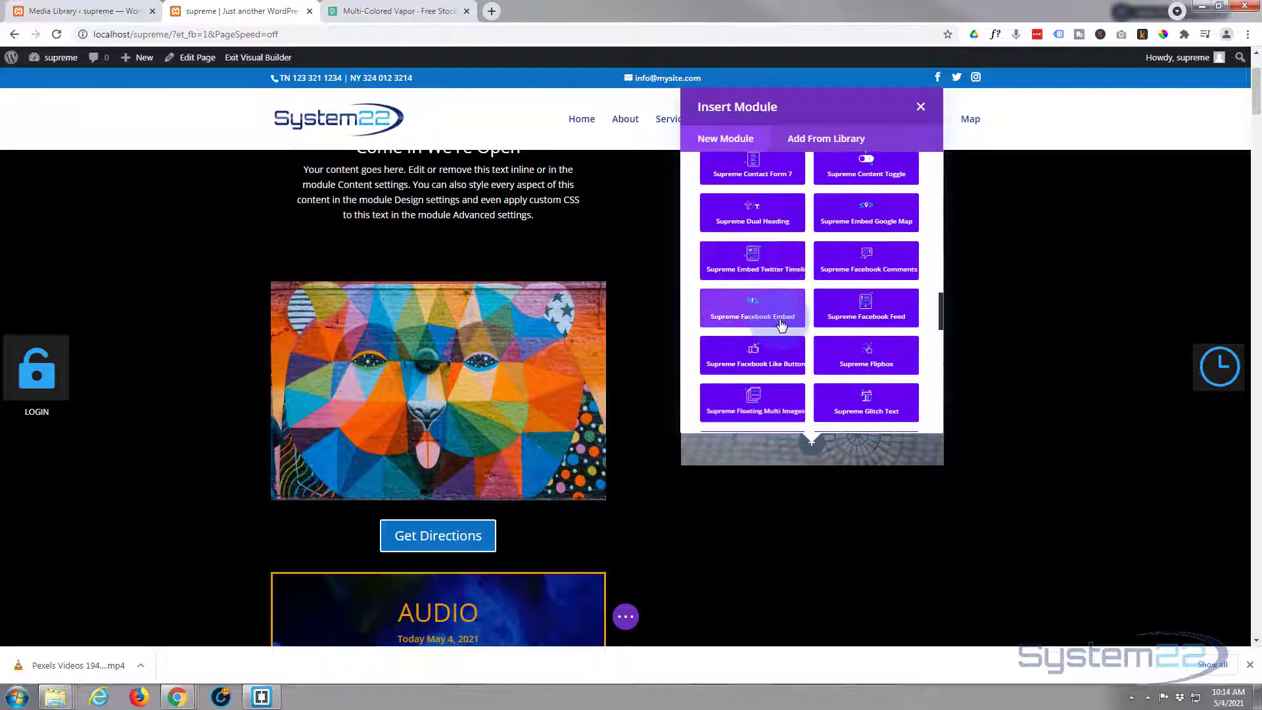
pyautogui.scroll(-3)
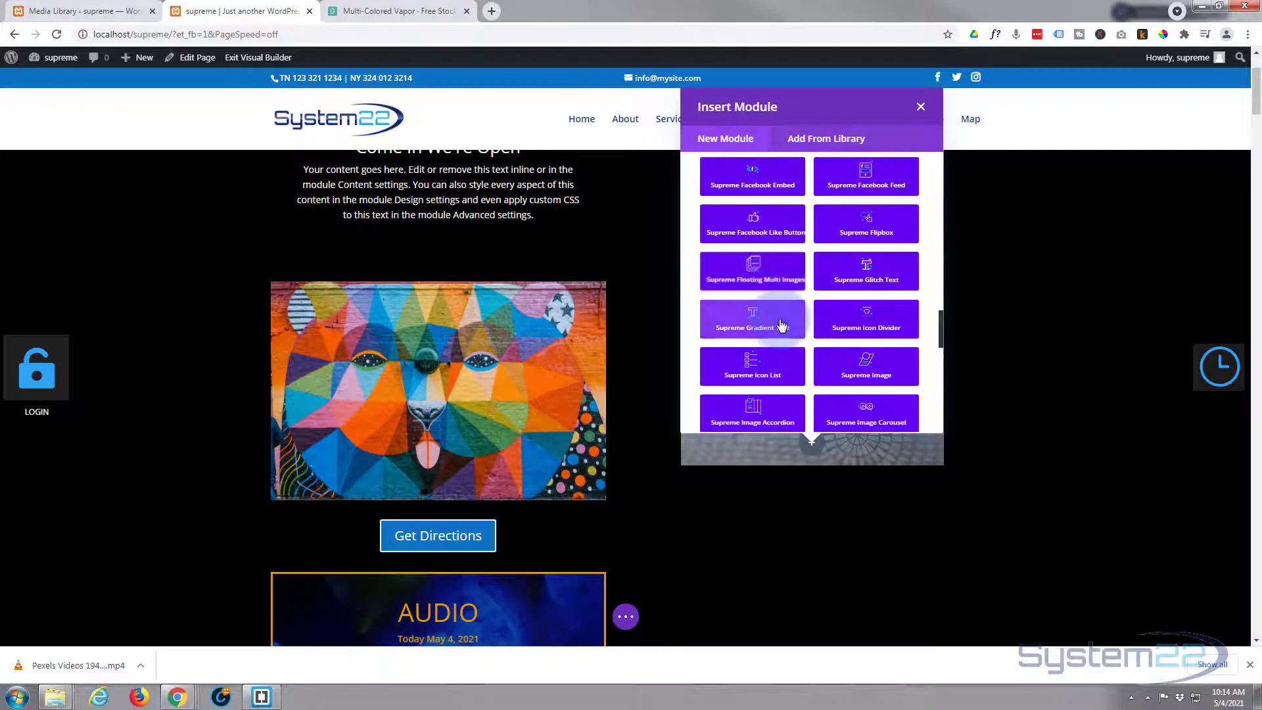
pyautogui.scroll(-3)
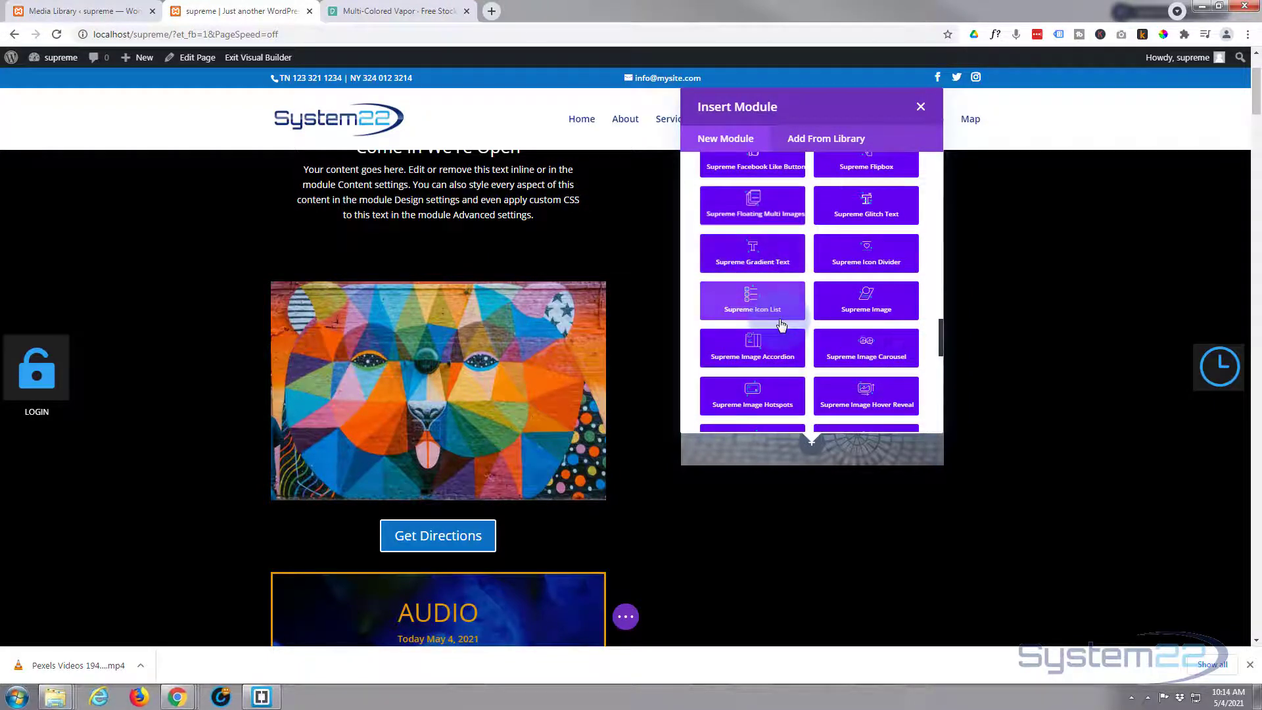
pyautogui.click(921, 107)
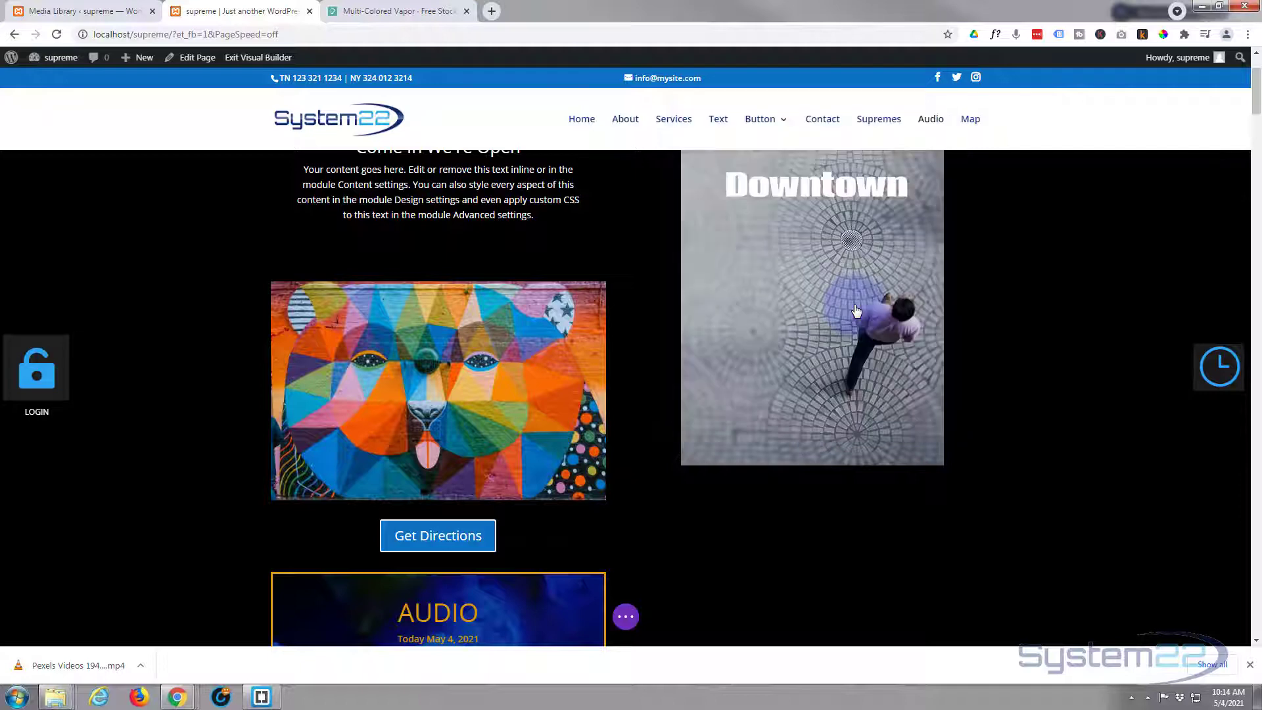
# - Bring up the image chooser for the new empty Supreme Image module
pyautogui.click(857, 312)
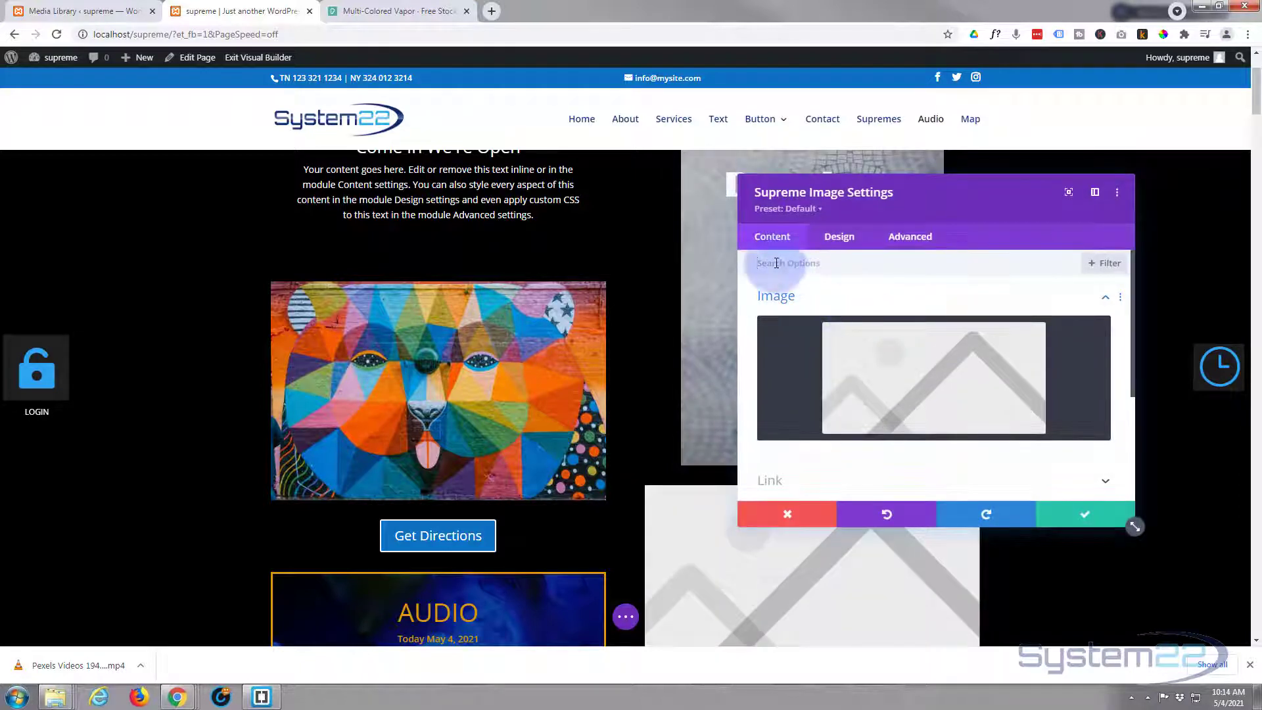
pyautogui.click(934, 378)
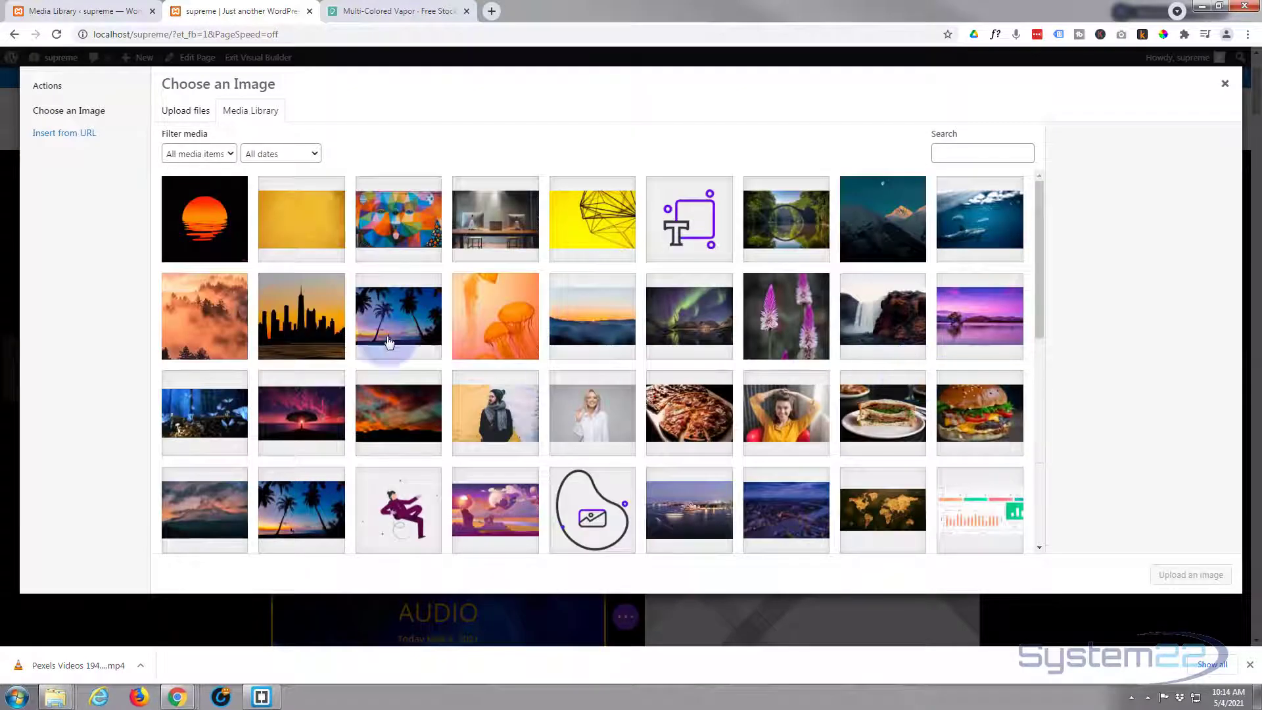
# - Set the module's image to the desk-with-computers photo and switch Use as Video Popup to YES
pyautogui.click(496, 220)
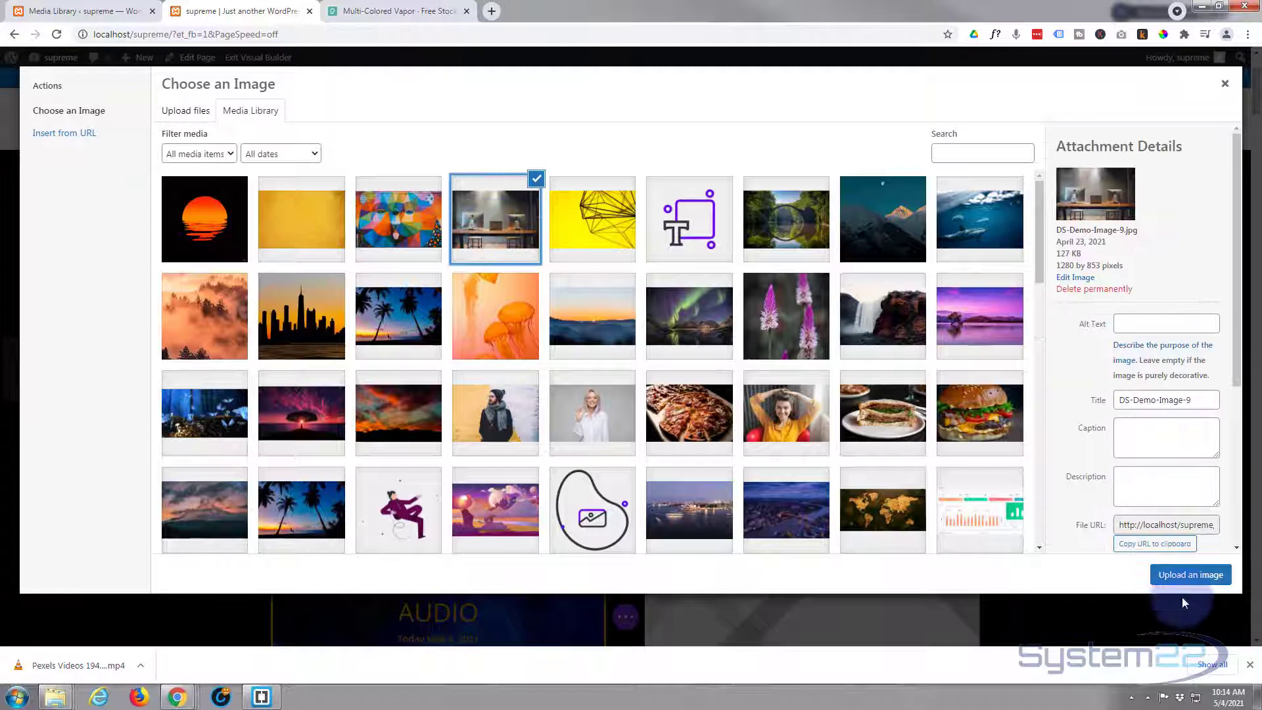
pyautogui.click(1190, 575)
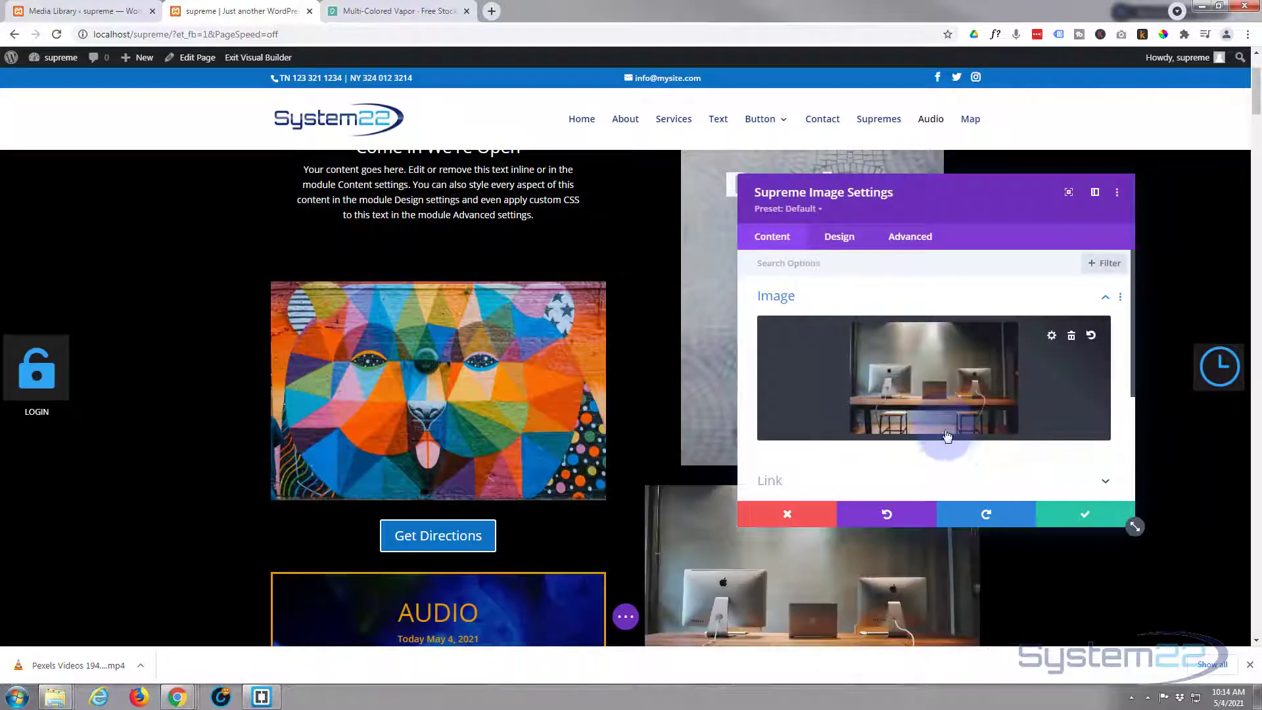
pyautogui.scroll(-3)
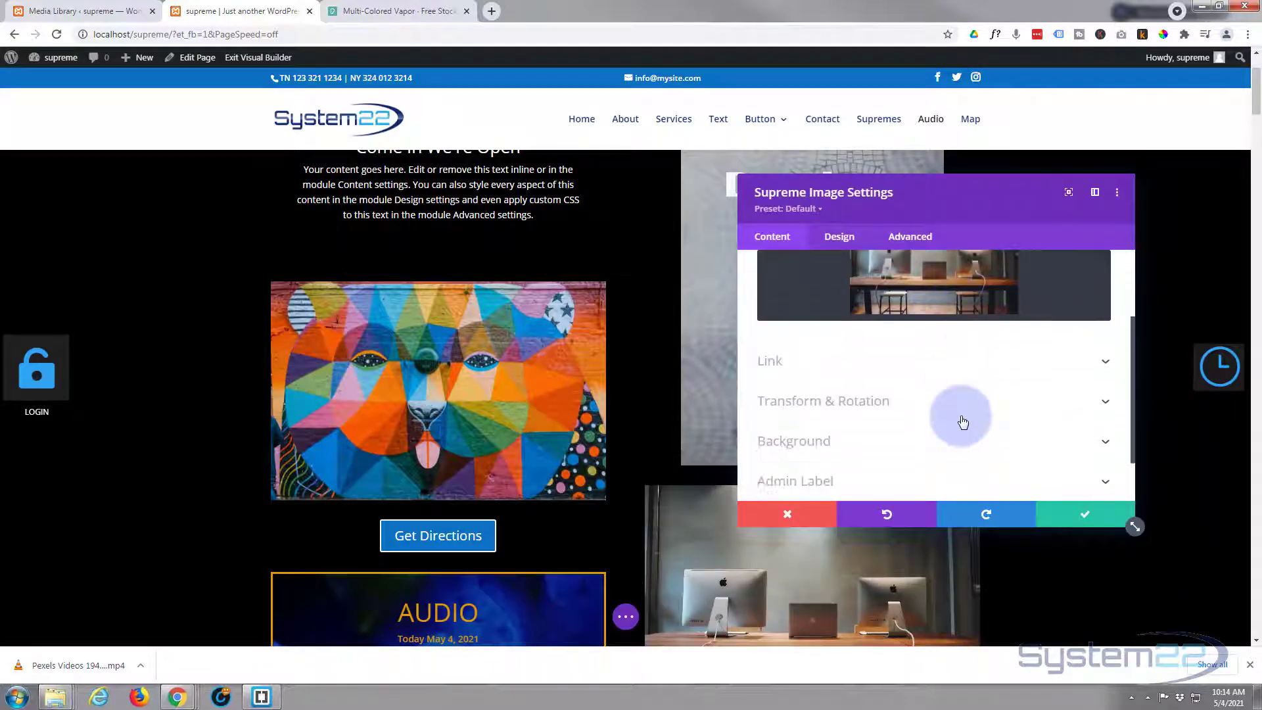
pyautogui.click(769, 360)
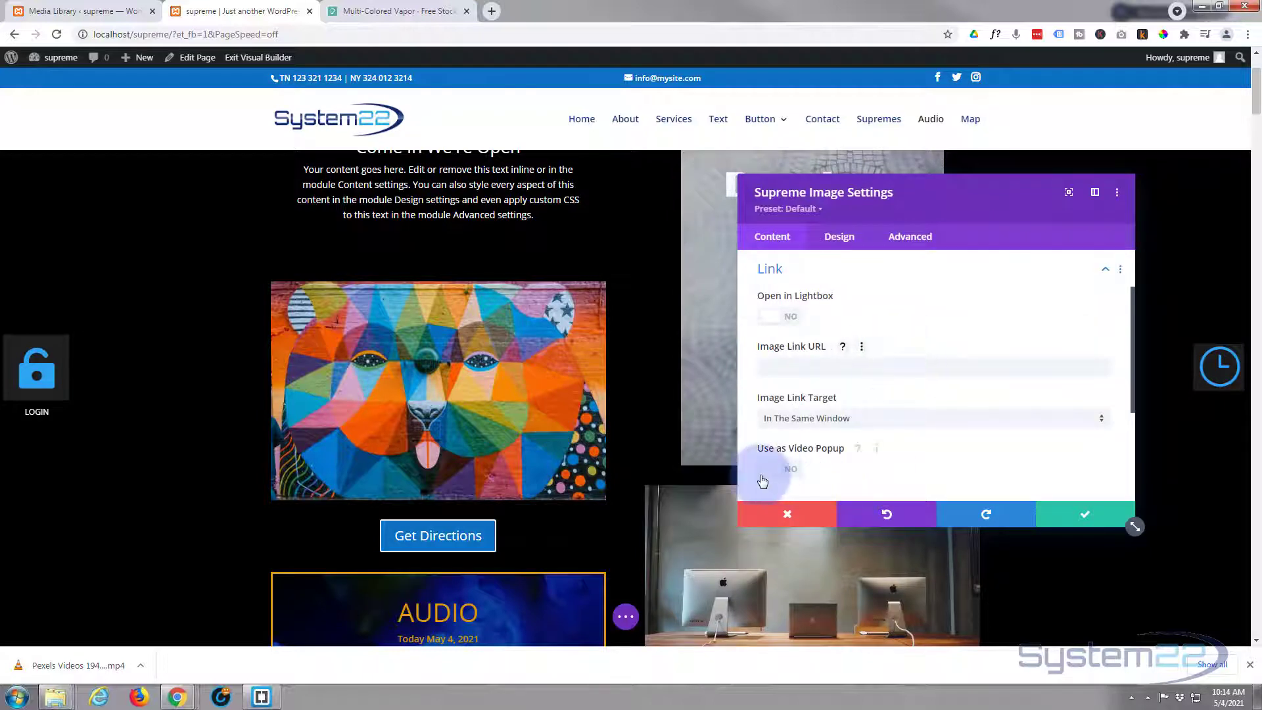
pyautogui.moveTo(827, 458)
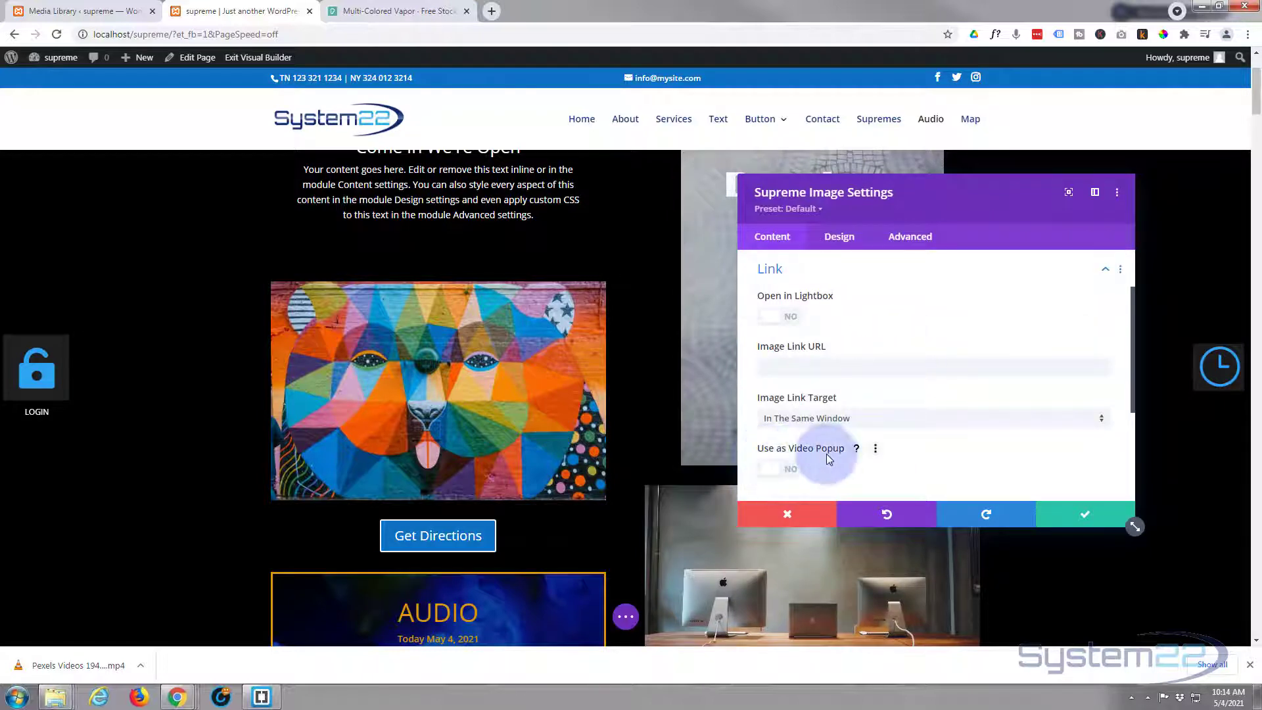
pyautogui.click(778, 468)
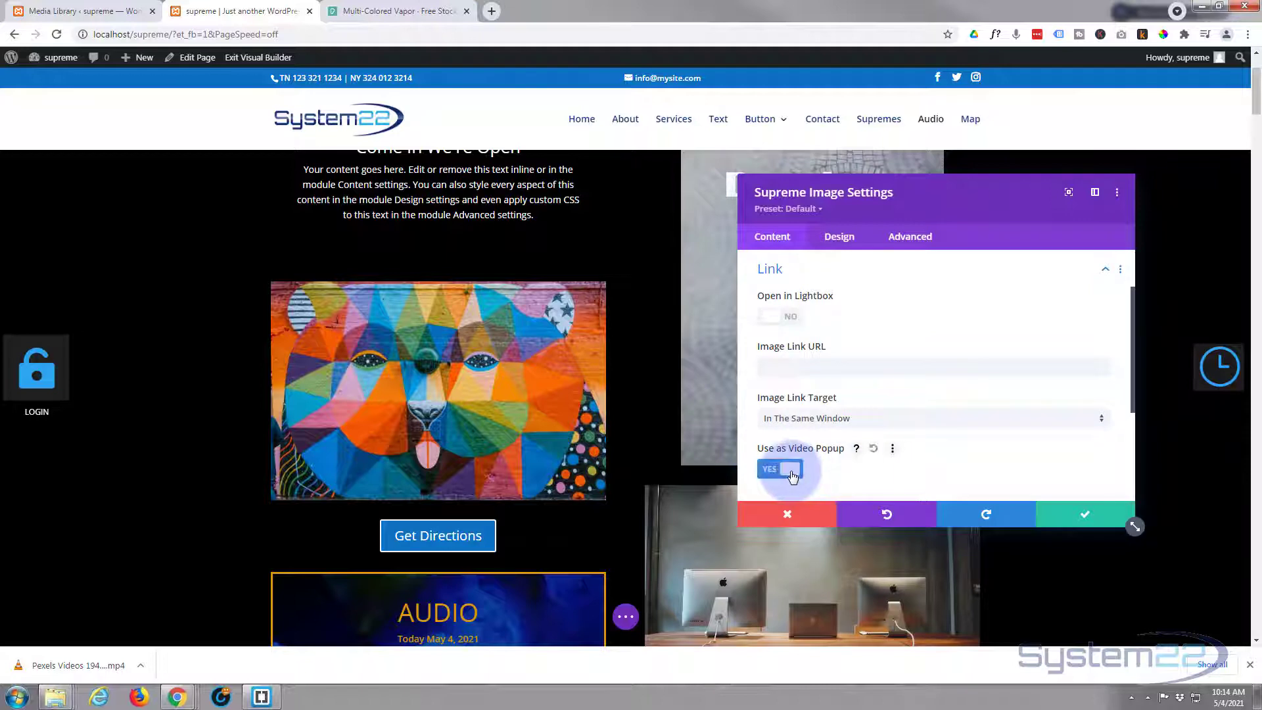
pyautogui.scroll(-3)
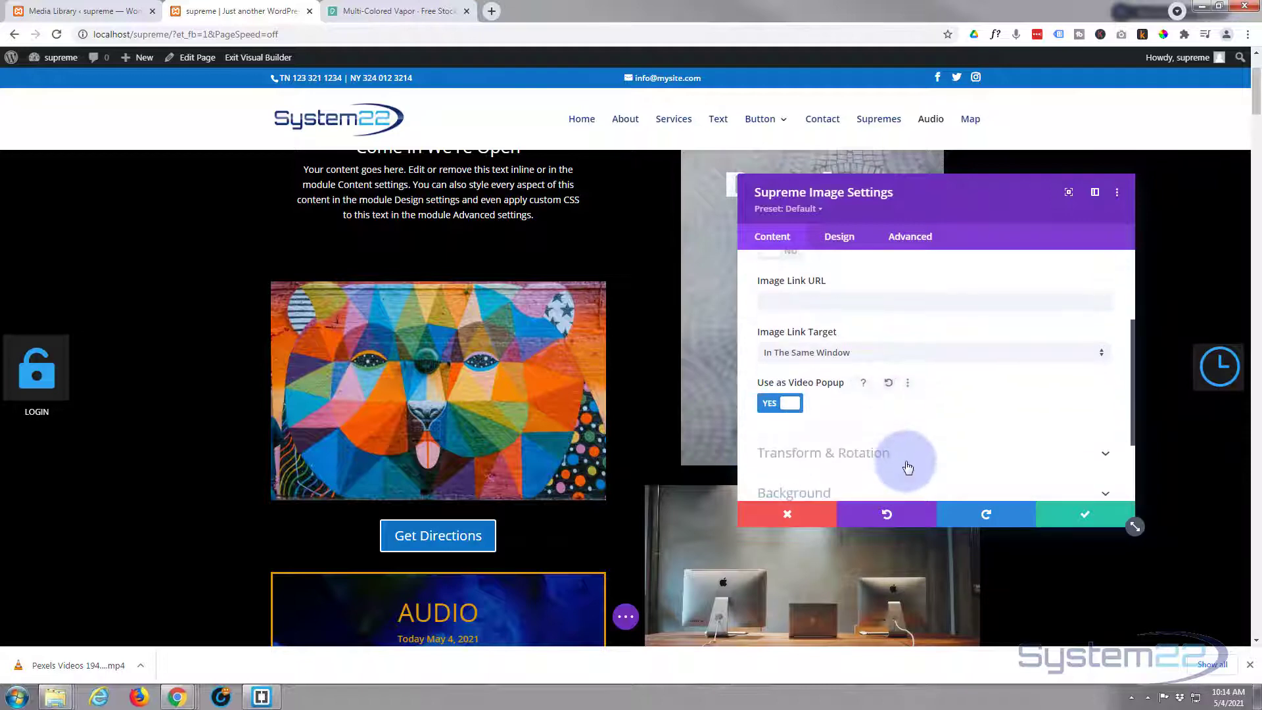
pyautogui.scroll(3)
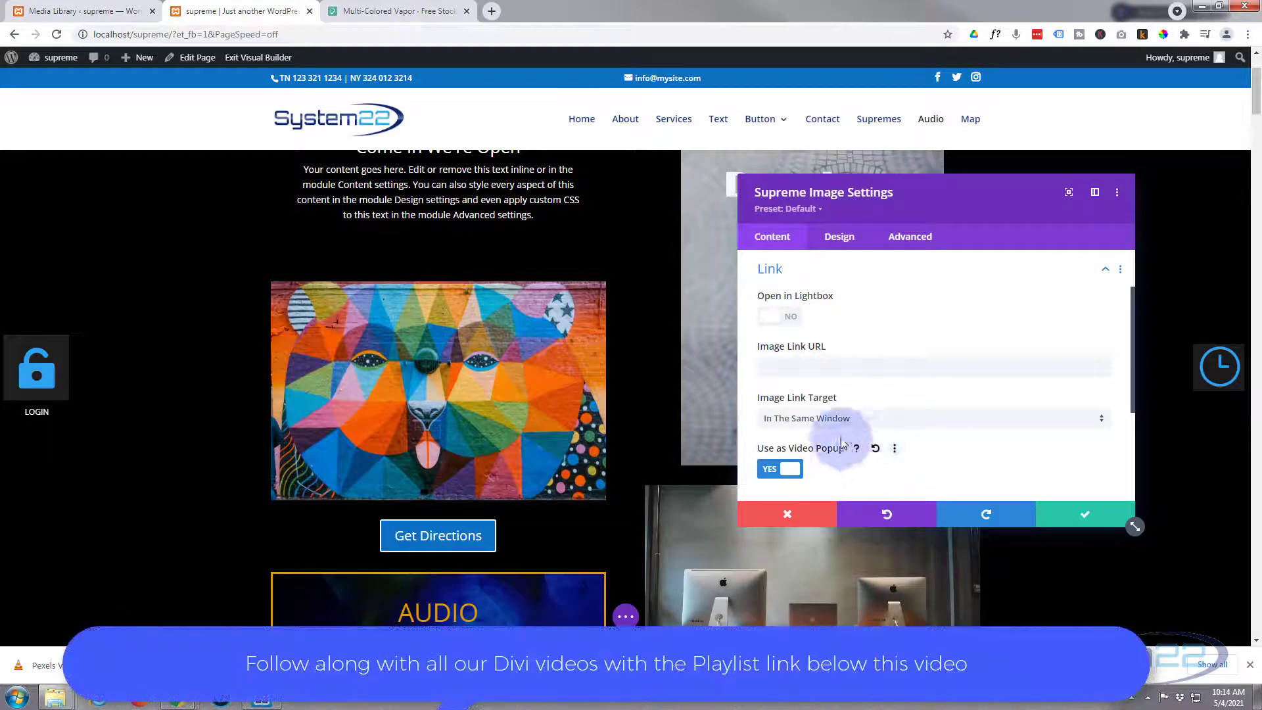
pyautogui.click(934, 367)
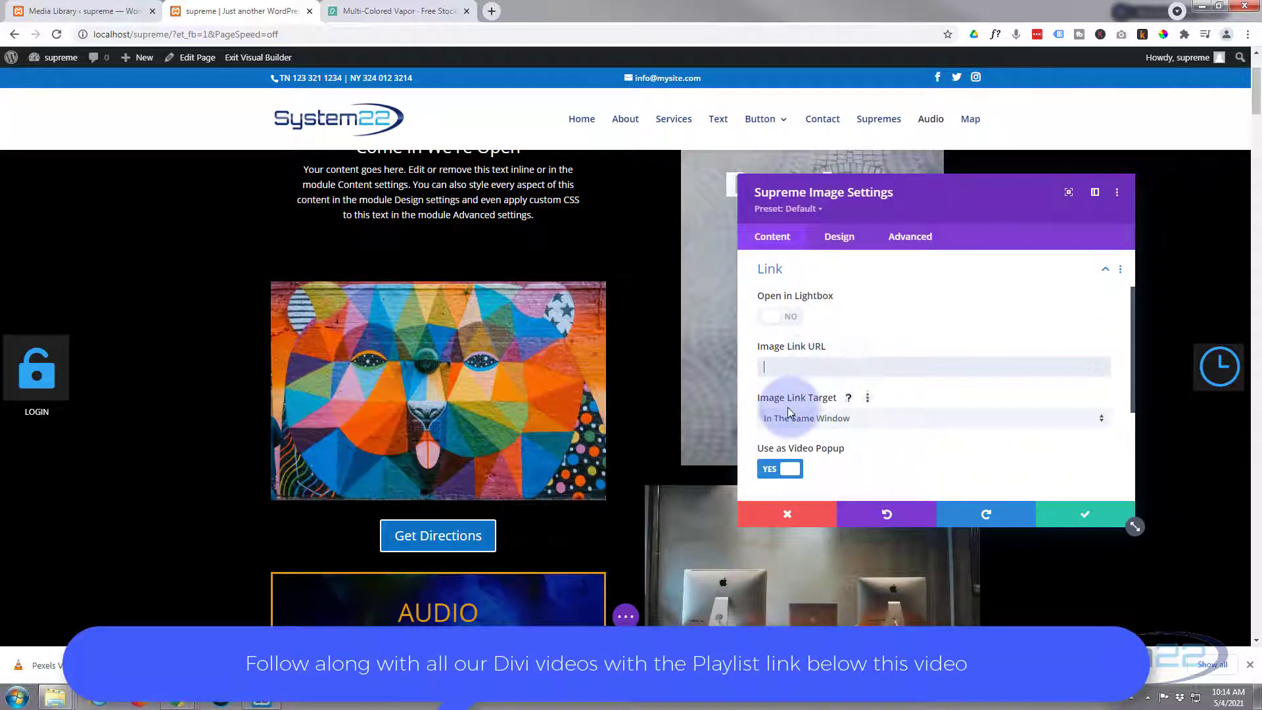
pyautogui.moveTo(437, 535)
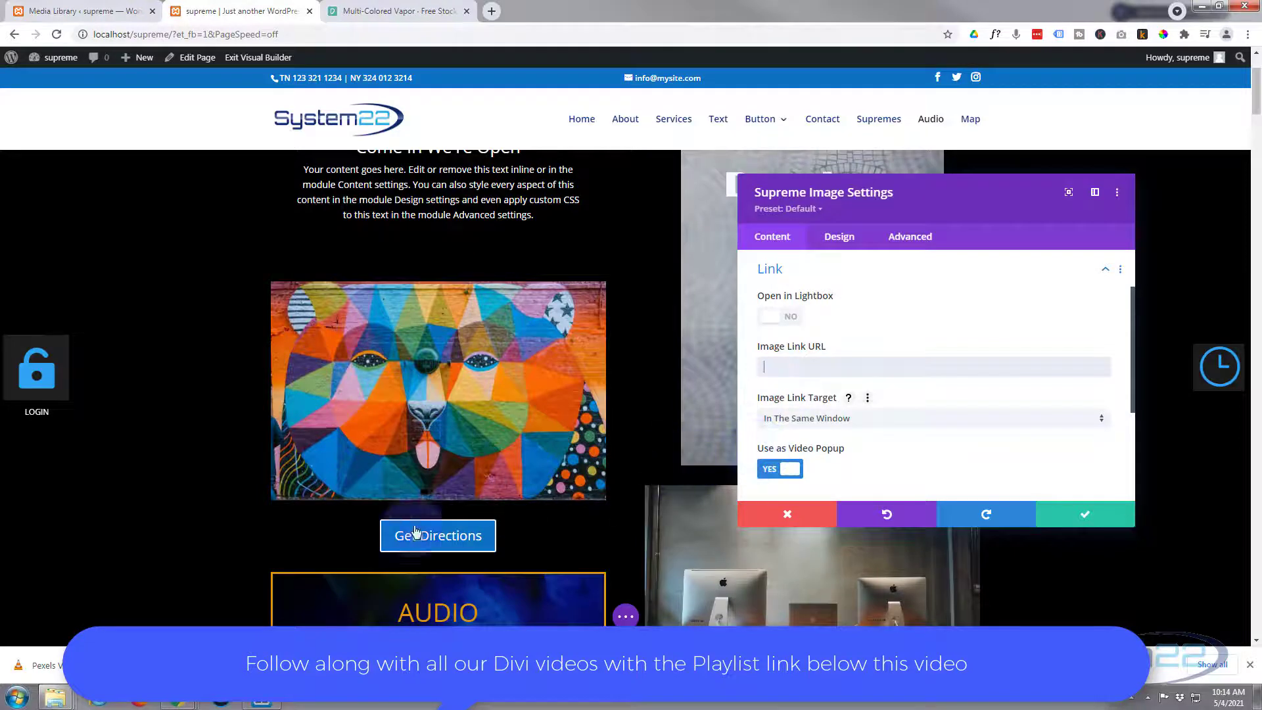
pyautogui.moveTo(57, 676)
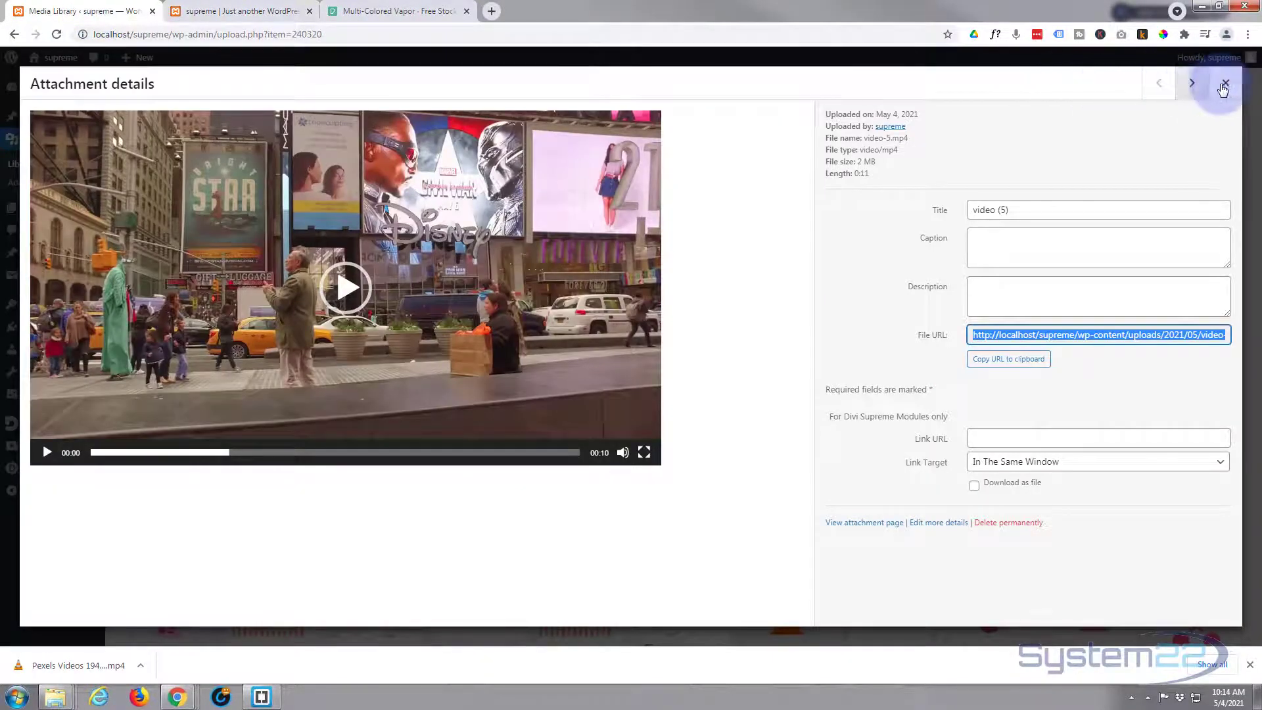
# - Close the video-5.mp4 details and open the uploaded Pexels-Videos mp4 in the Media Library
pyautogui.click(1223, 84)
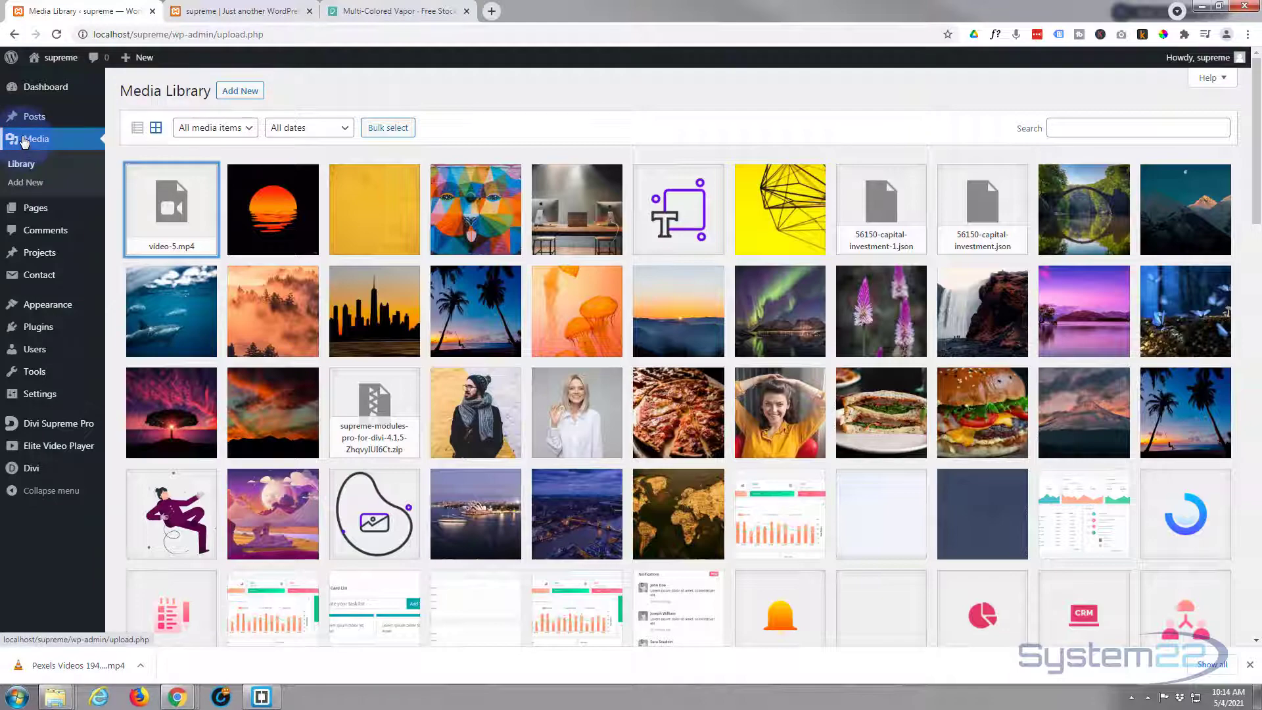
pyautogui.moveTo(92, 515)
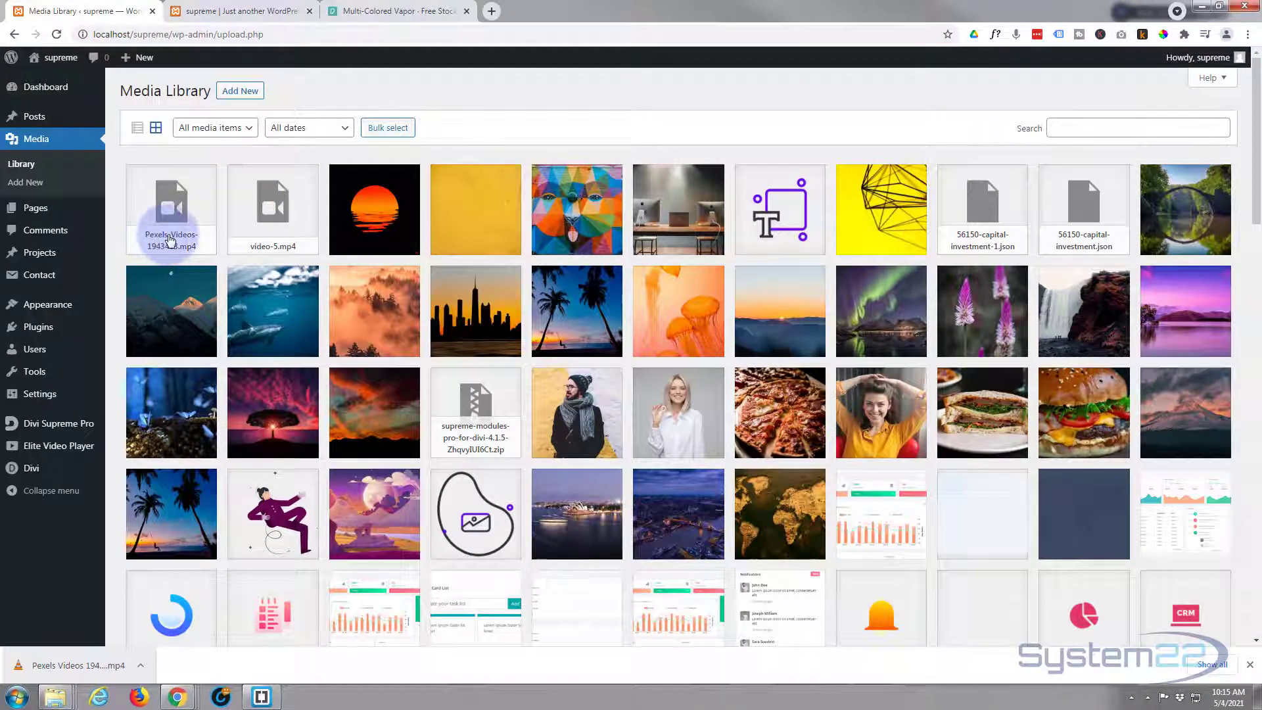
pyautogui.click(171, 209)
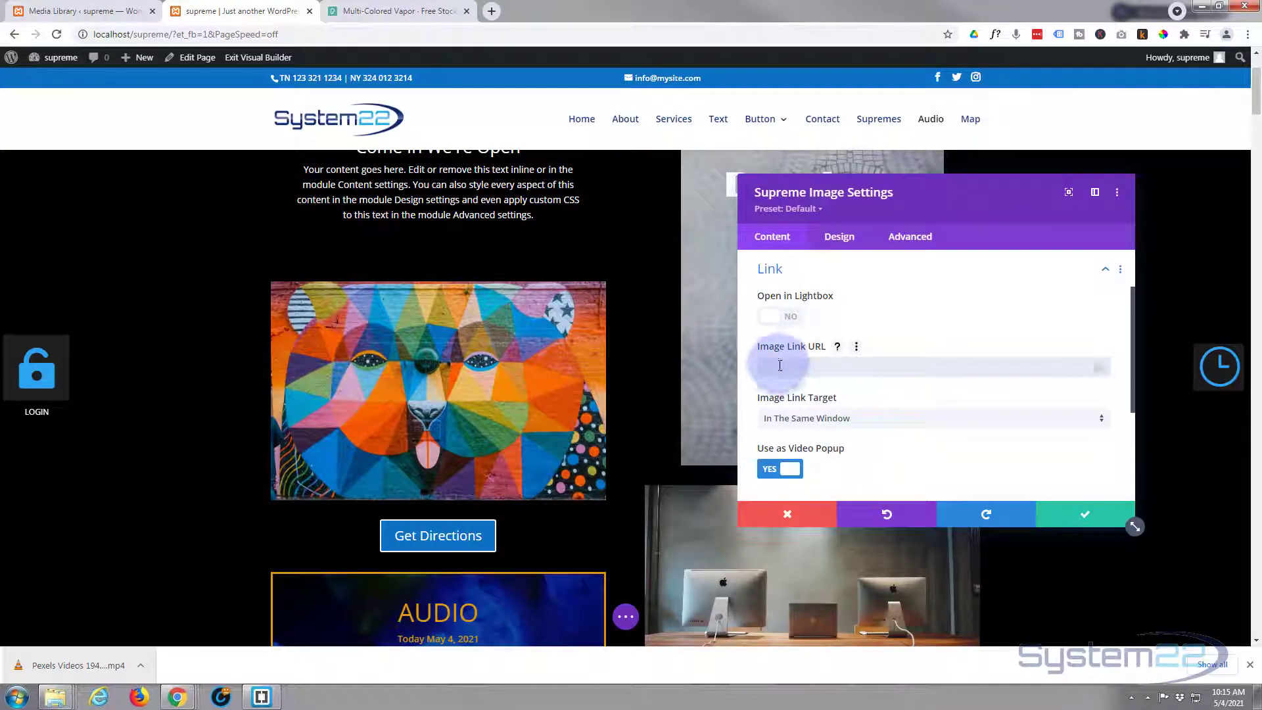
# - Set the Image Link URL to the uploaded Pexels-Videos-1943483 file and apply the module settings
pyautogui.write('http://localhost/supreme/wp-content/uploads/2021/05/Pexels-Videos-1943483')
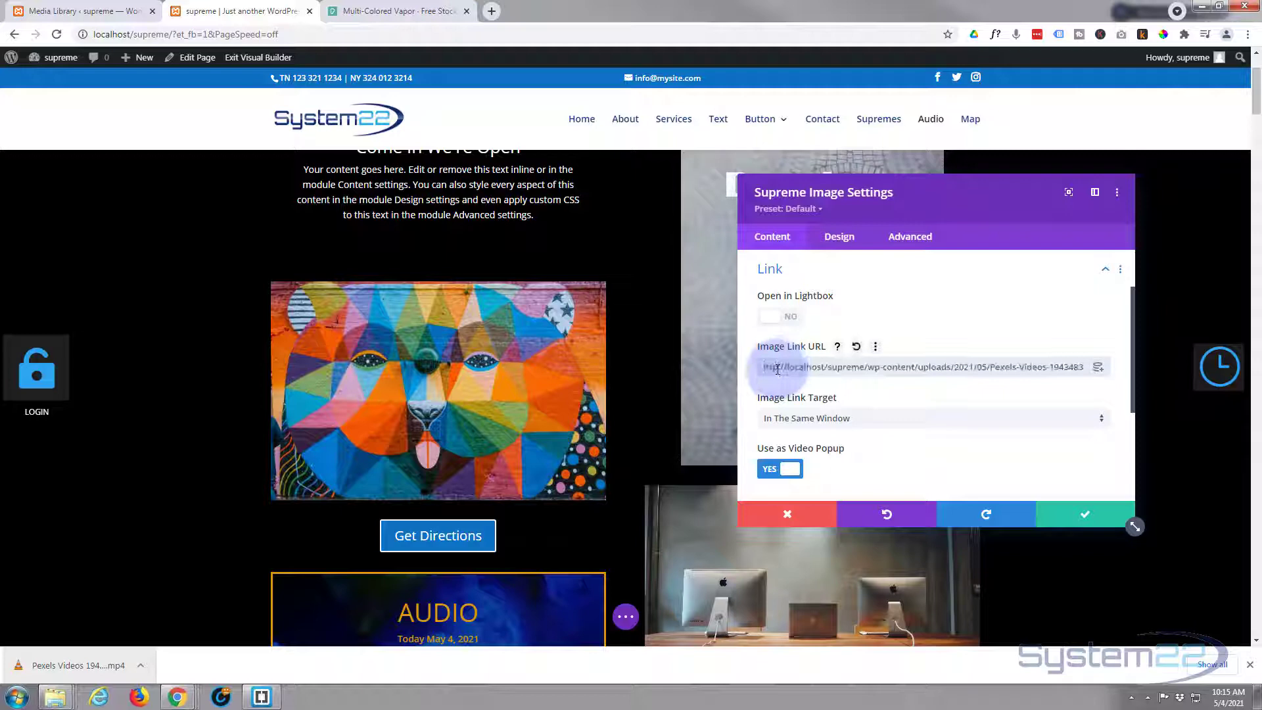
pyautogui.scroll(-3)
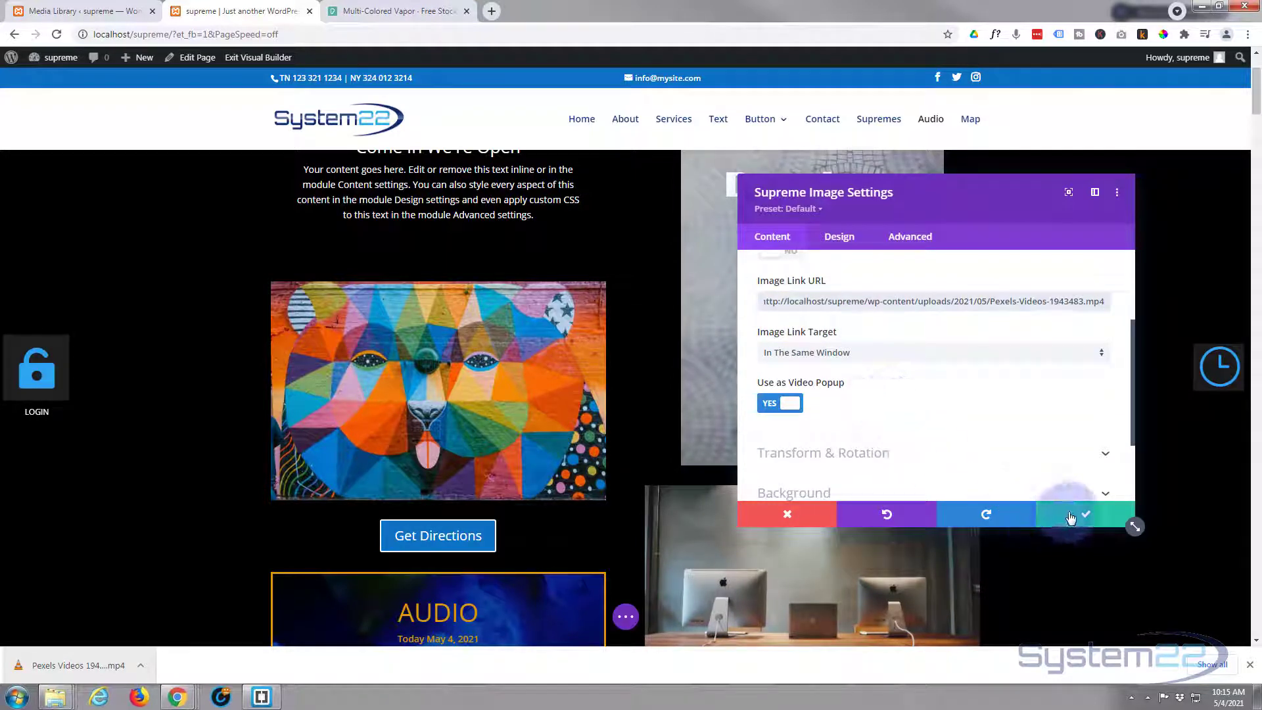
pyautogui.click(1082, 514)
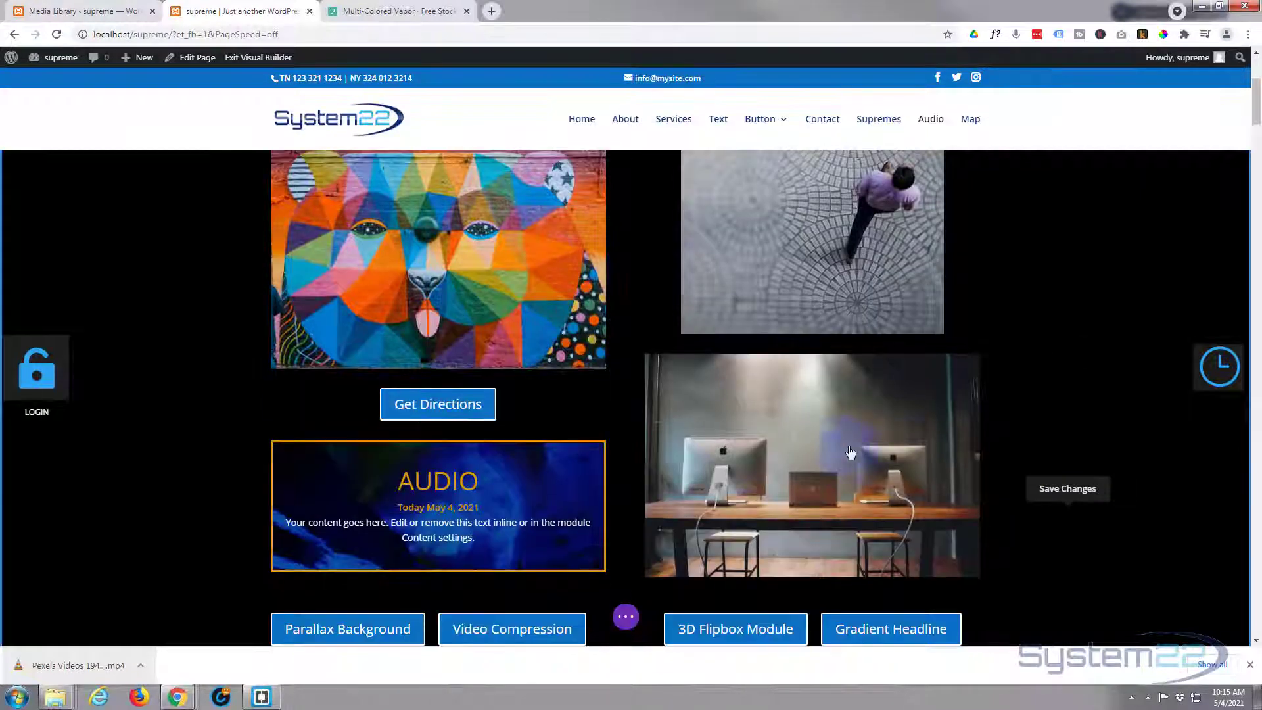
pyautogui.moveTo(958, 446)
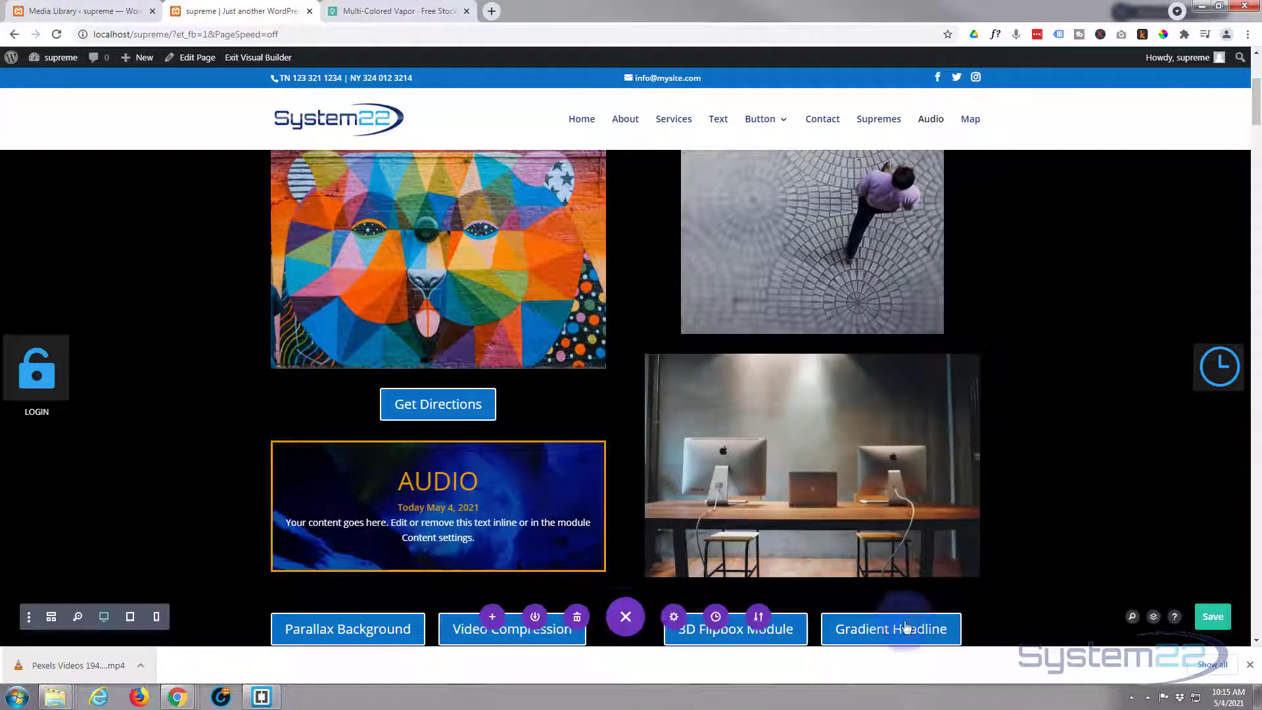
pyautogui.moveTo(1224, 425)
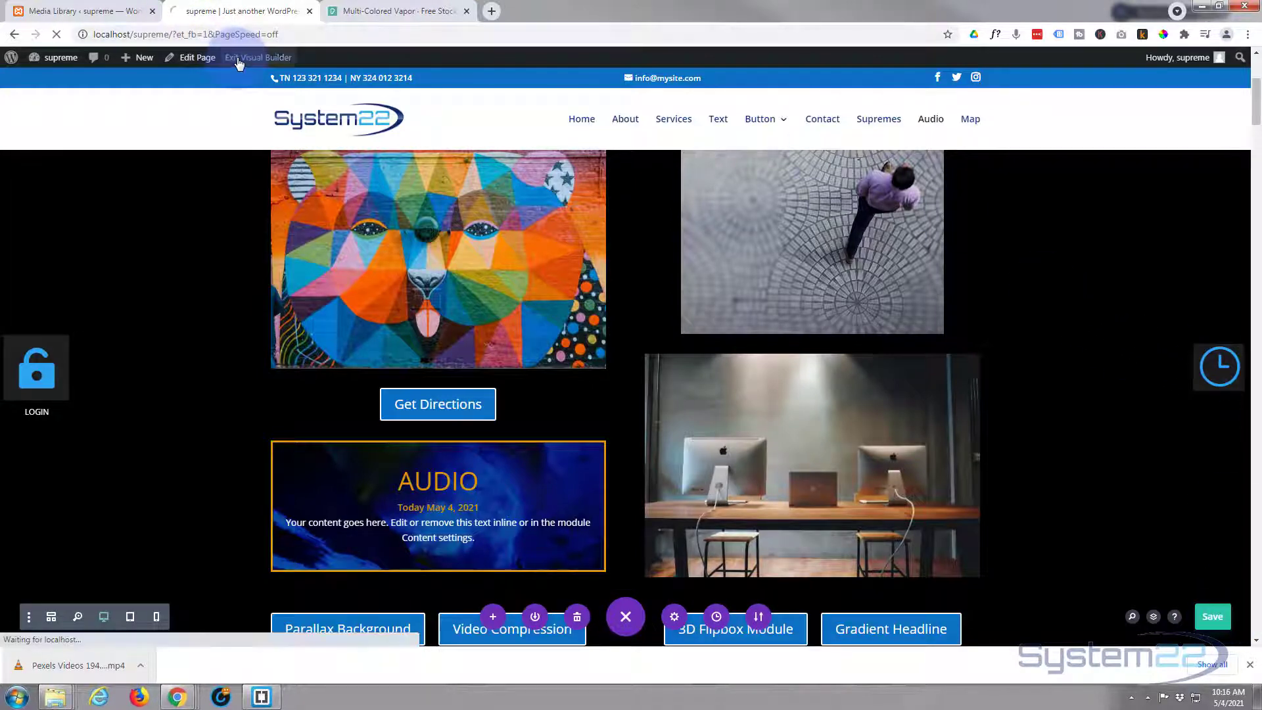
# - Exit to the live page, open the pink vapor video popup from the desk photo, and close it
pyautogui.click(259, 57)
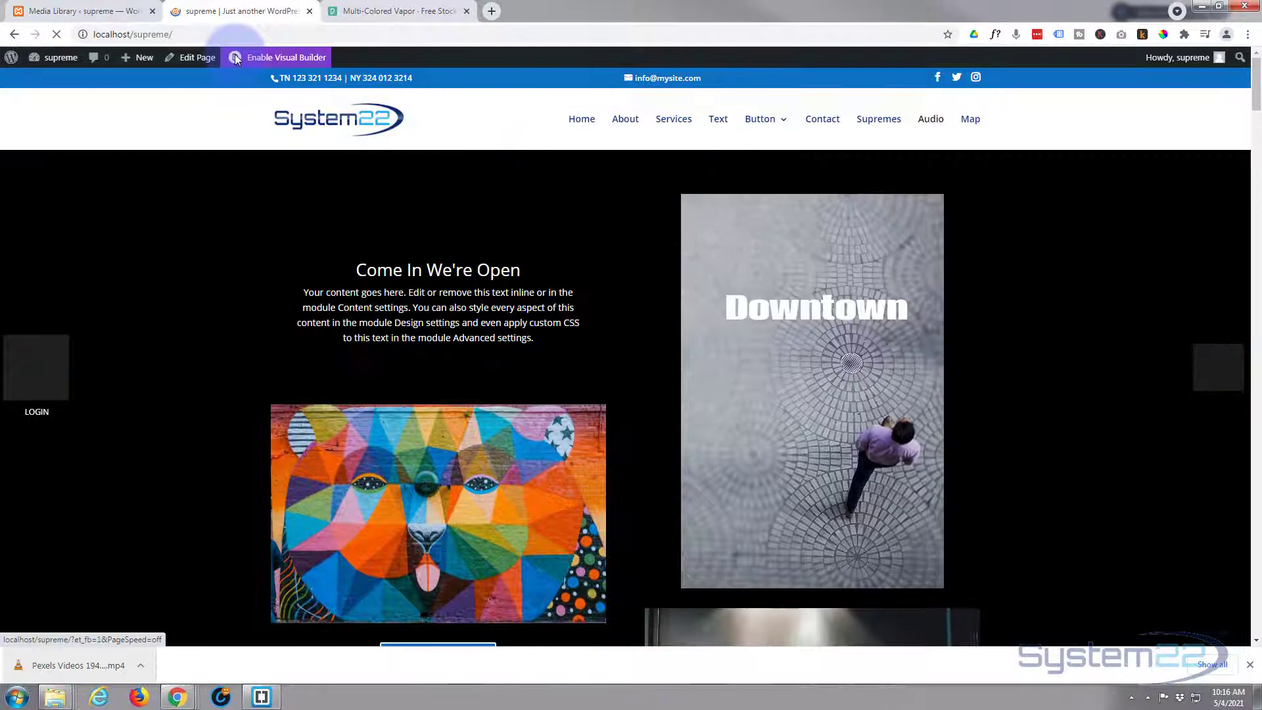
pyautogui.scroll(-3)
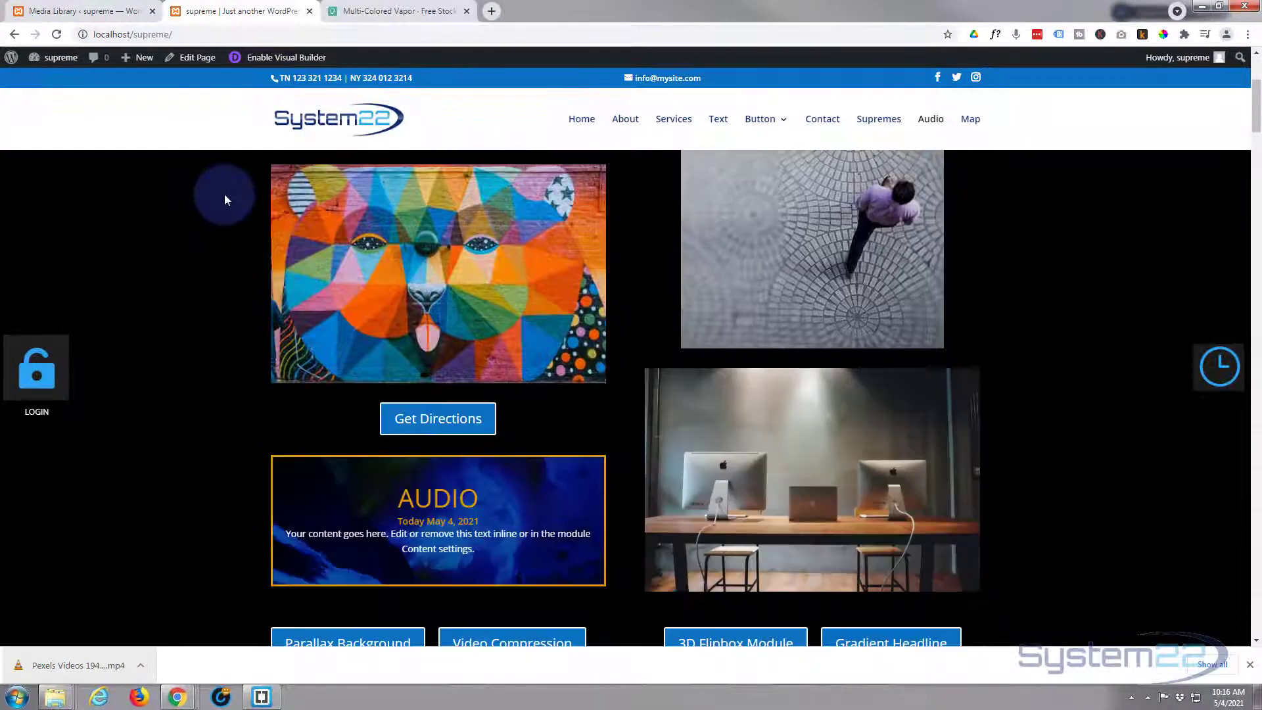
pyautogui.scroll(-3)
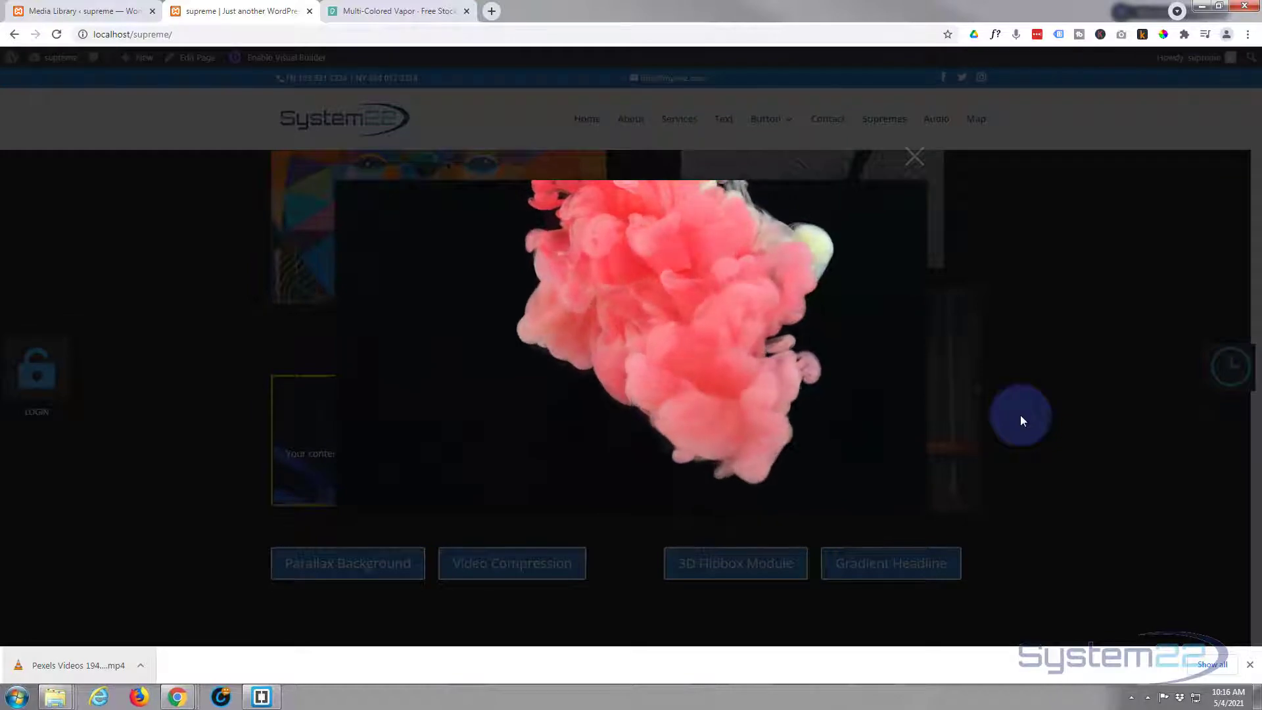
pyautogui.click(915, 156)
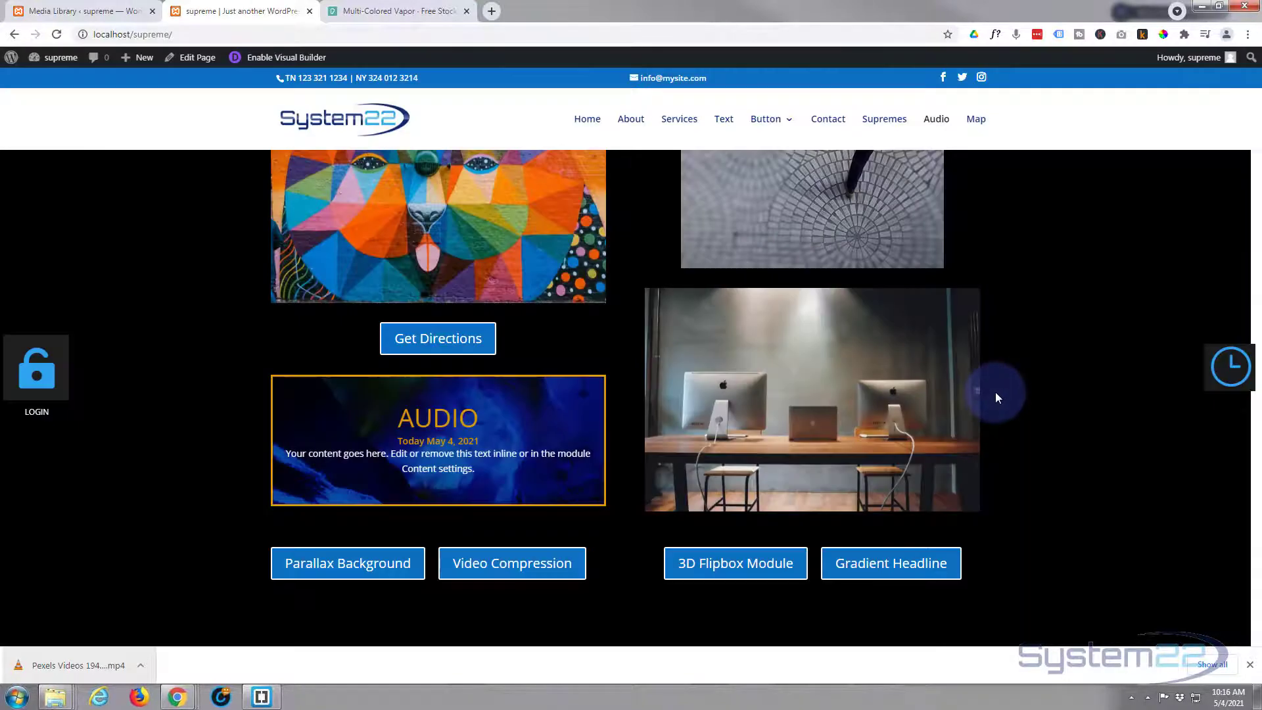
pyautogui.moveTo(1096, 415)
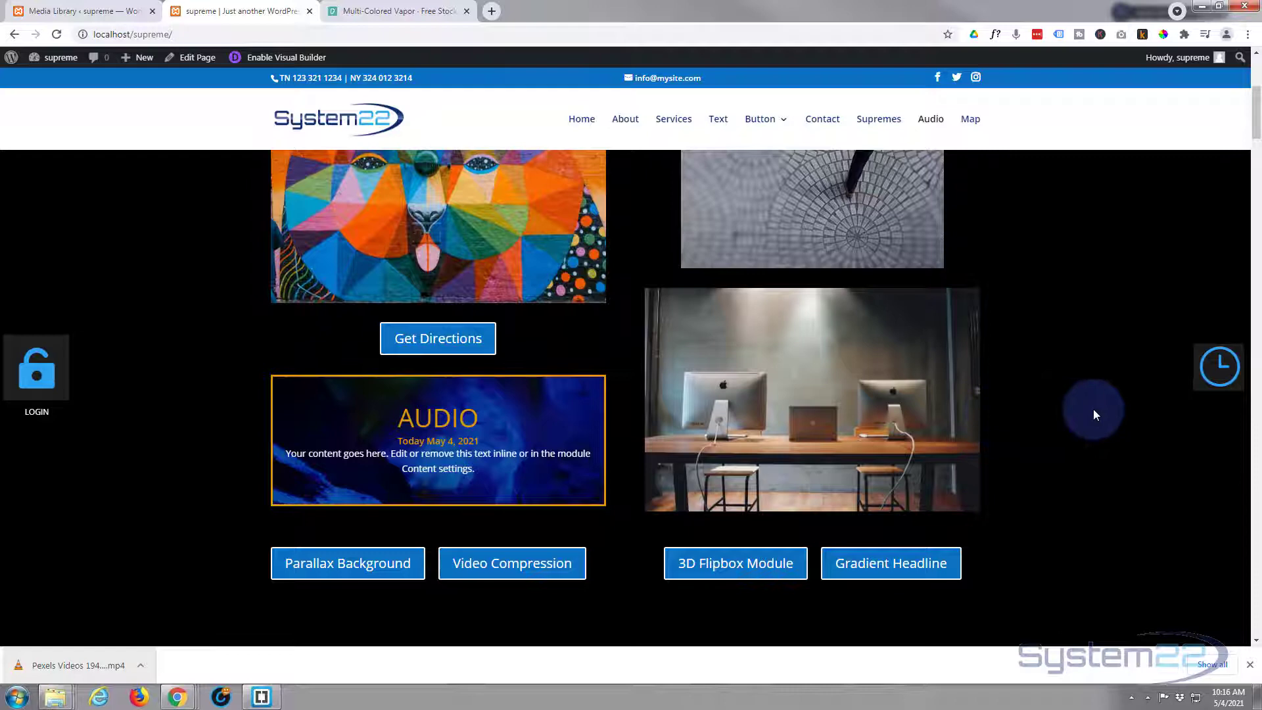
pyautogui.moveTo(804, 419)
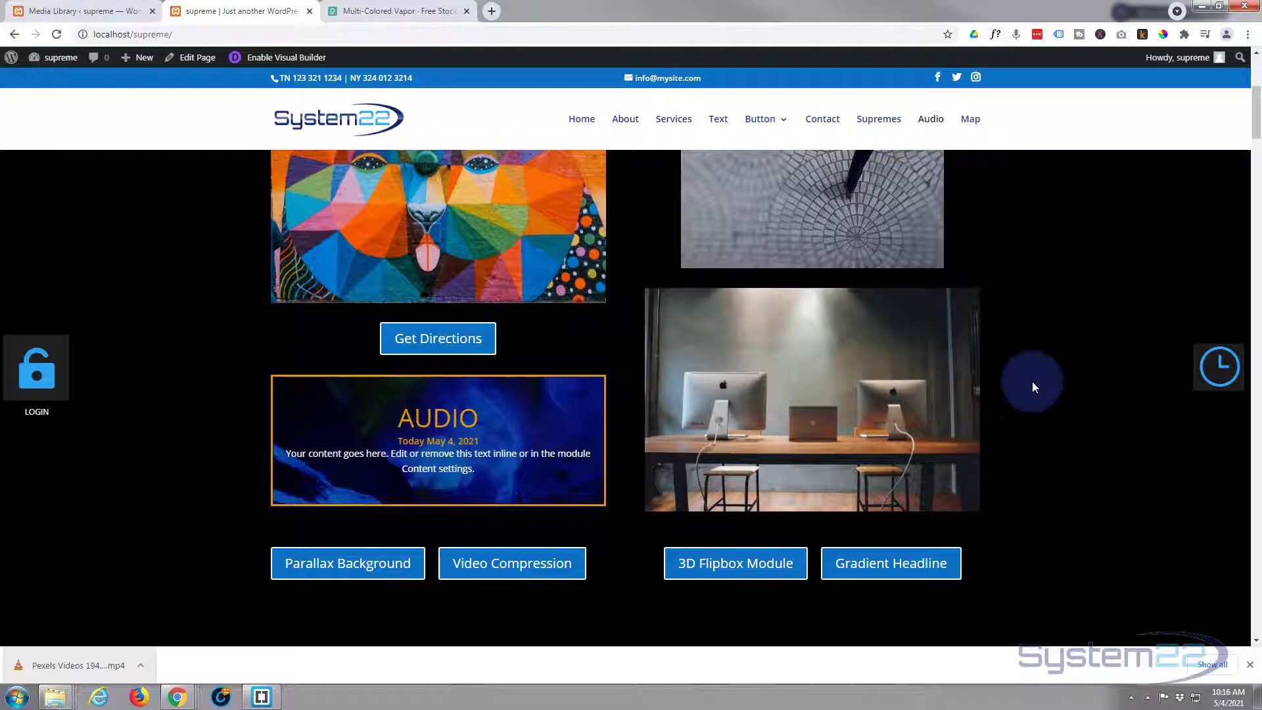
pyautogui.scroll(3)
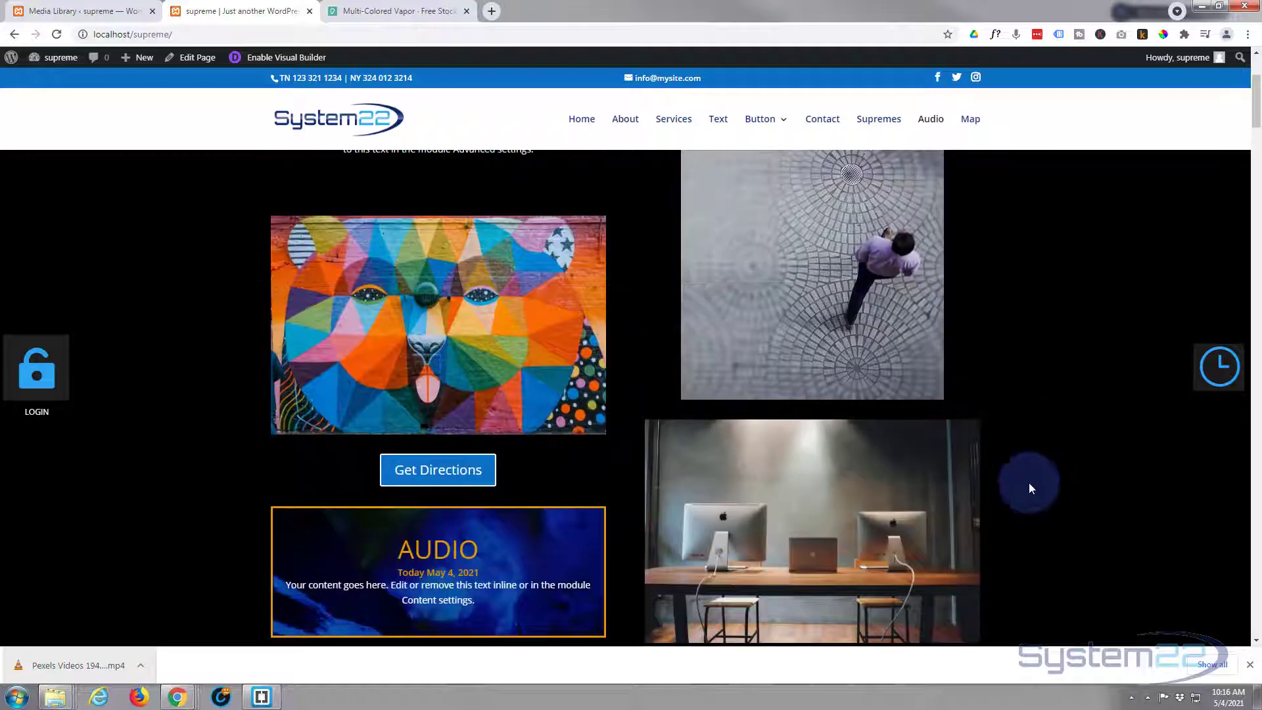
pyautogui.scroll(3)
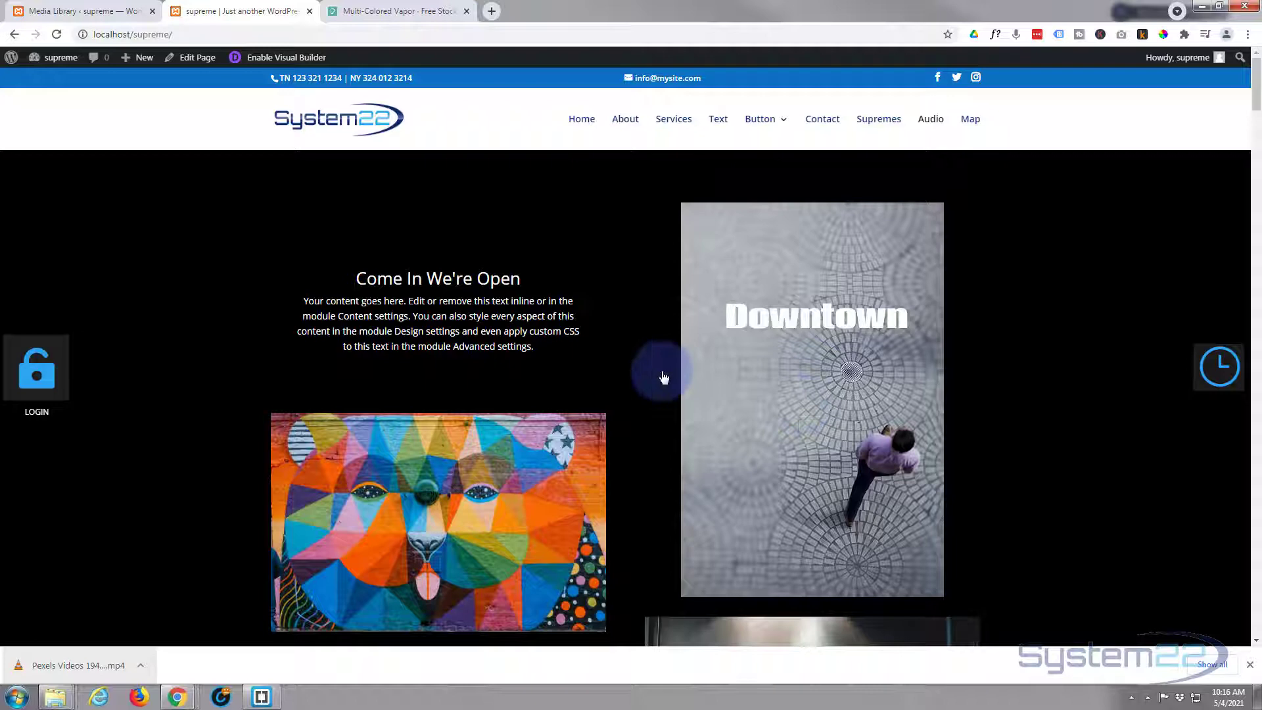
pyautogui.moveTo(635, 349)
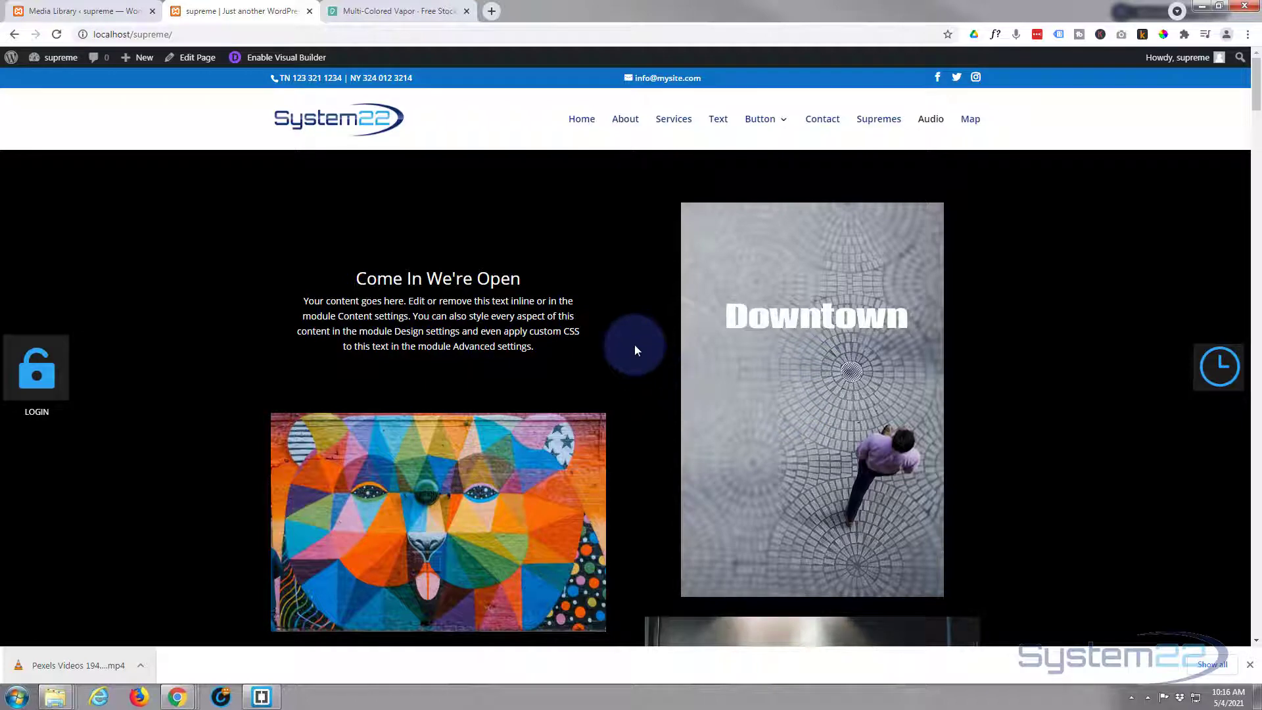
pyautogui.moveTo(523, 288)
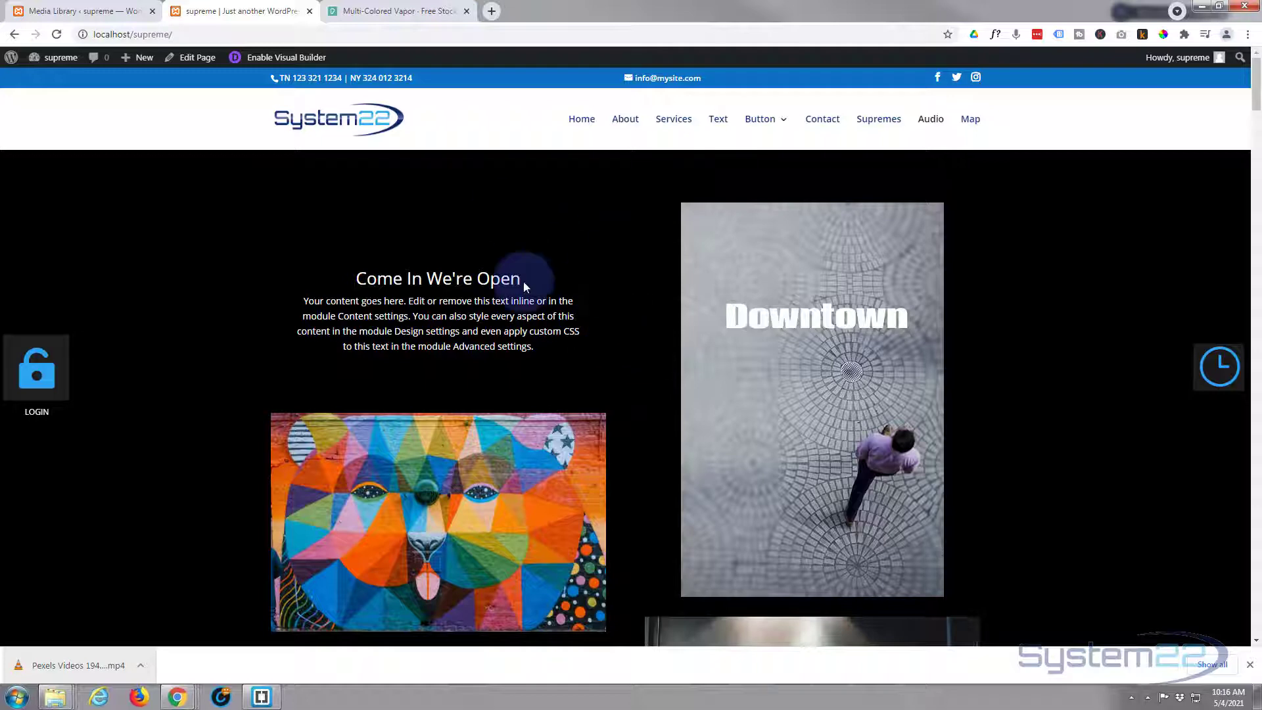
# - Review the Divi Supreme Pro settings with all extensions including Divi Popup enabled and save them
pyautogui.click(76, 10)
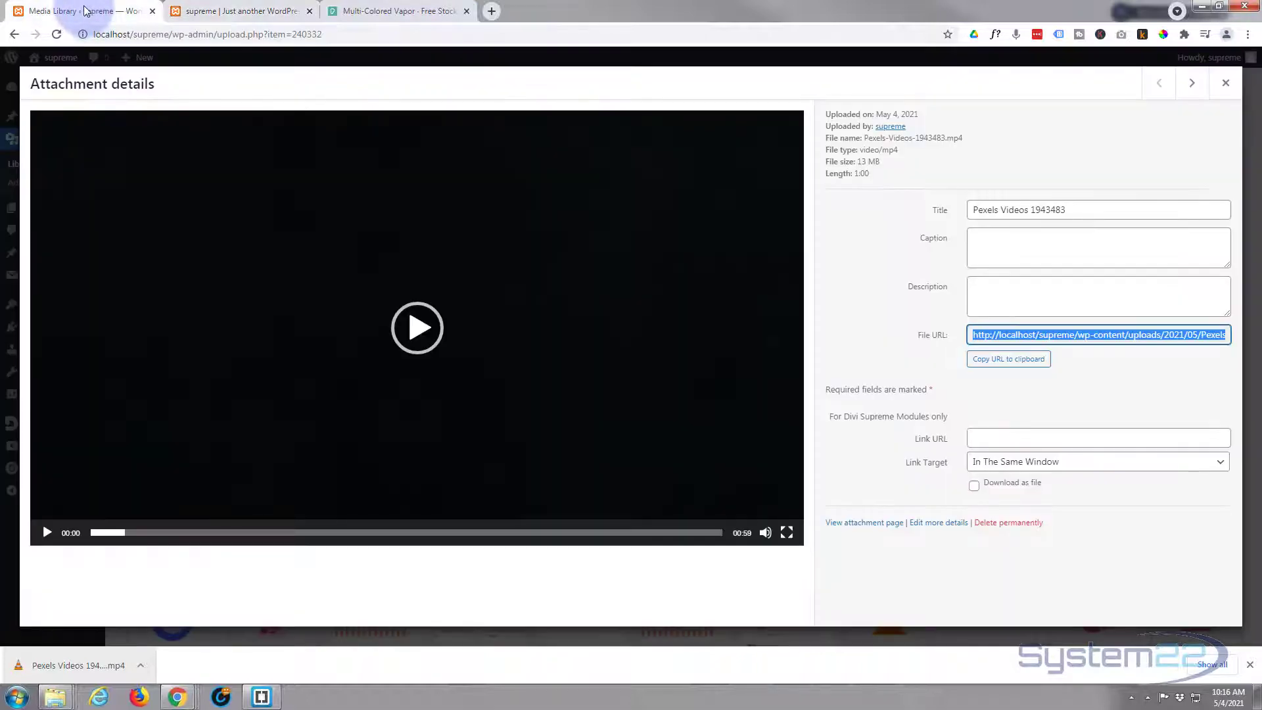
pyautogui.click(1224, 83)
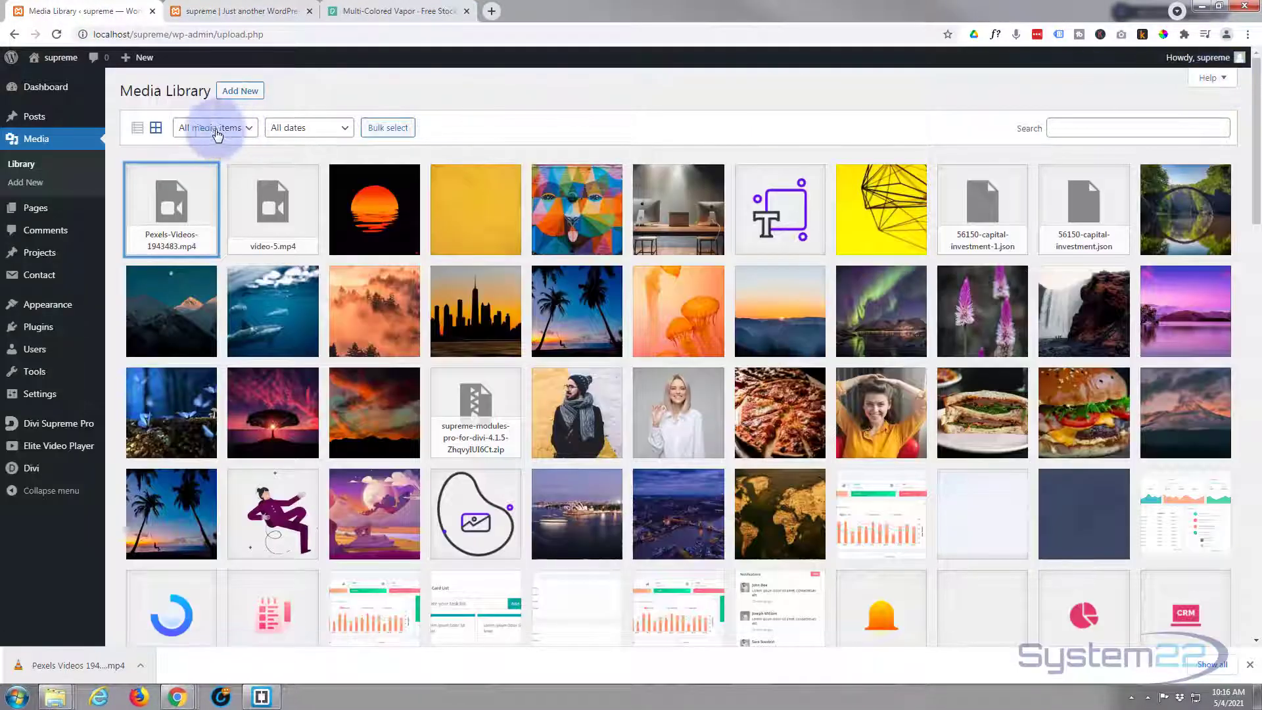
pyautogui.moveTo(61, 423)
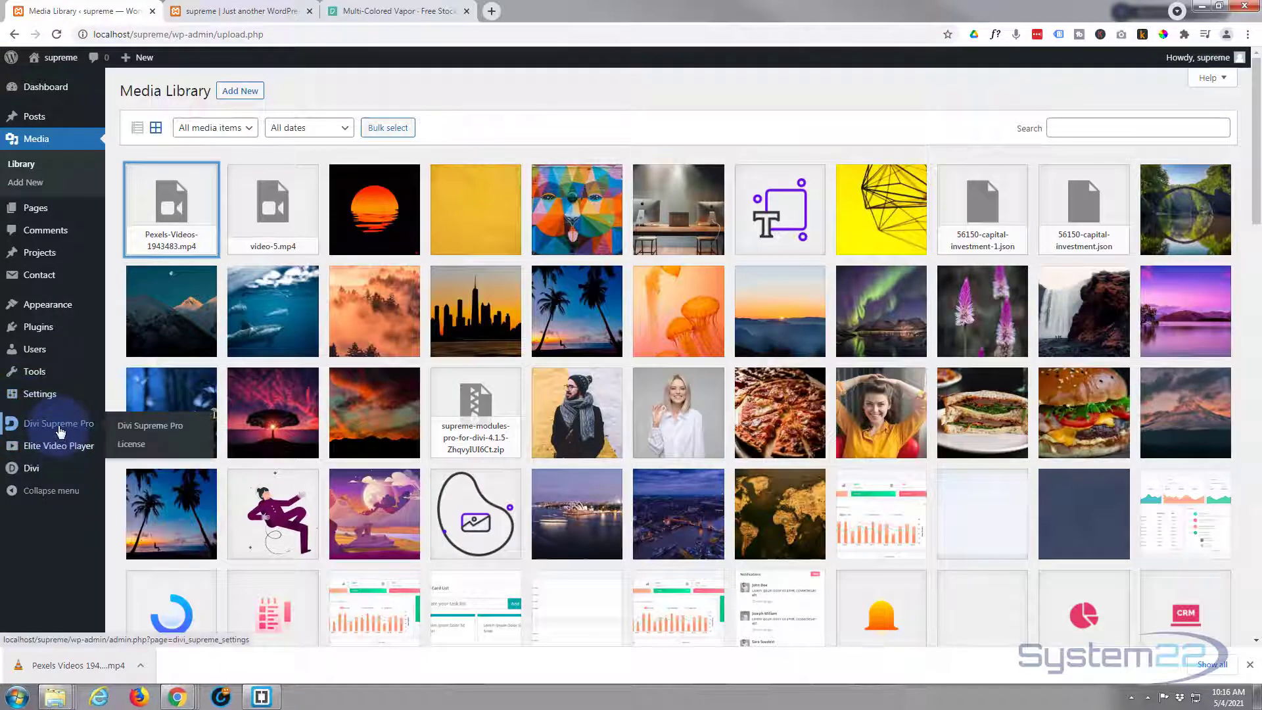
pyautogui.click(56, 423)
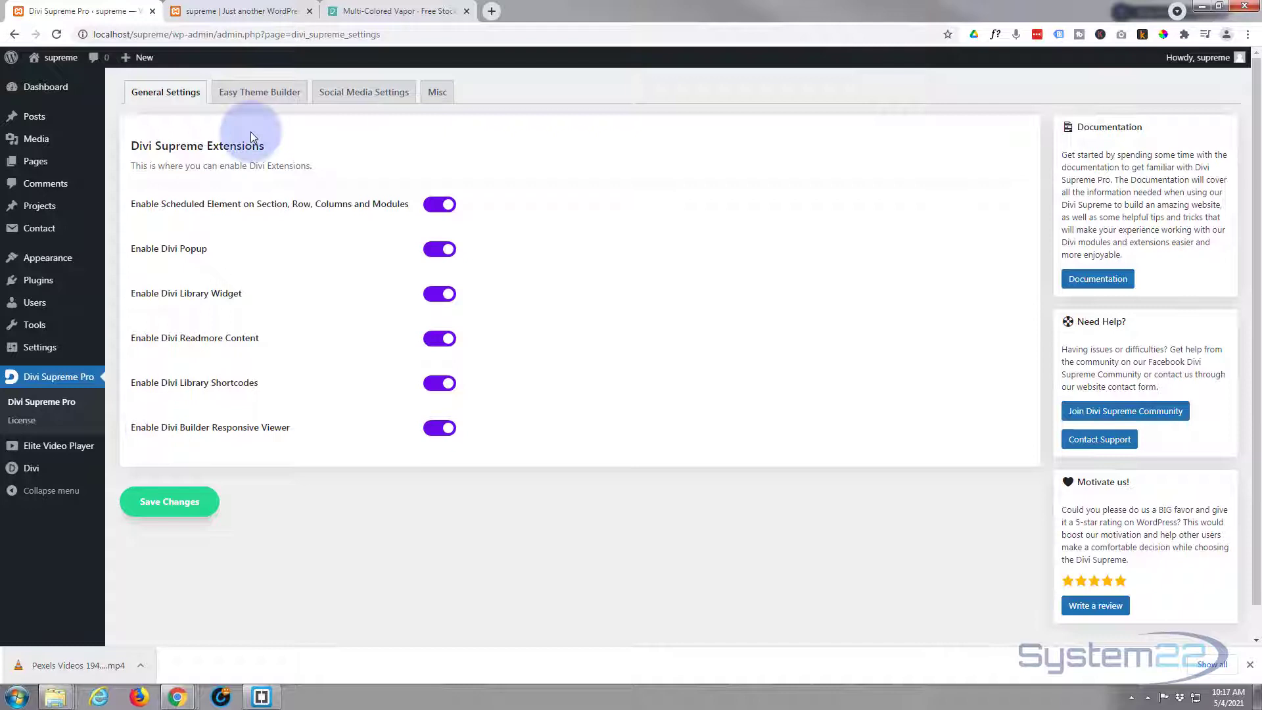
pyautogui.moveTo(285, 257)
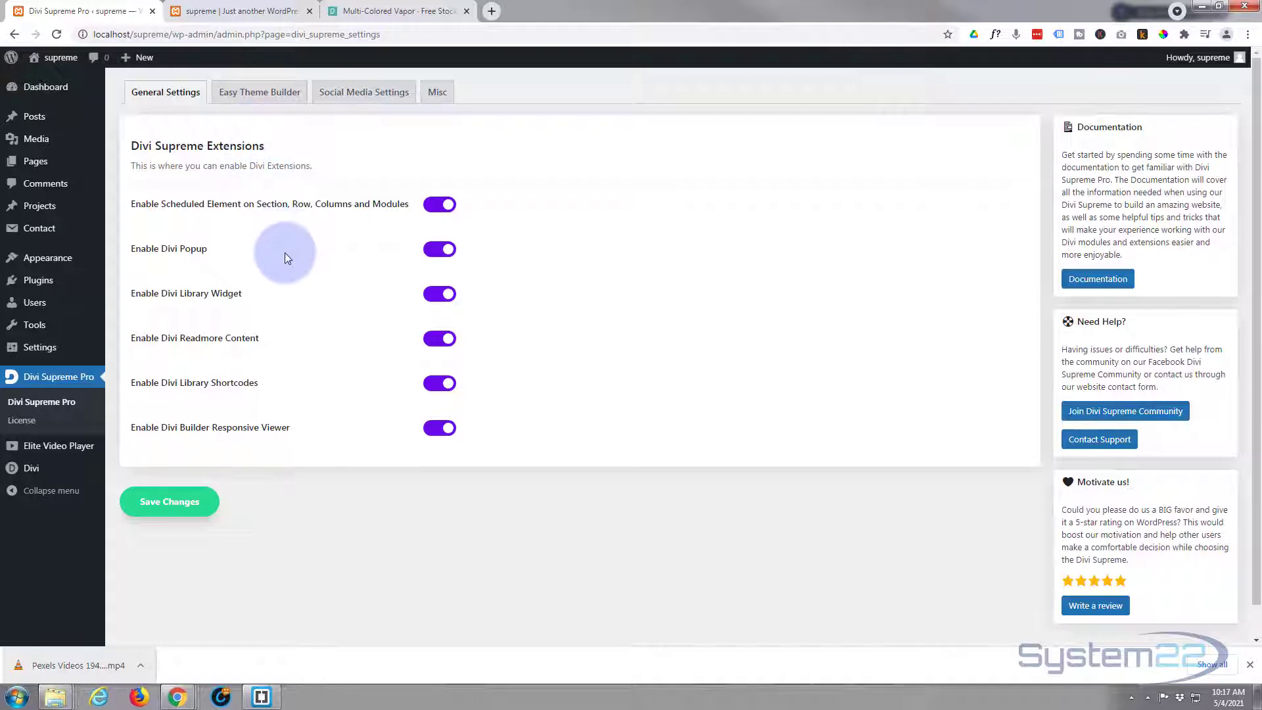
pyautogui.moveTo(129, 246)
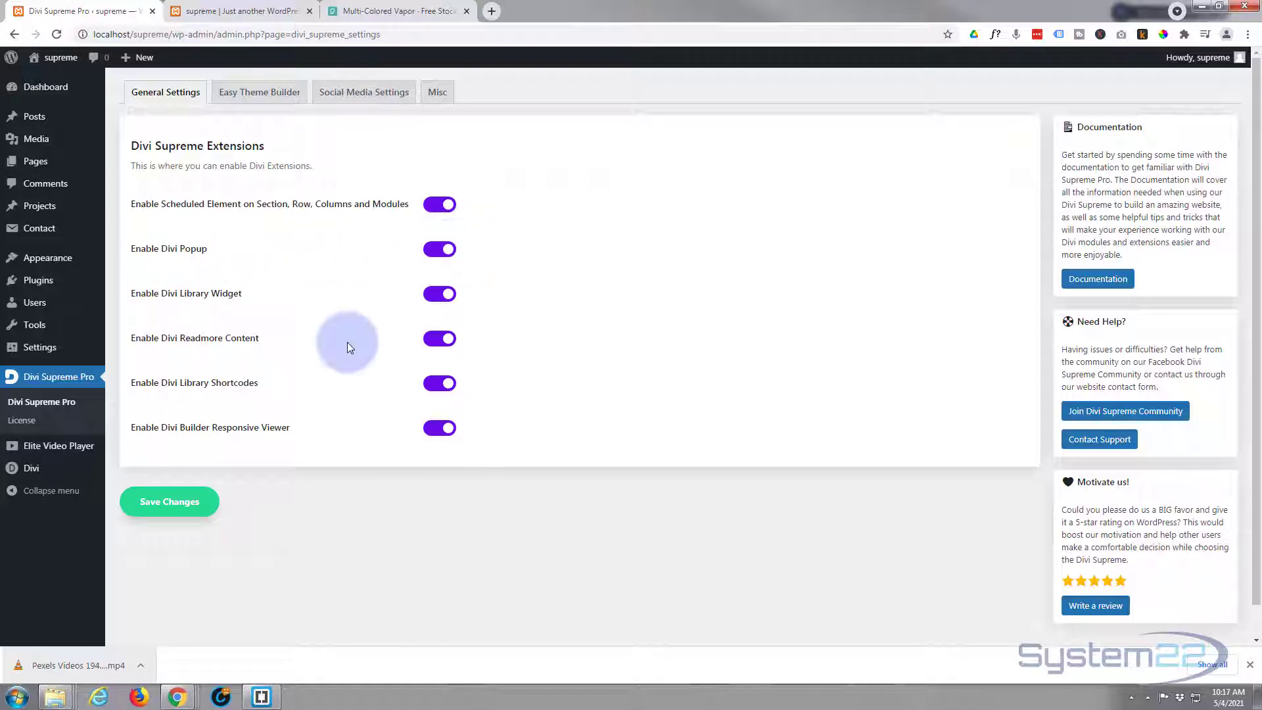
pyautogui.moveTo(167, 472)
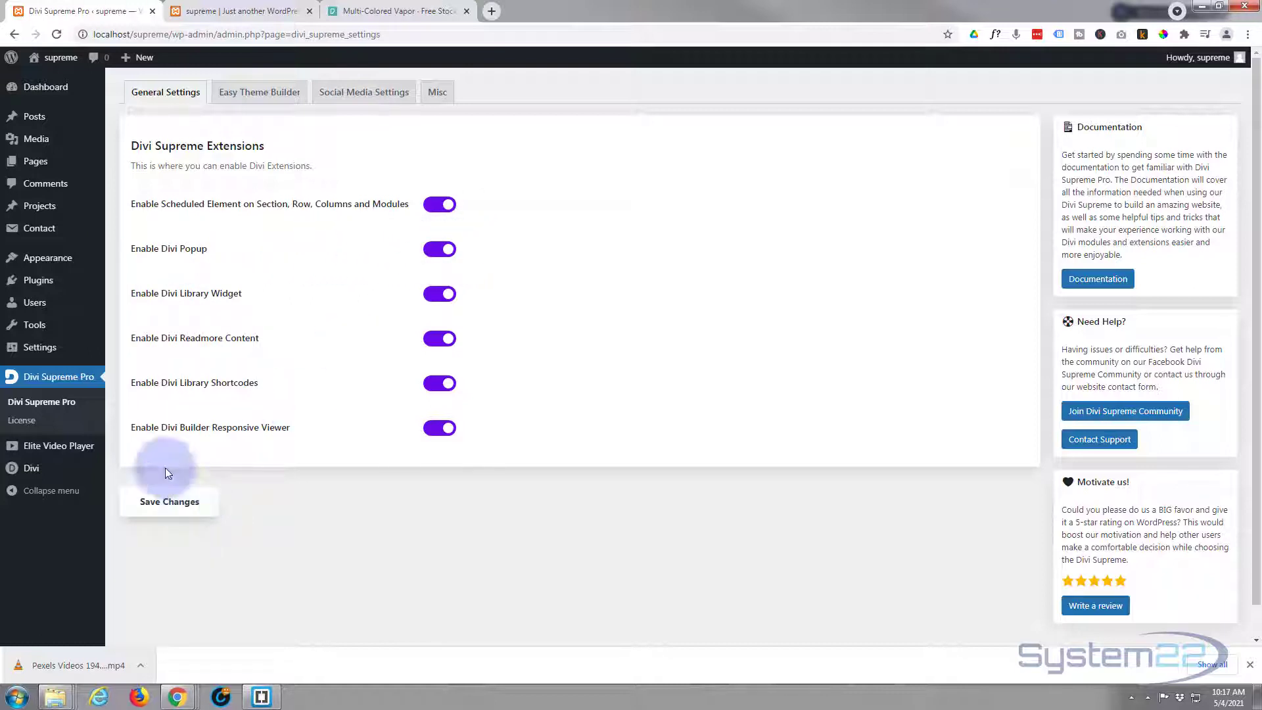
pyautogui.click(239, 11)
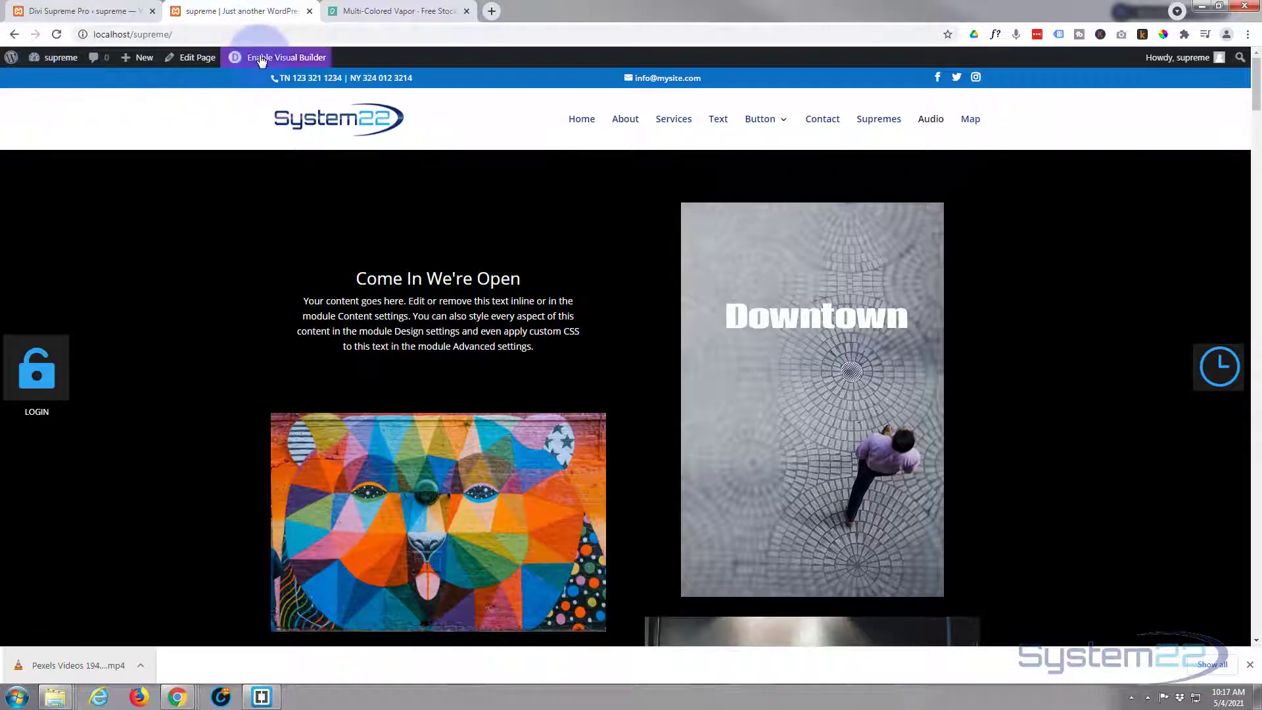
# - Enable the Visual Builder and insert a Video module below the Come In We're Open text
pyautogui.click(285, 57)
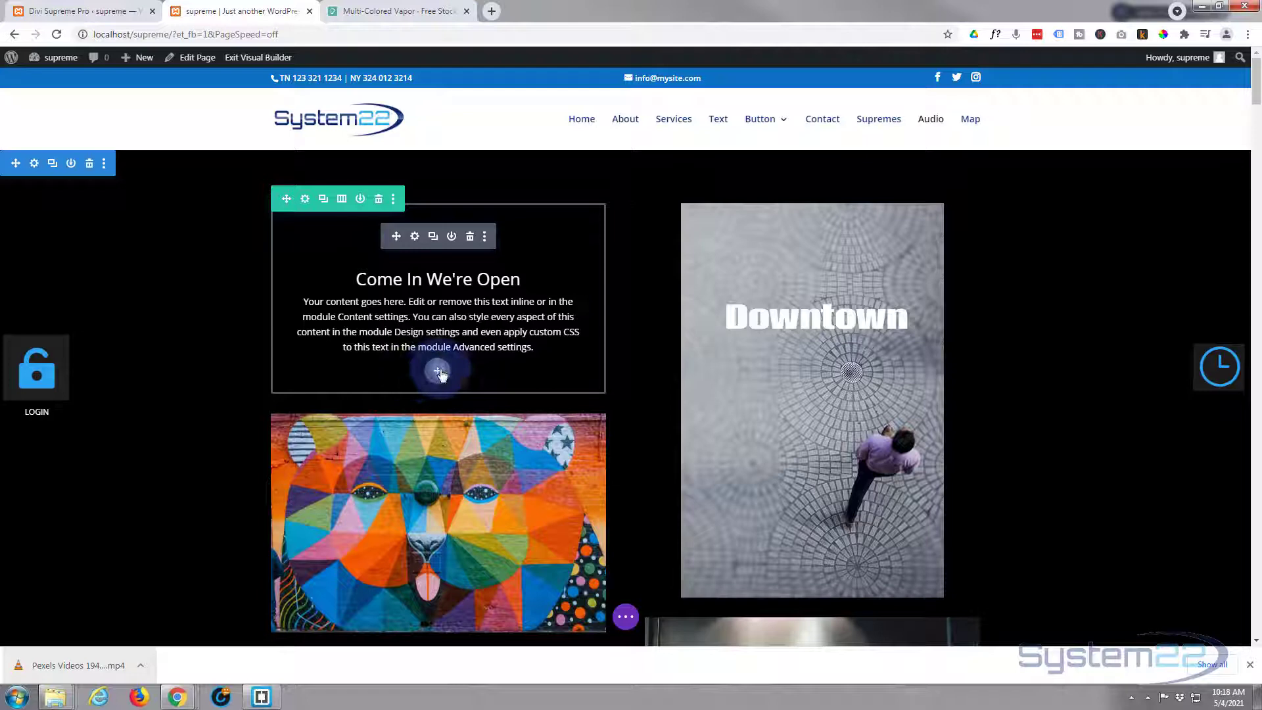
pyautogui.click(439, 372)
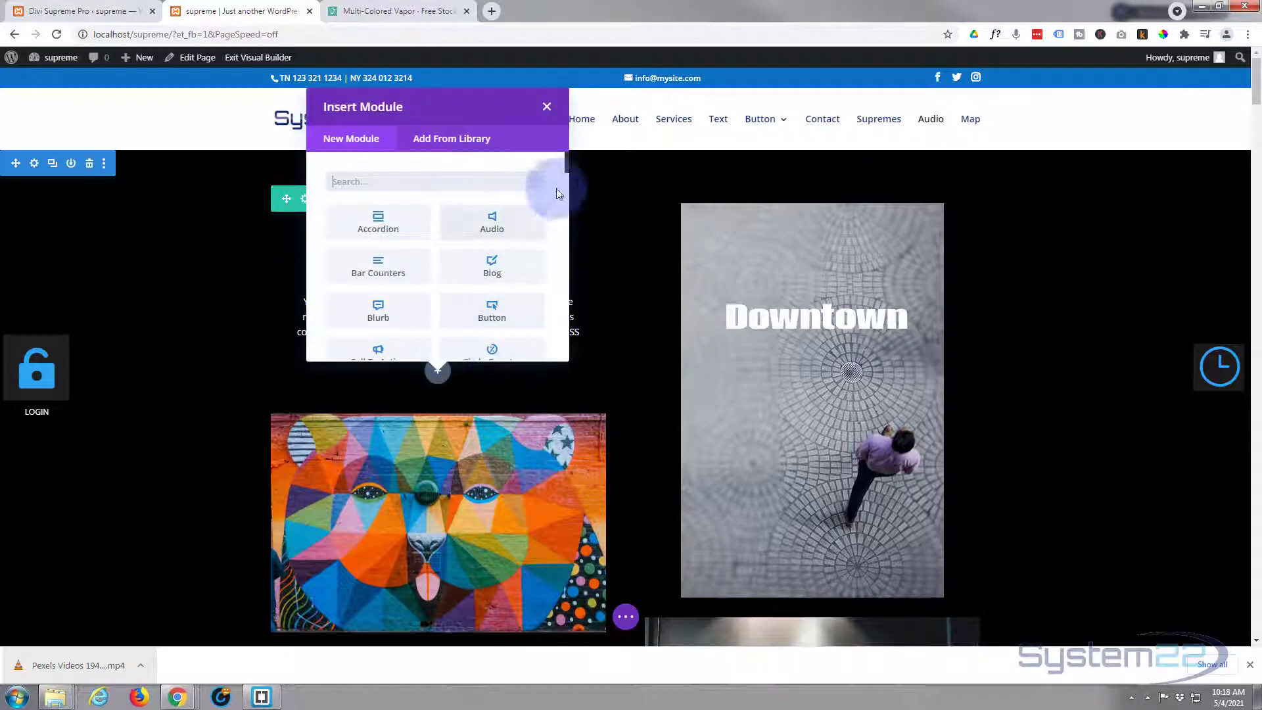
pyautogui.scroll(-3)
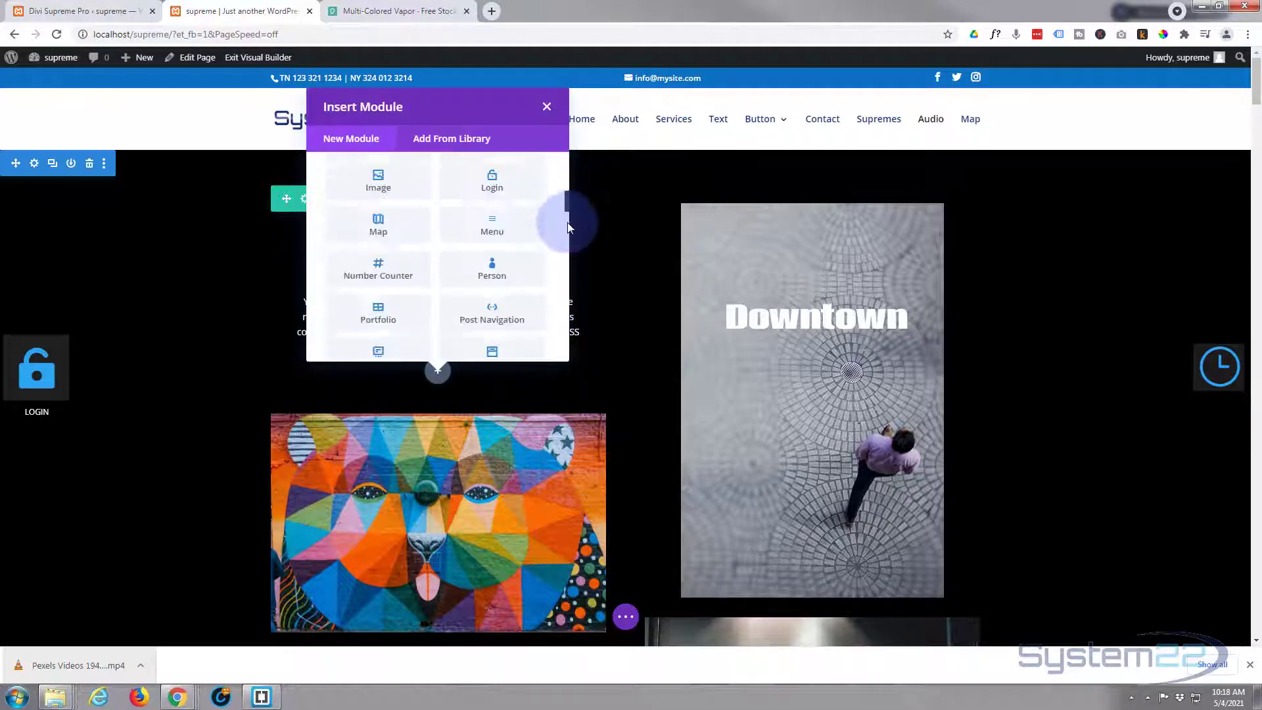
pyautogui.scroll(-3)
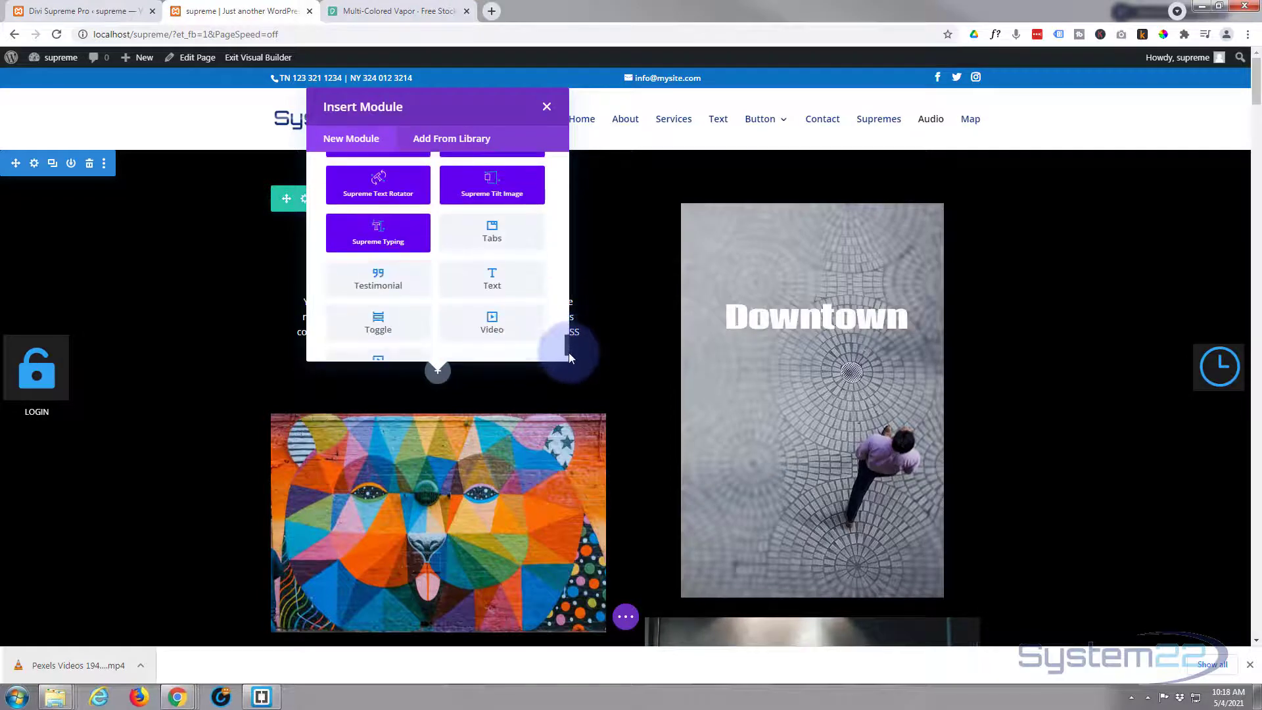
pyautogui.scroll(-3)
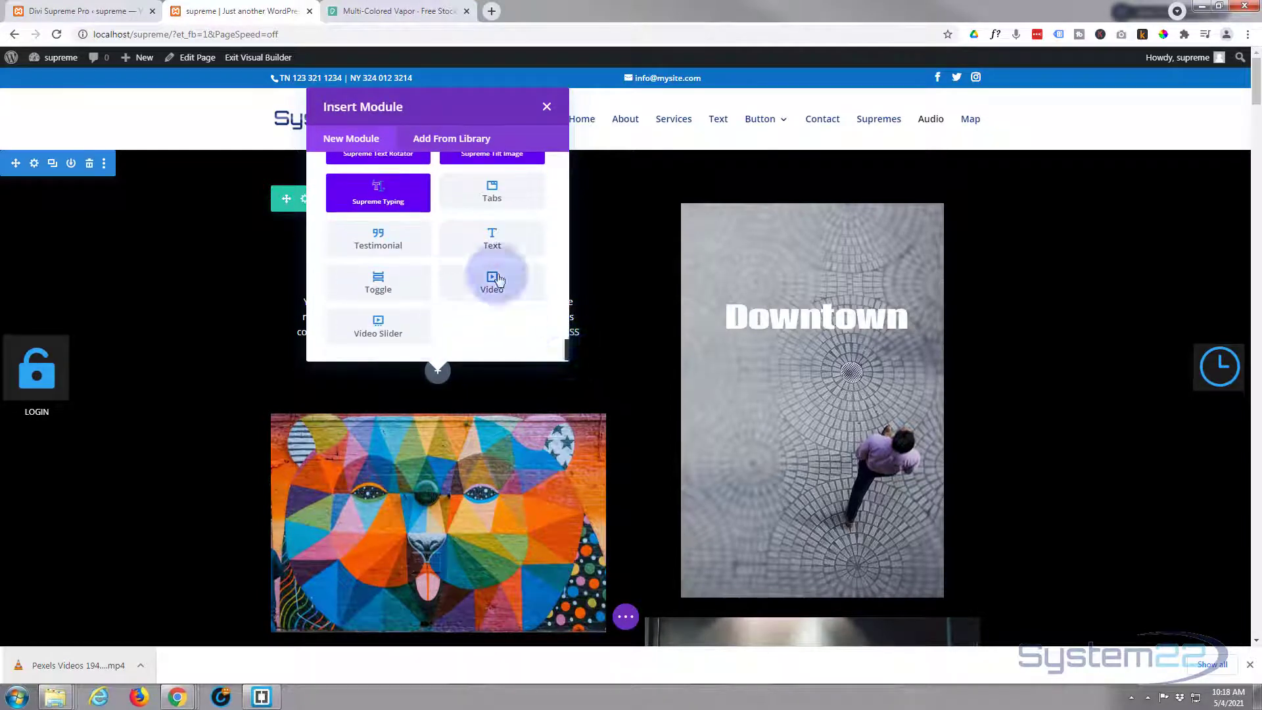
pyautogui.click(492, 282)
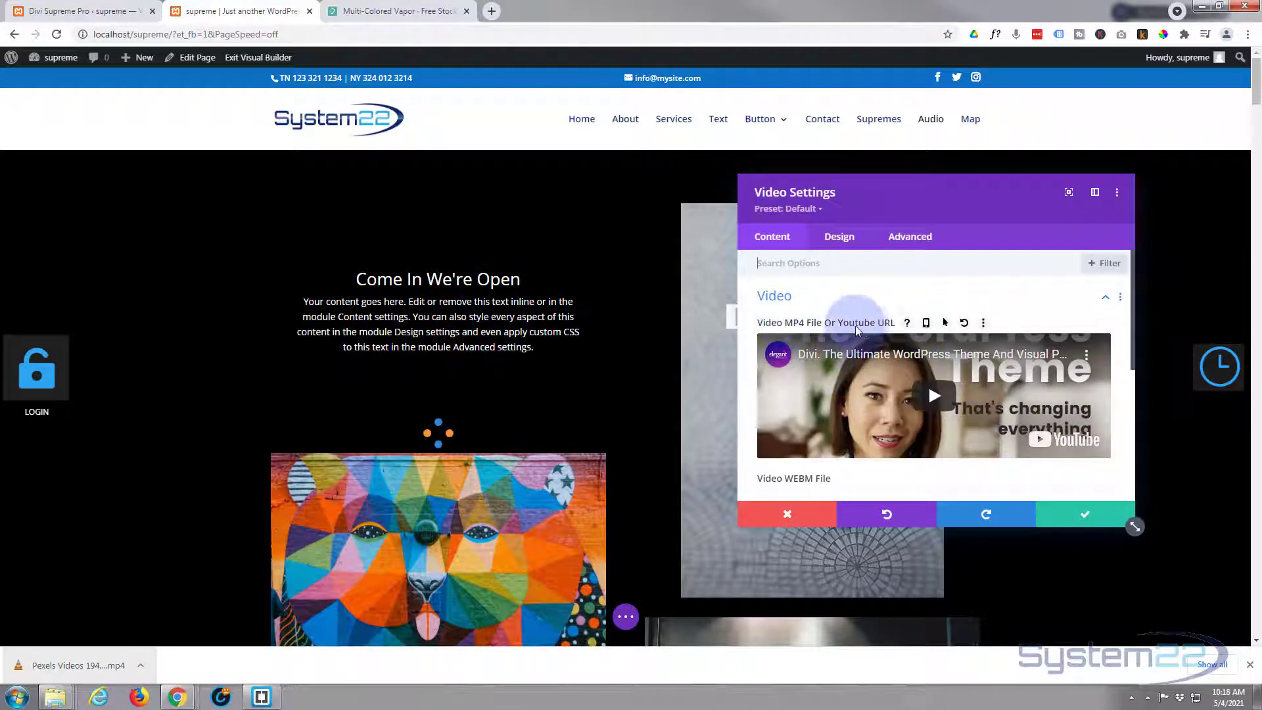
pyautogui.moveTo(1074, 364)
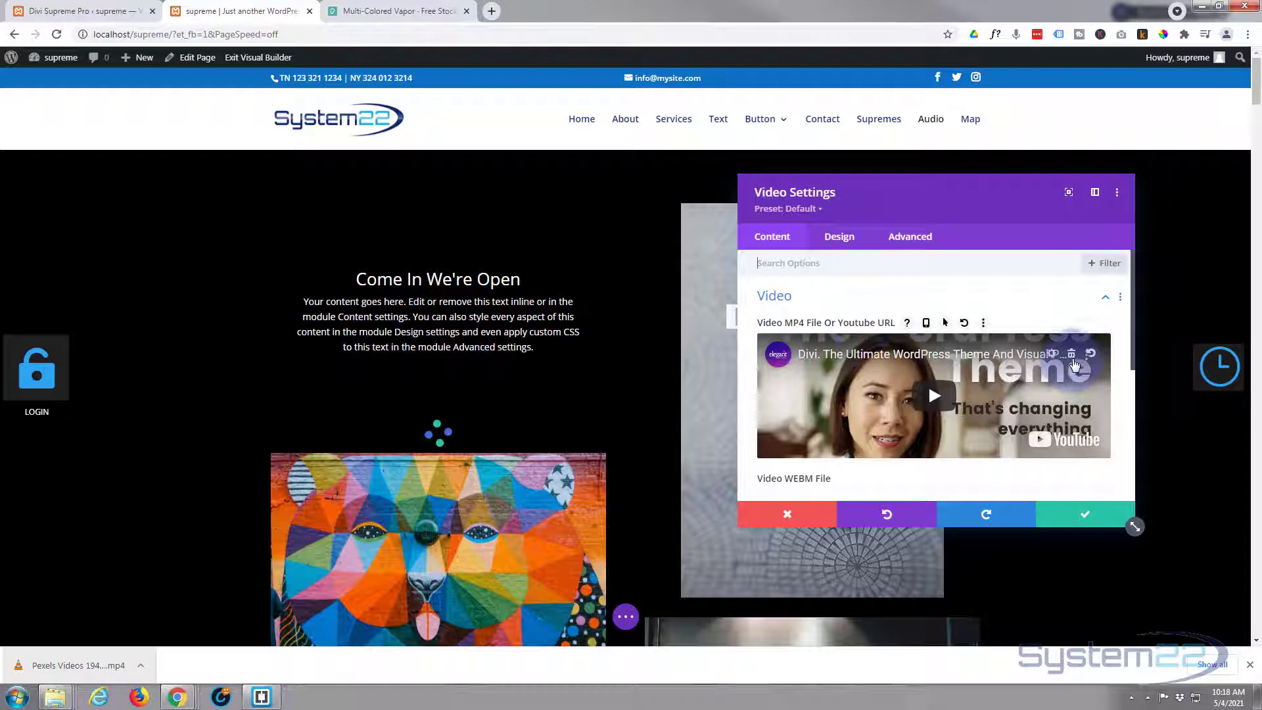
# - Replace the module's YouTube URL with Pexels-Videos-1943483.mp4 from the Media Library
pyautogui.click(1072, 353)
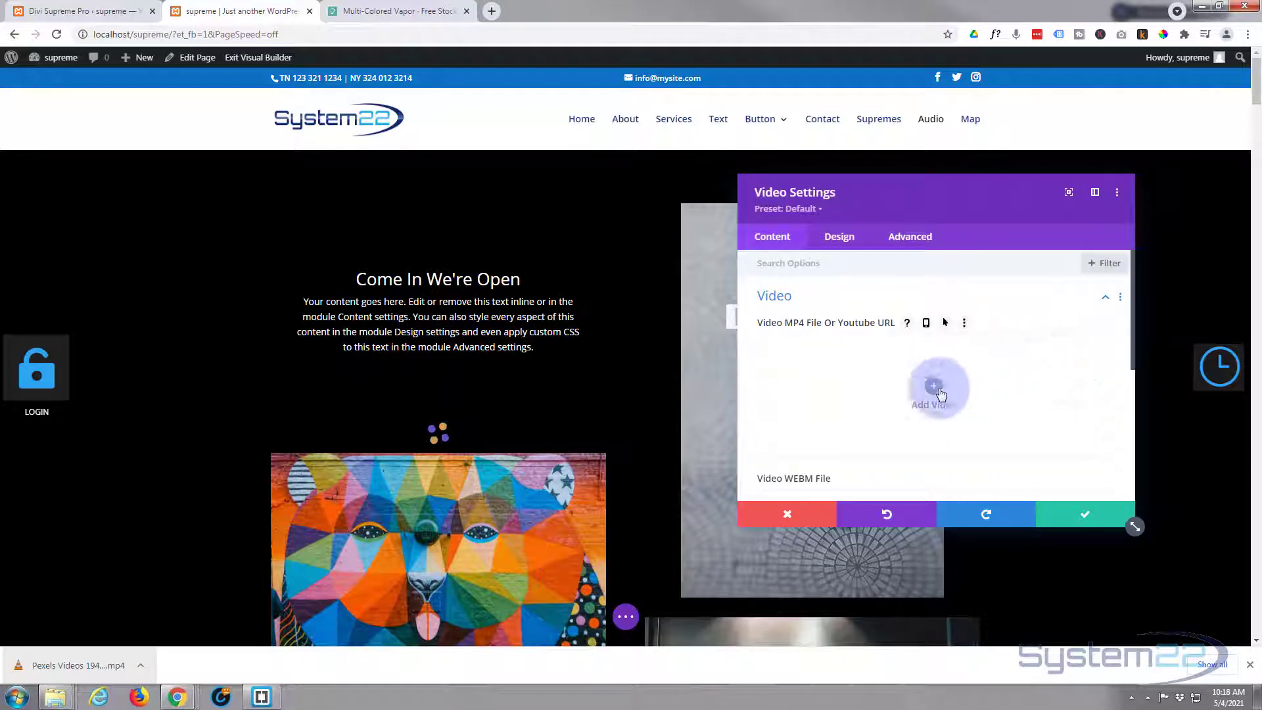
pyautogui.click(934, 389)
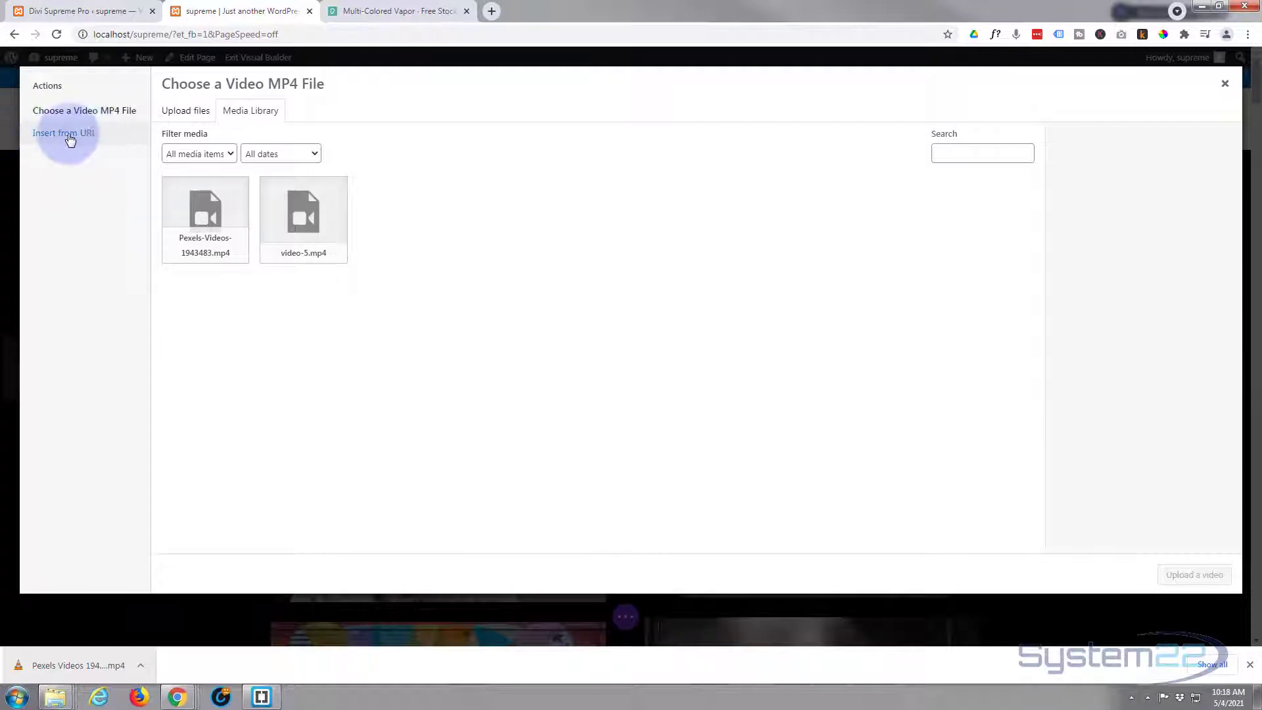
pyautogui.moveTo(55, 138)
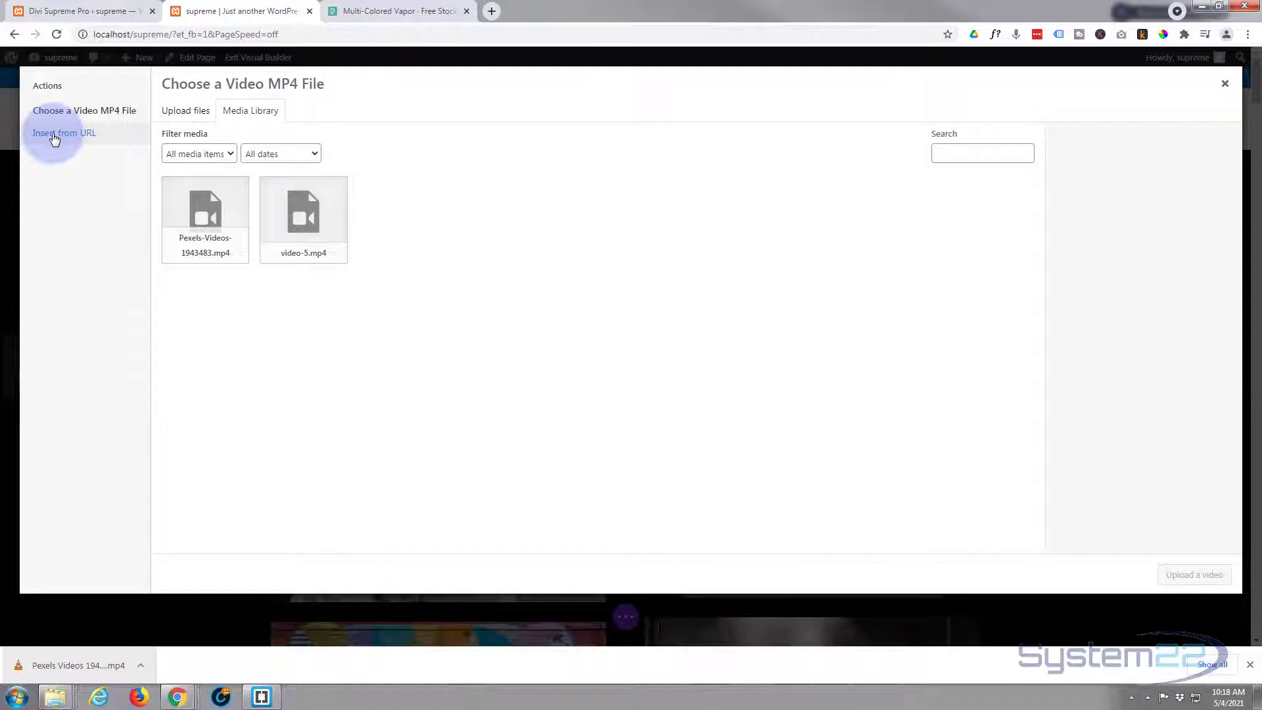
pyautogui.moveTo(184, 293)
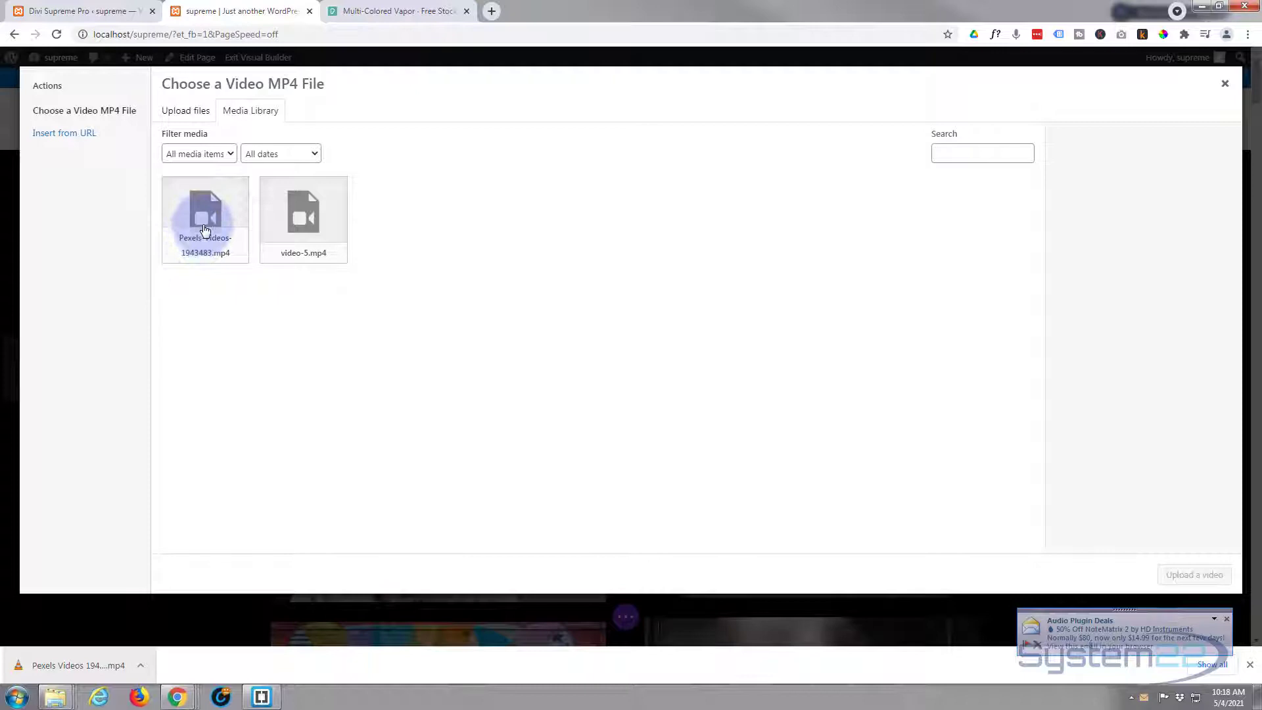
pyautogui.click(205, 213)
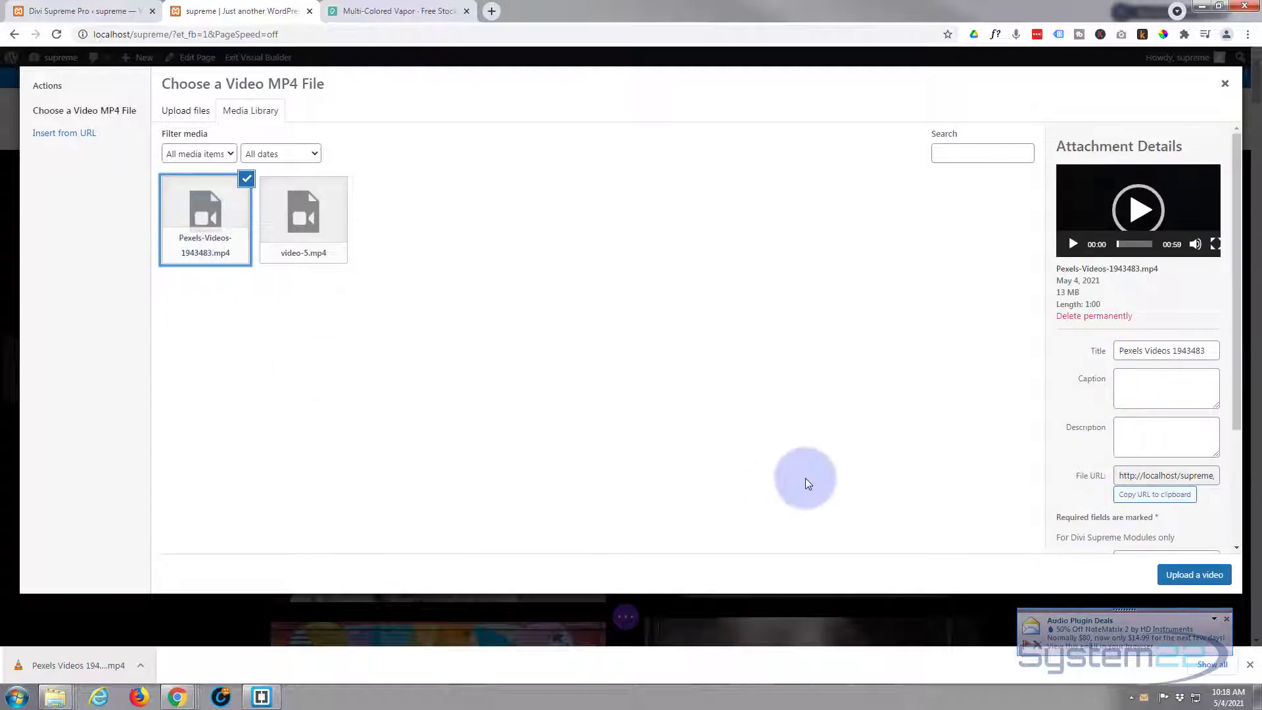
pyautogui.click(1194, 575)
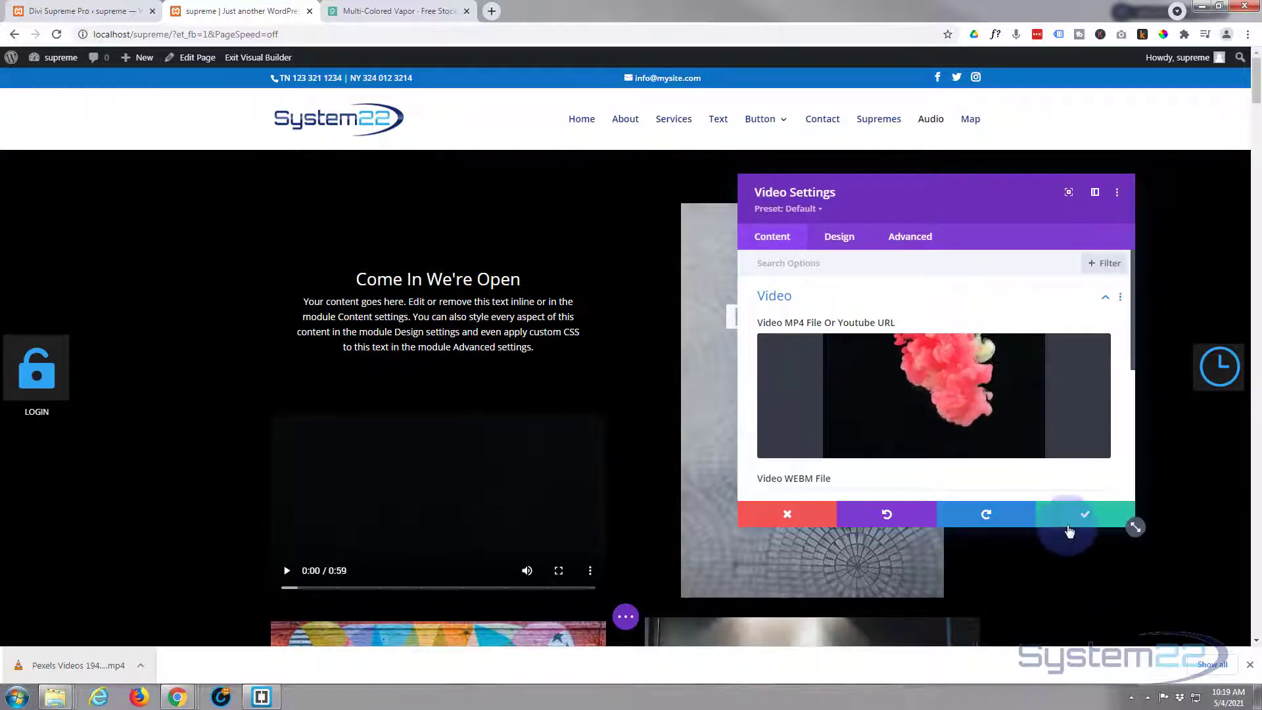
pyautogui.moveTo(1006, 444)
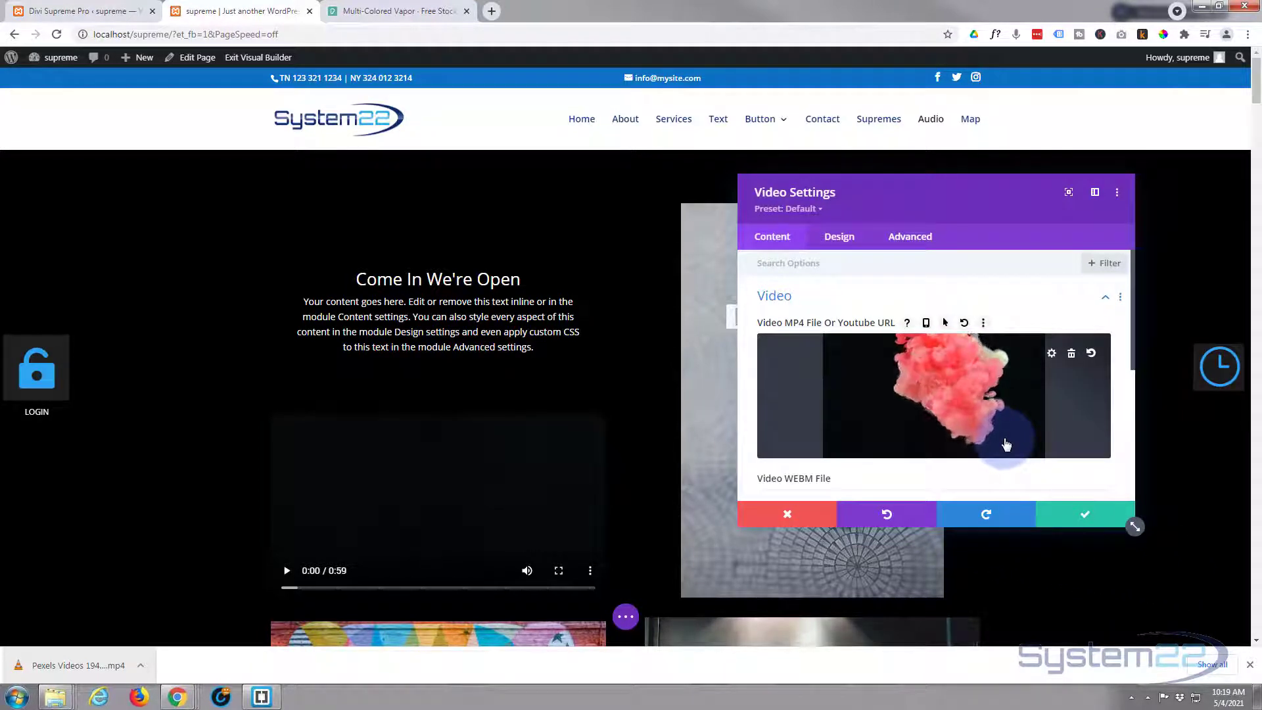
# - Scroll through the remaining Video Settings before saving the module with the Pexels clip
pyautogui.scroll(-3)
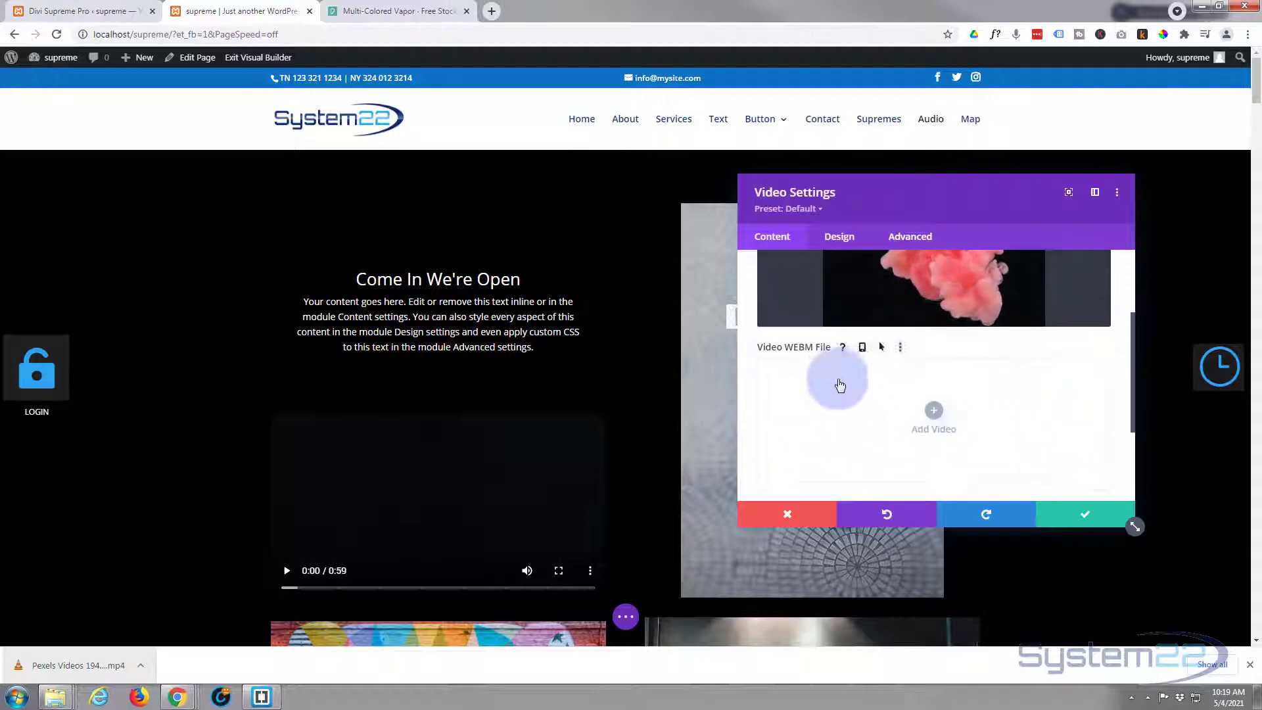
pyautogui.scroll(-3)
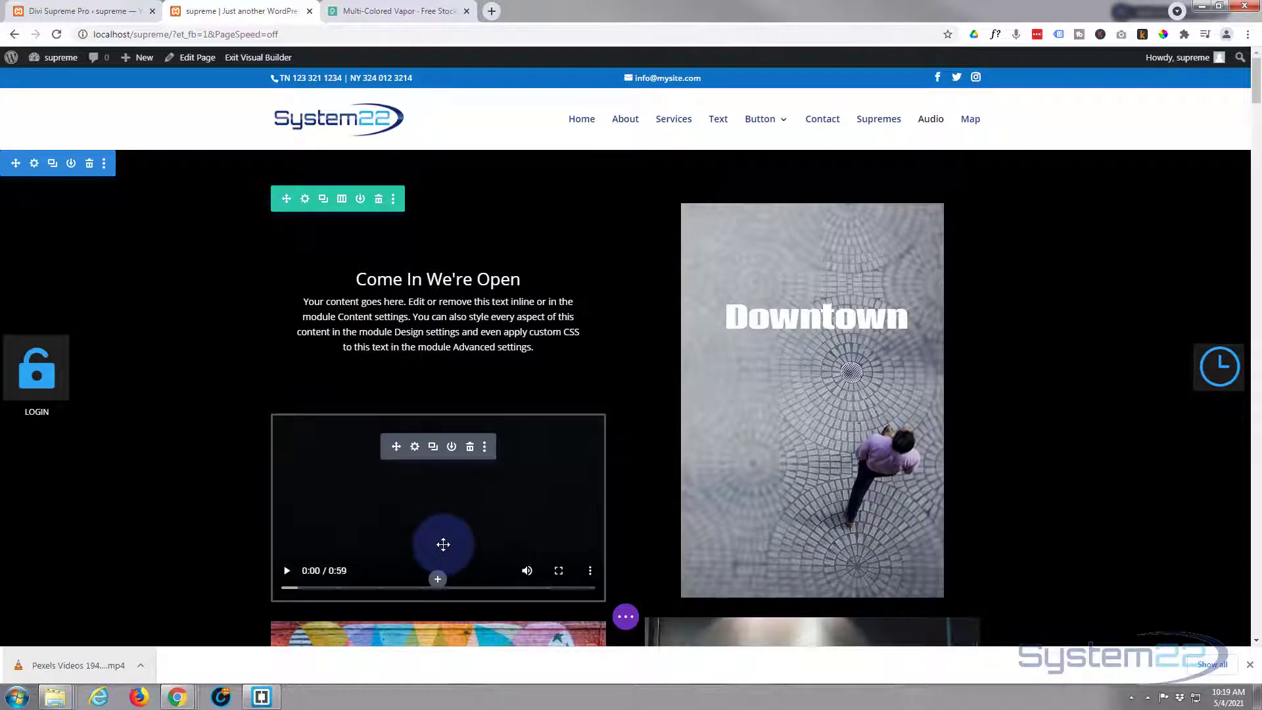
pyautogui.moveTo(701, 554)
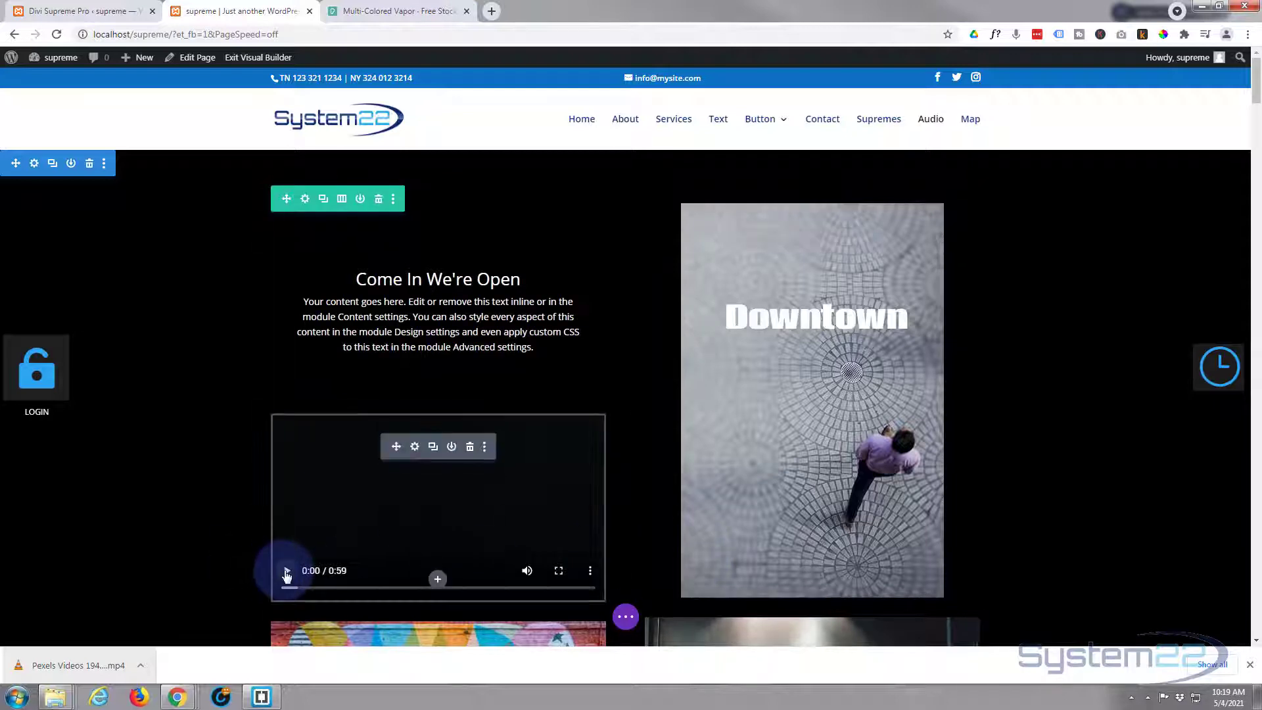
pyautogui.moveTo(452, 447)
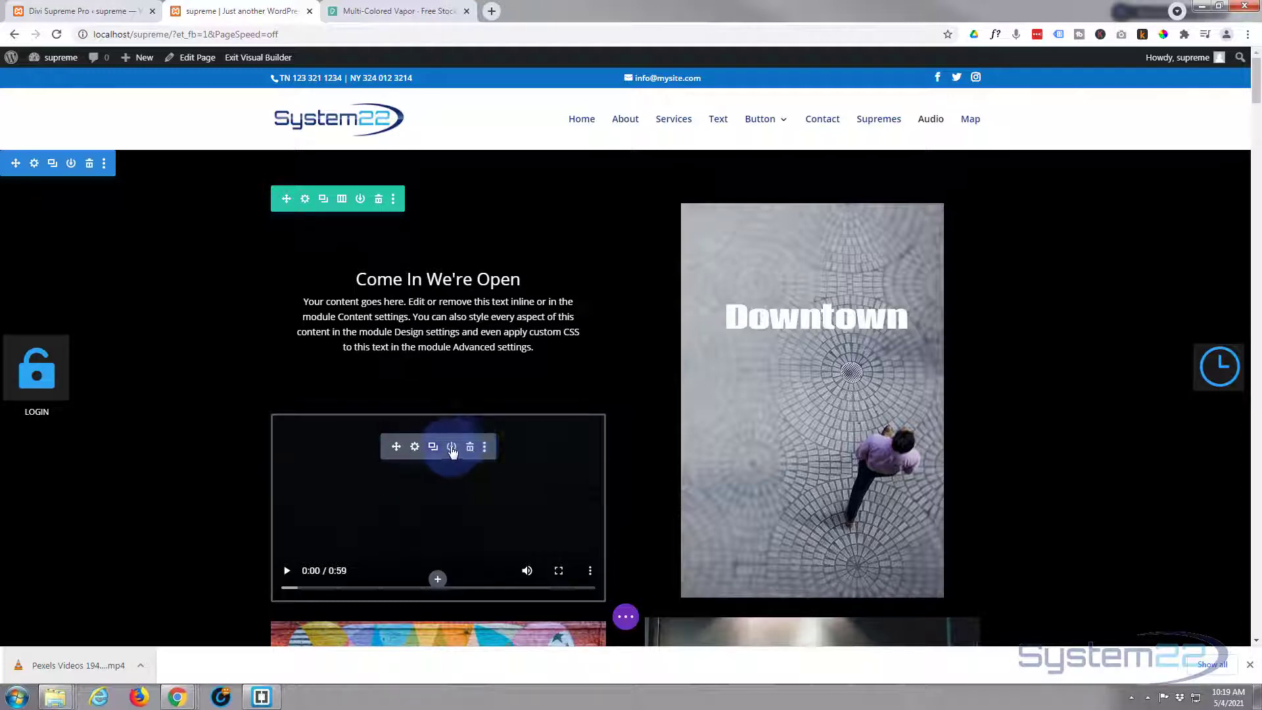
# - Store the video module in the Divi Library as layout 'vidpop'
pyautogui.click(451, 447)
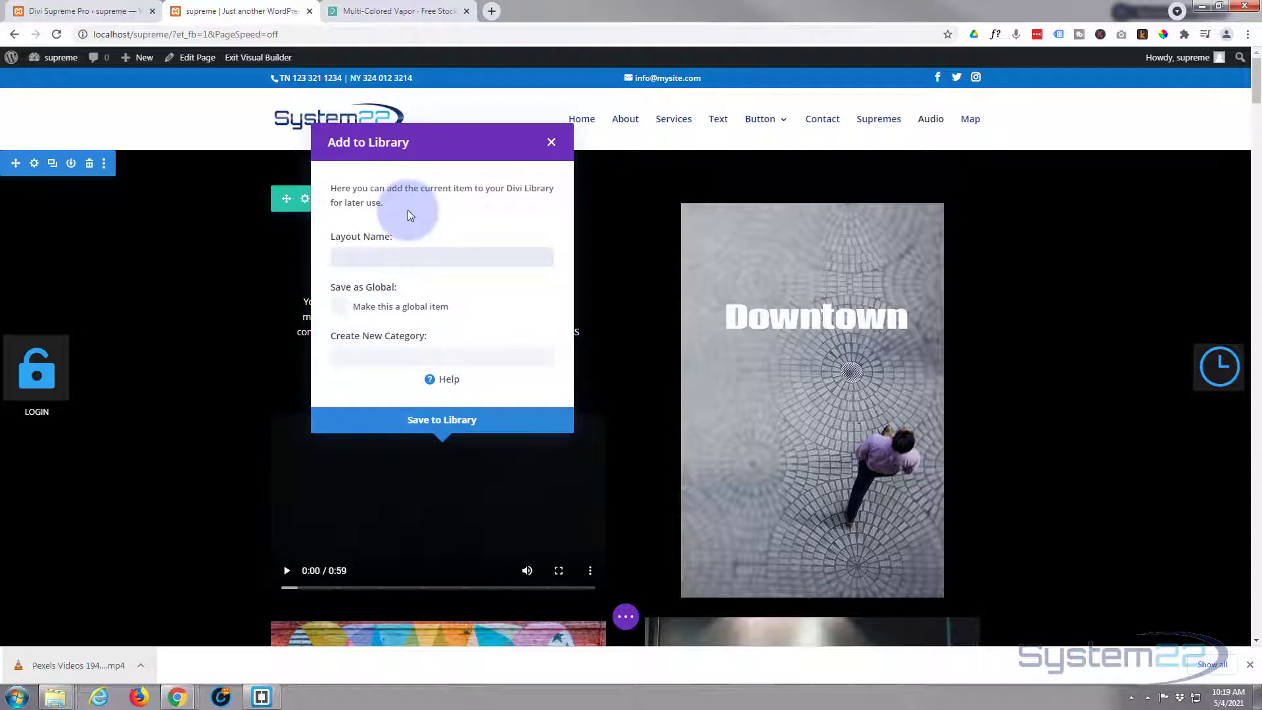
pyautogui.write('vidpdp')
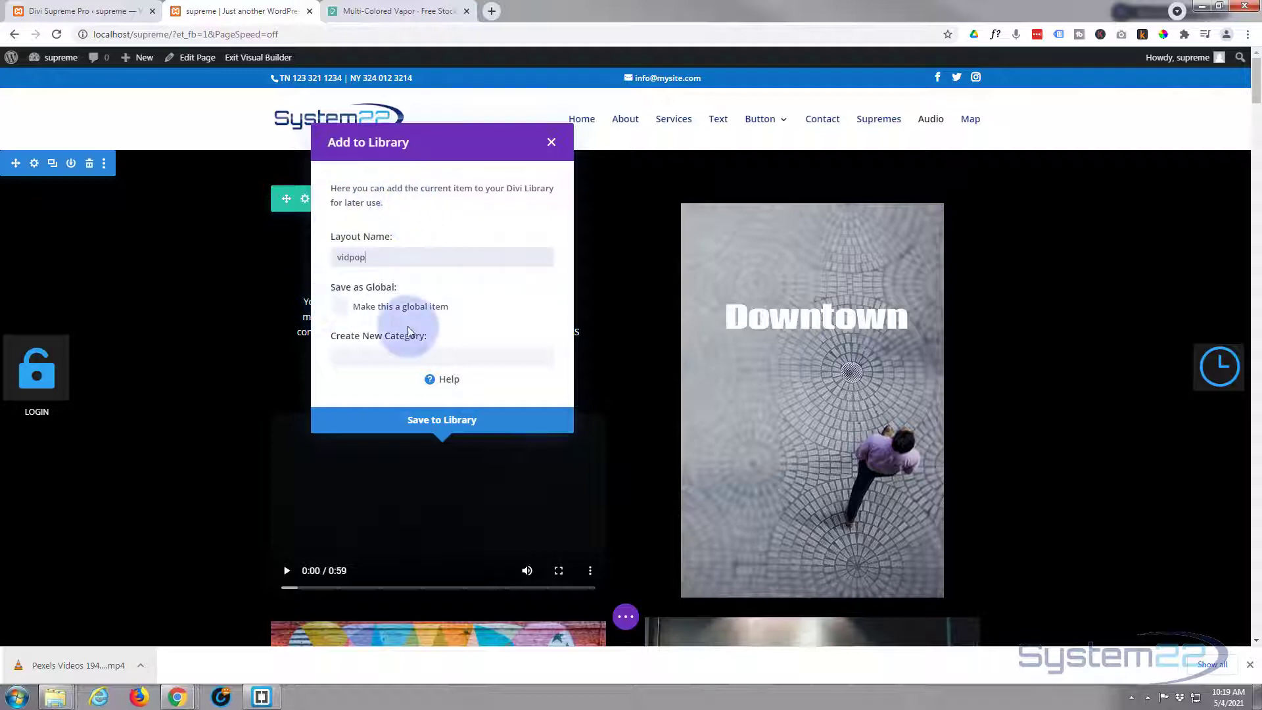
pyautogui.click(551, 142)
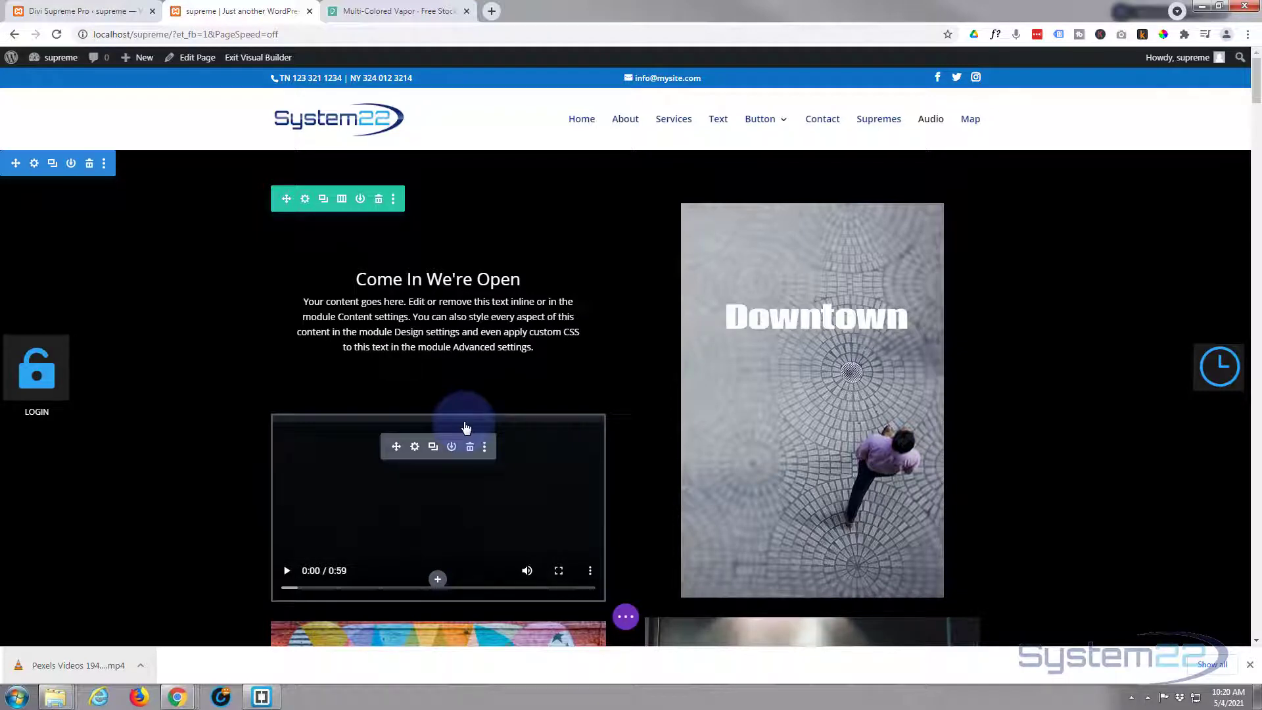
pyautogui.moveTo(433, 455)
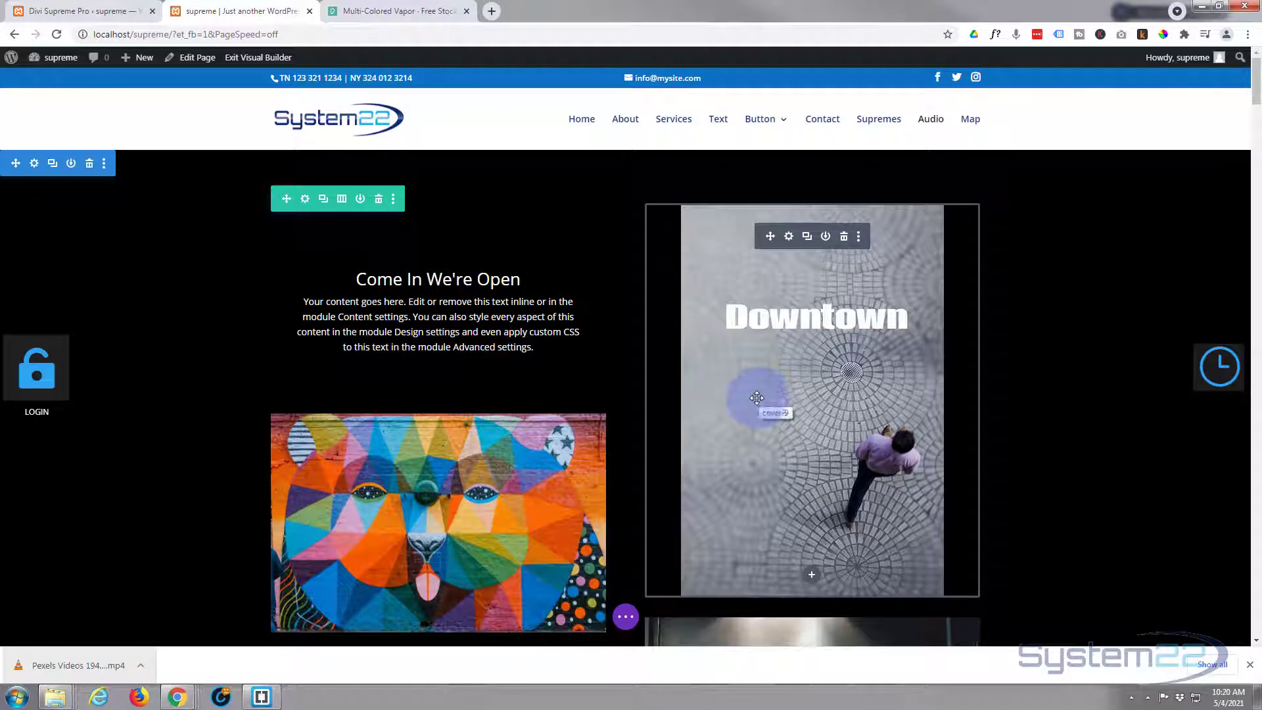
pyautogui.moveTo(811, 250)
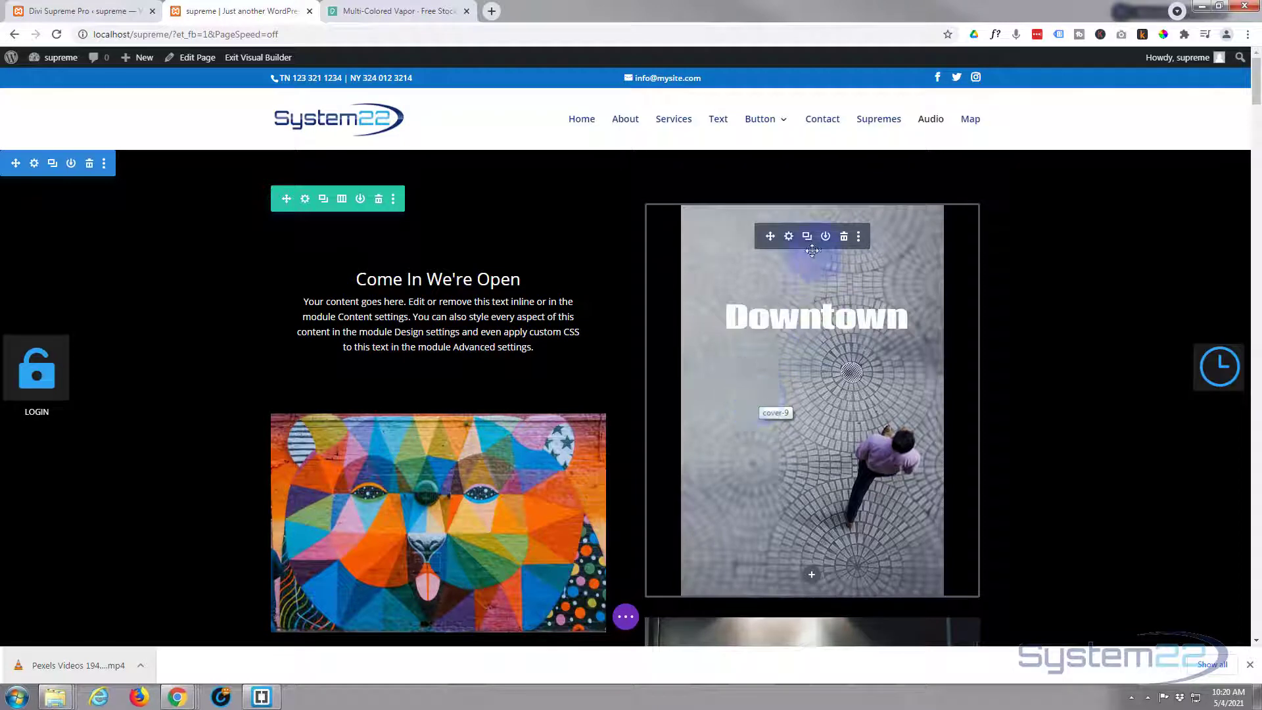
# - Reach the Downtown image module's Advanced options where the popup settings live
pyautogui.click(787, 235)
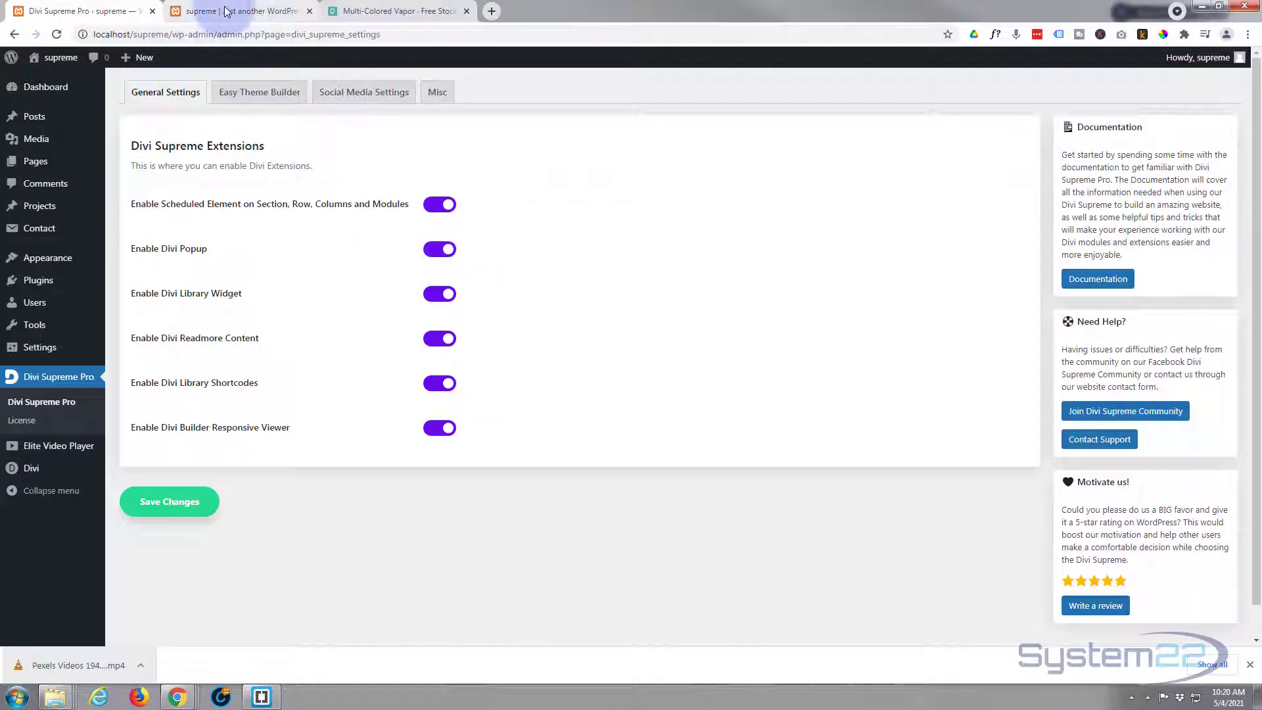
pyautogui.click(234, 10)
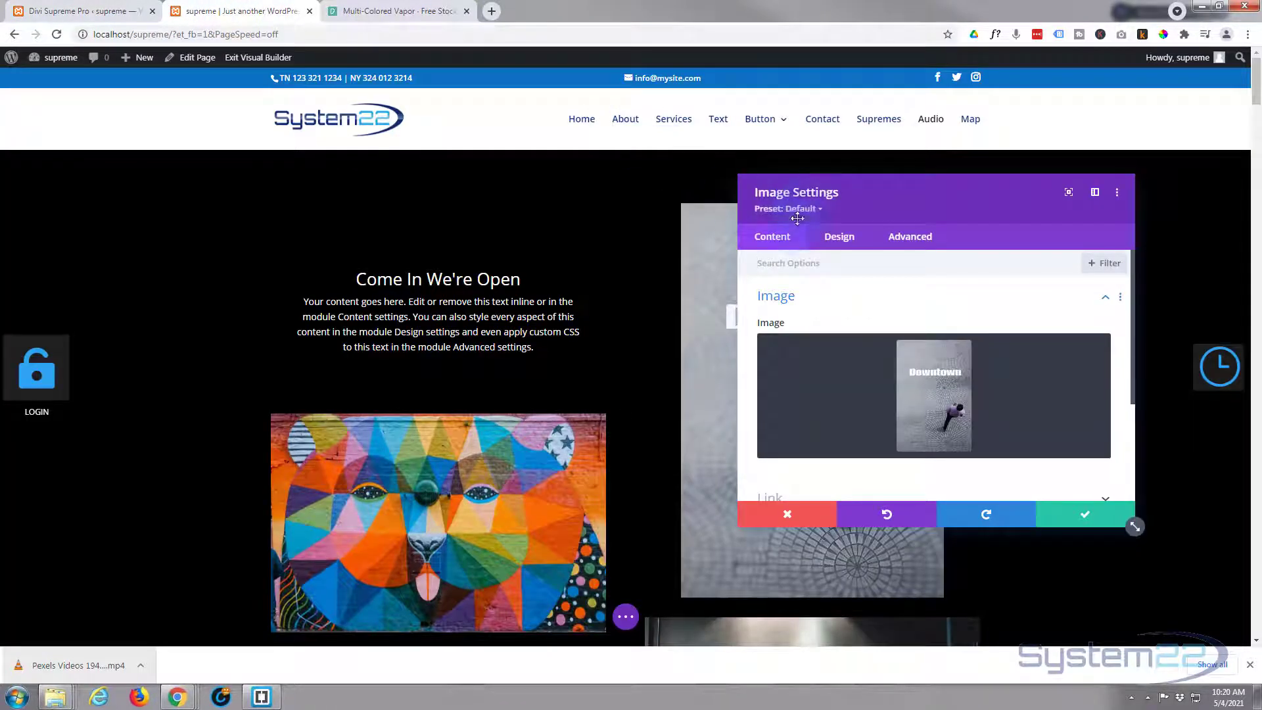
pyautogui.moveTo(839, 237)
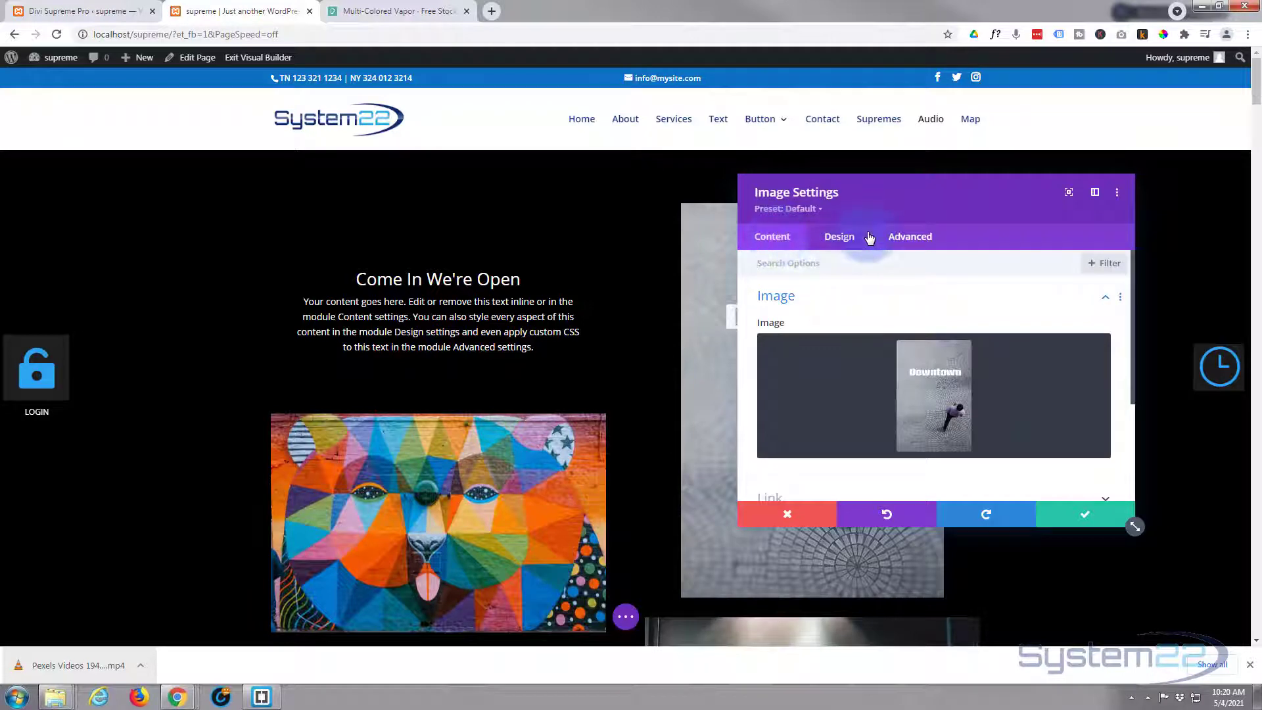
pyautogui.click(910, 235)
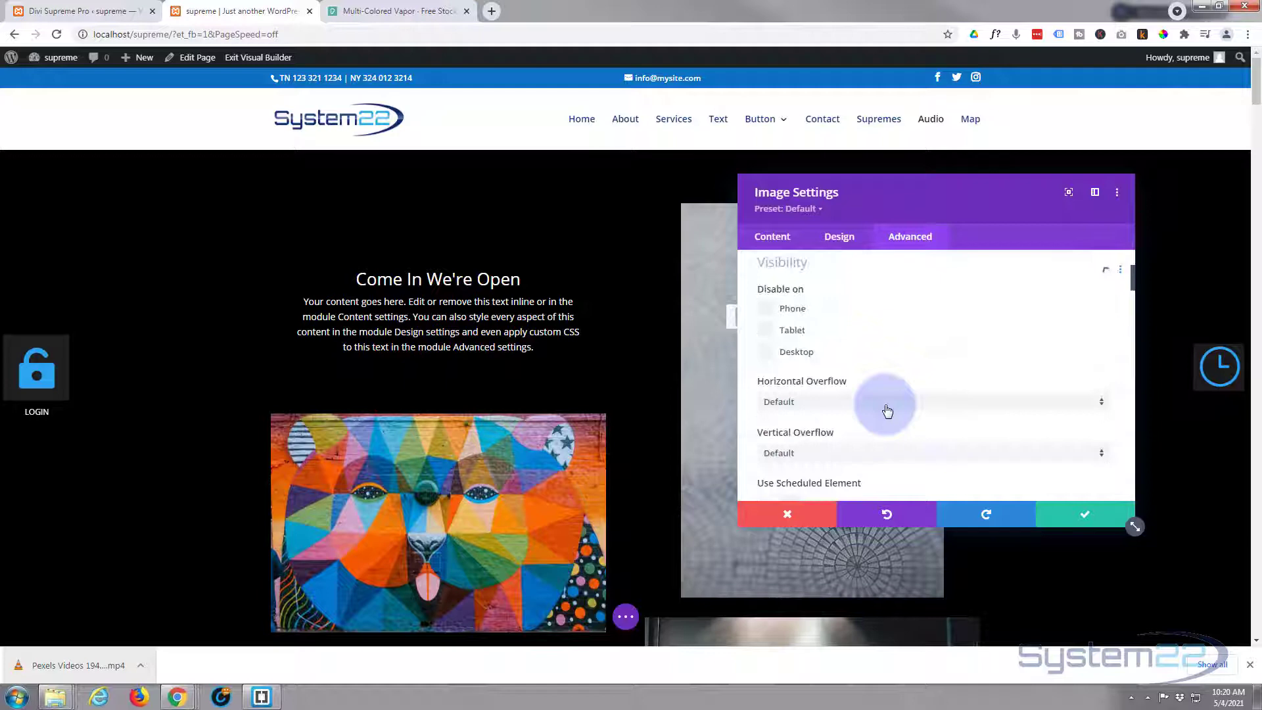
pyautogui.scroll(-3)
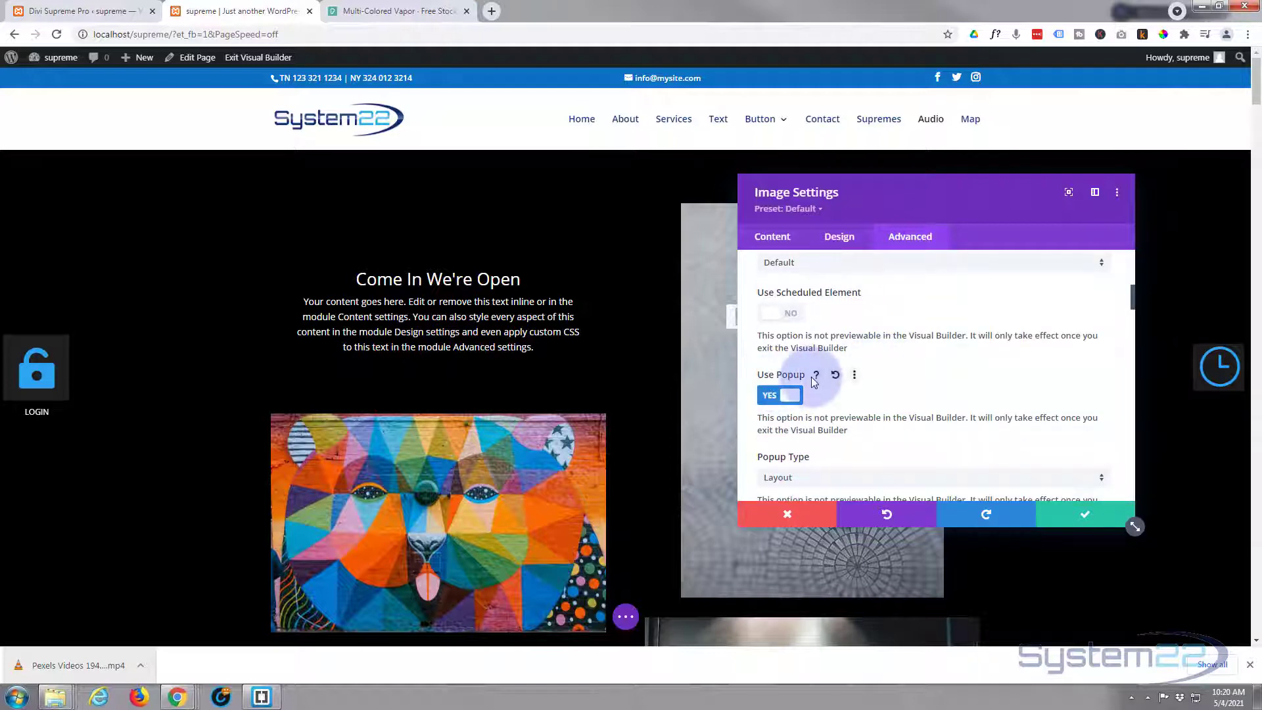
# - Toggle the popup option off and back on so it ends enabled for the image
pyautogui.click(780, 394)
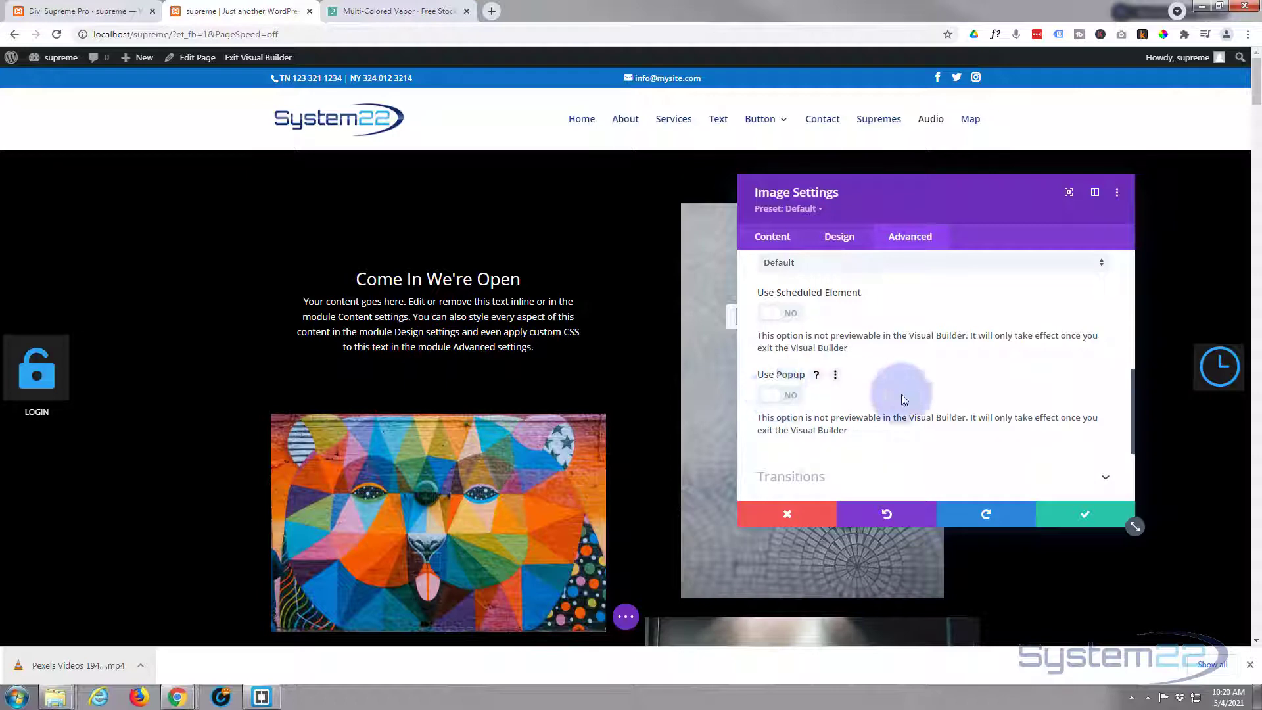
pyautogui.click(780, 394)
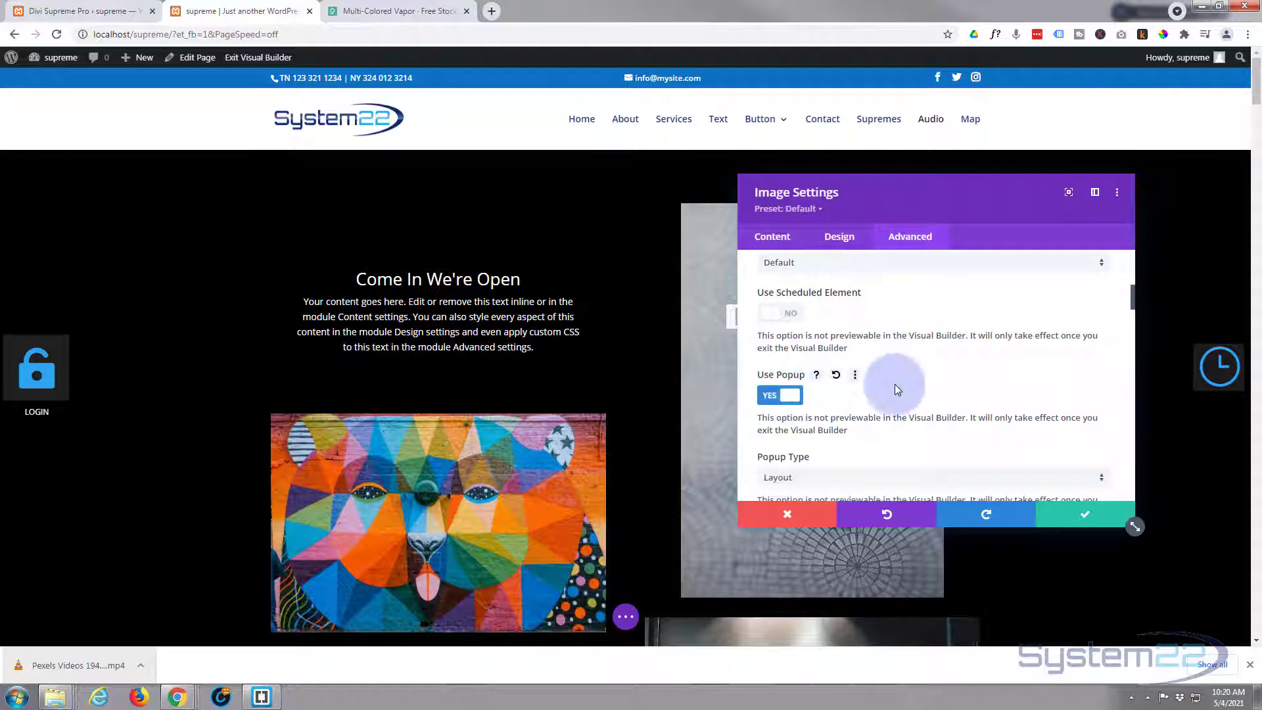
pyautogui.scroll(-3)
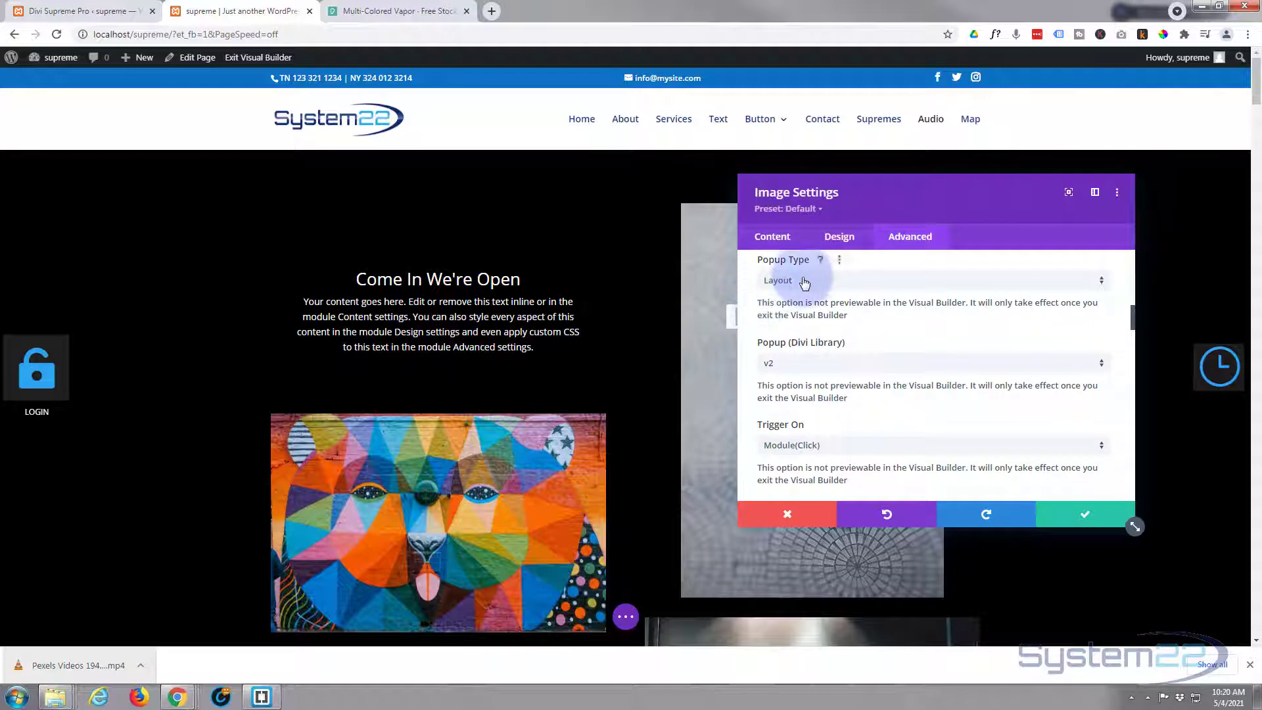
pyautogui.moveTo(846, 310)
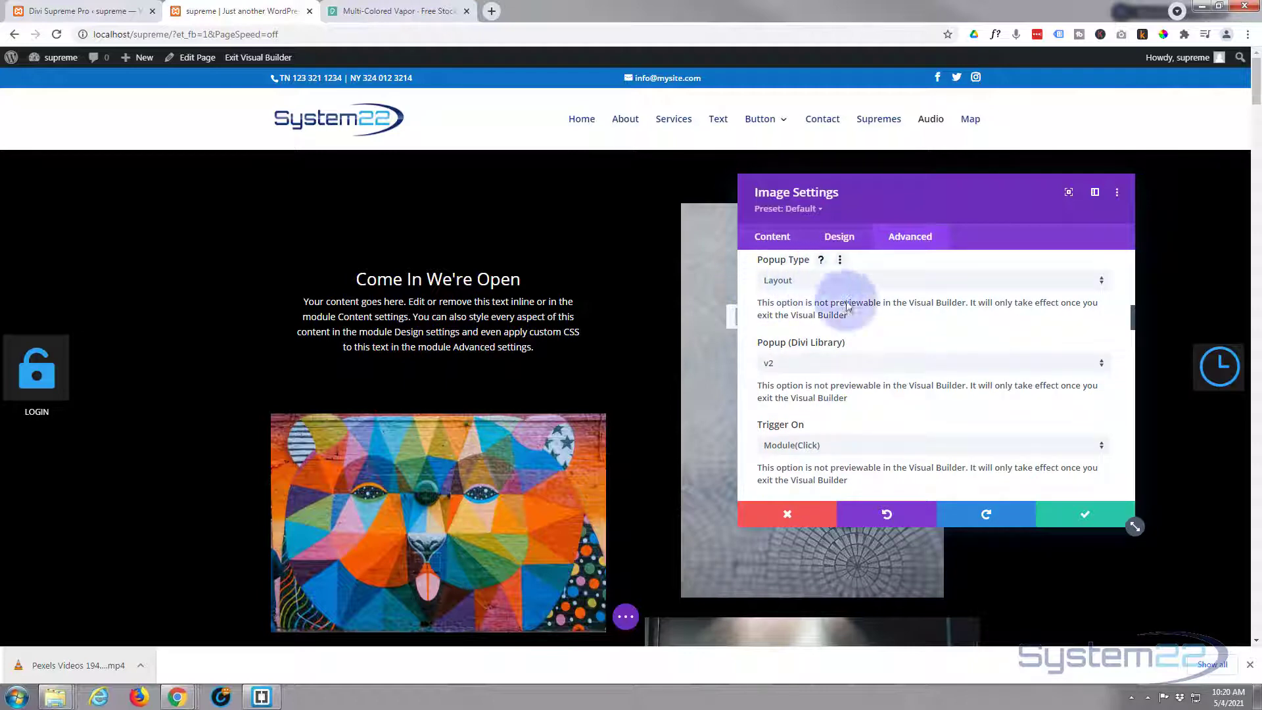
pyautogui.moveTo(880, 368)
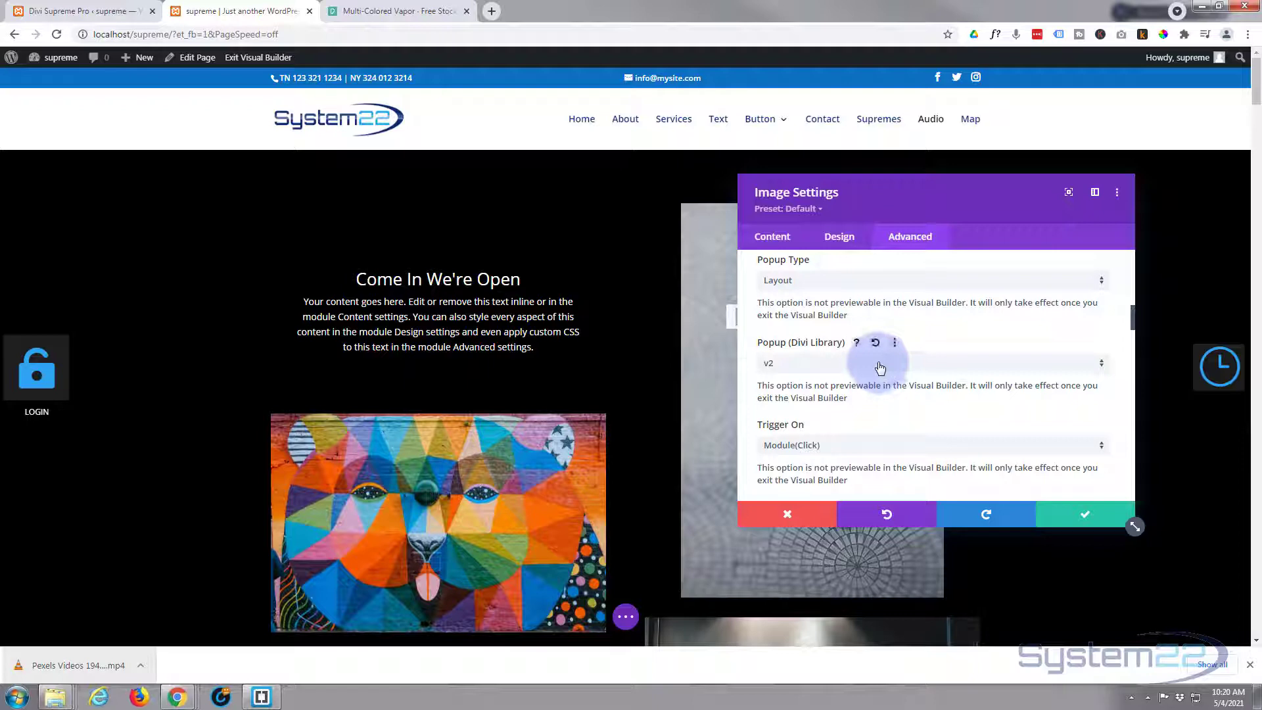
pyautogui.moveTo(840, 371)
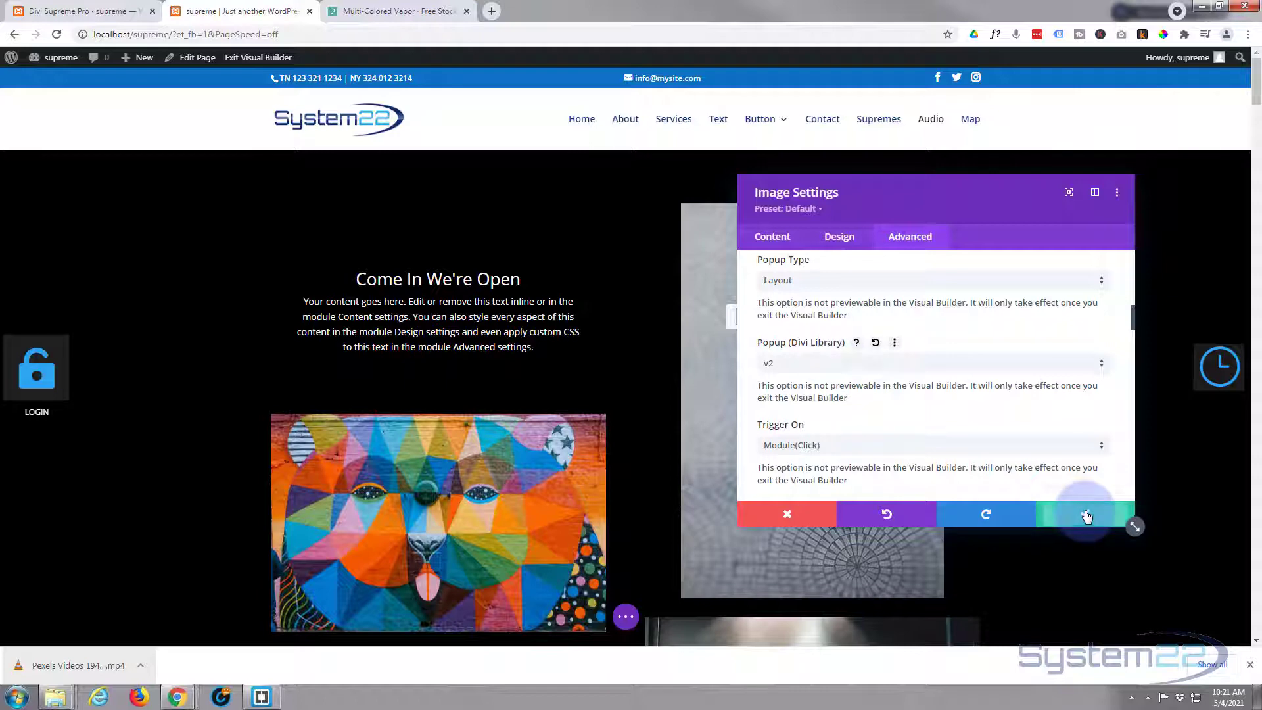
# - Confirm the image's popup settings, save the page and reload it in the builder
pyautogui.click(1086, 514)
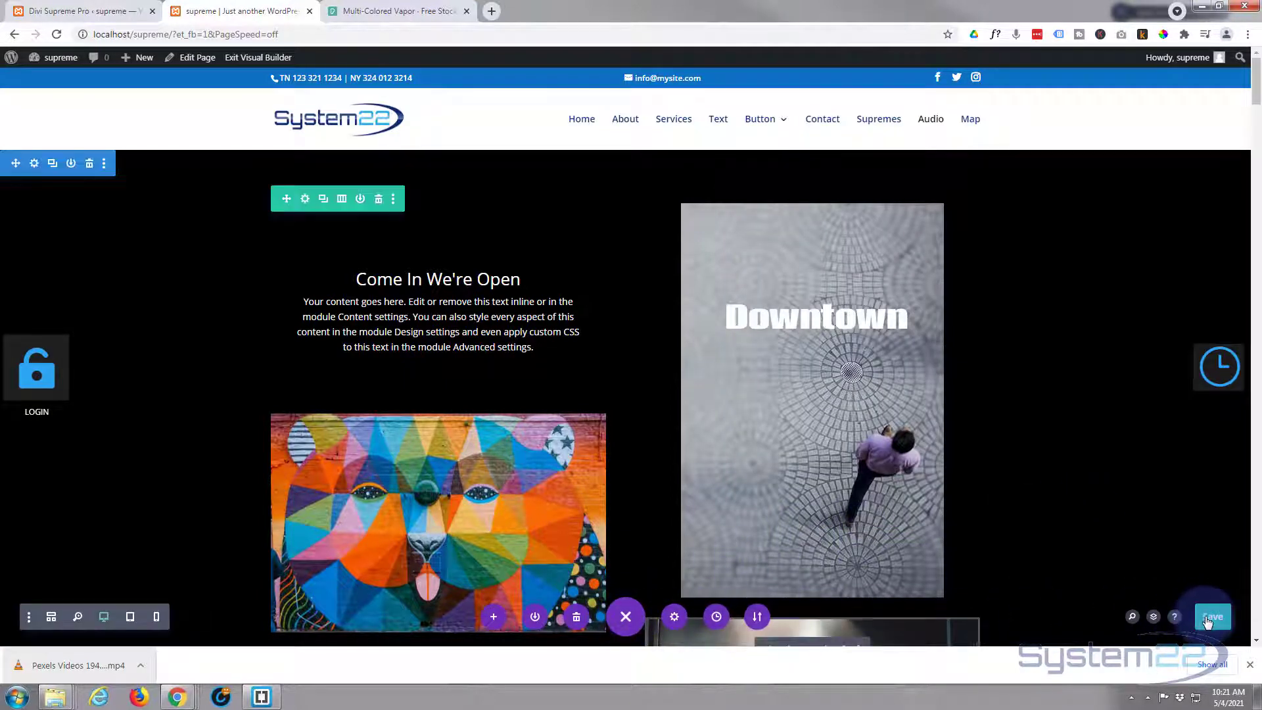
pyautogui.click(1213, 617)
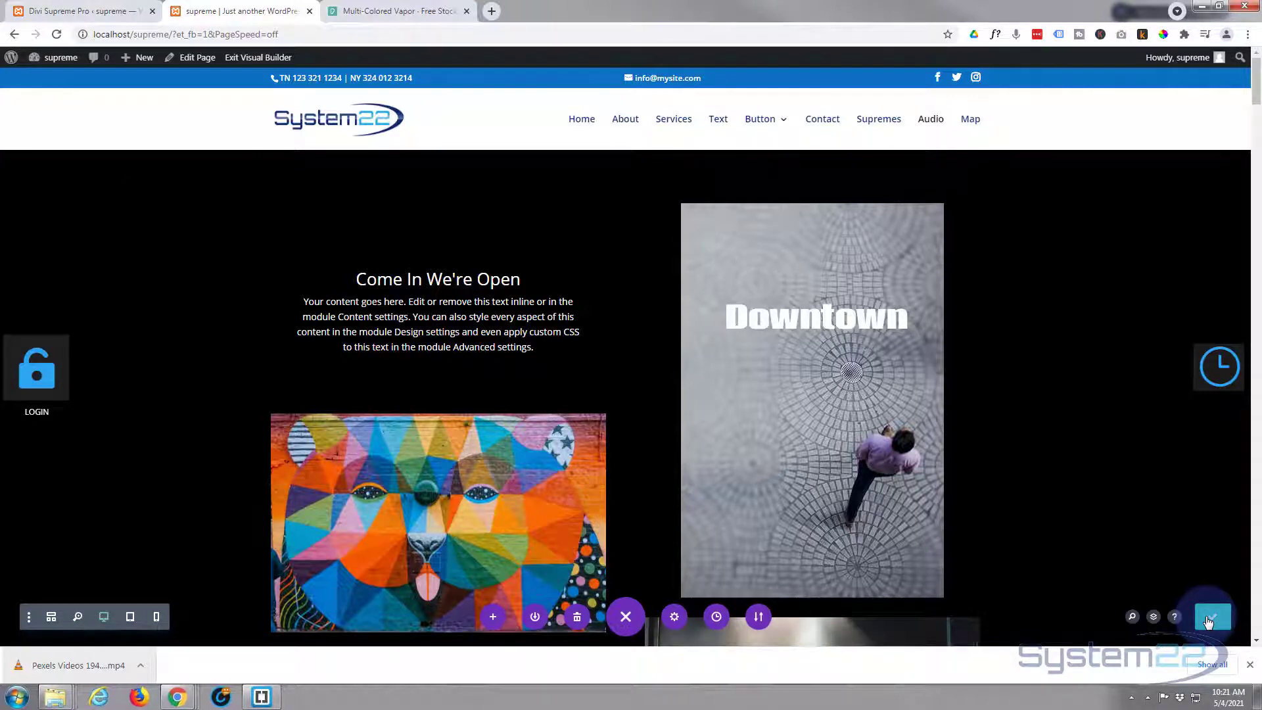
pyautogui.click(1211, 617)
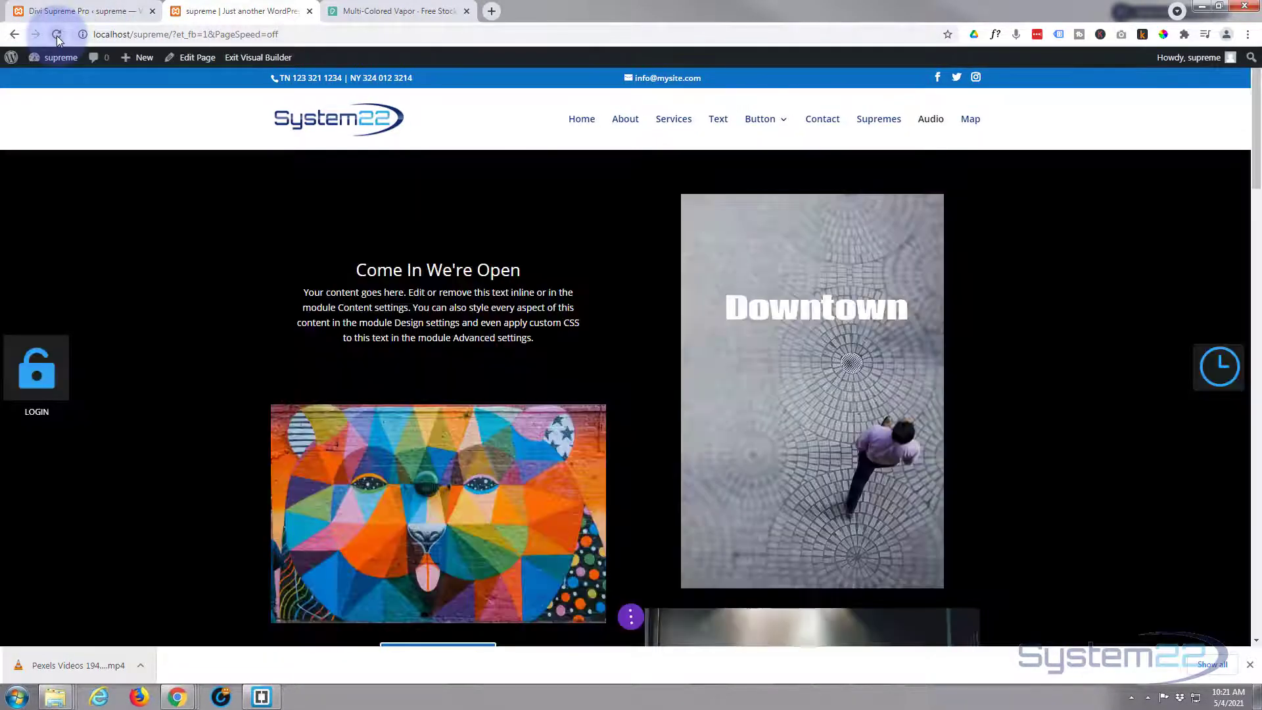
pyautogui.click(56, 34)
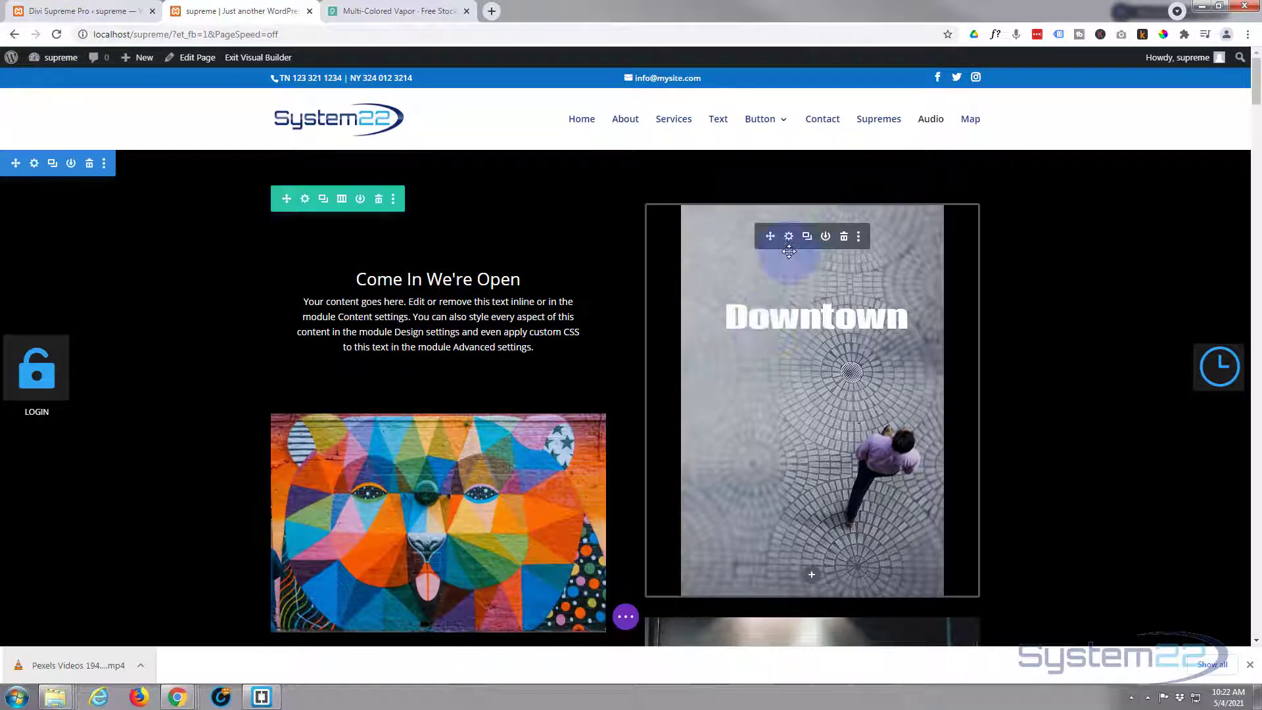
# - Change the Downtown image's Popup (Divi Library) layout from v2 to vidpop
pyautogui.click(787, 235)
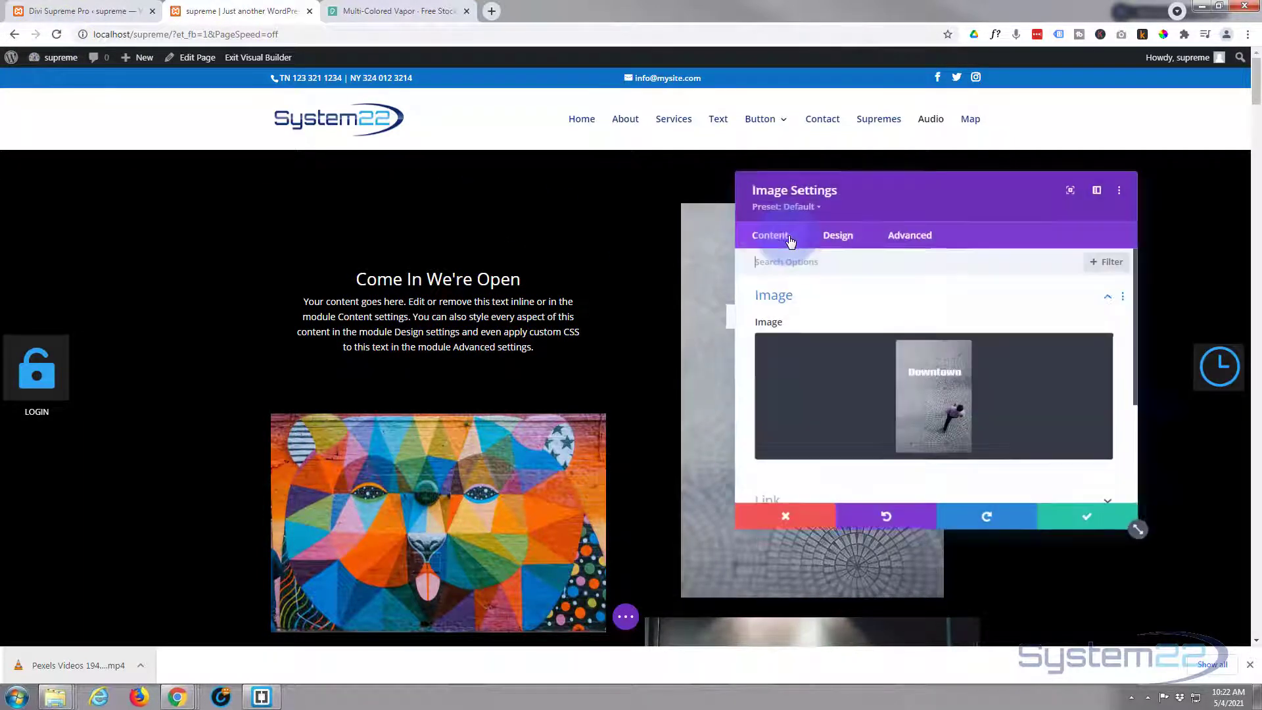
pyautogui.click(909, 236)
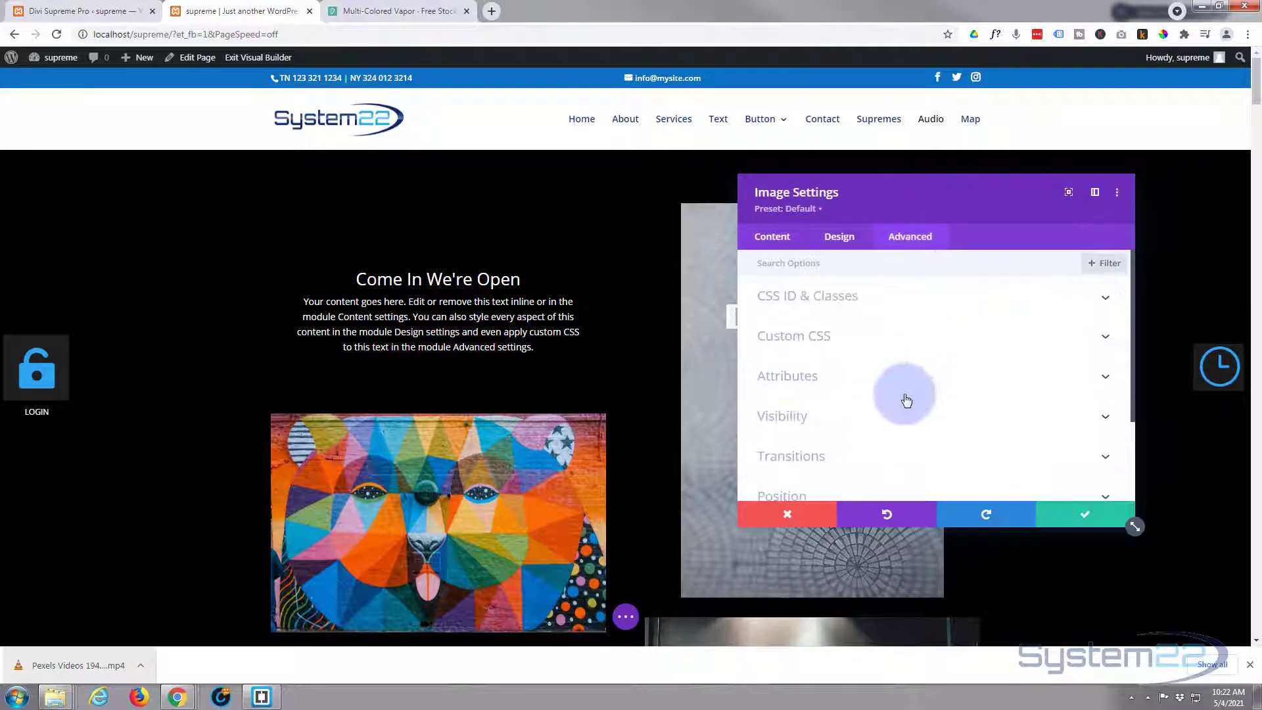
pyautogui.scroll(-3)
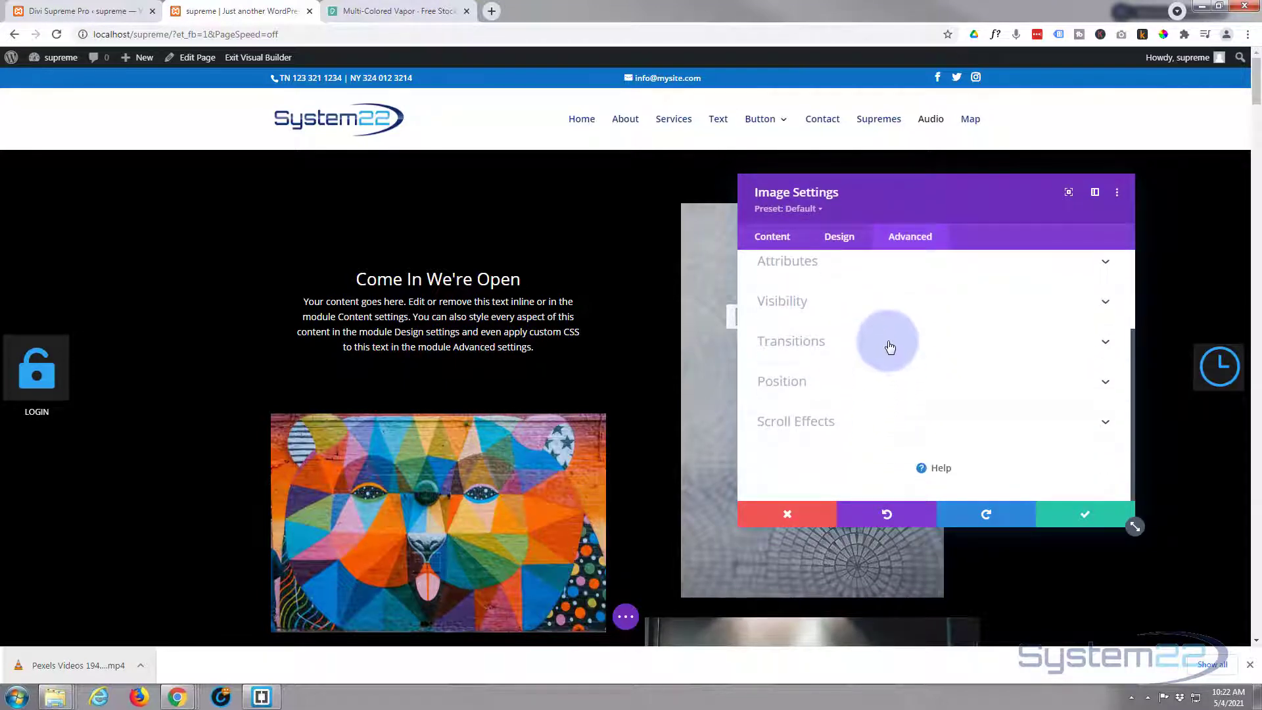
pyautogui.click(781, 300)
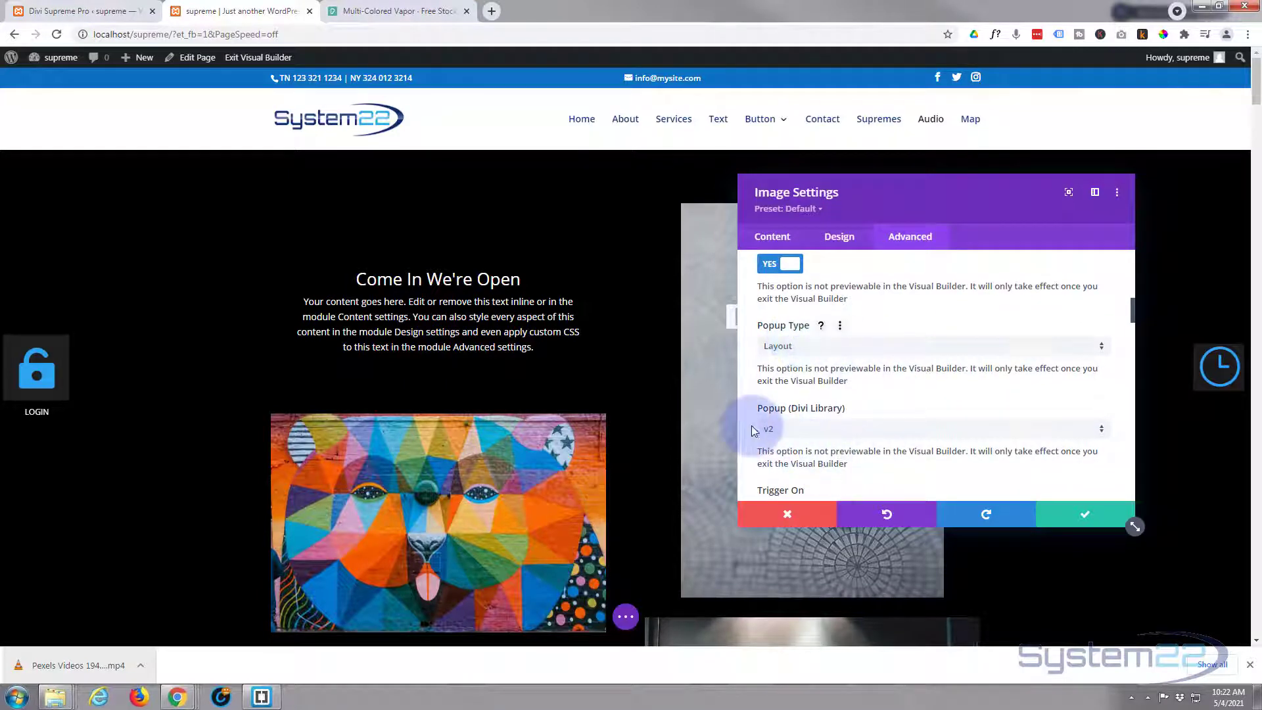
pyautogui.moveTo(881, 436)
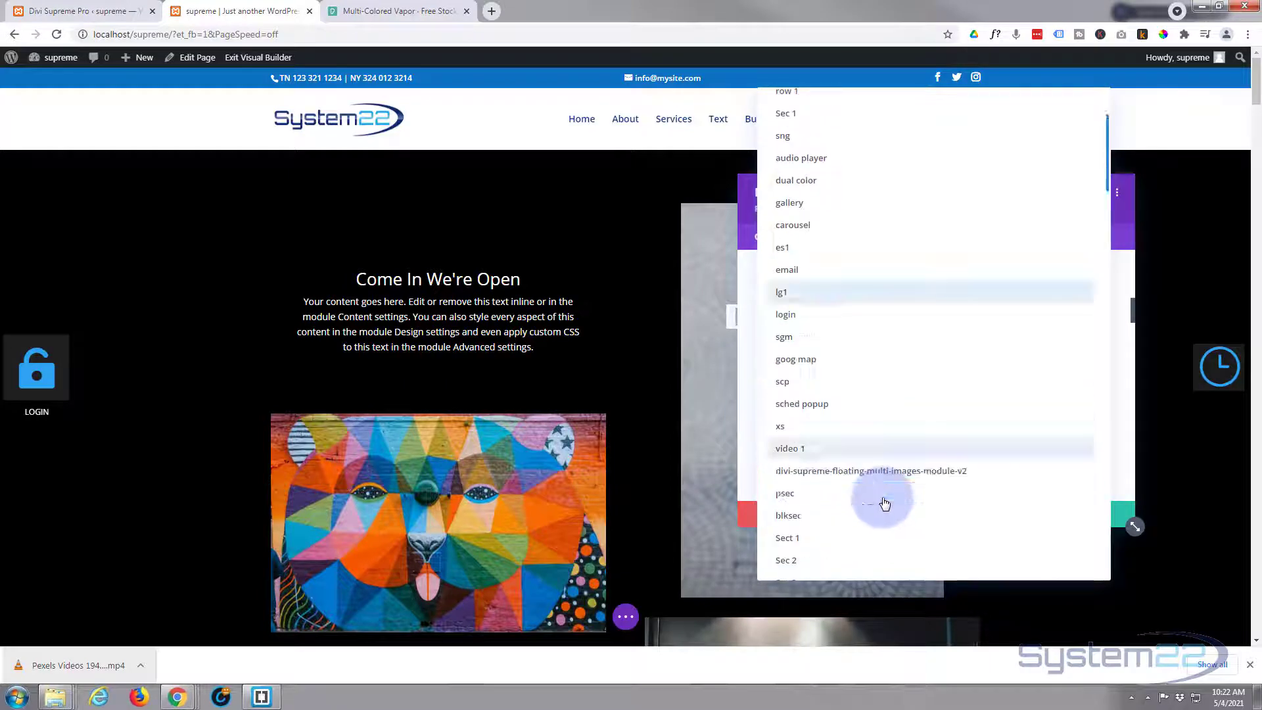
pyautogui.scroll(3)
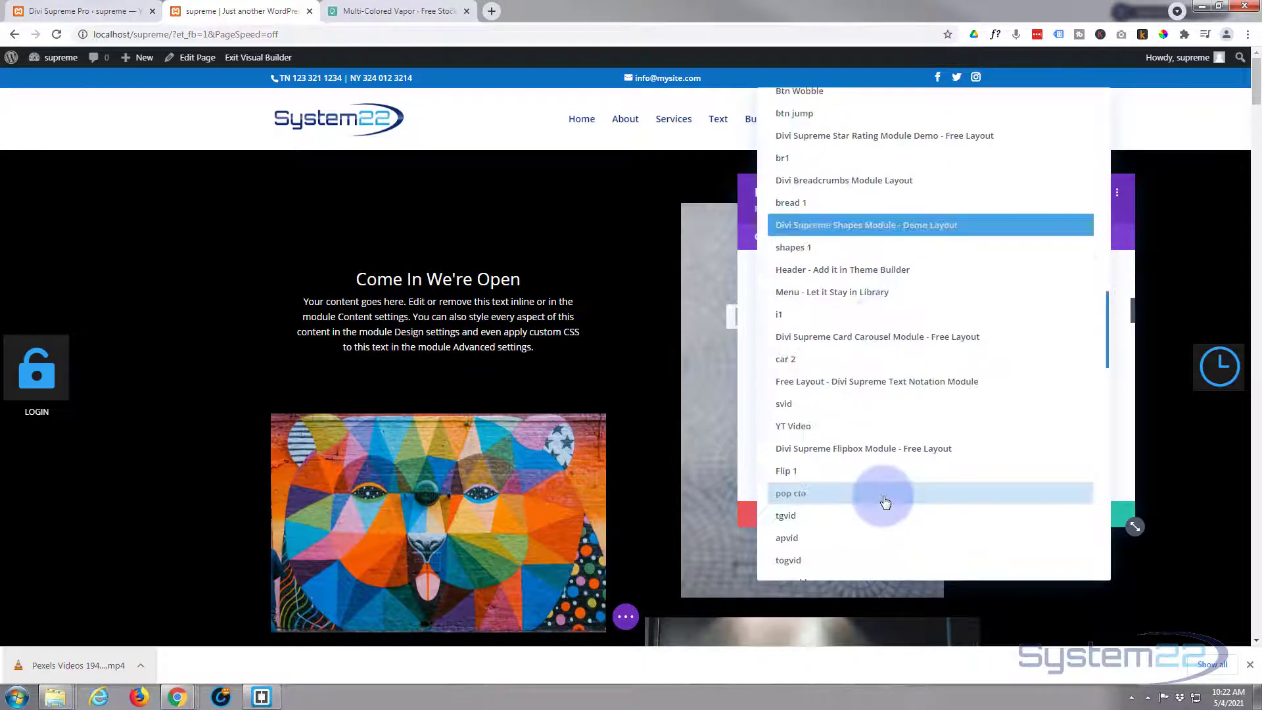
pyautogui.scroll(-3)
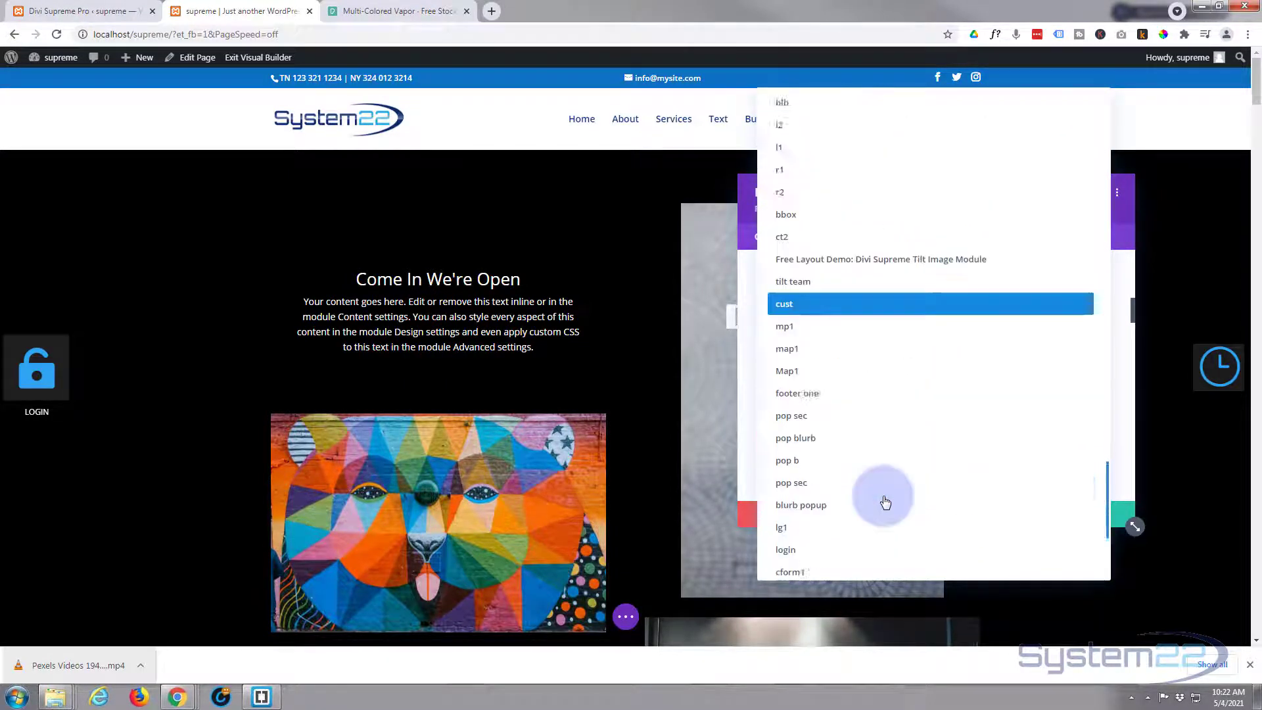
pyautogui.scroll(-3)
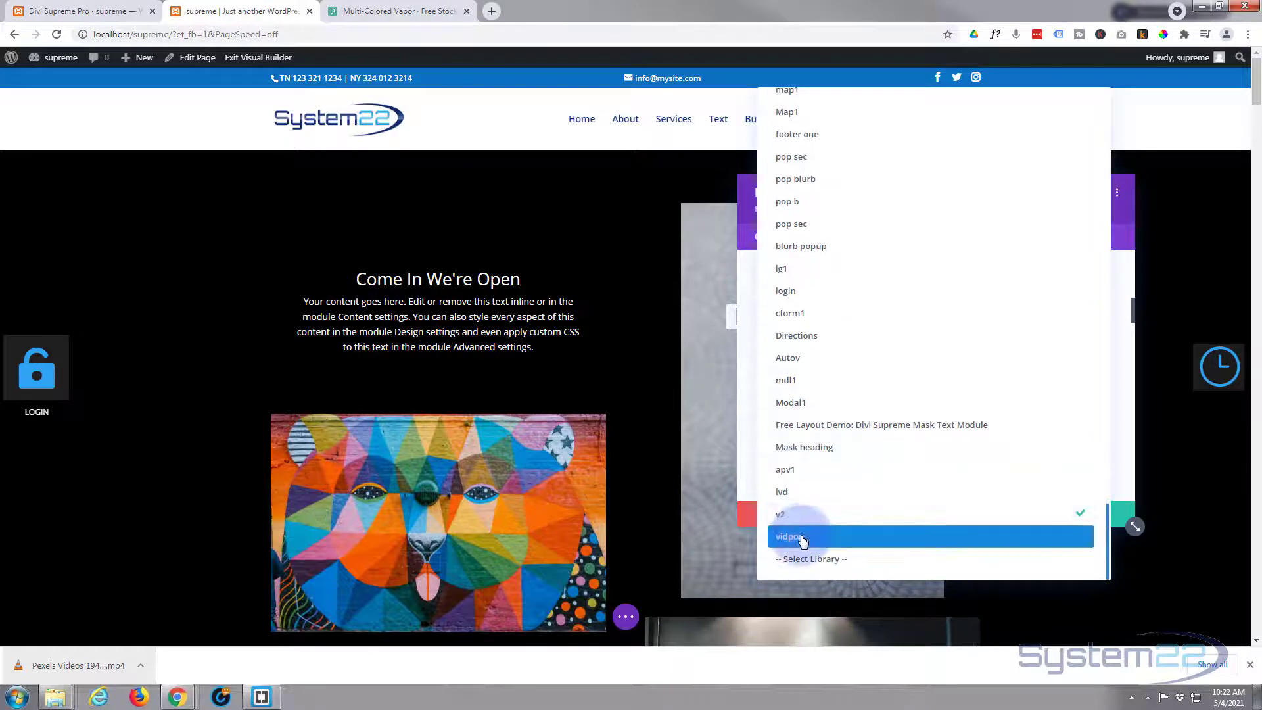
pyautogui.click(800, 536)
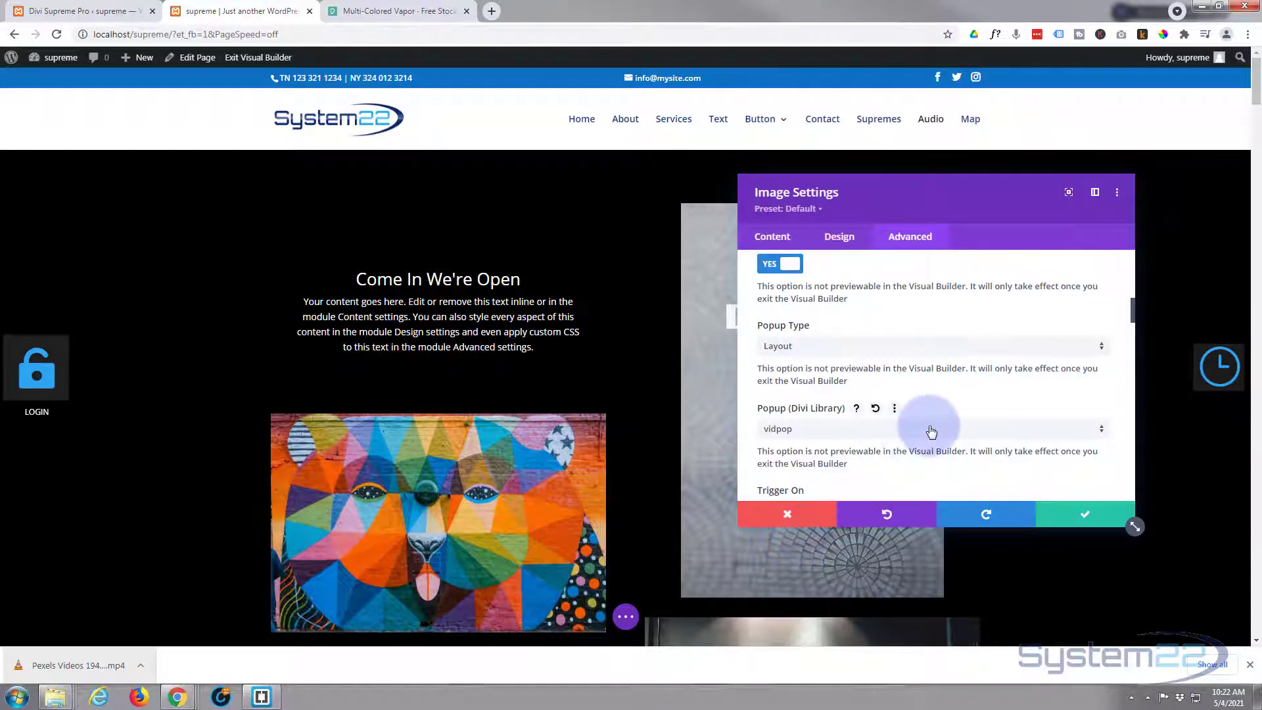
# - Keep Trigger On Module(Click) and review the closing and entrance animation choices
pyautogui.scroll(-3)
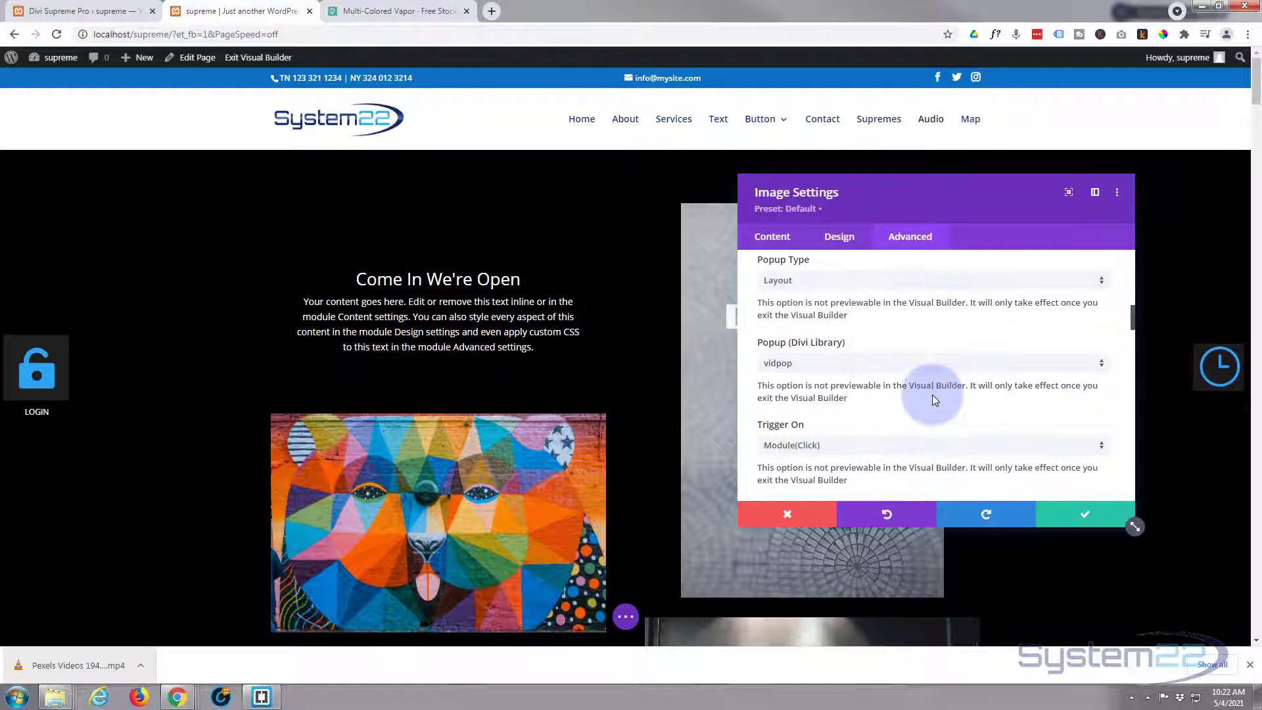
pyautogui.scroll(-3)
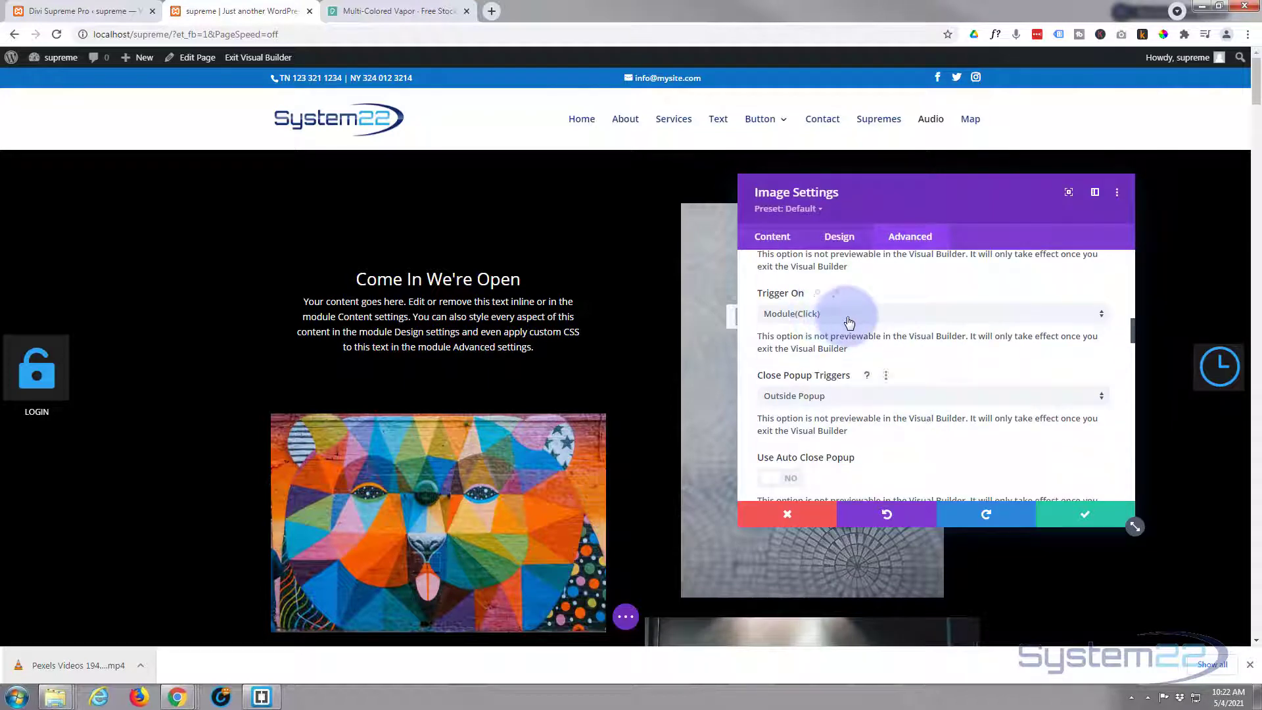
pyautogui.click(930, 313)
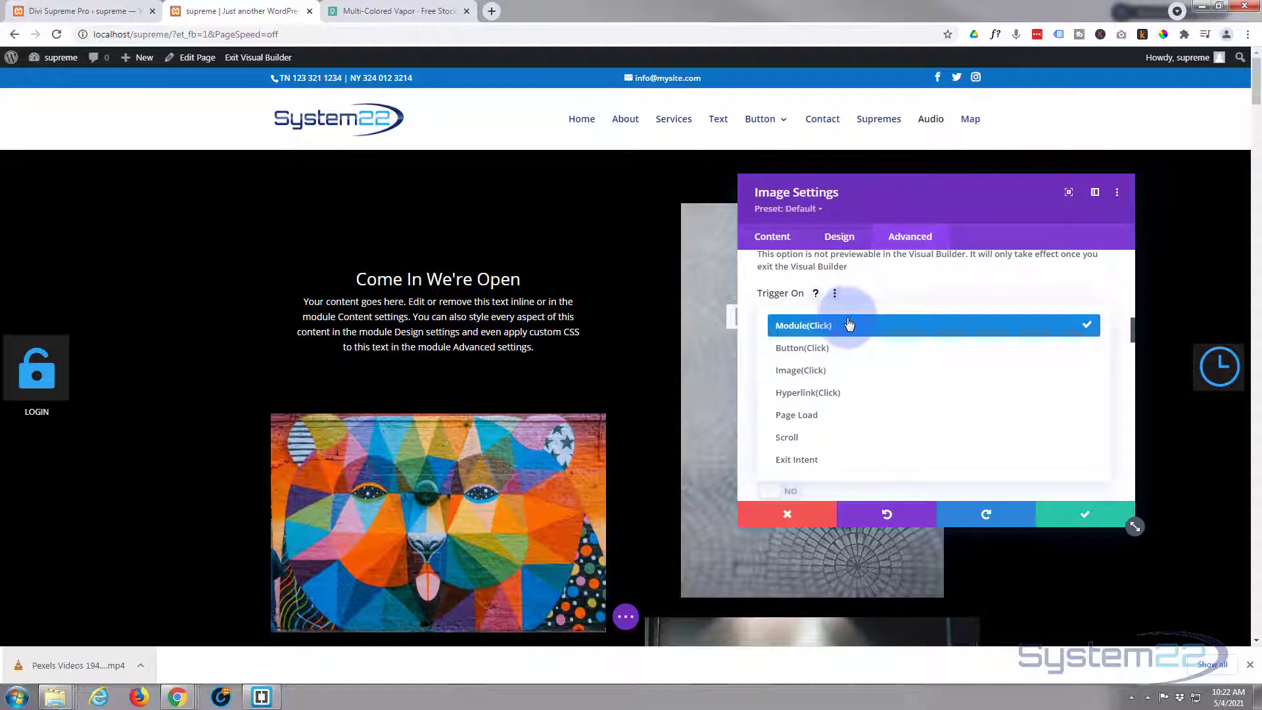
pyautogui.moveTo(1020, 290)
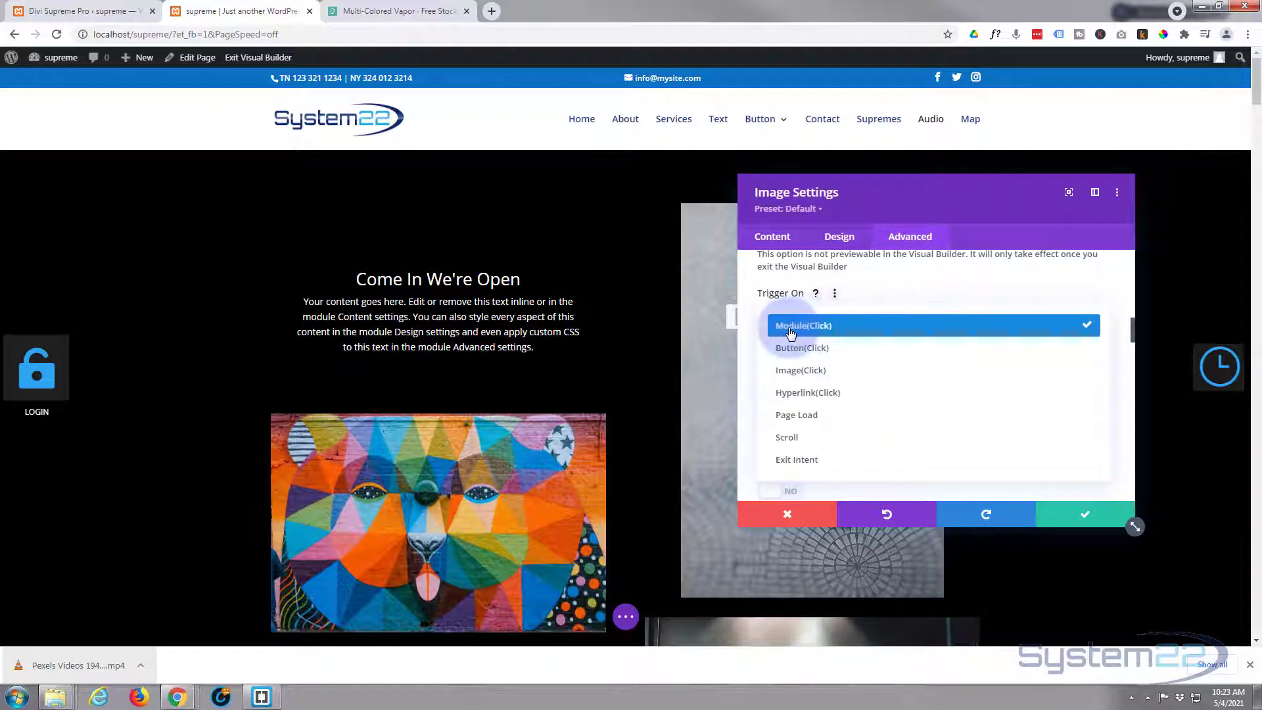
pyautogui.click(802, 325)
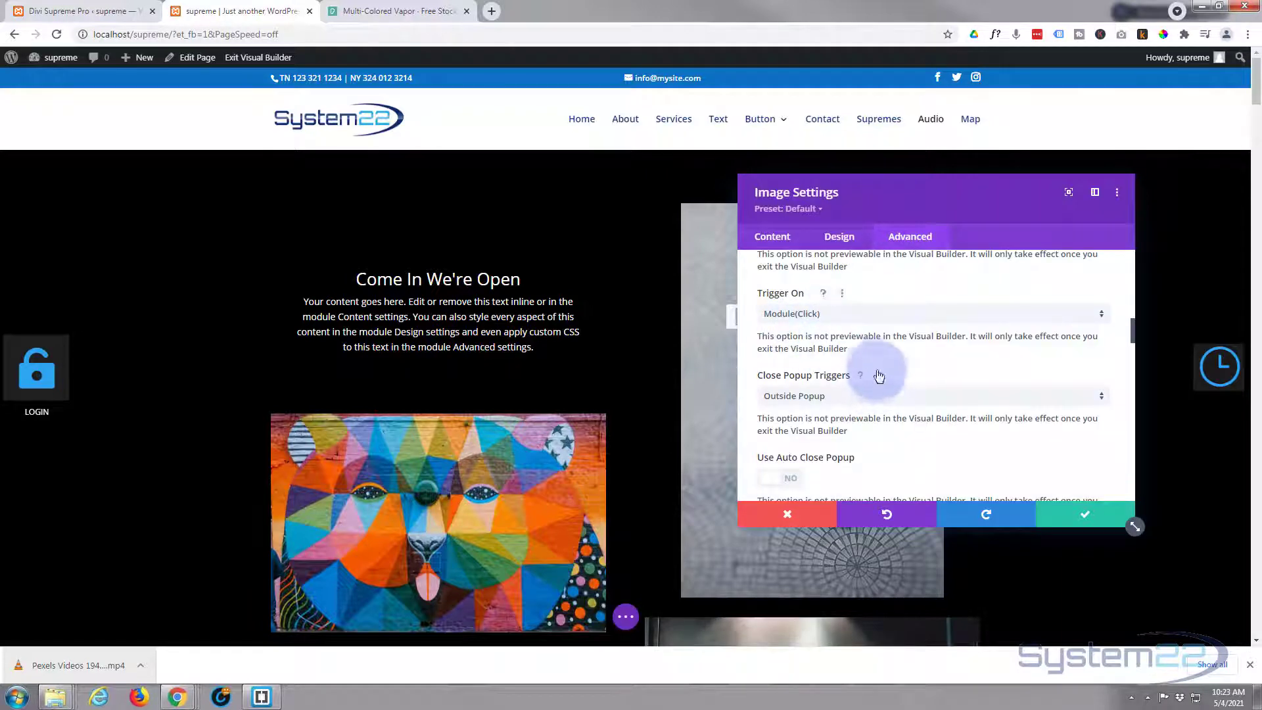
pyautogui.moveTo(849, 381)
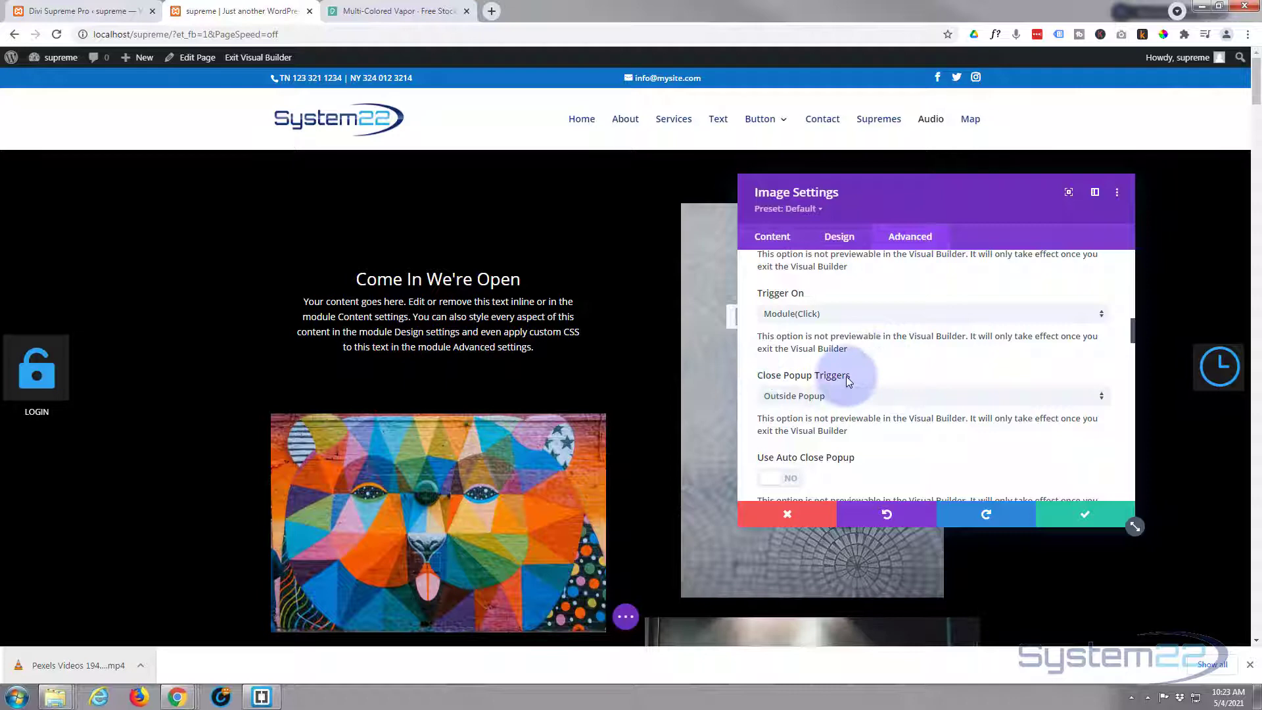
pyautogui.click(929, 396)
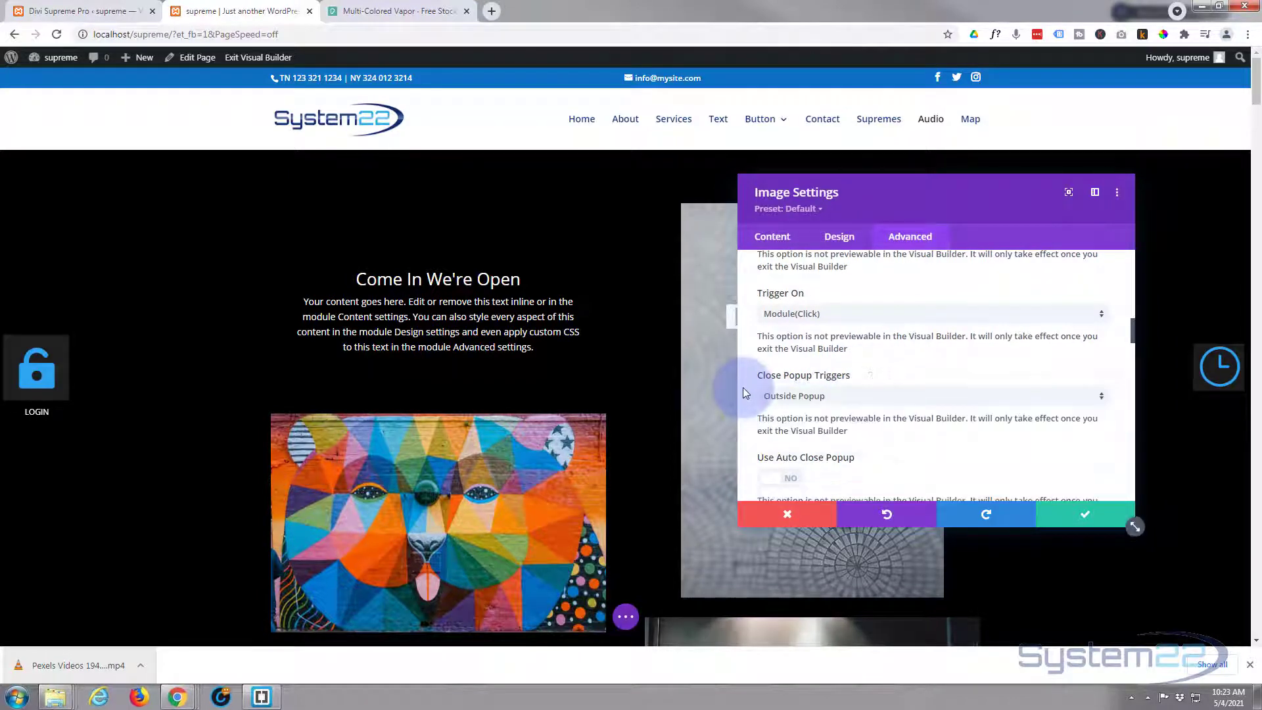
pyautogui.scroll(-3)
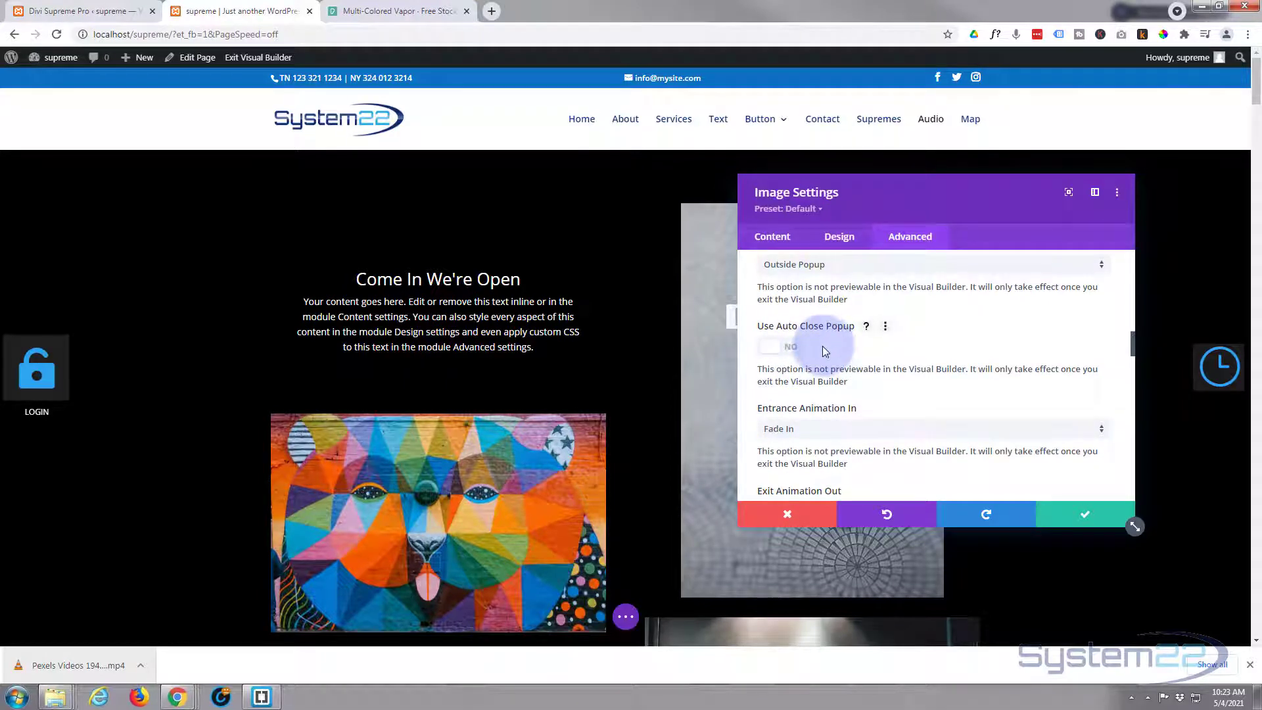
pyautogui.moveTo(815, 354)
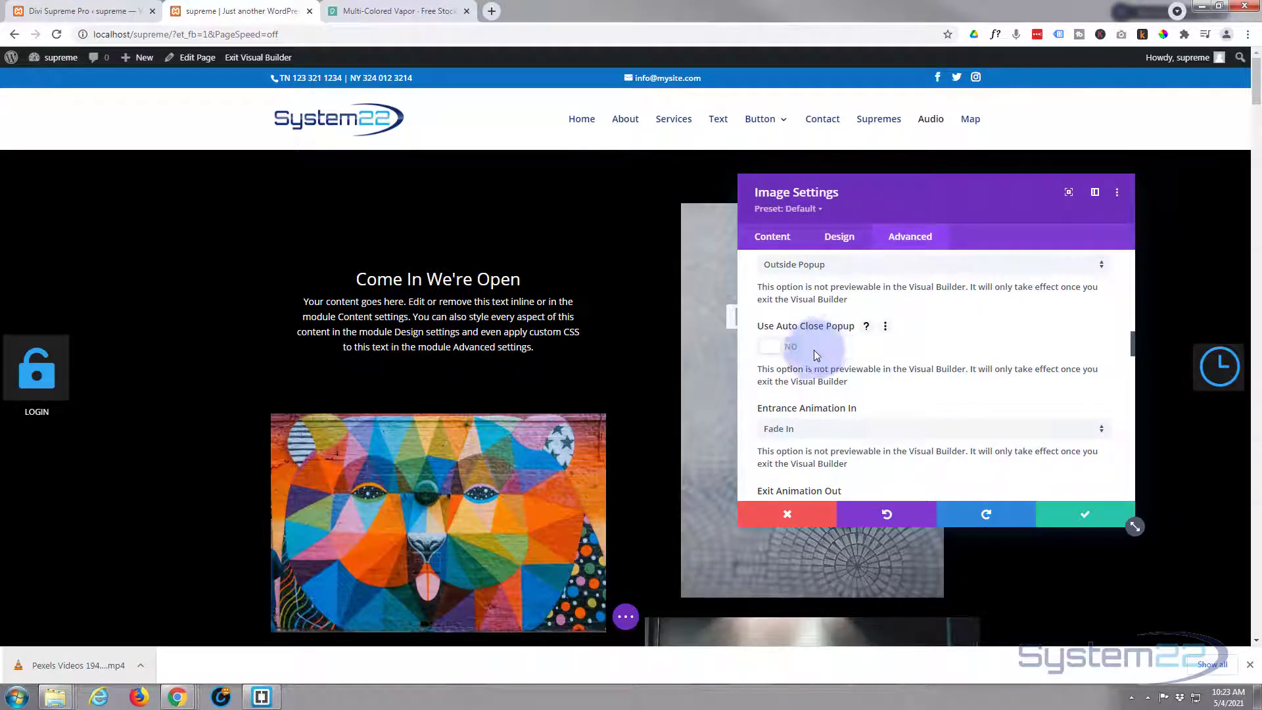
pyautogui.scroll(-3)
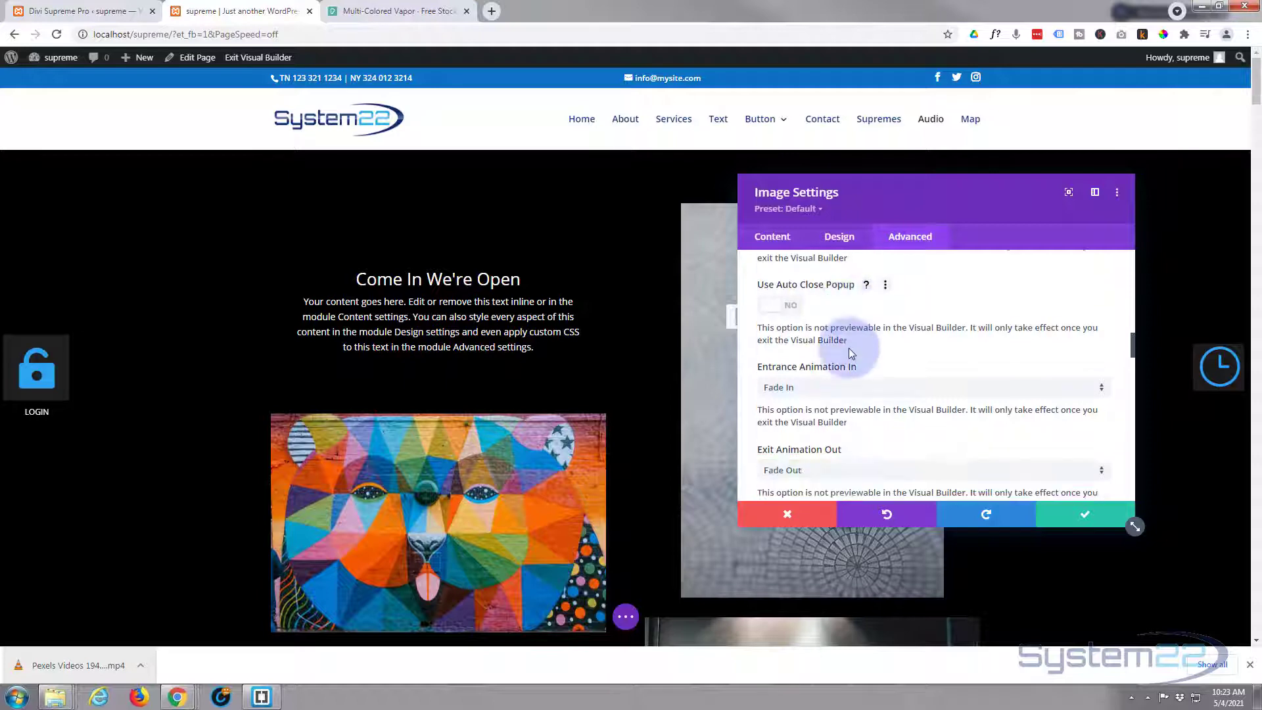
pyautogui.scroll(-3)
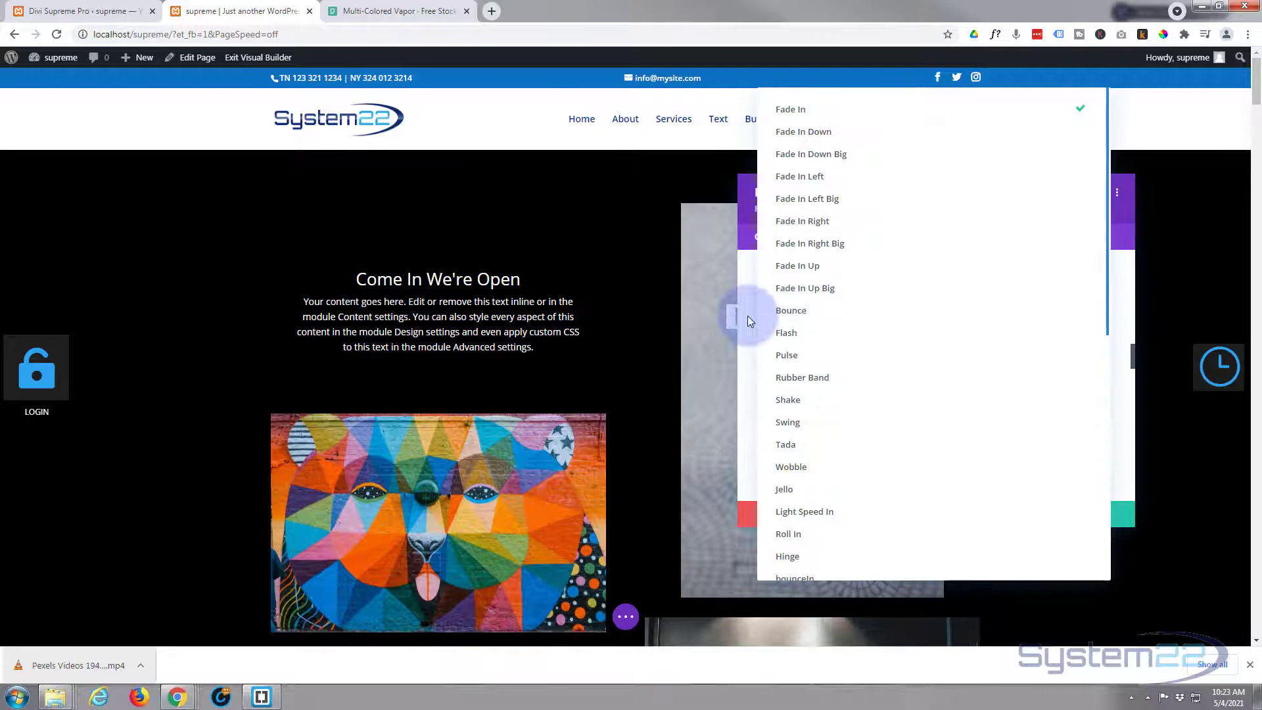
pyautogui.click(791, 109)
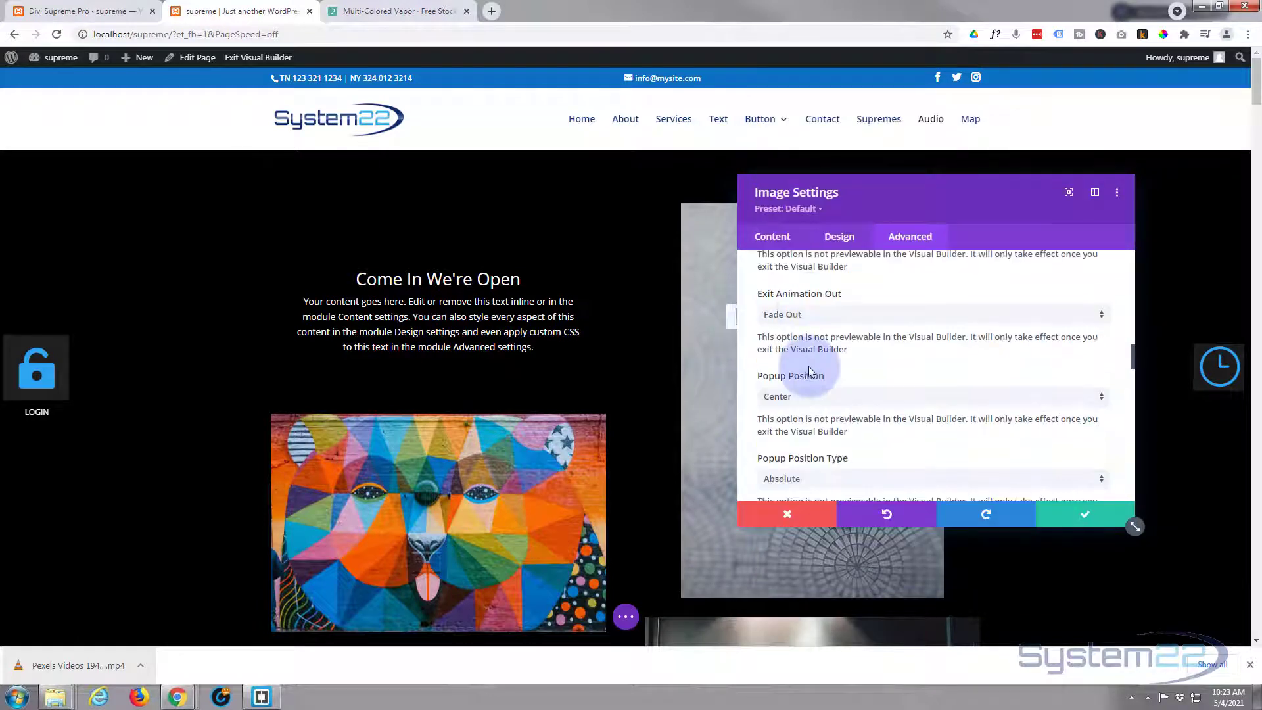
pyautogui.scroll(-3)
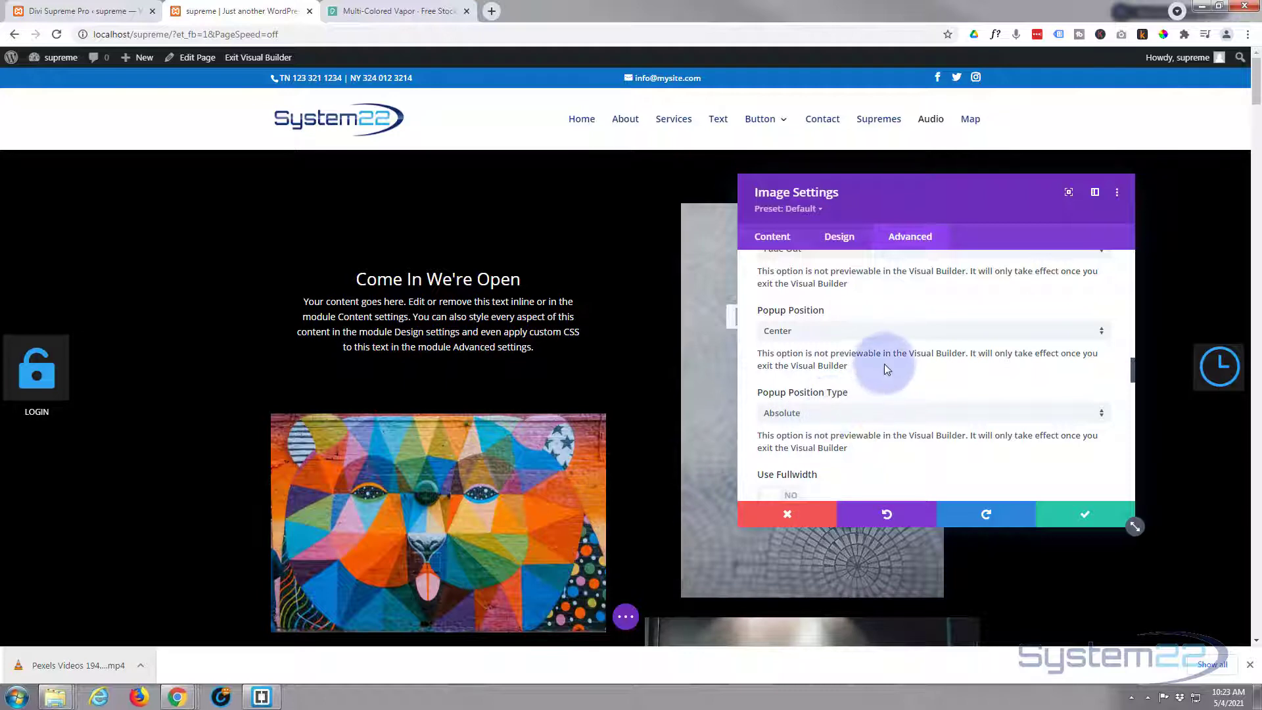
pyautogui.scroll(-3)
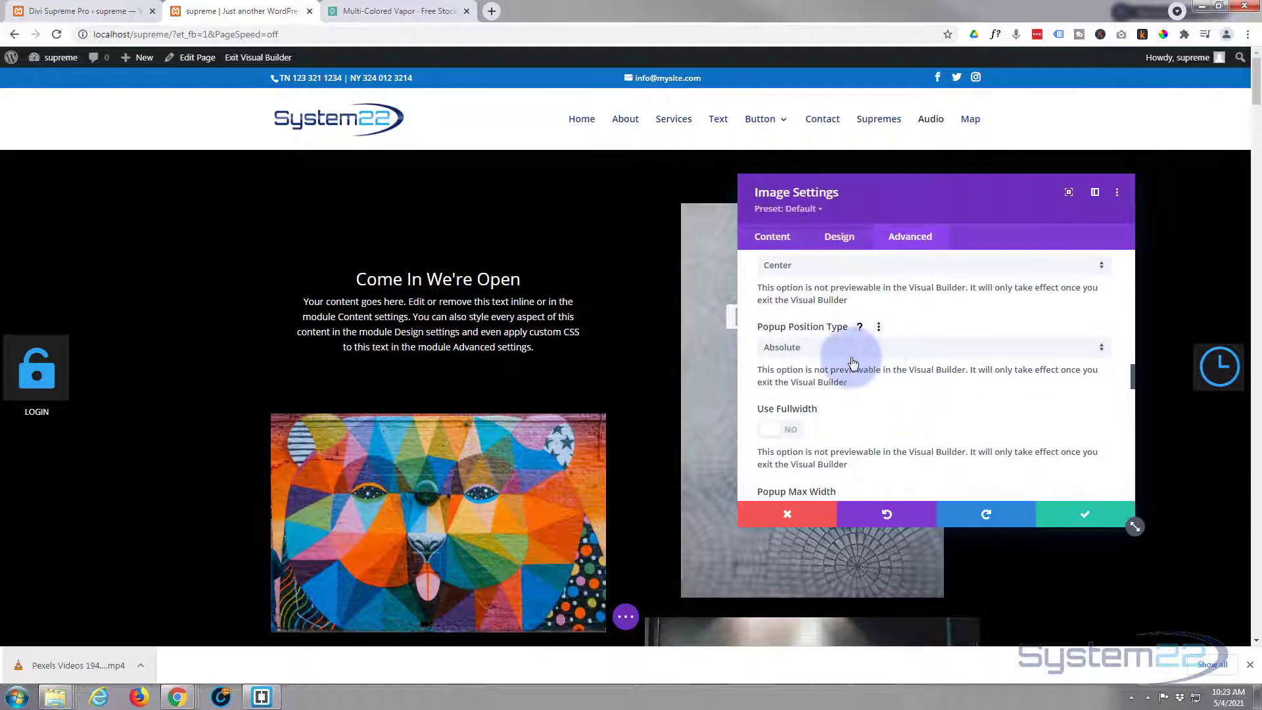
pyautogui.scroll(-3)
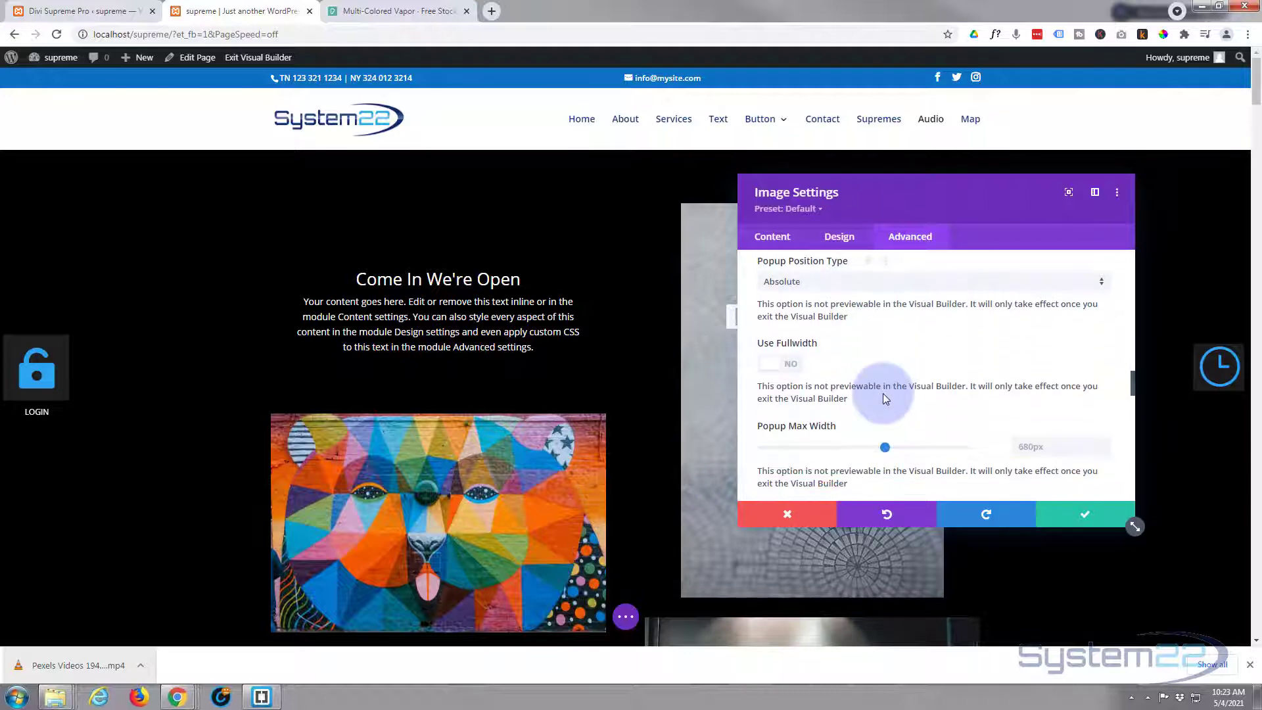
pyautogui.moveTo(802, 372)
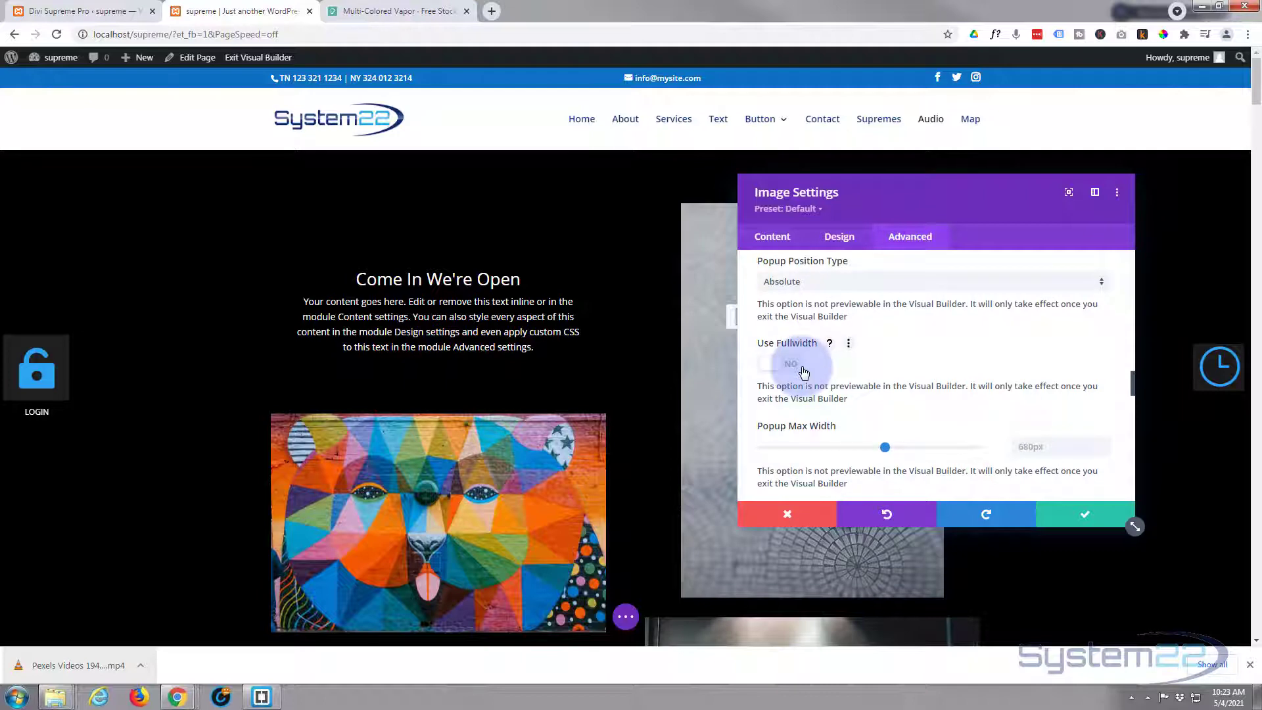
pyautogui.moveTo(478, 171)
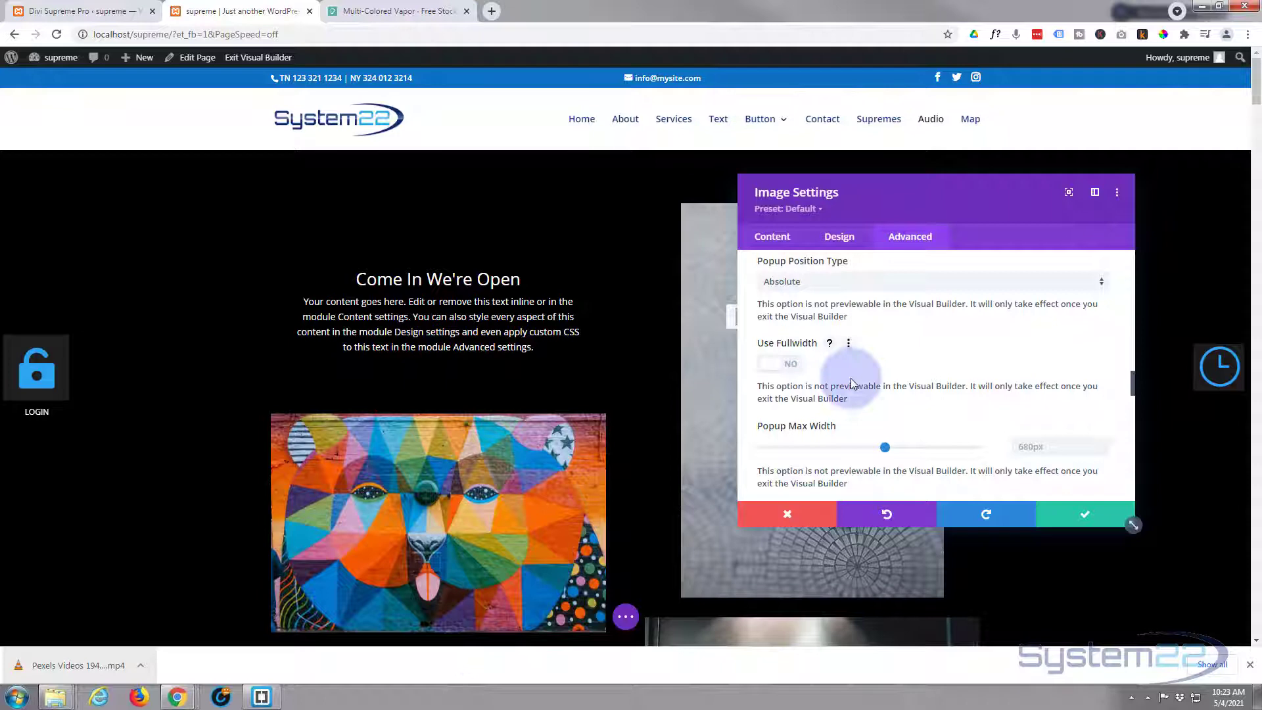
pyautogui.moveTo(858, 356)
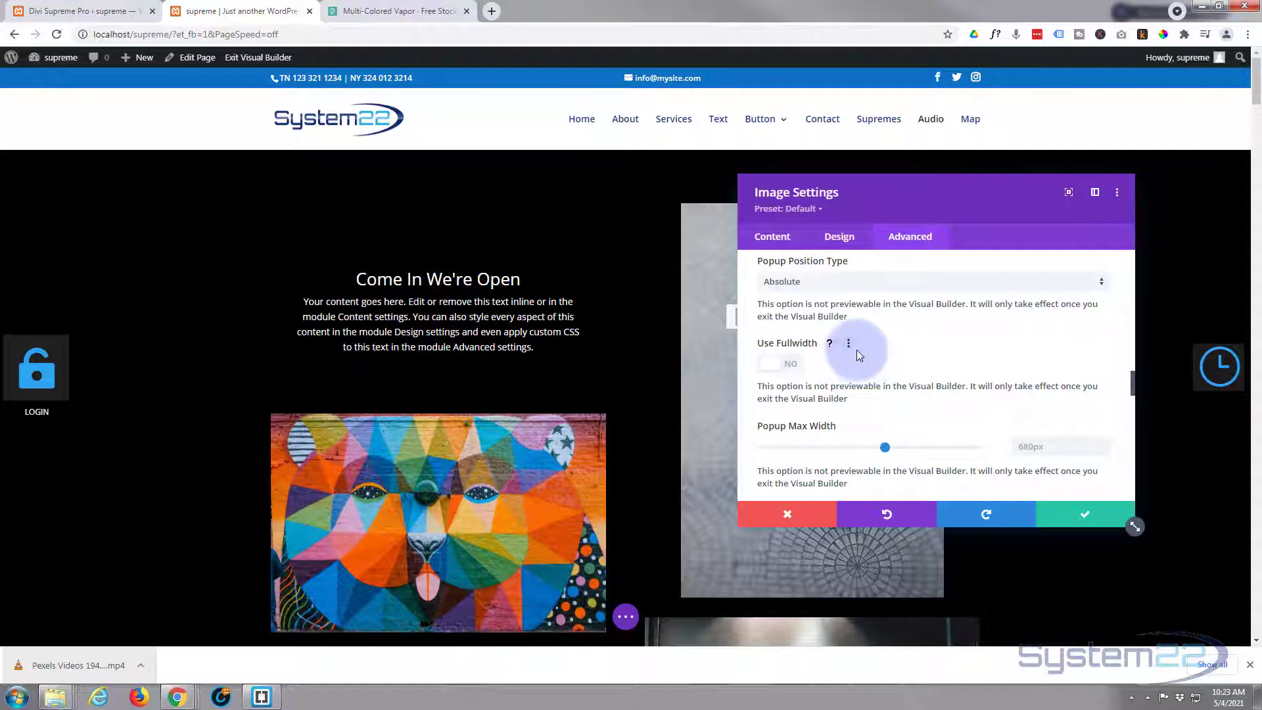
pyautogui.scroll(-3)
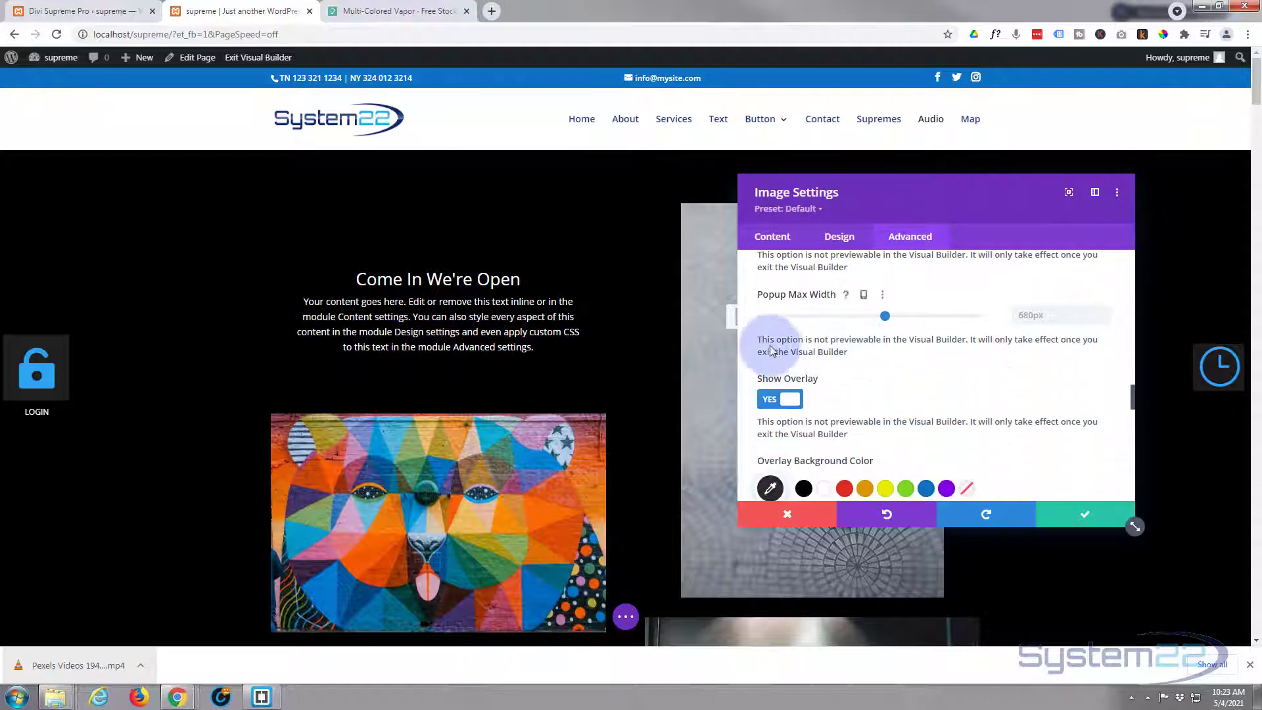
pyautogui.click(1035, 314)
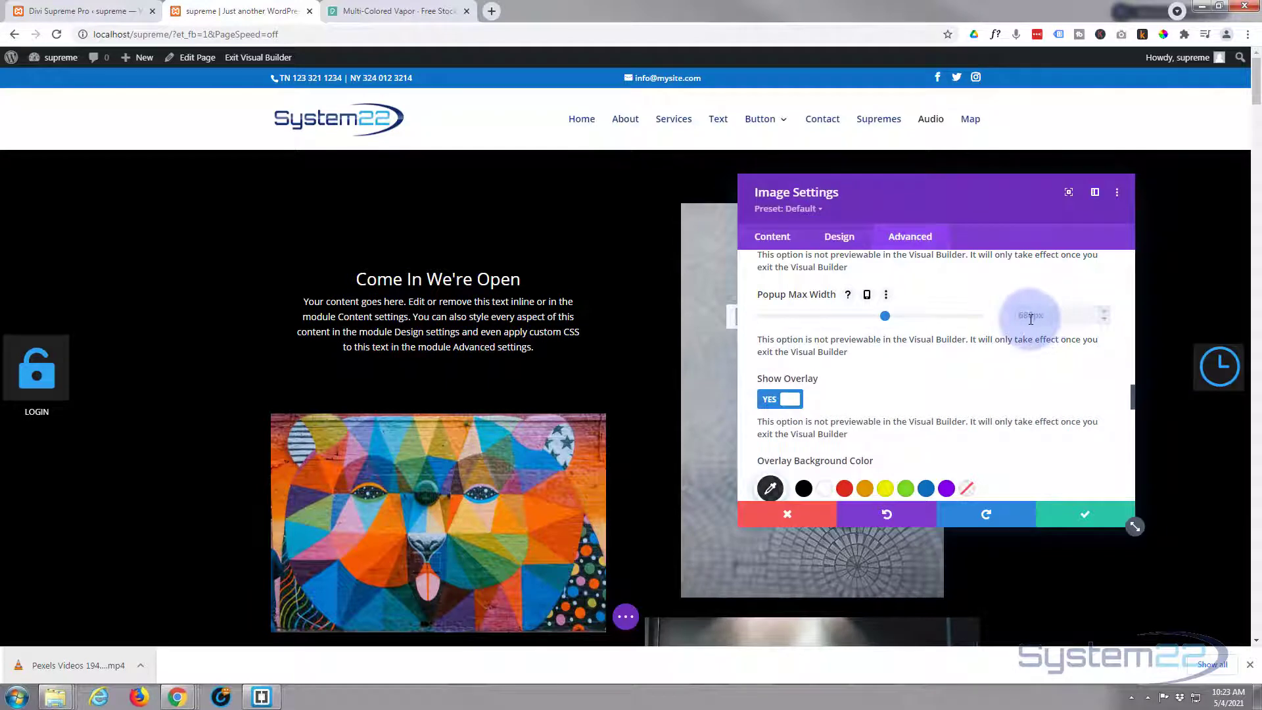
pyautogui.moveTo(843, 314)
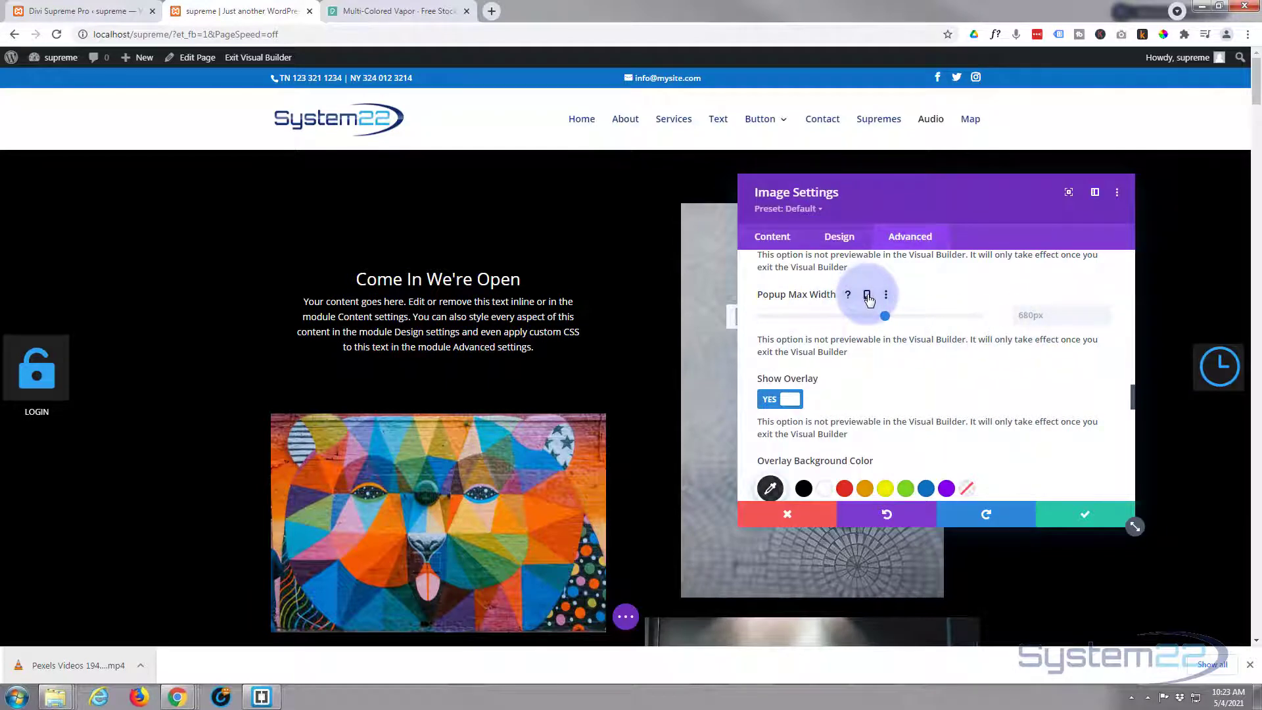
pyautogui.click(866, 294)
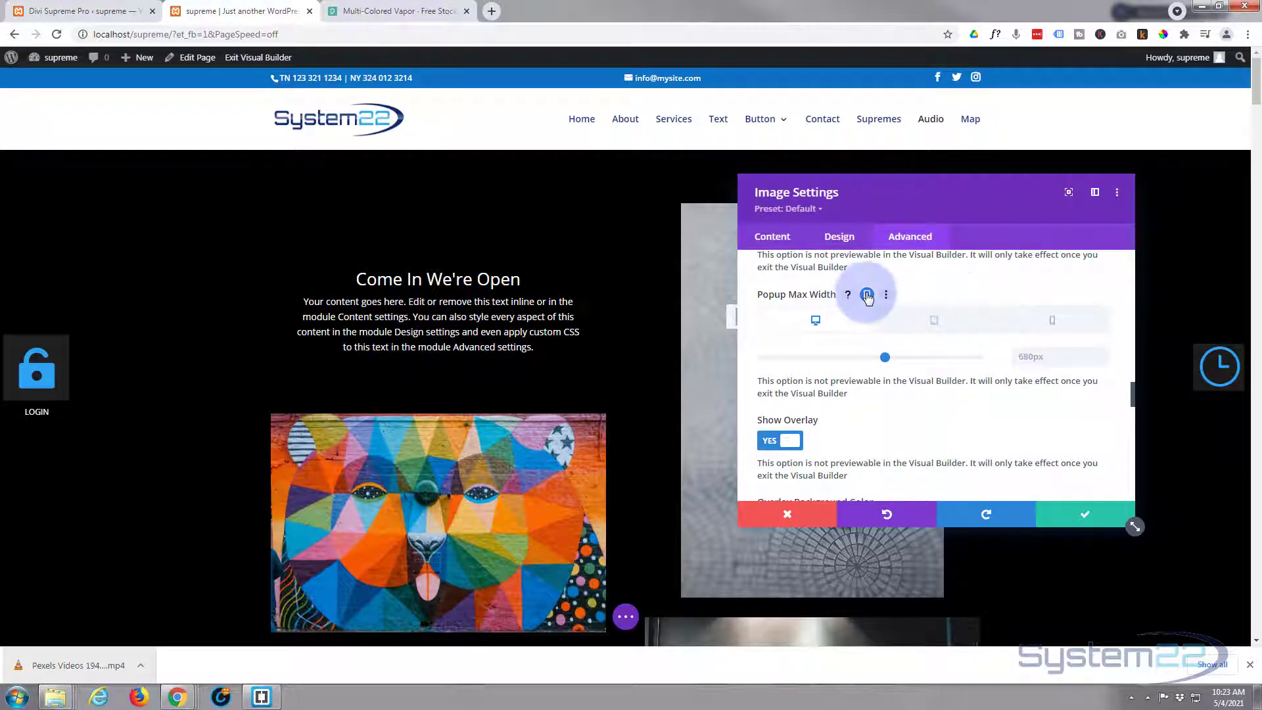
pyautogui.click(867, 295)
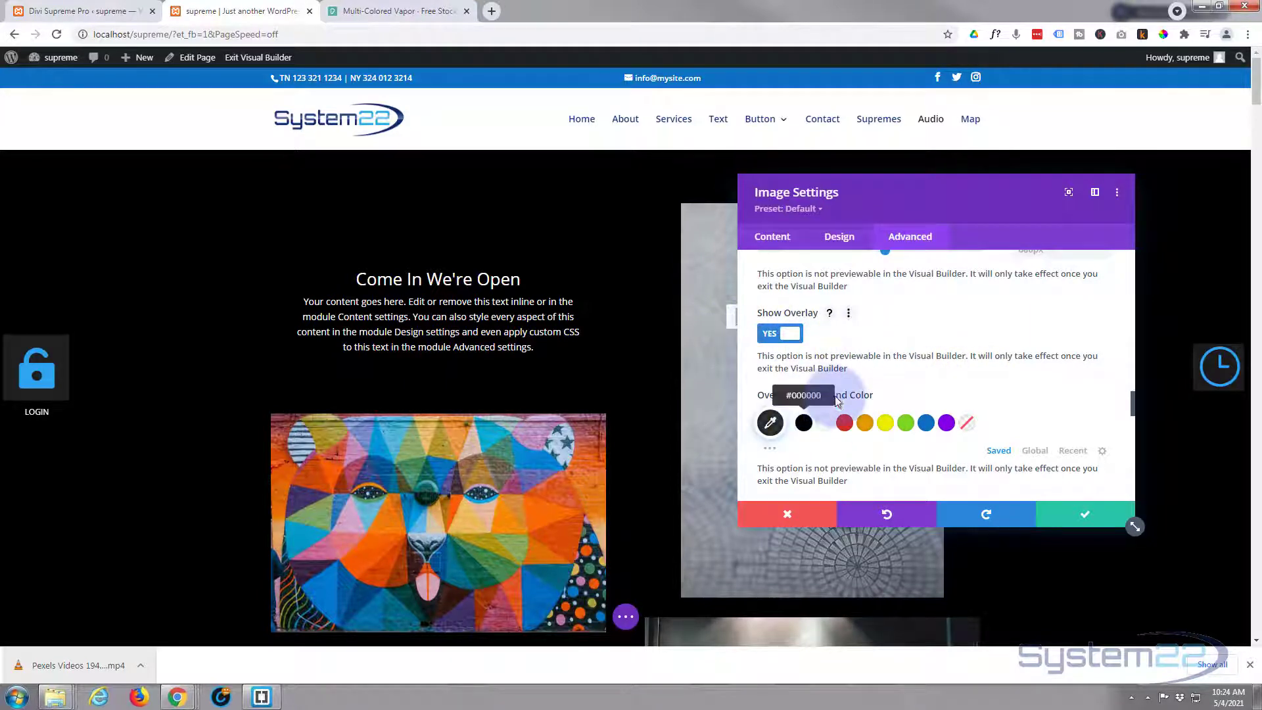
pyautogui.scroll(-3)
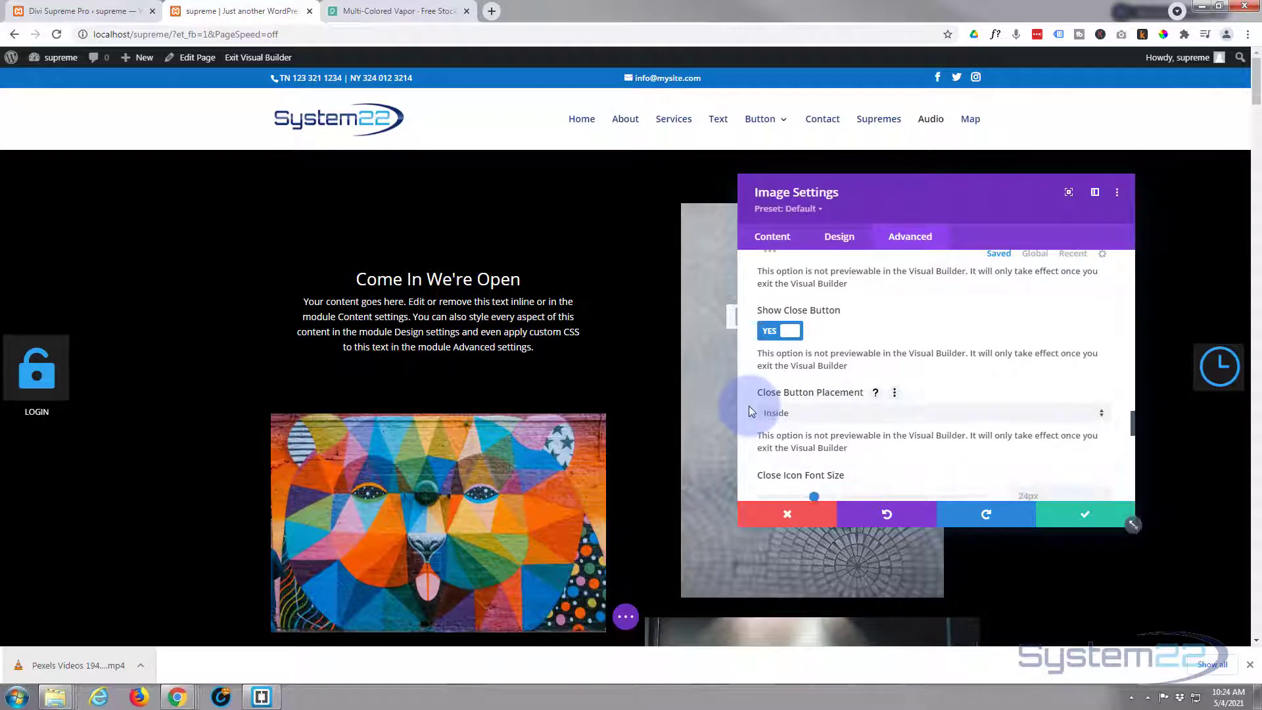
pyautogui.scroll(-3)
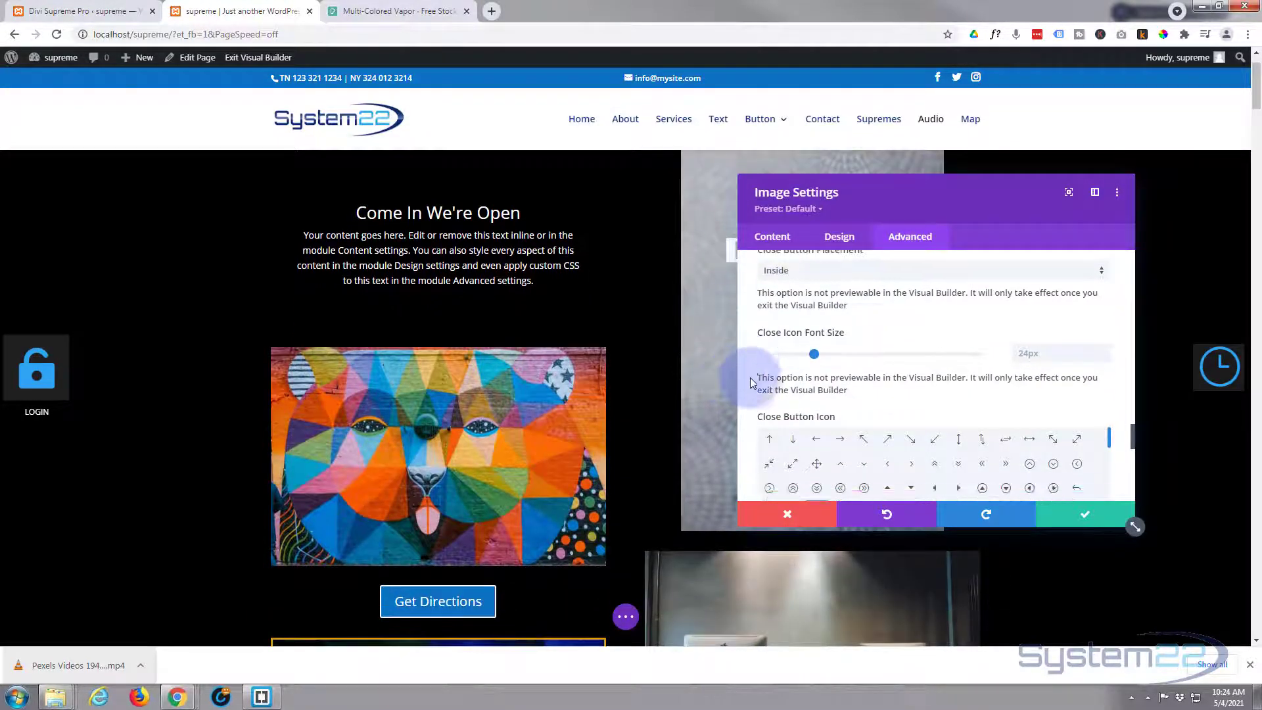
pyautogui.scroll(-3)
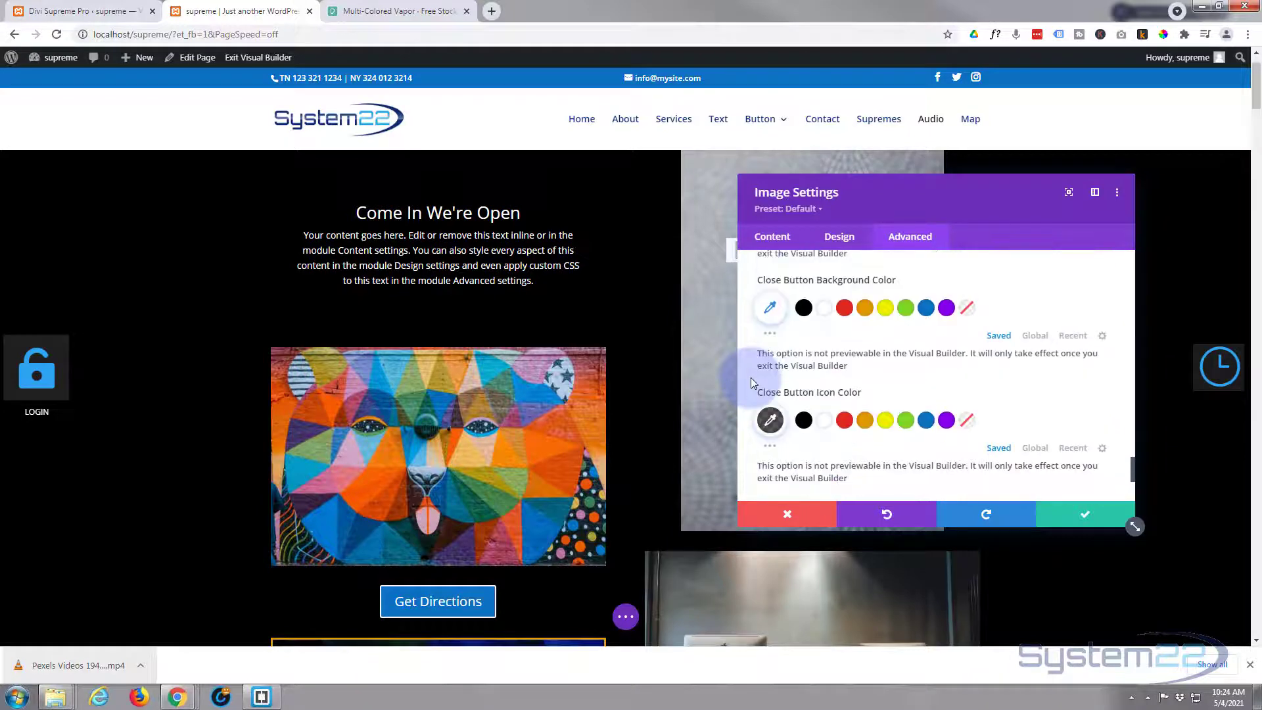
pyautogui.scroll(-3)
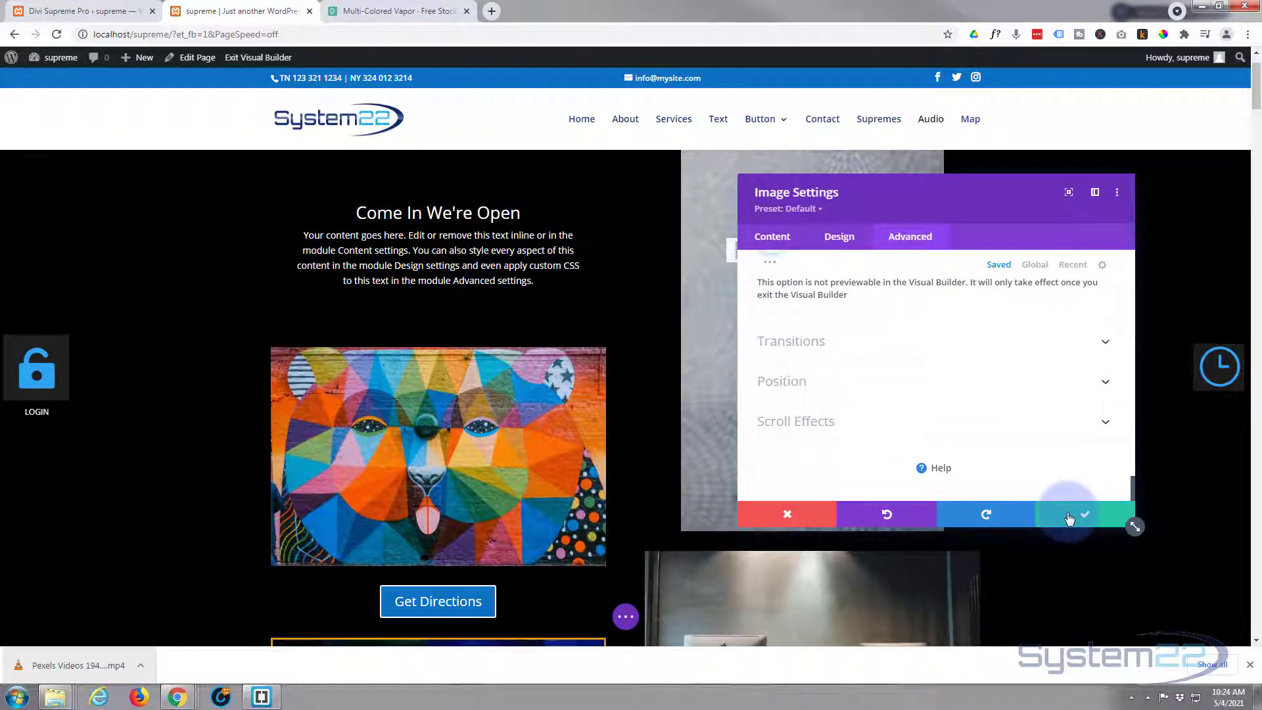
# - Confirm the popup settings, save the page and exit to the live page
pyautogui.click(1085, 514)
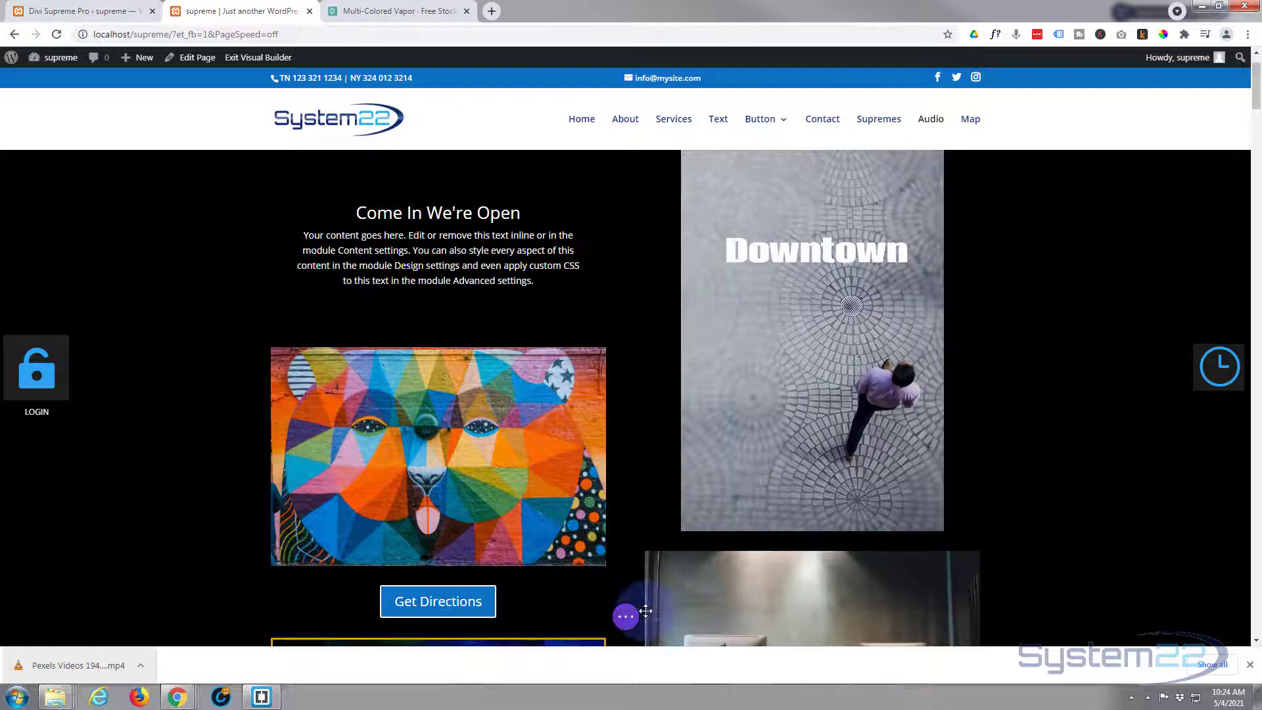
pyautogui.click(626, 616)
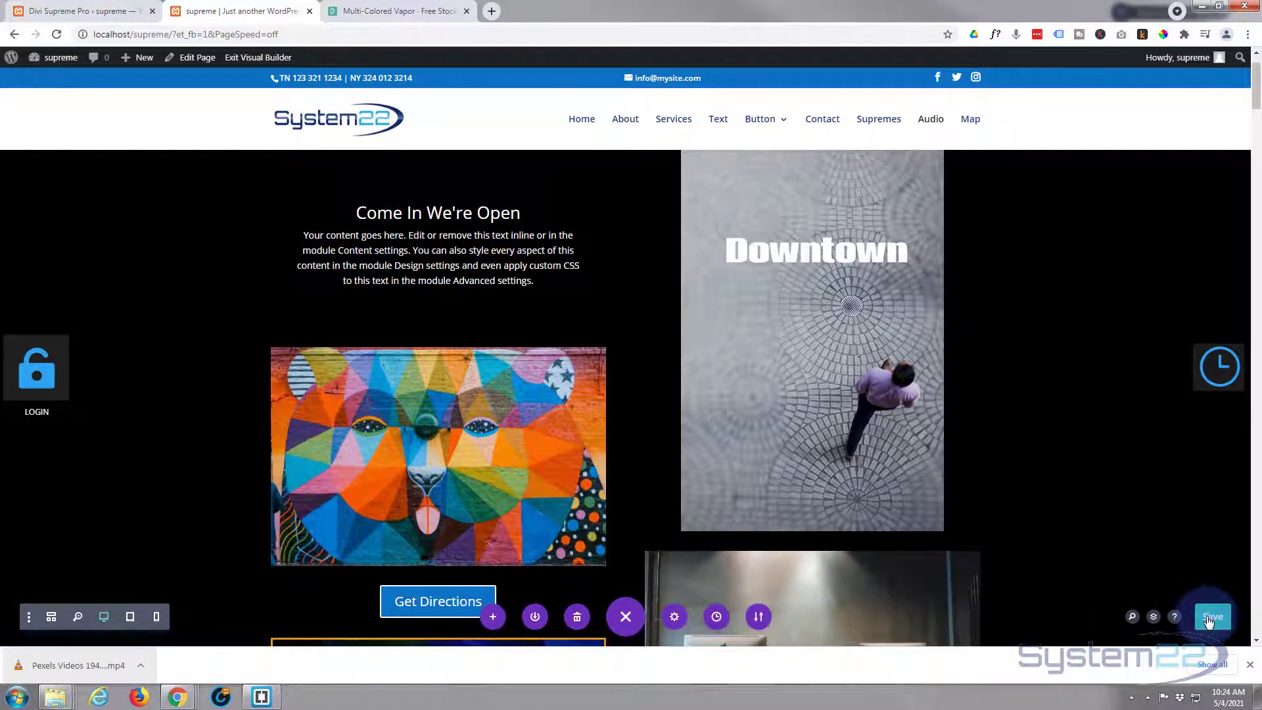
pyautogui.click(1211, 617)
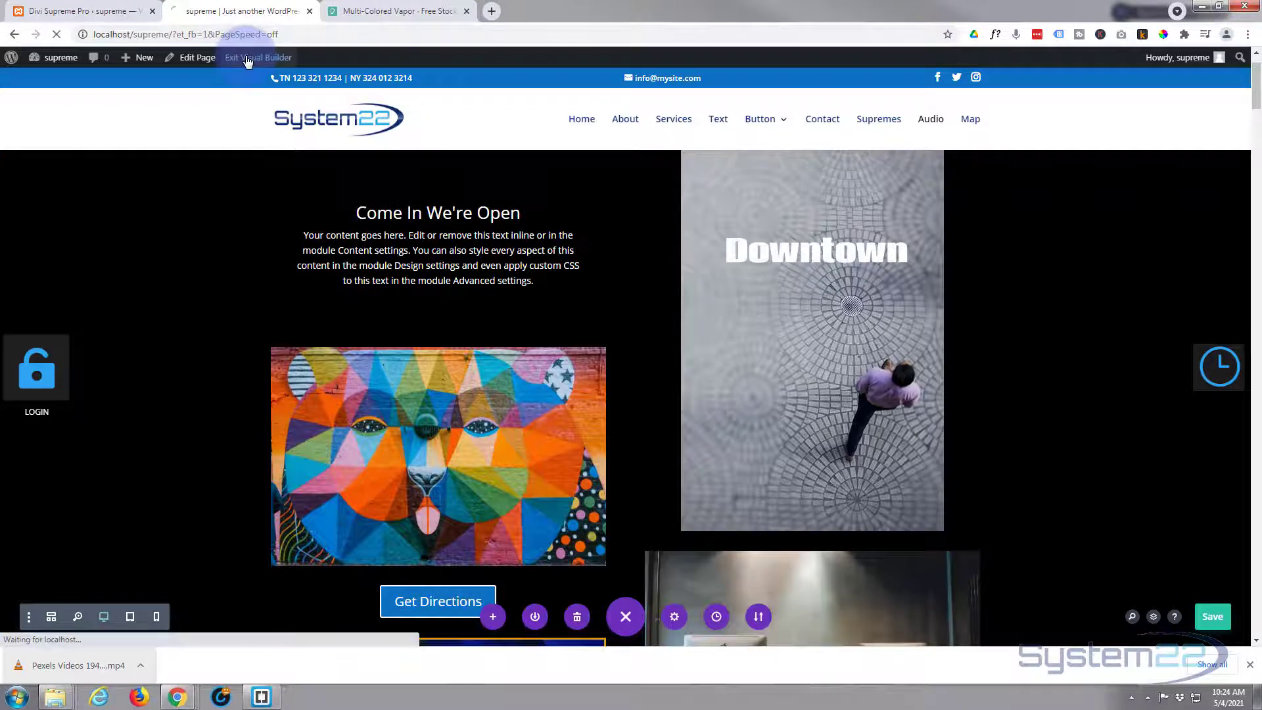
pyautogui.click(259, 56)
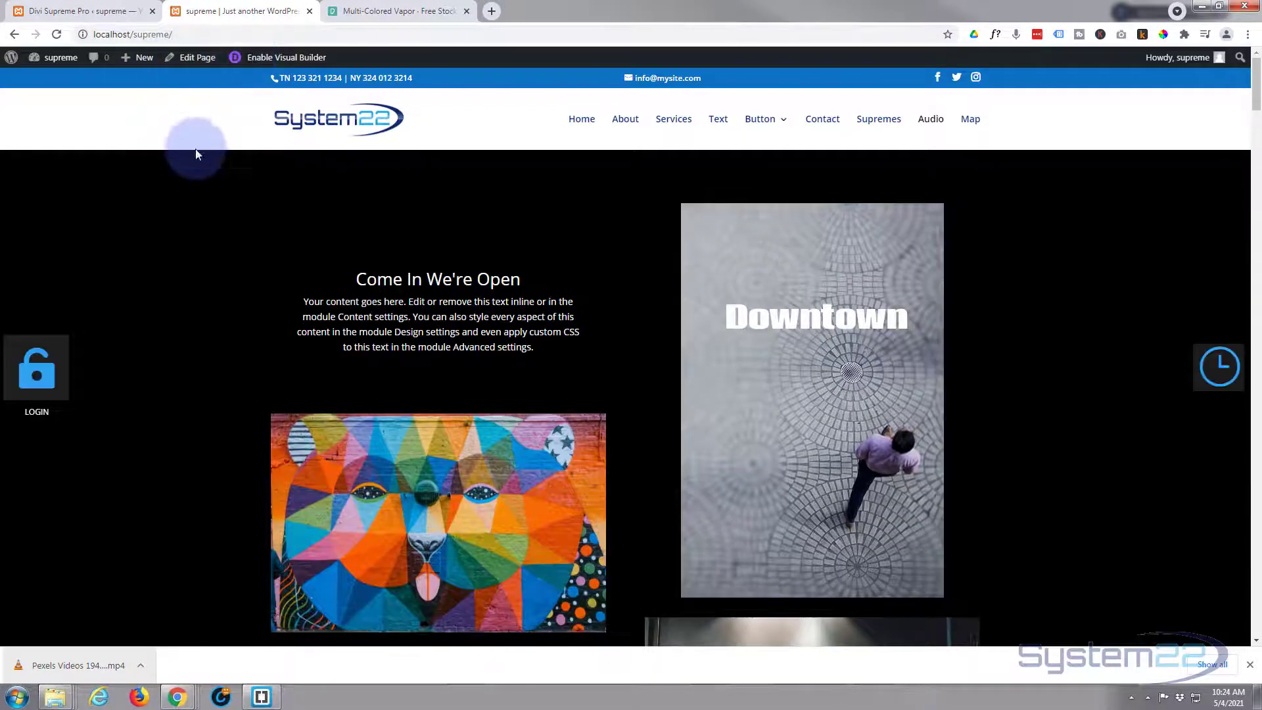
pyautogui.scroll(-3)
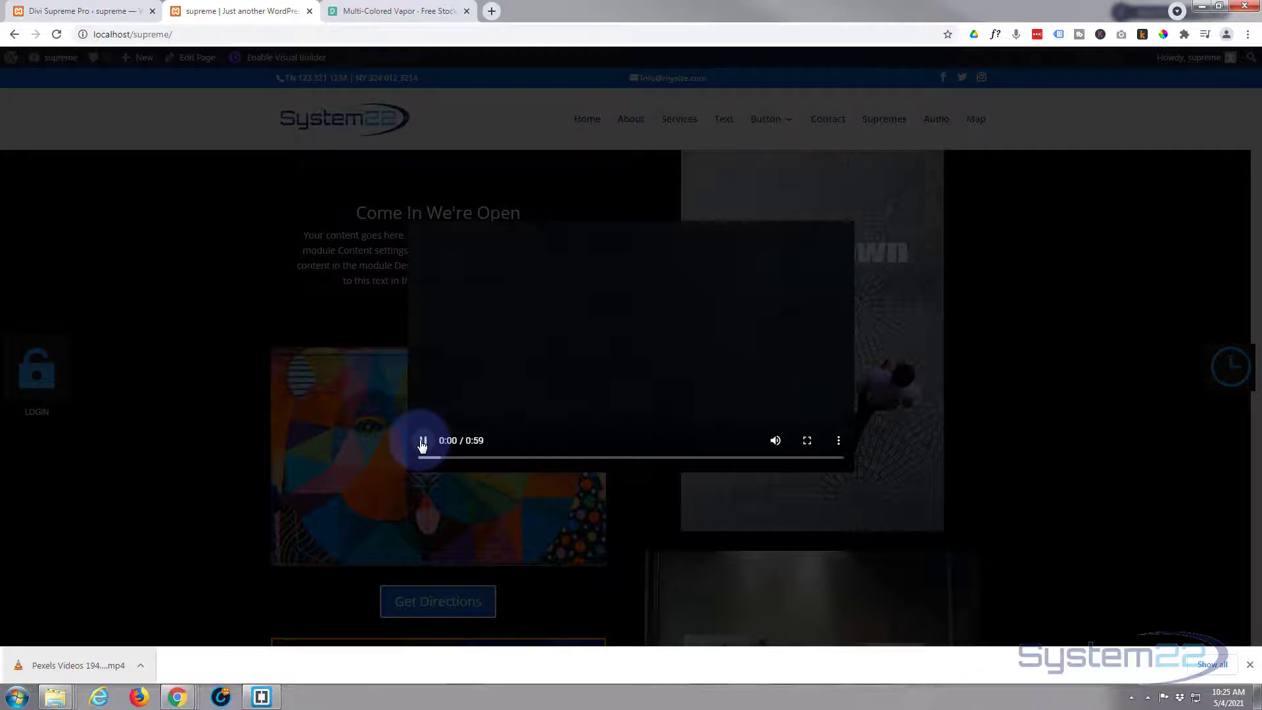
pyautogui.click(423, 440)
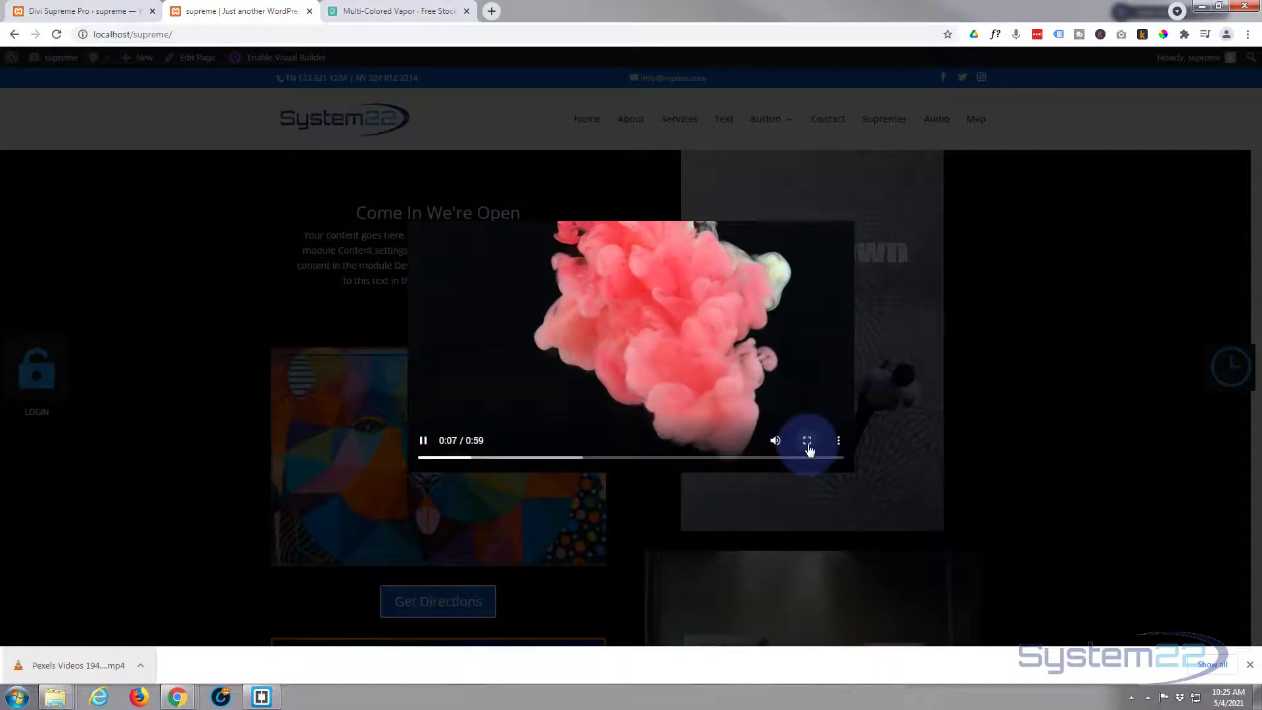
pyautogui.click(807, 441)
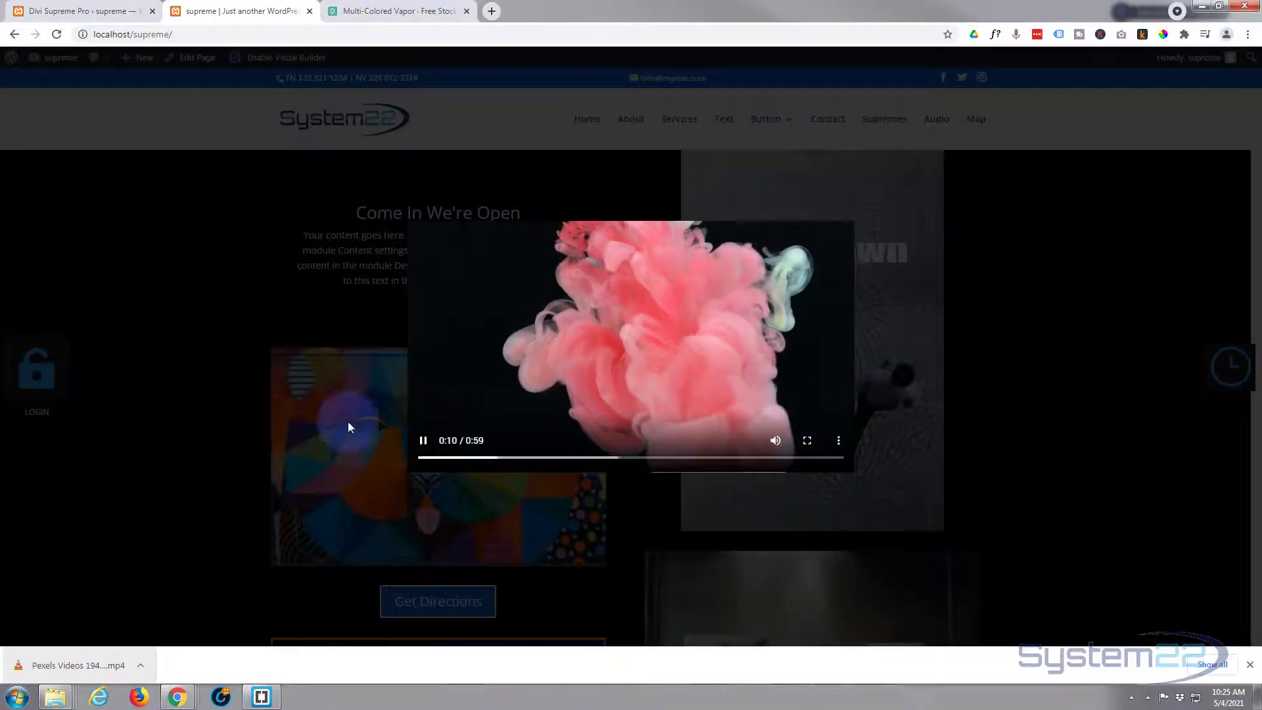
pyautogui.moveTo(189, 322)
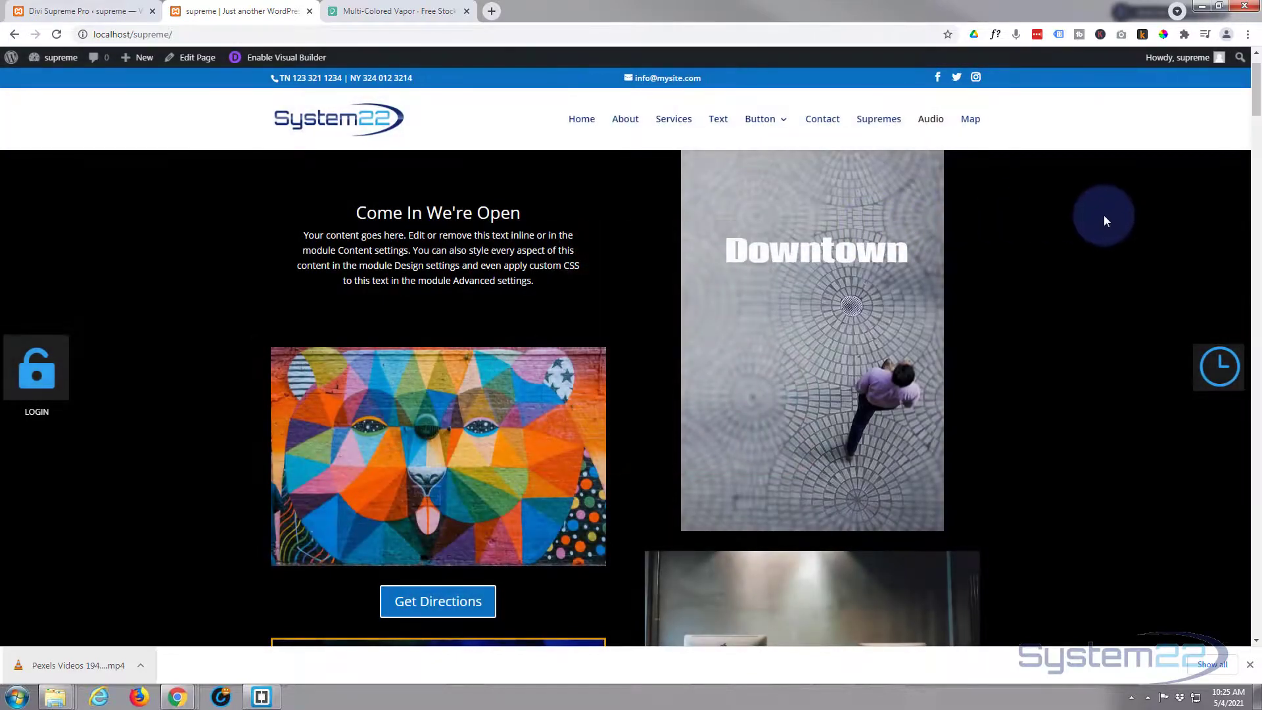
pyautogui.moveTo(701, 397)
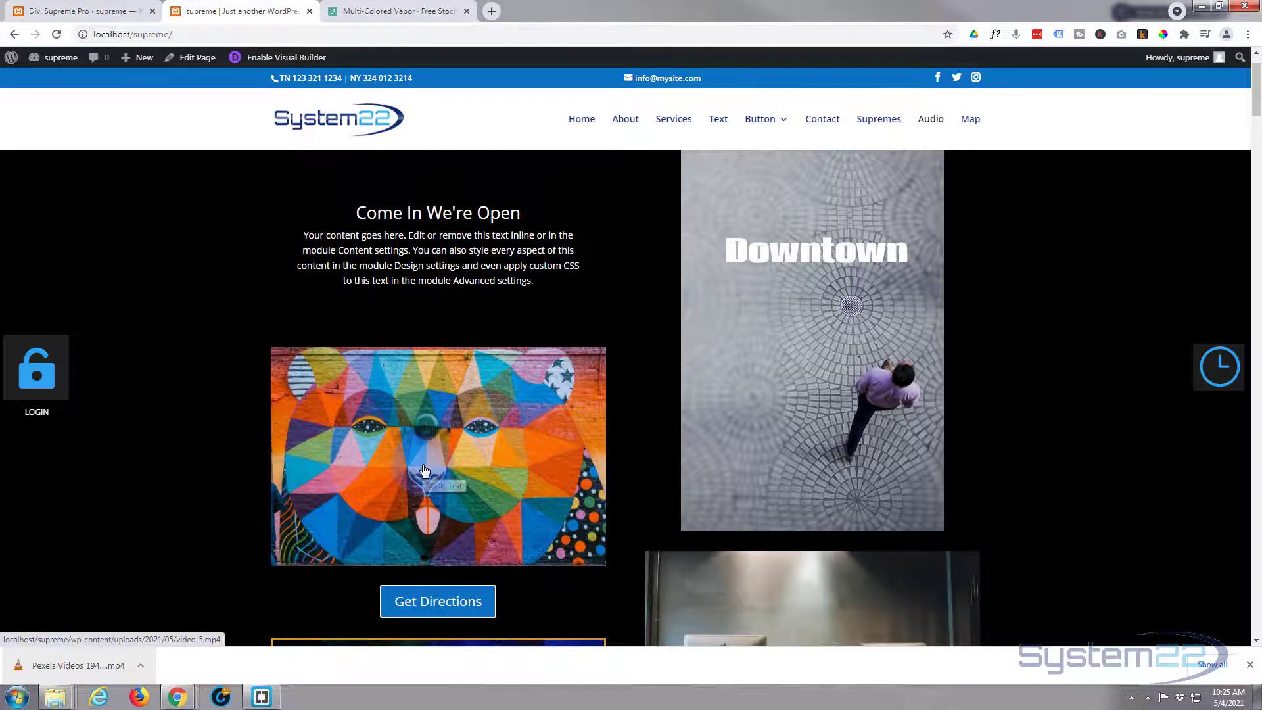
pyautogui.click(425, 471)
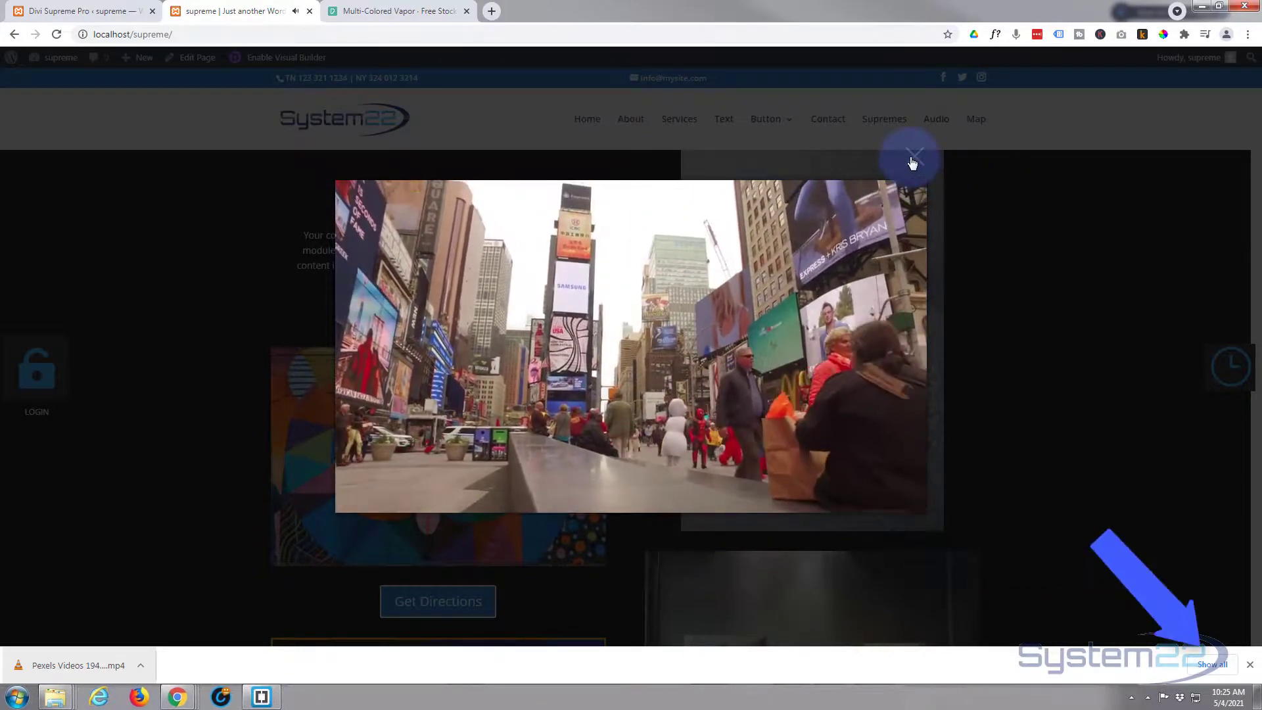
pyautogui.click(912, 156)
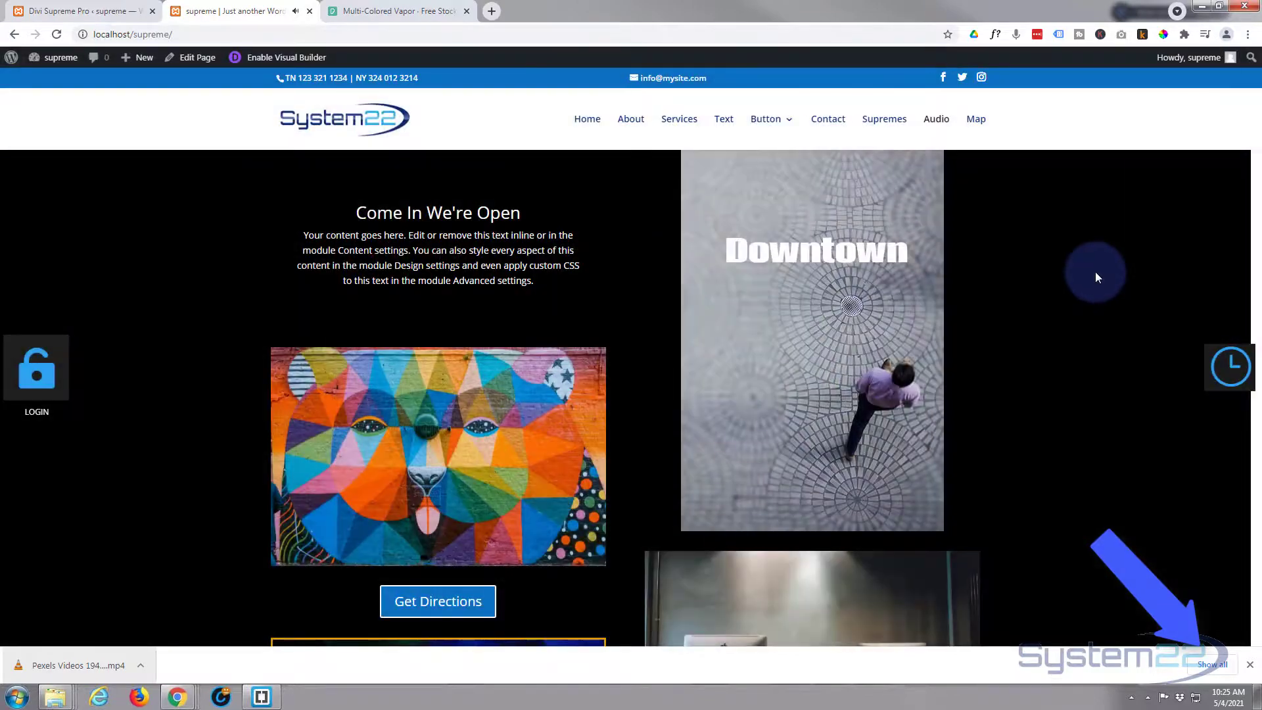
pyautogui.moveTo(1012, 413)
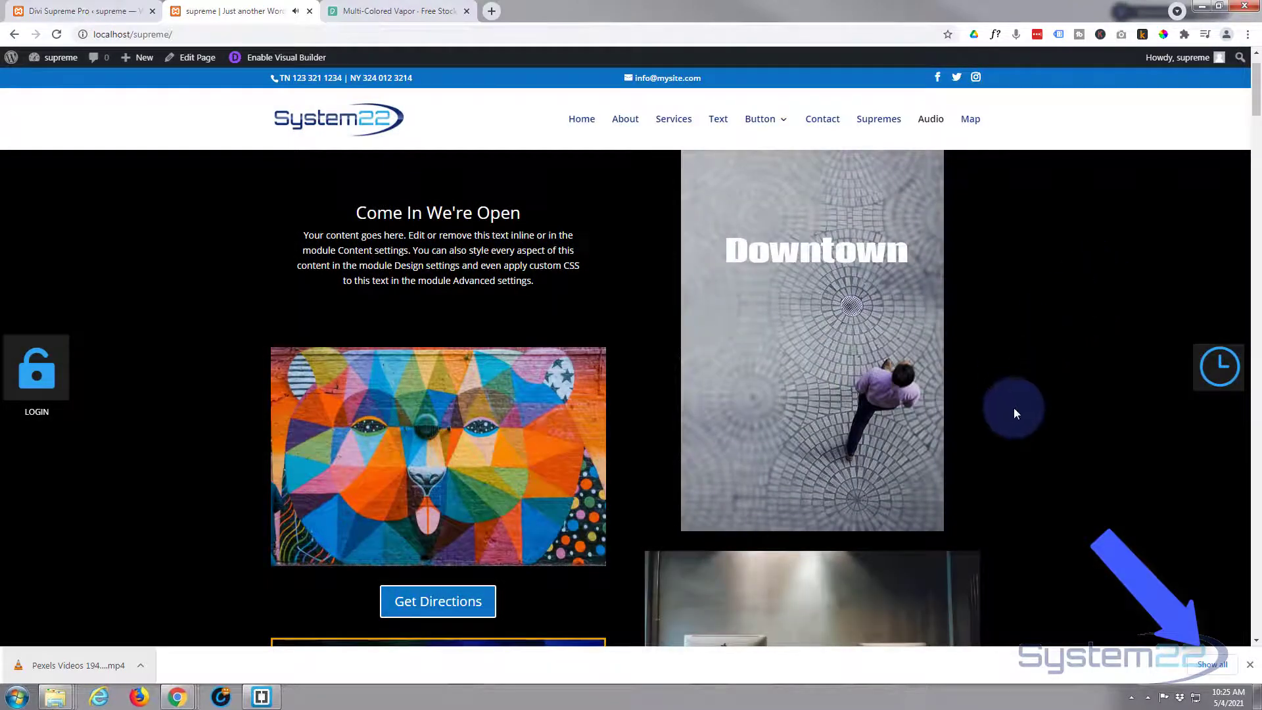
pyautogui.scroll(-3)
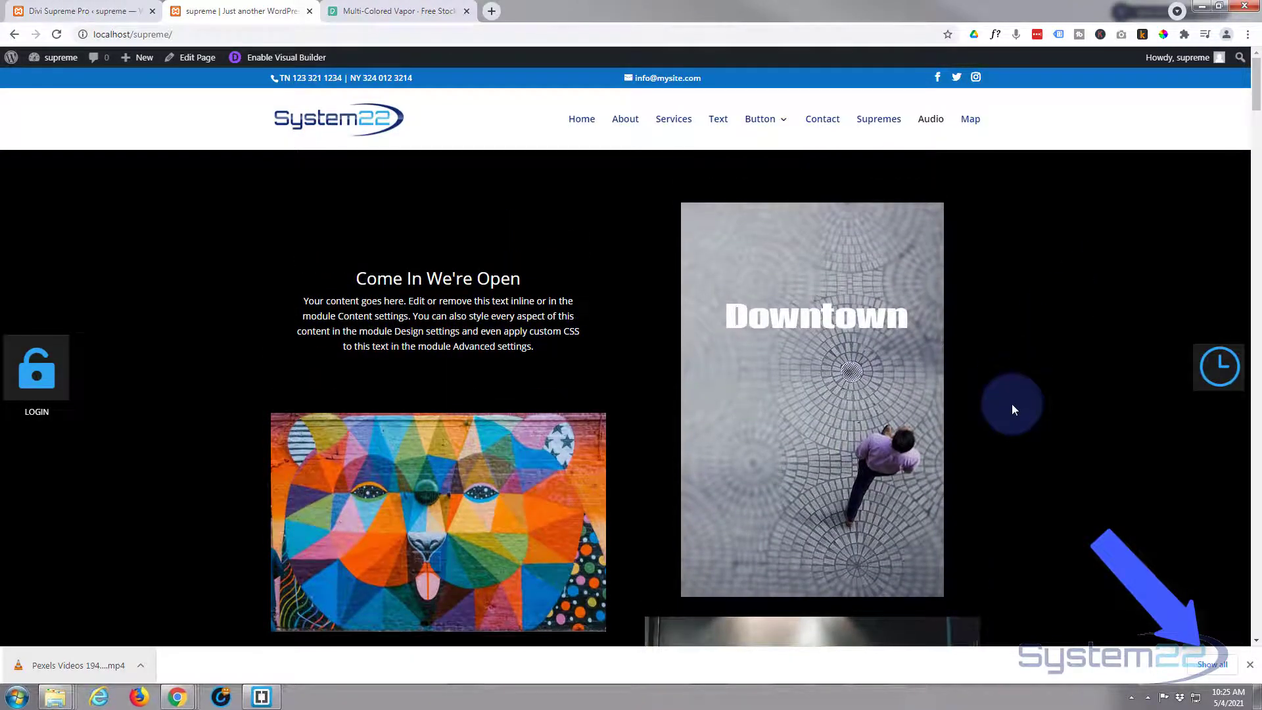